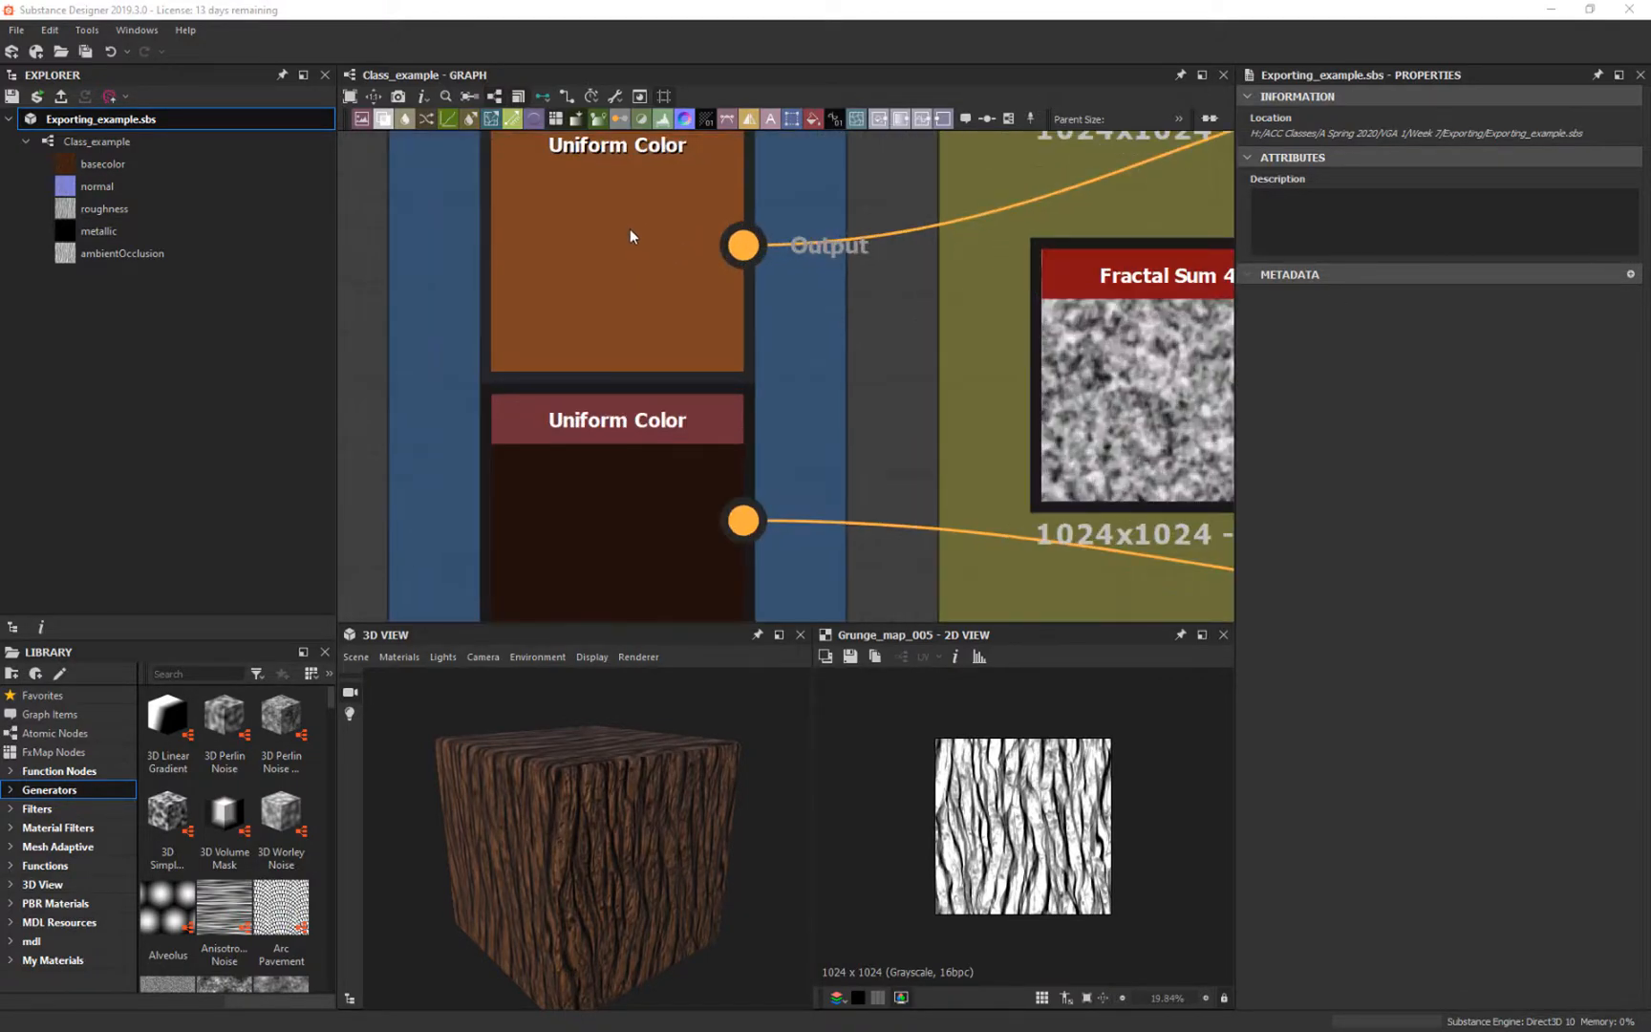
Step: Preview the Base Color output's brown wood texture in the 2D view and start saving it as an image
scroll("down", 3)
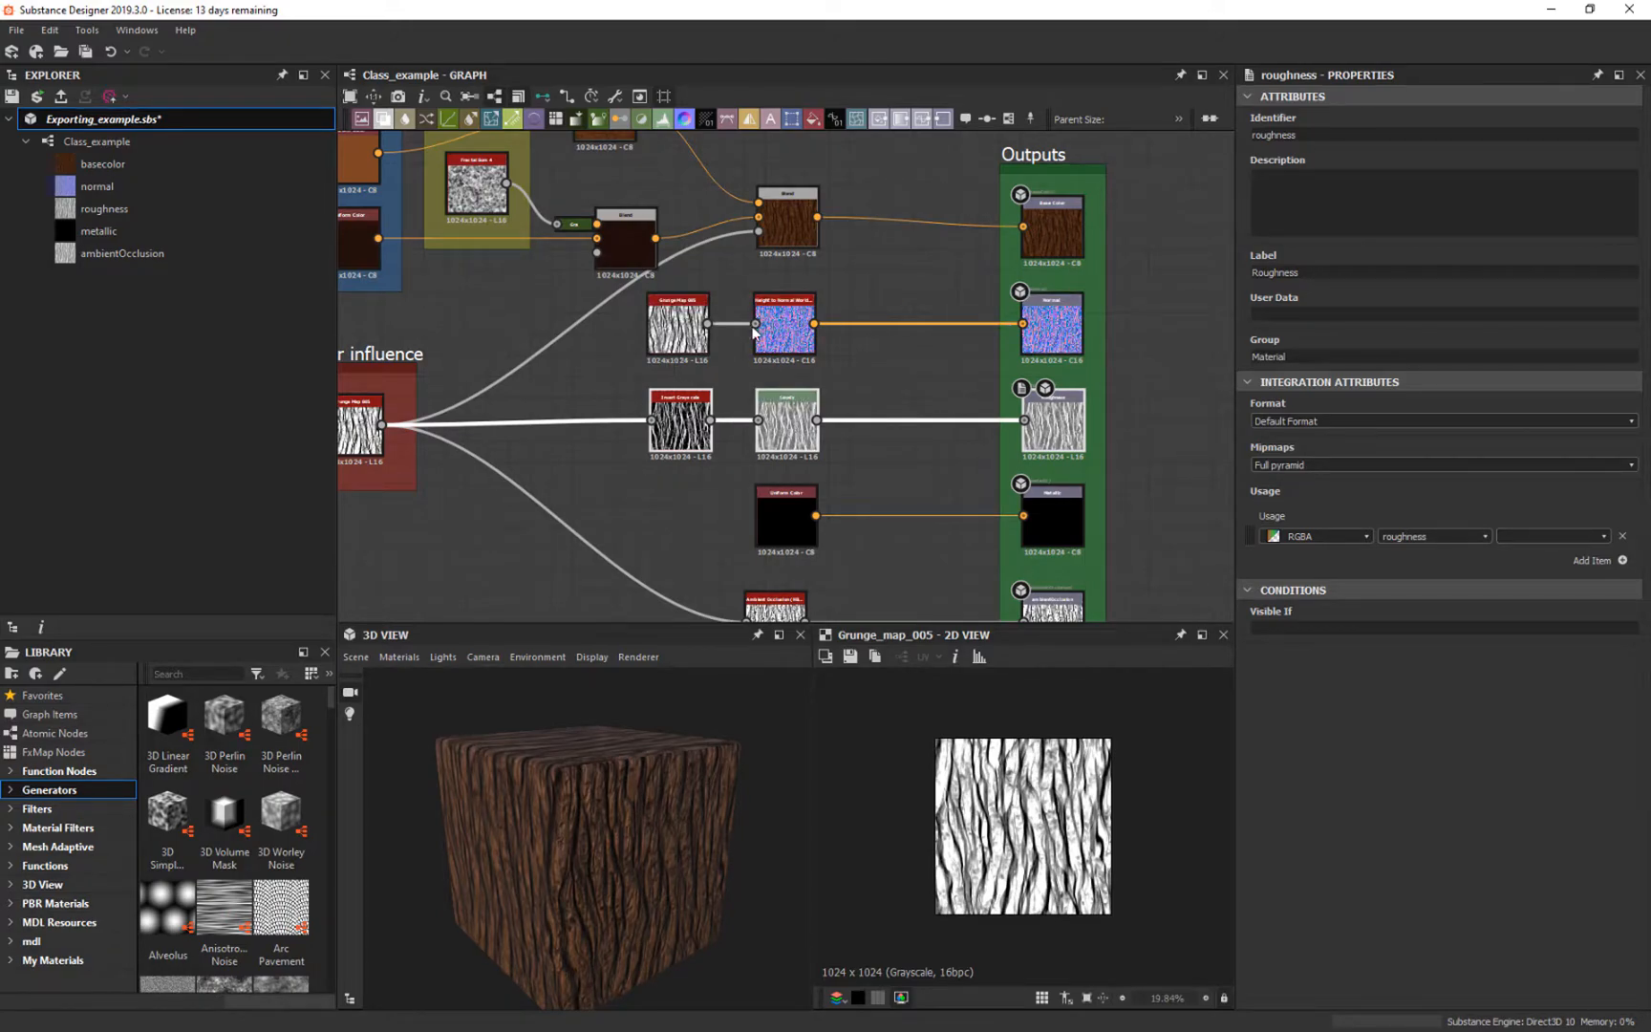
scroll("down", 3)
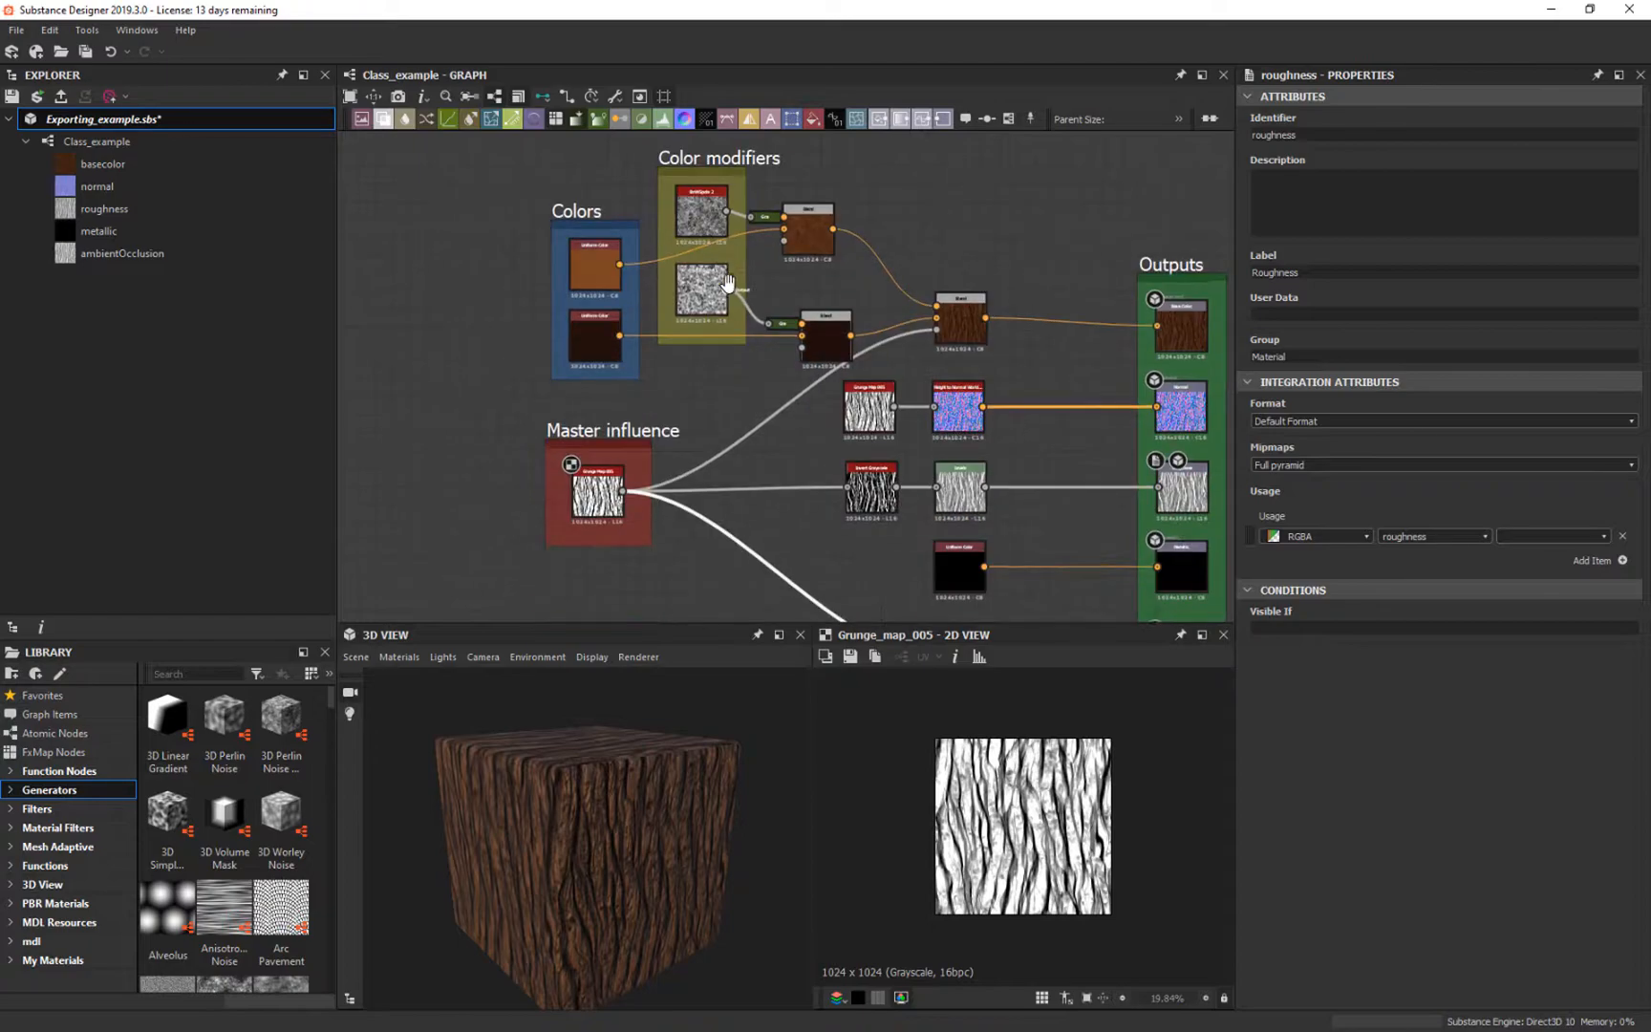
scroll("up", 3)
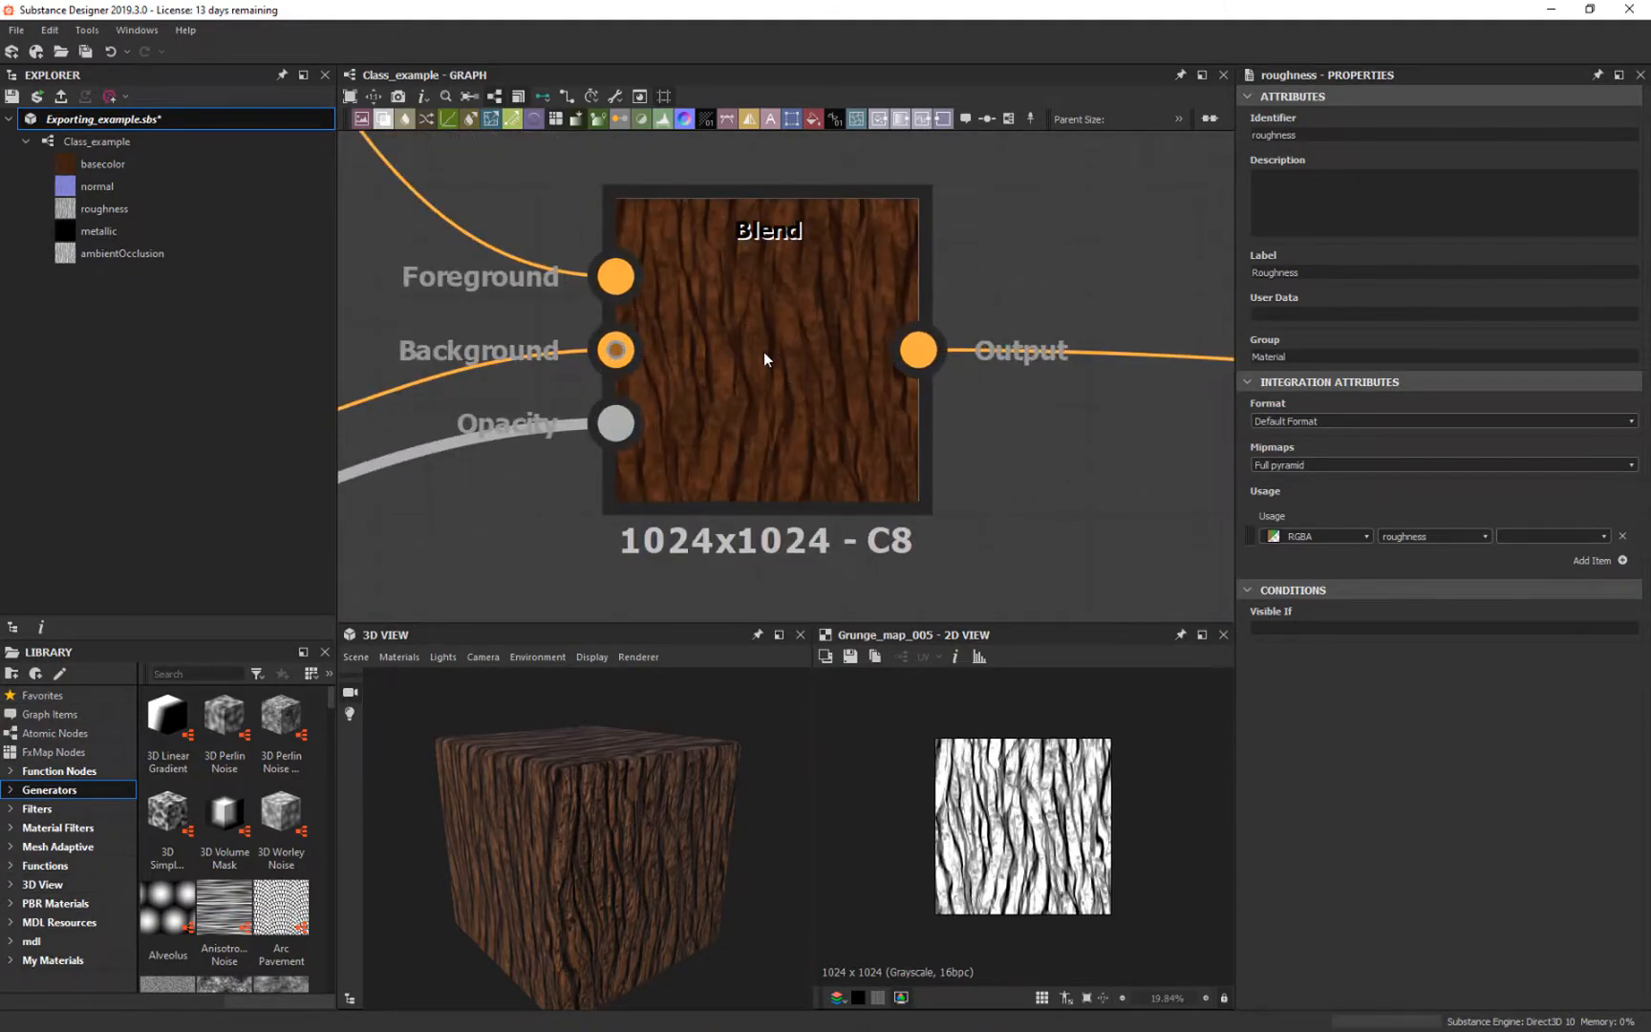
scroll("down", 3)
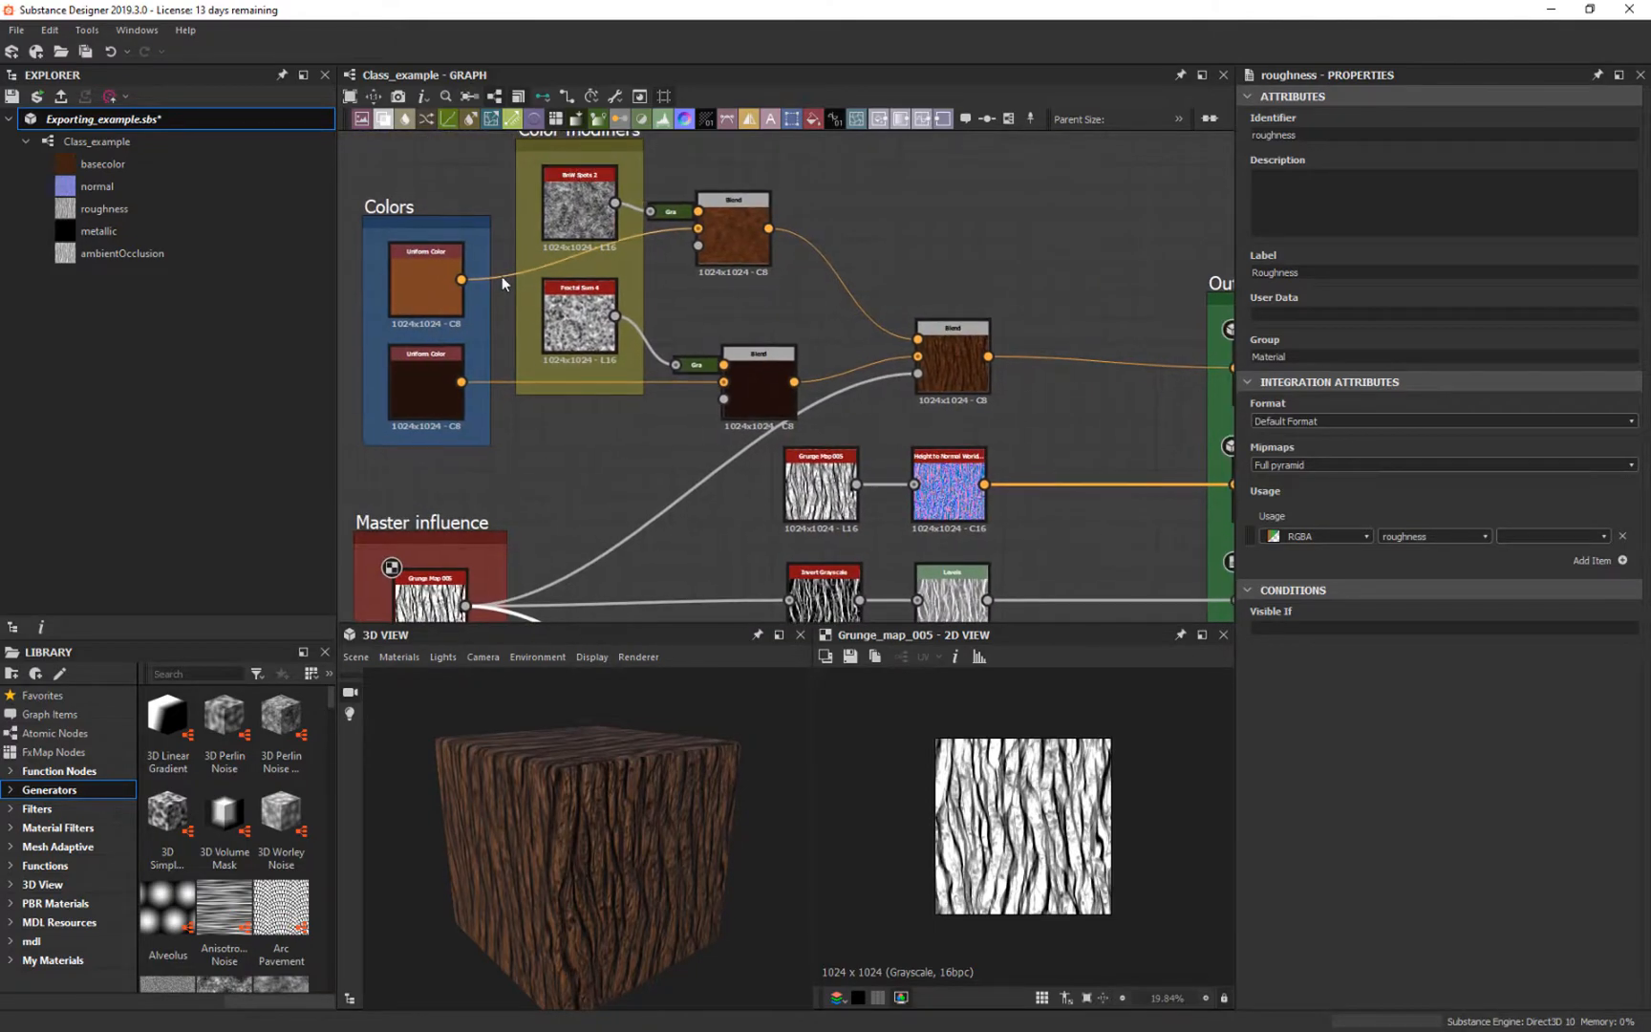
mouse_move(920, 340)
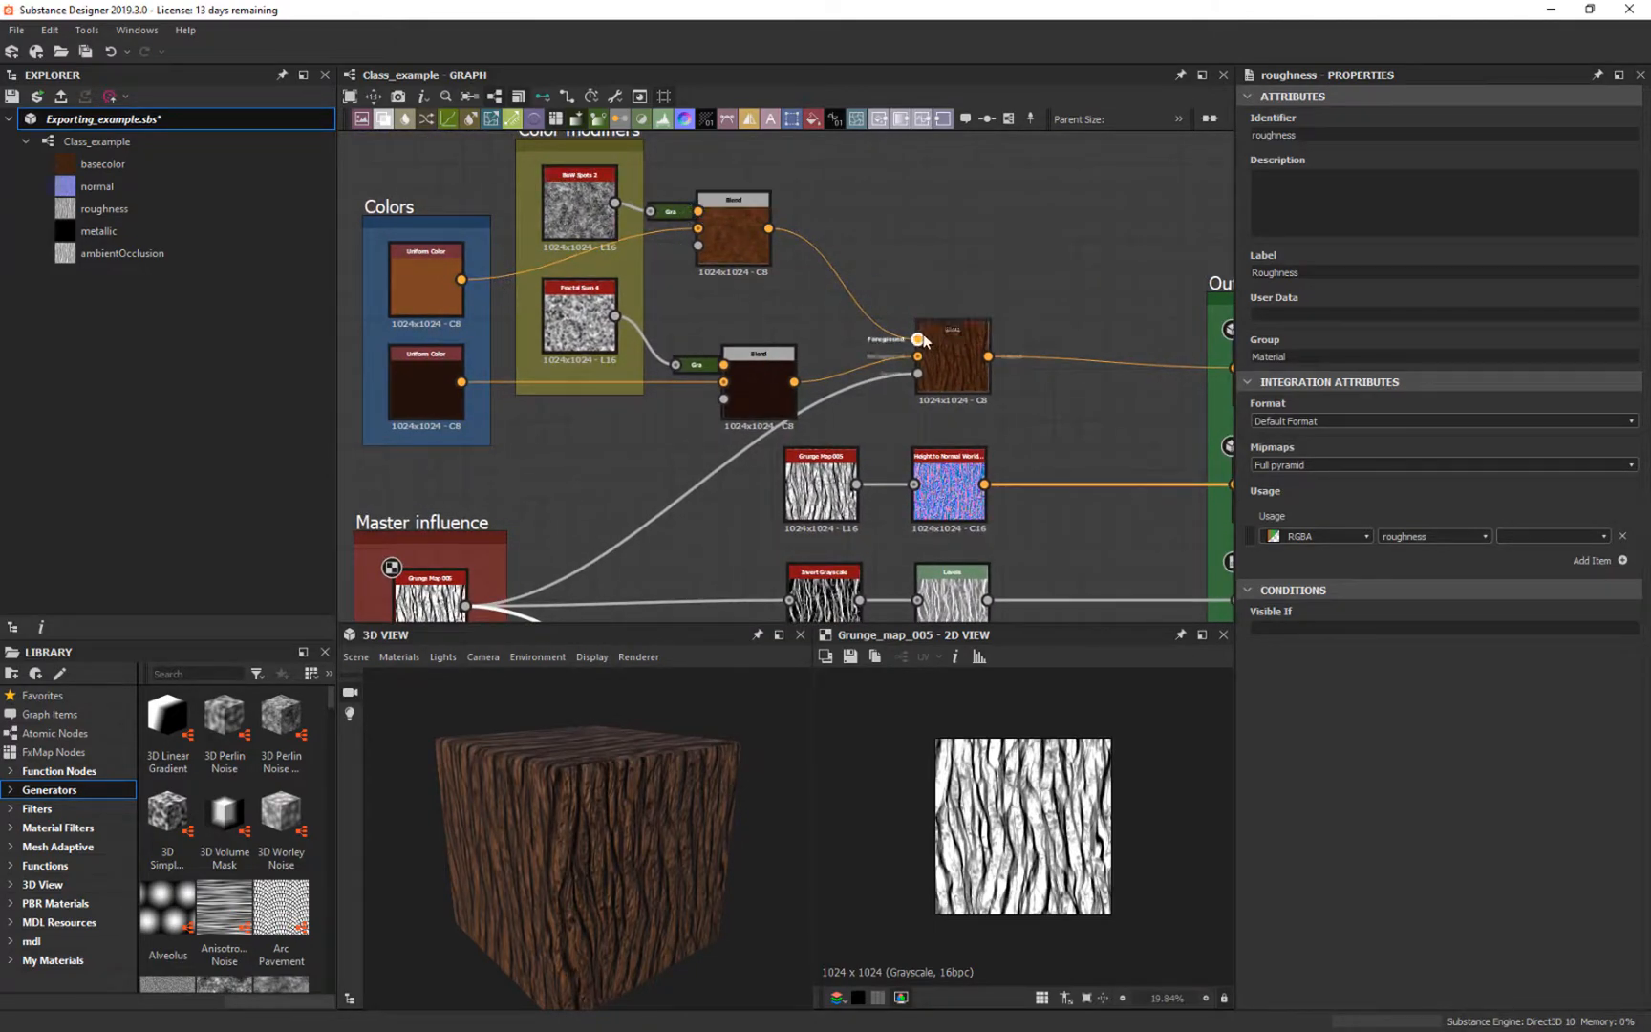
scroll("down", 3)
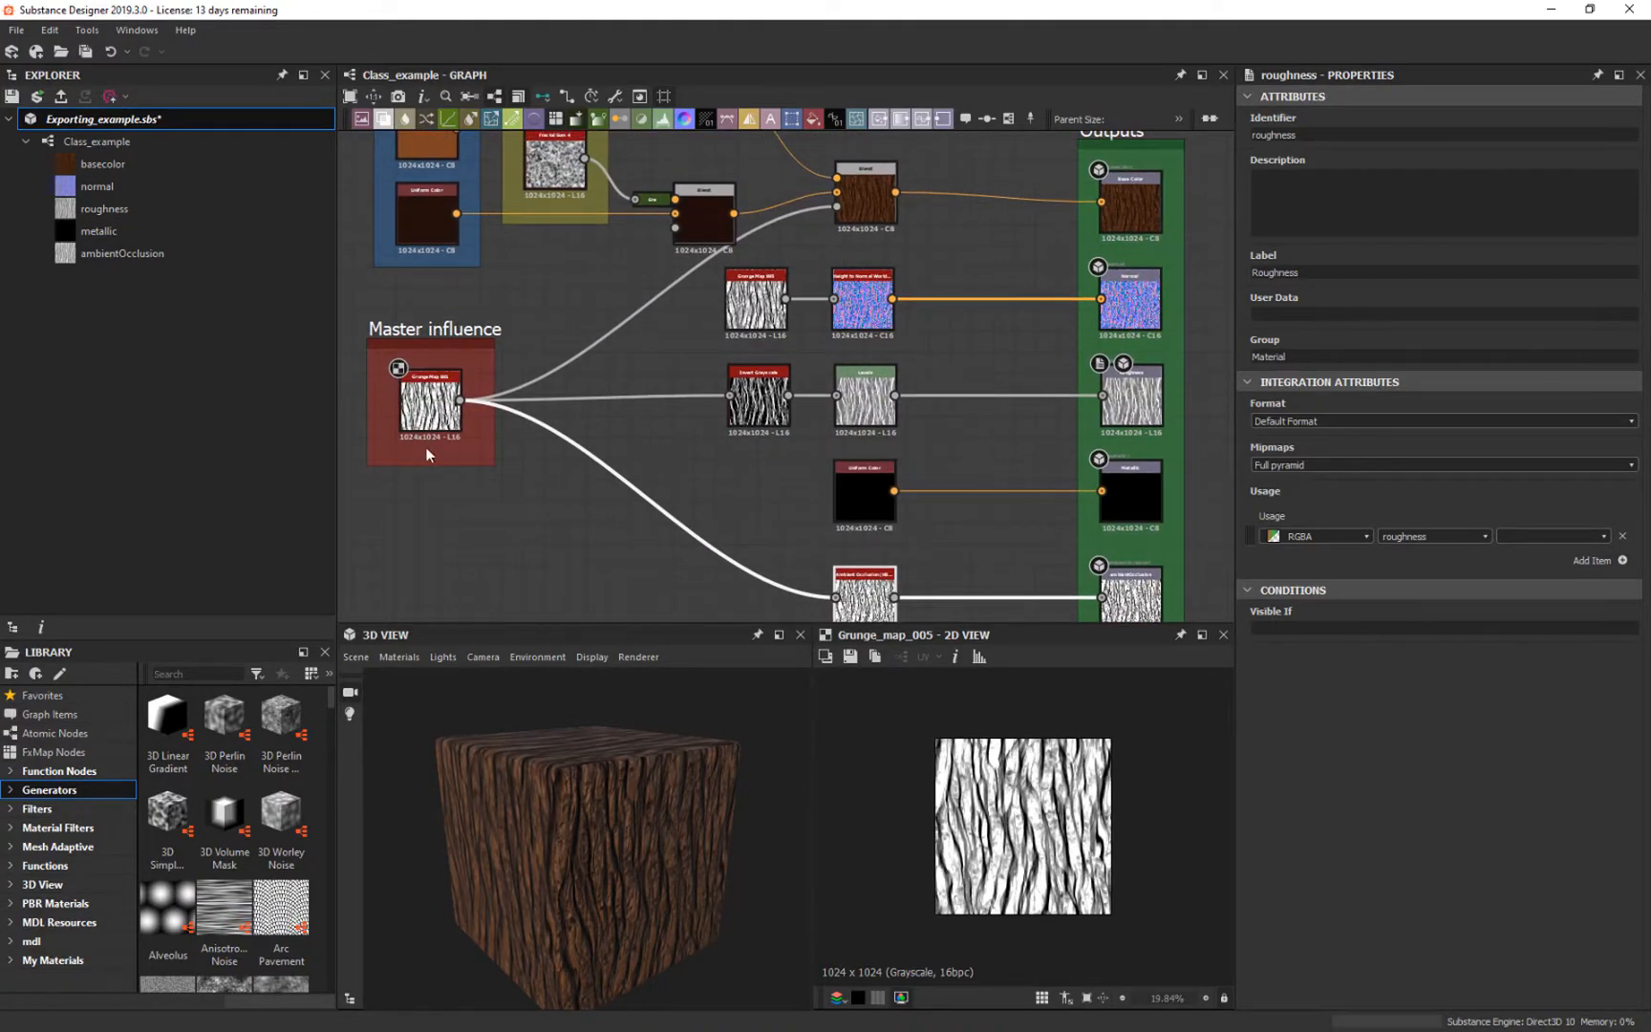
mouse_move(501, 338)
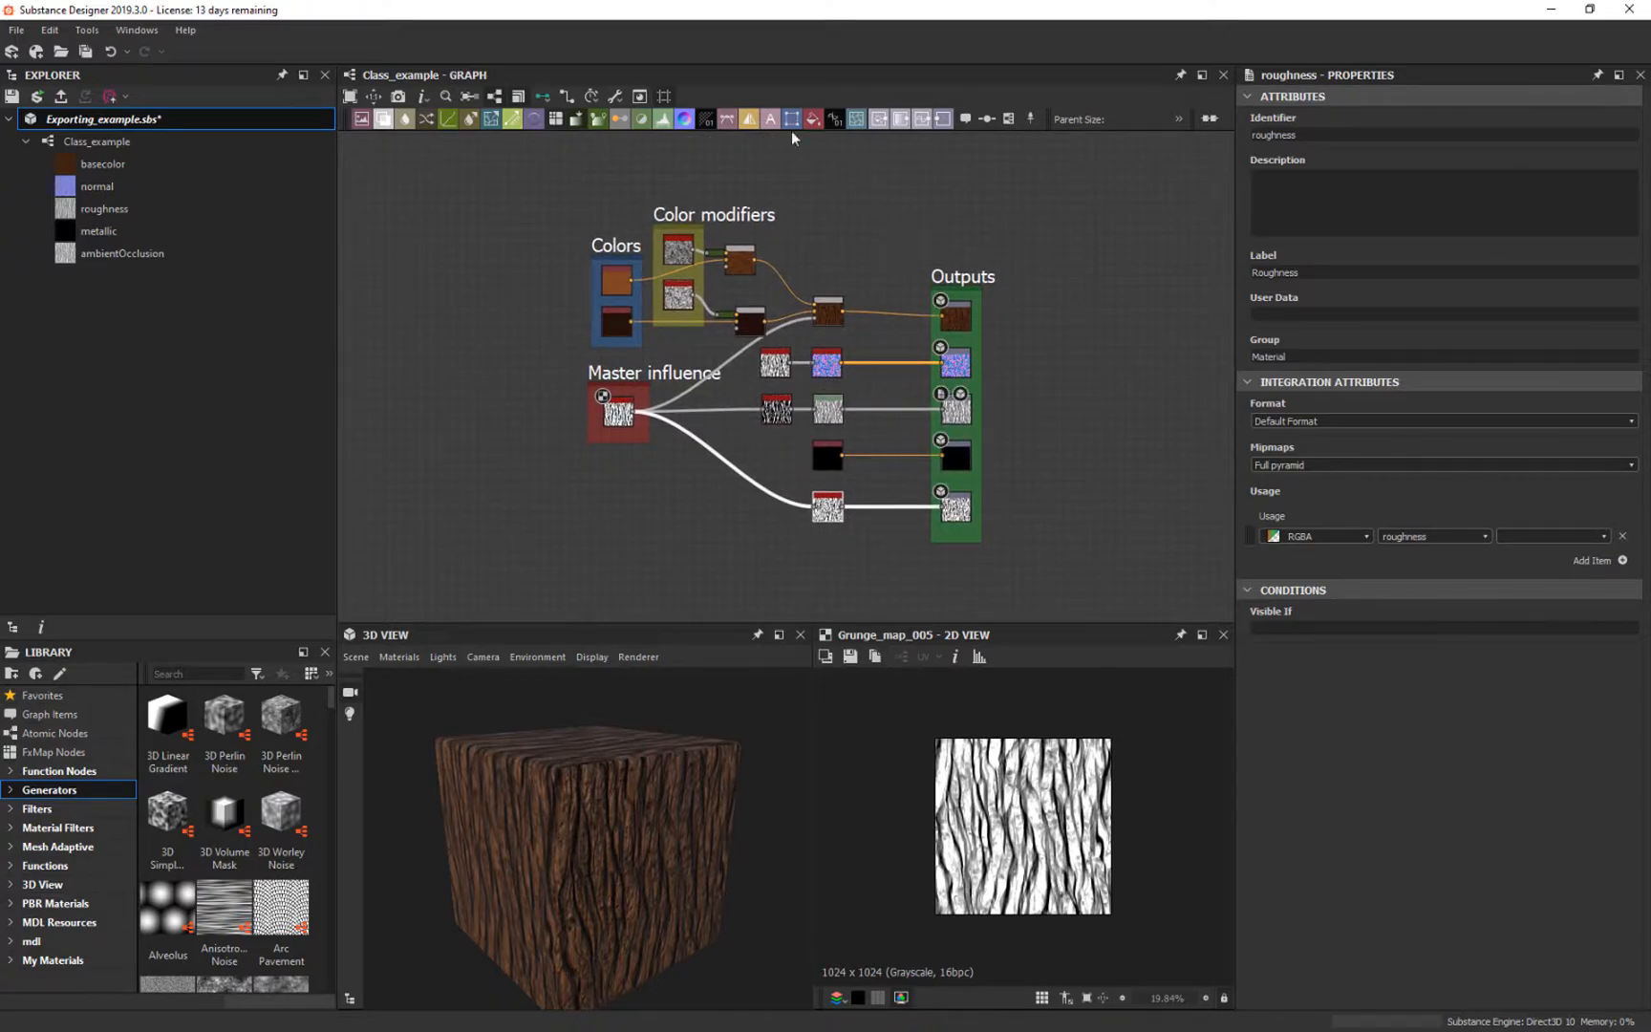
mouse_move(801, 143)
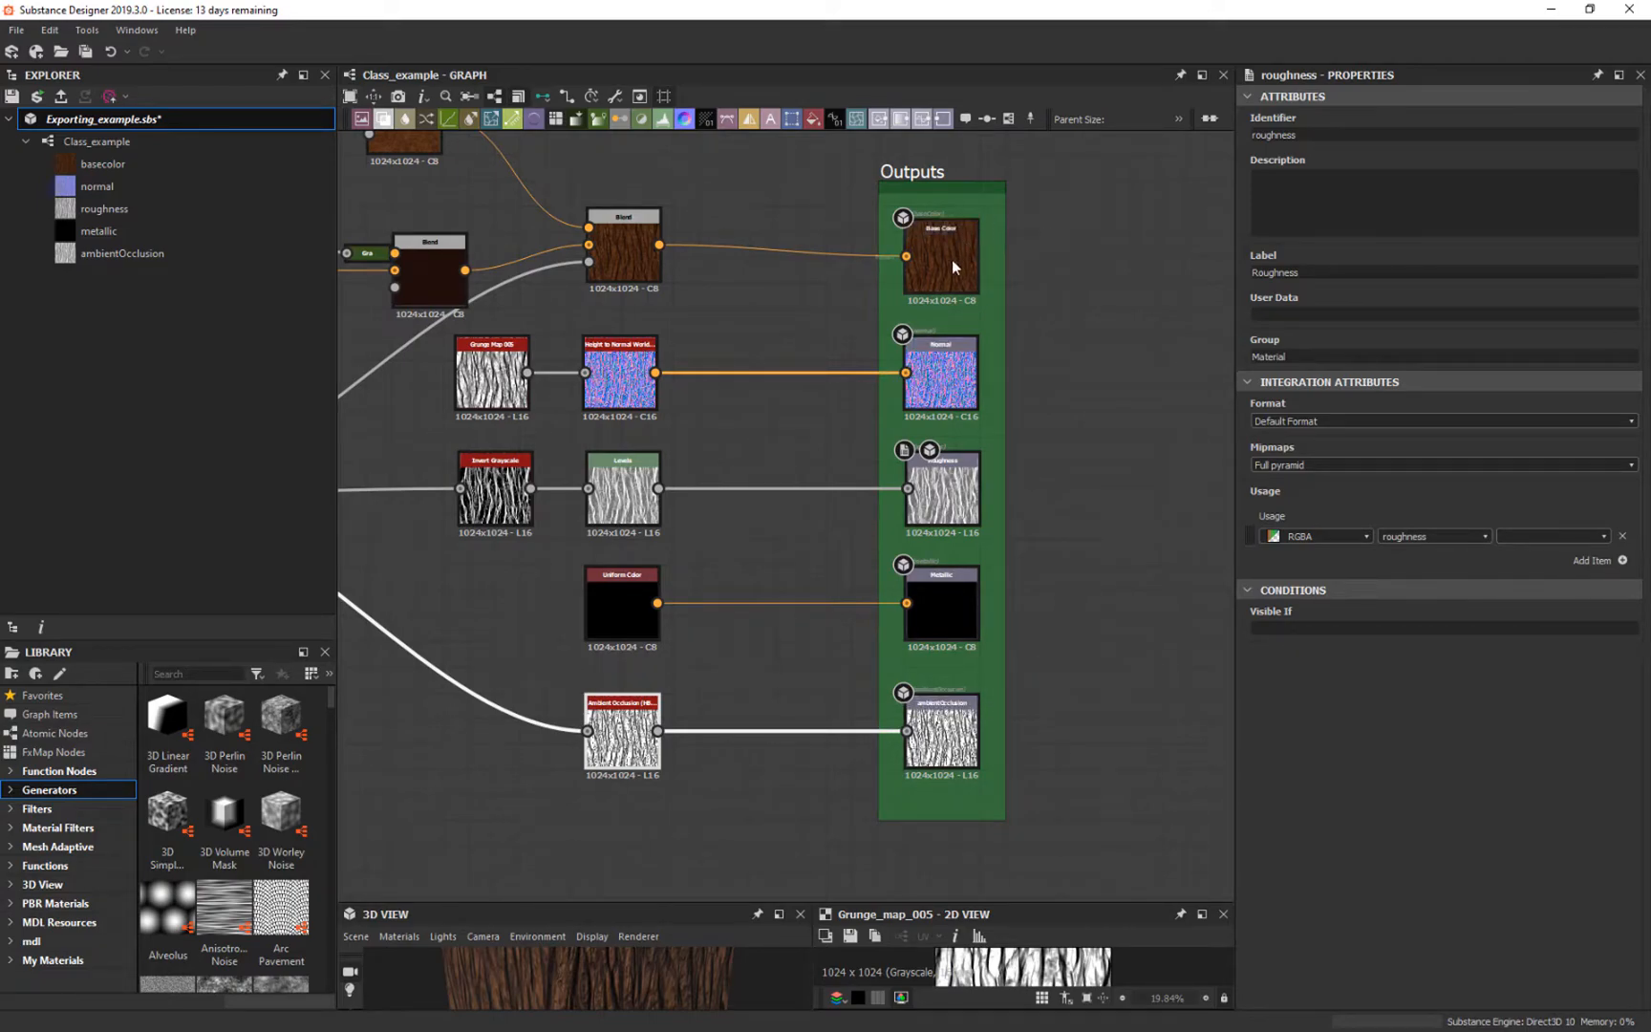
right_click(937, 256)
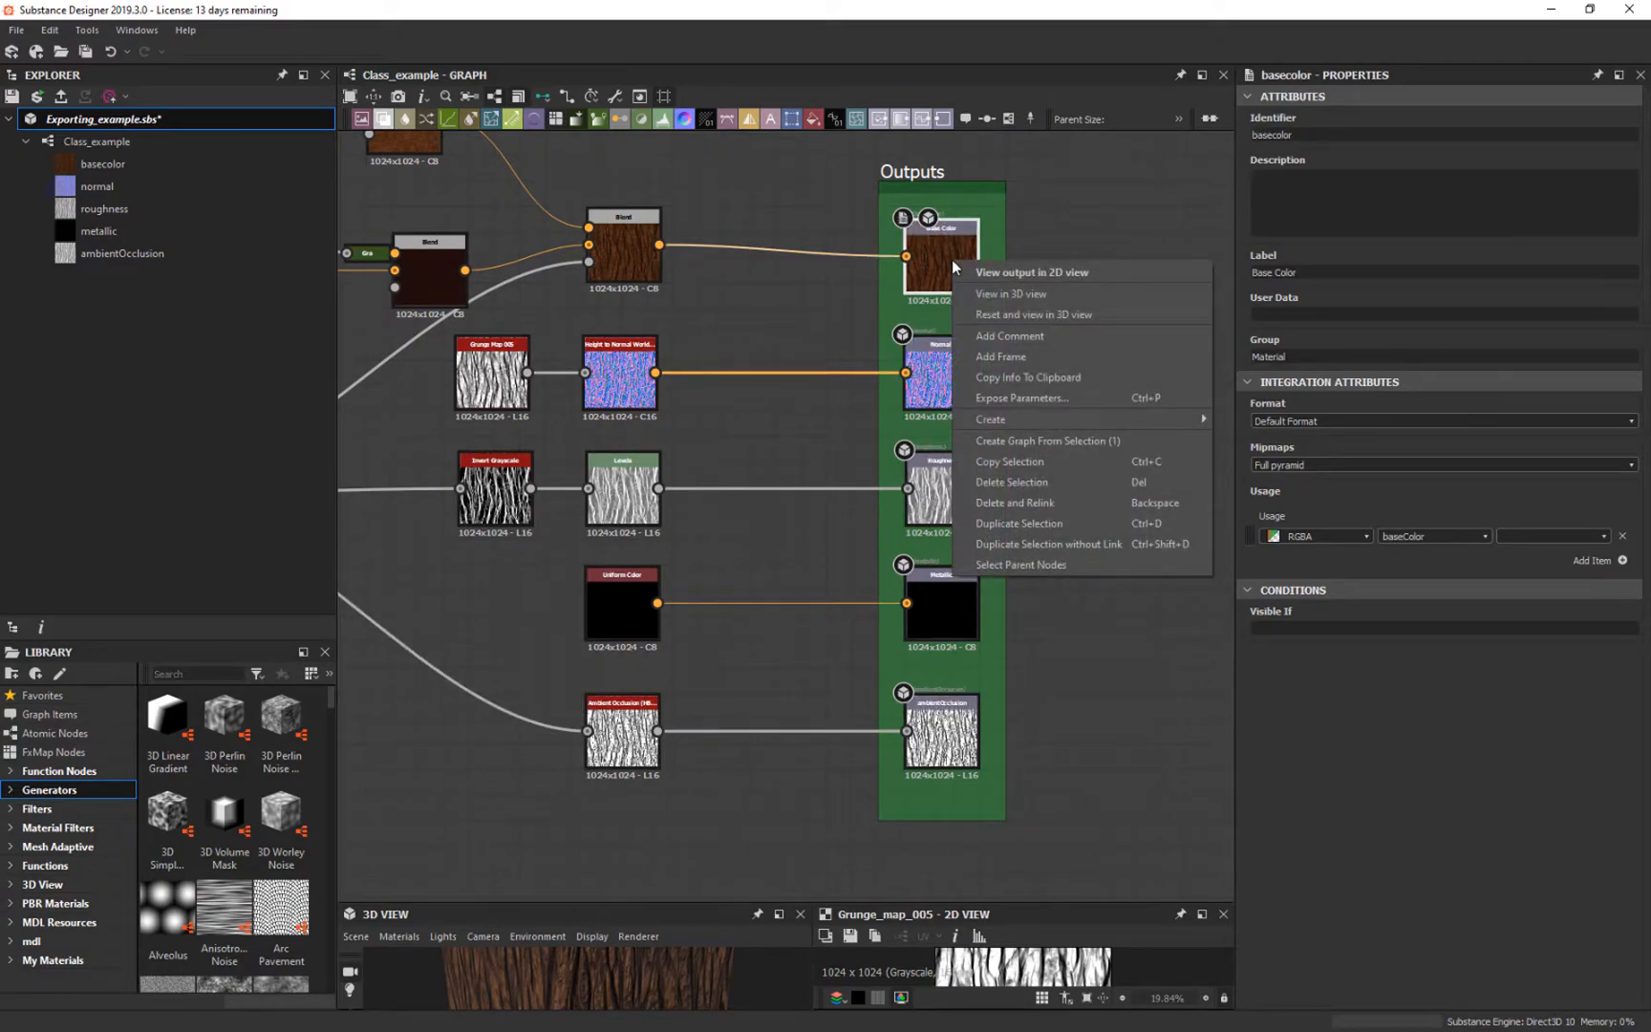
mouse_move(1019, 524)
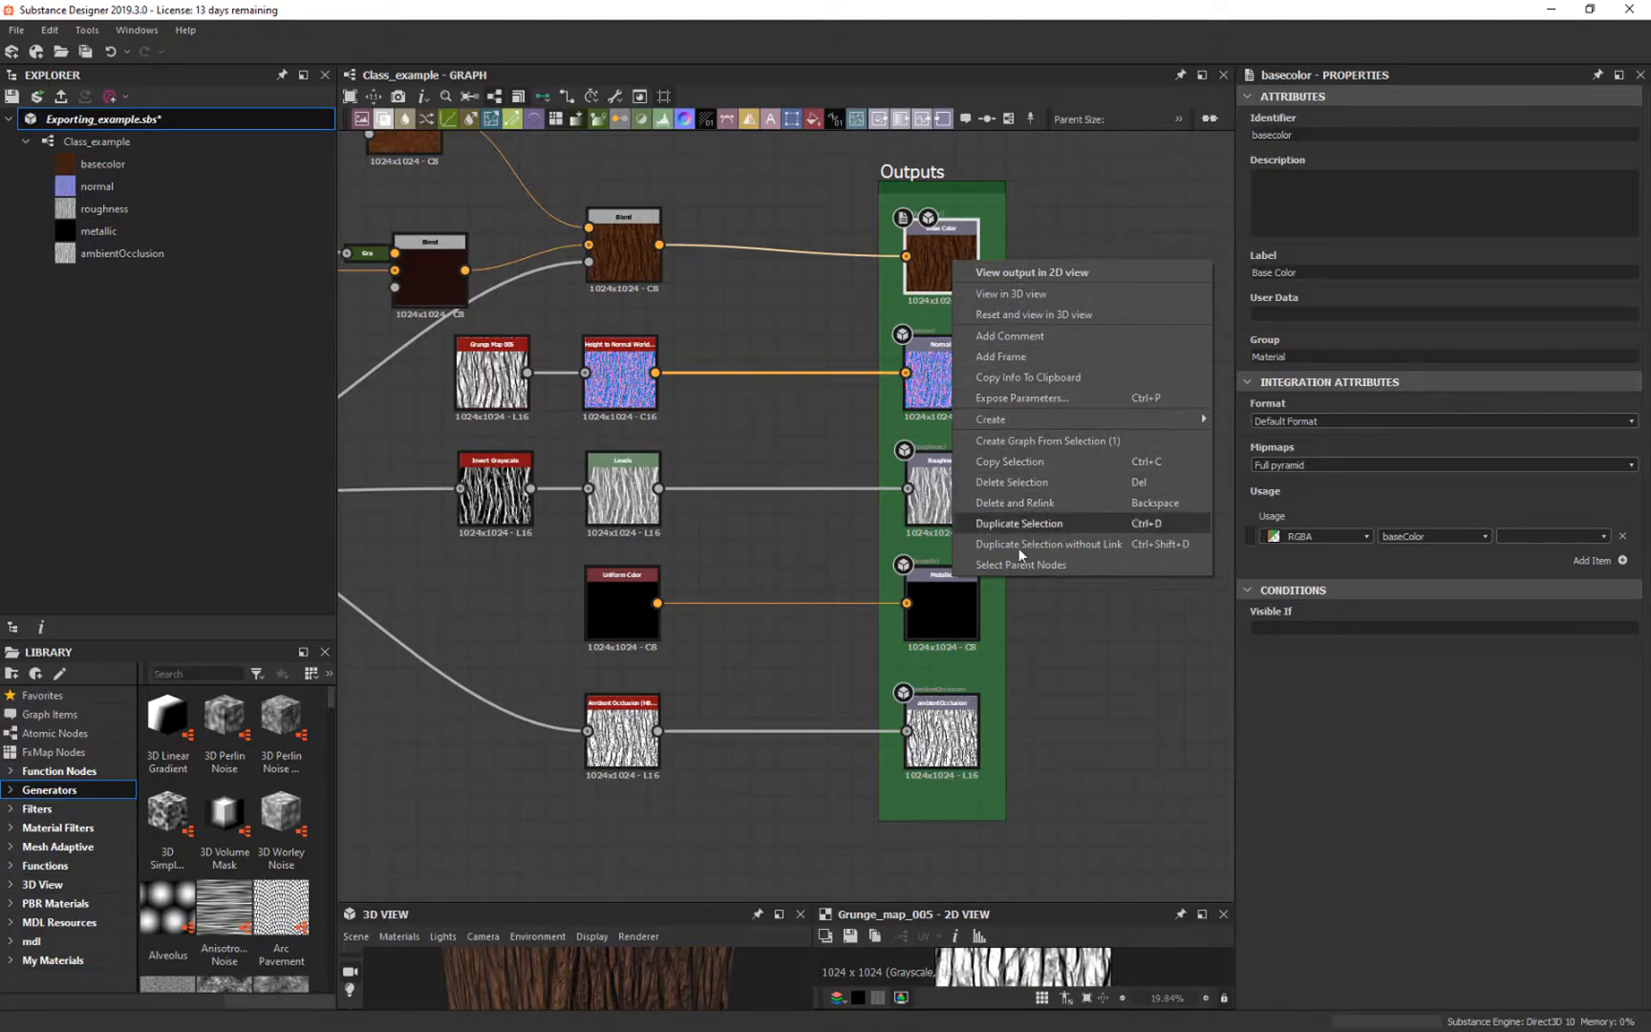
mouse_move(1028, 381)
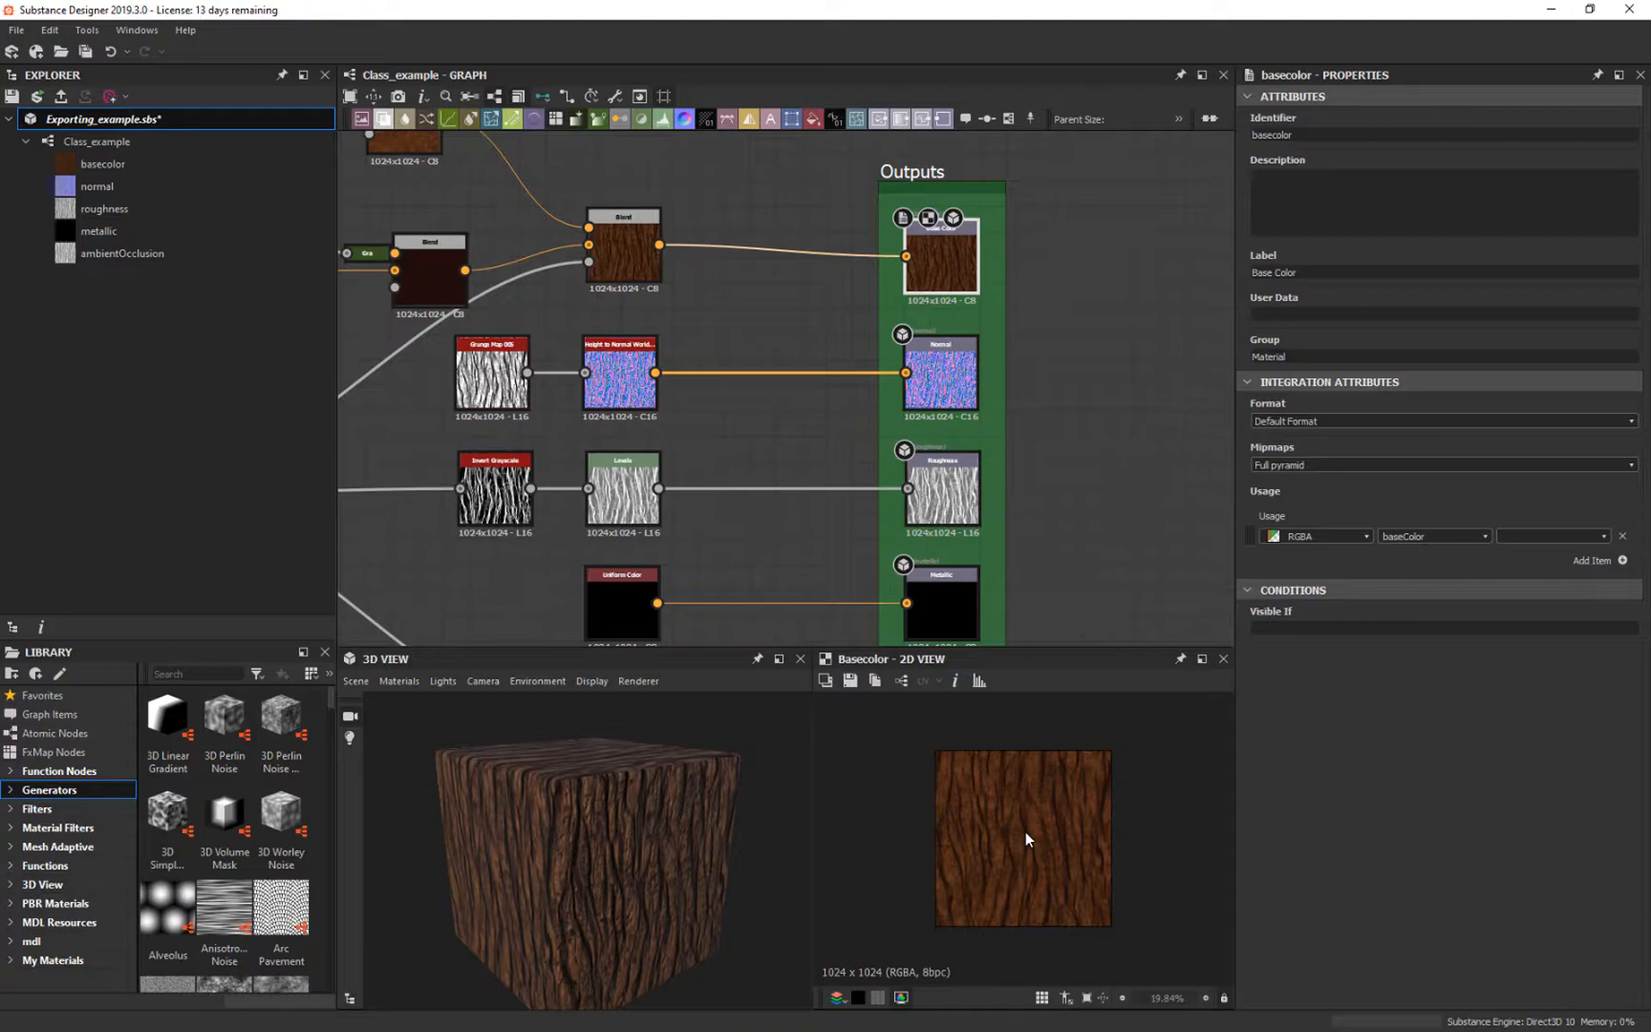
mouse_move(950, 318)
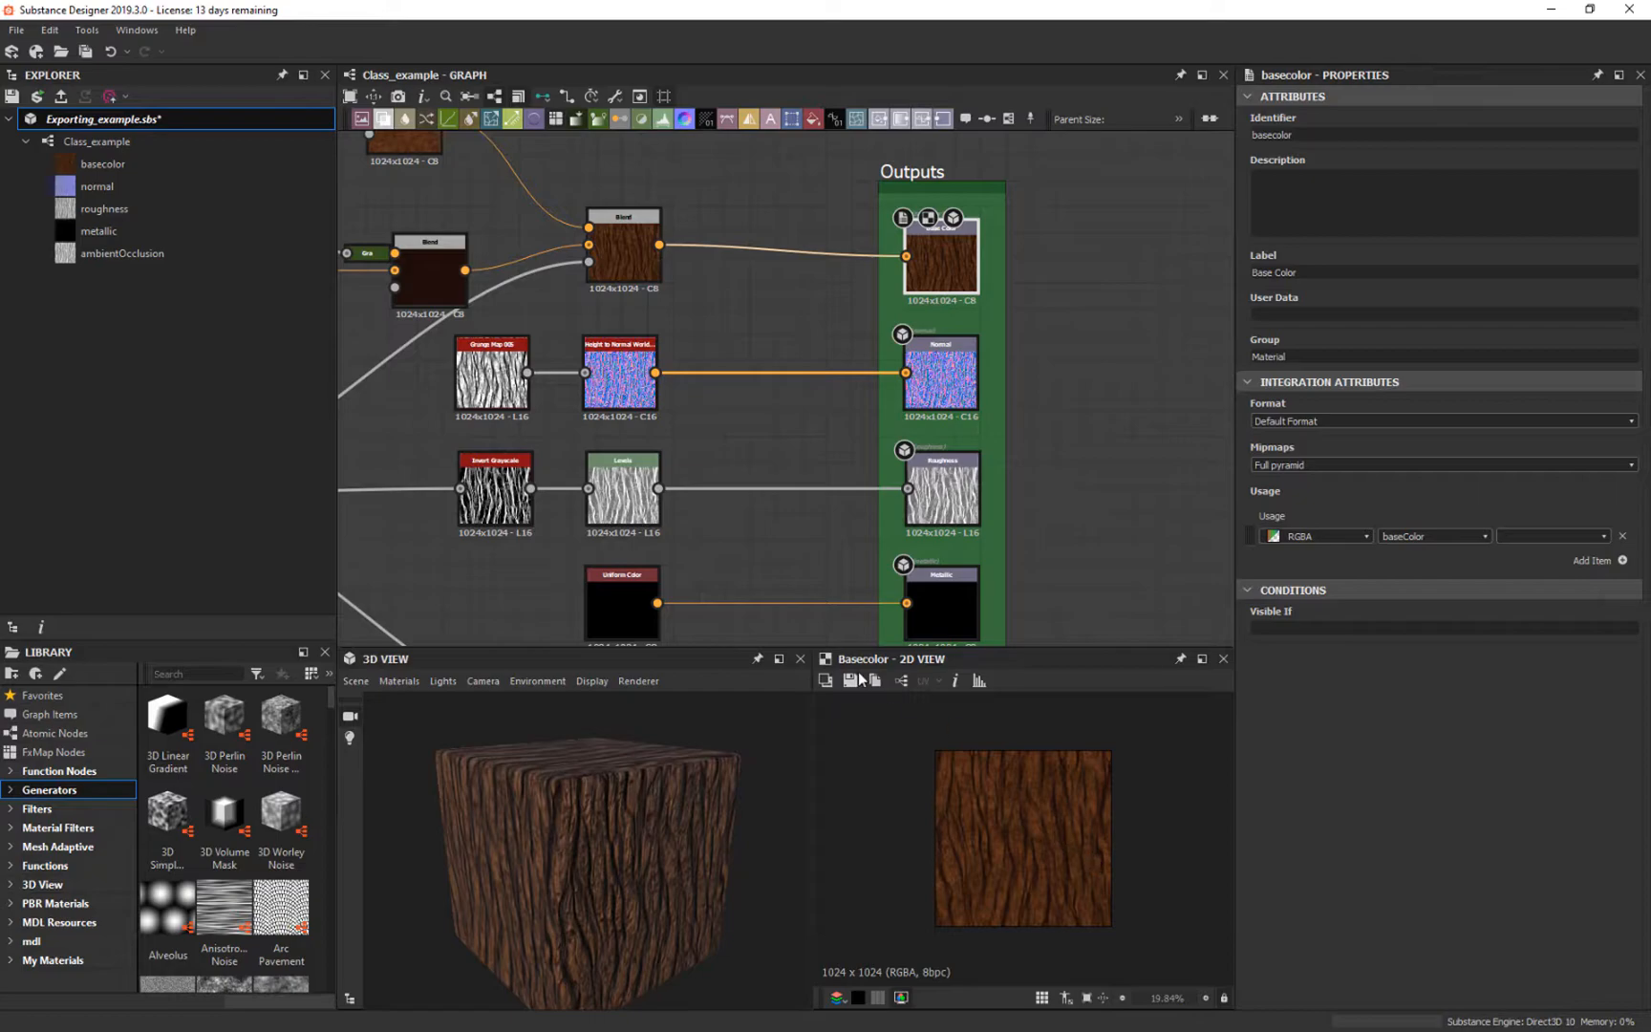
left_click(850, 682)
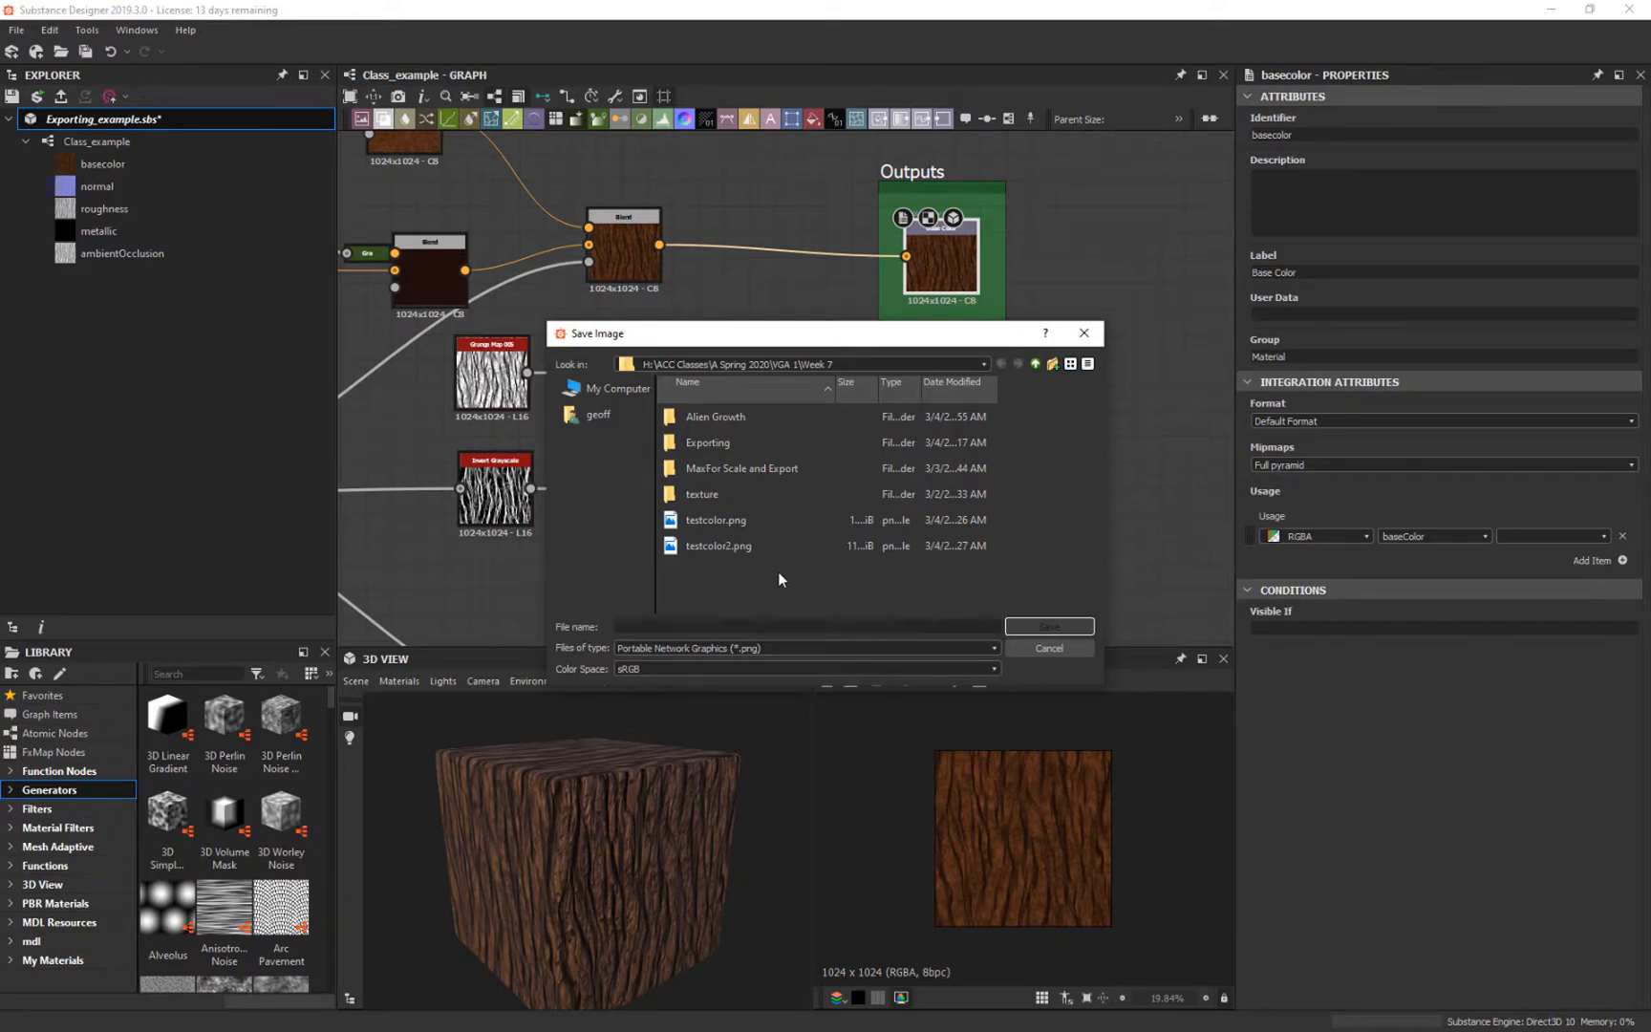
Step: Save the base colour image as Woodcolor.png in the Week 7 texture folder
double_click(701, 493)
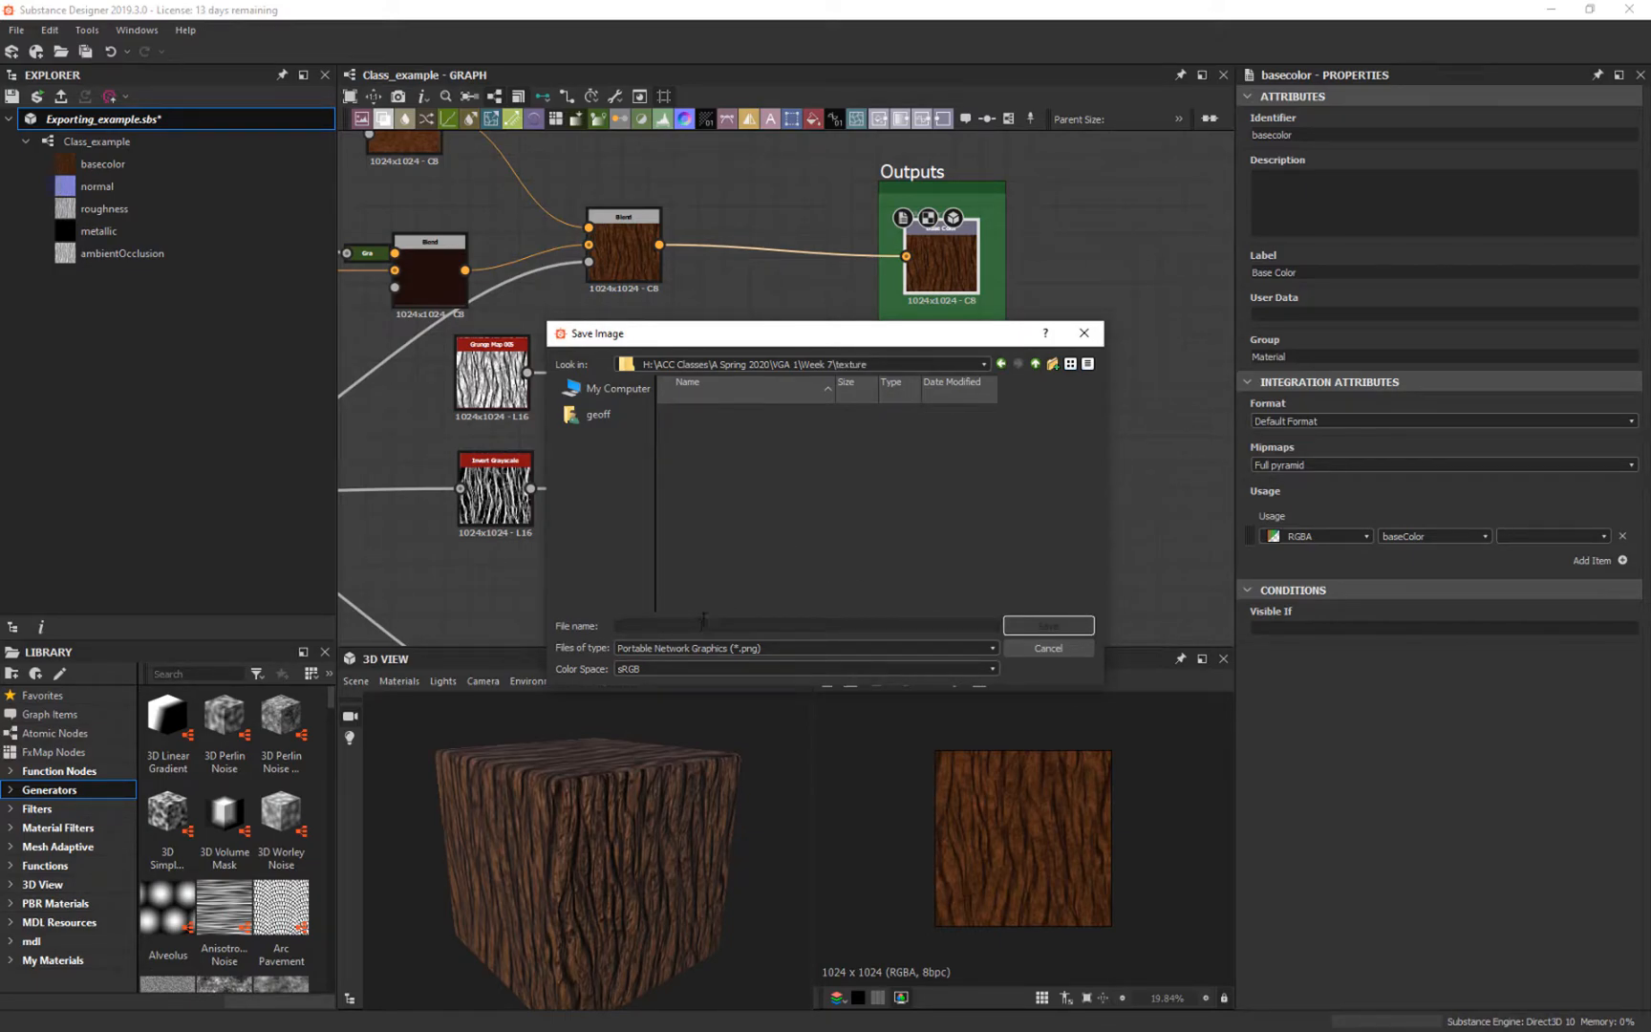
mouse_move(910, 692)
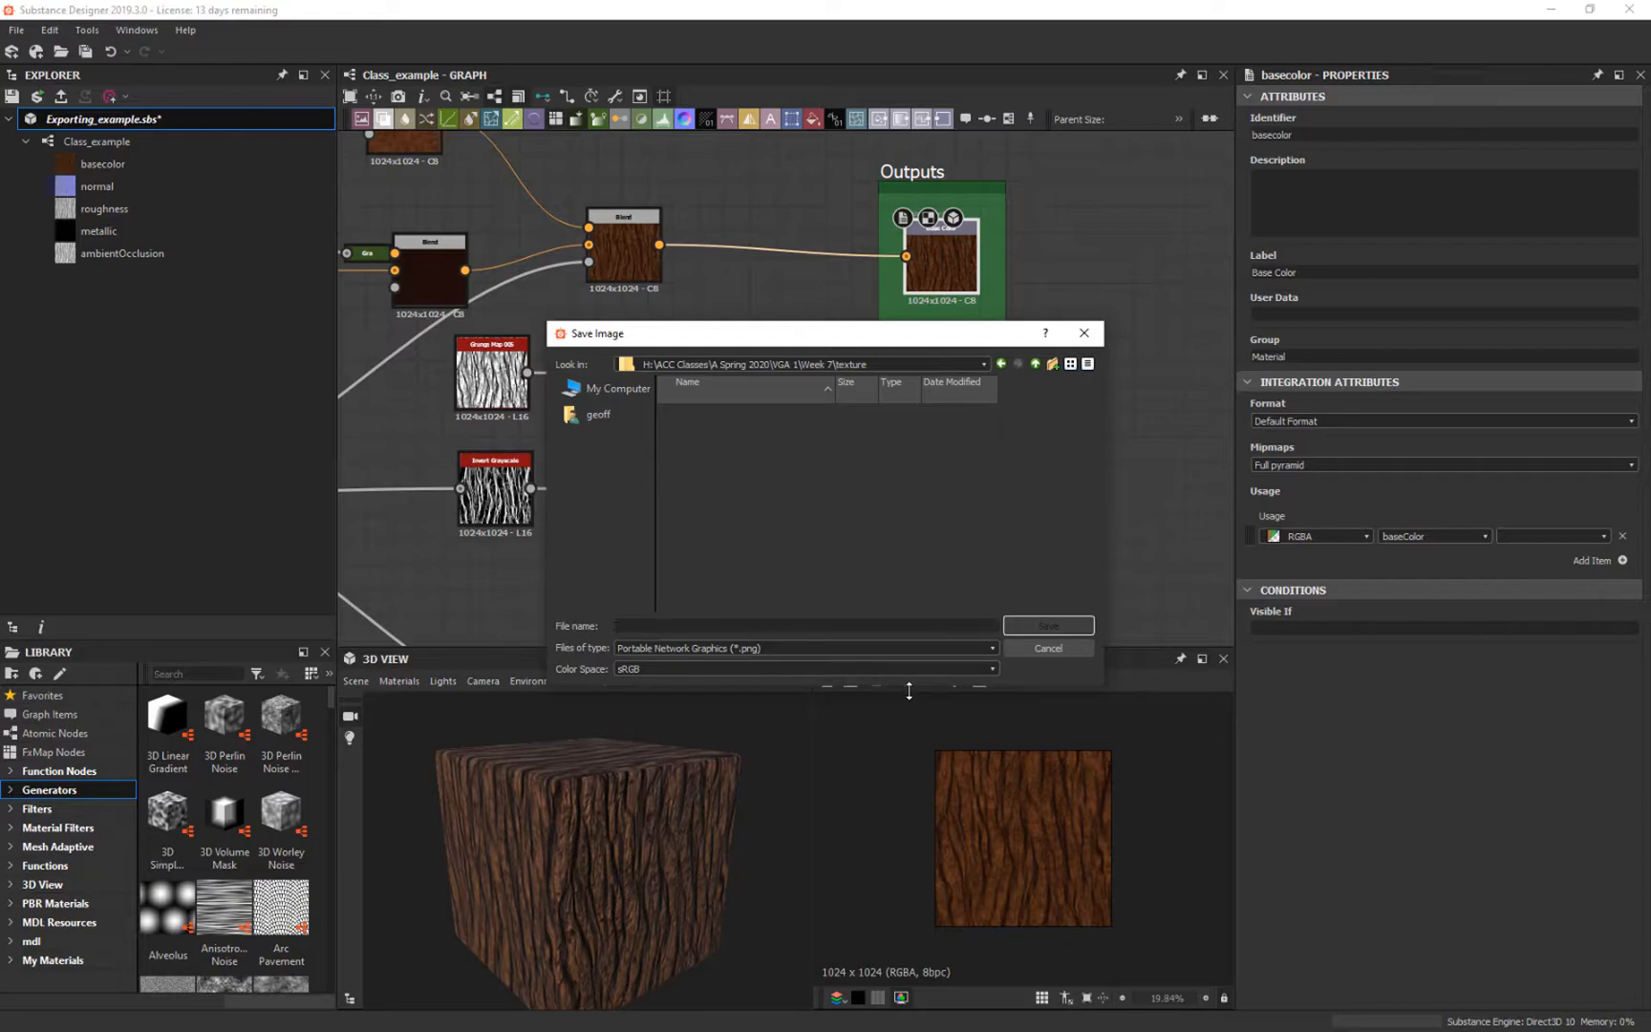
type("Wood")
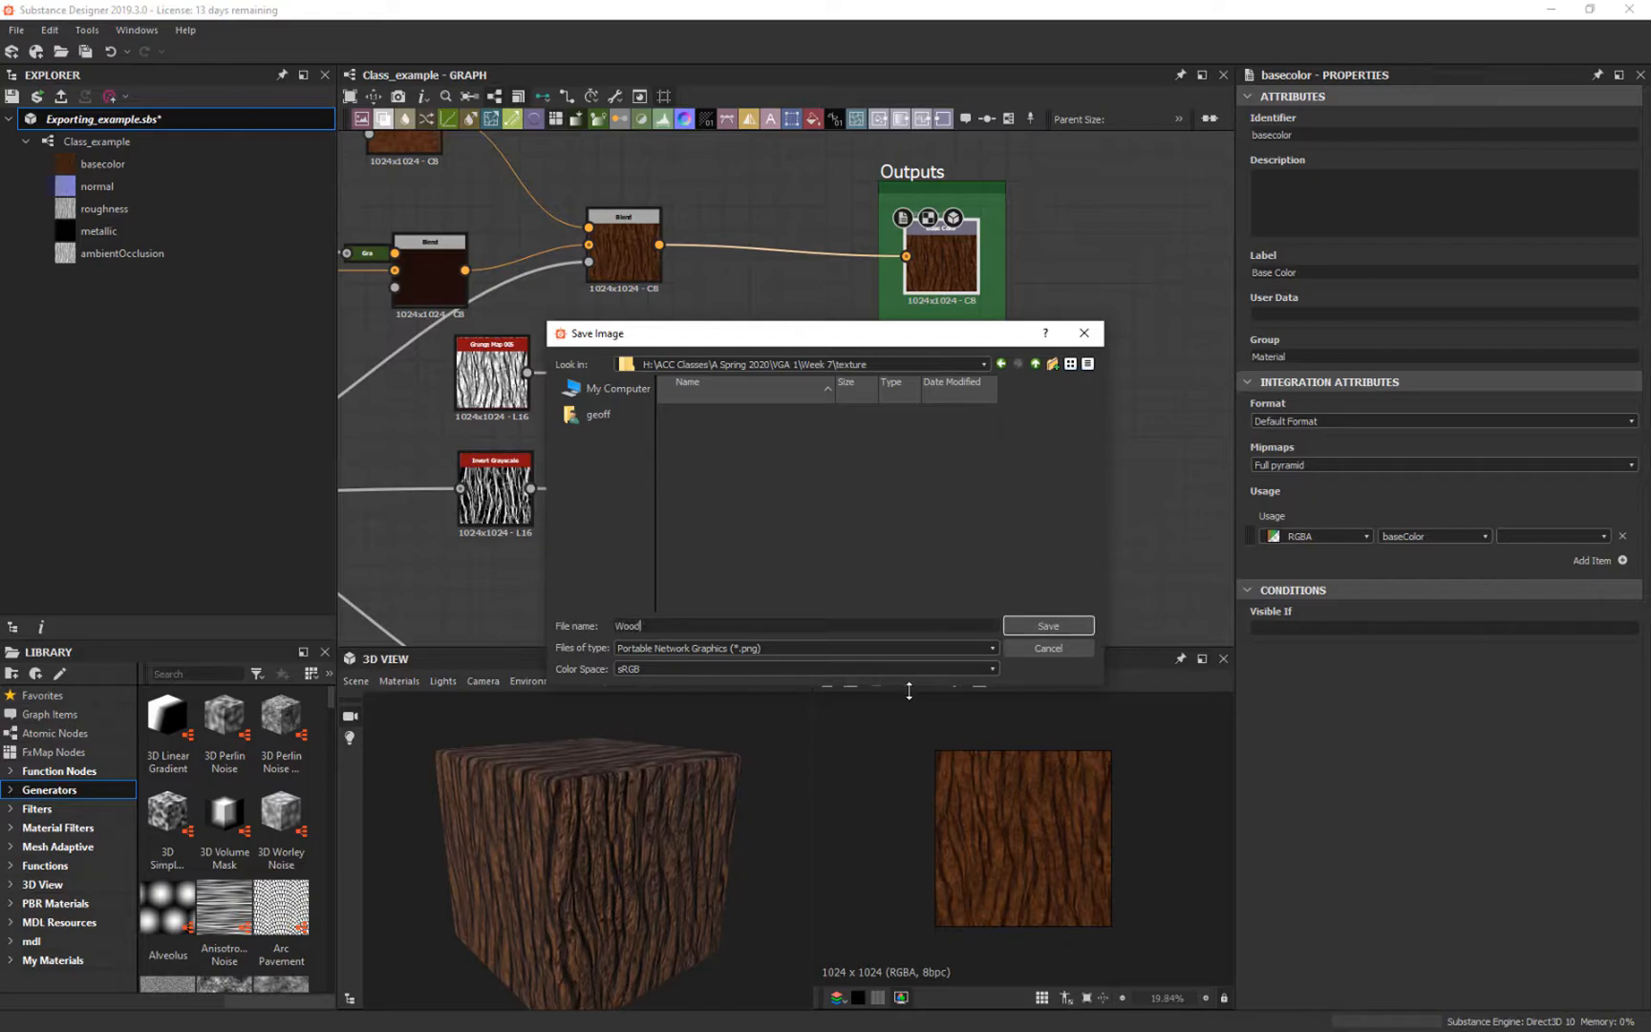
type("colr")
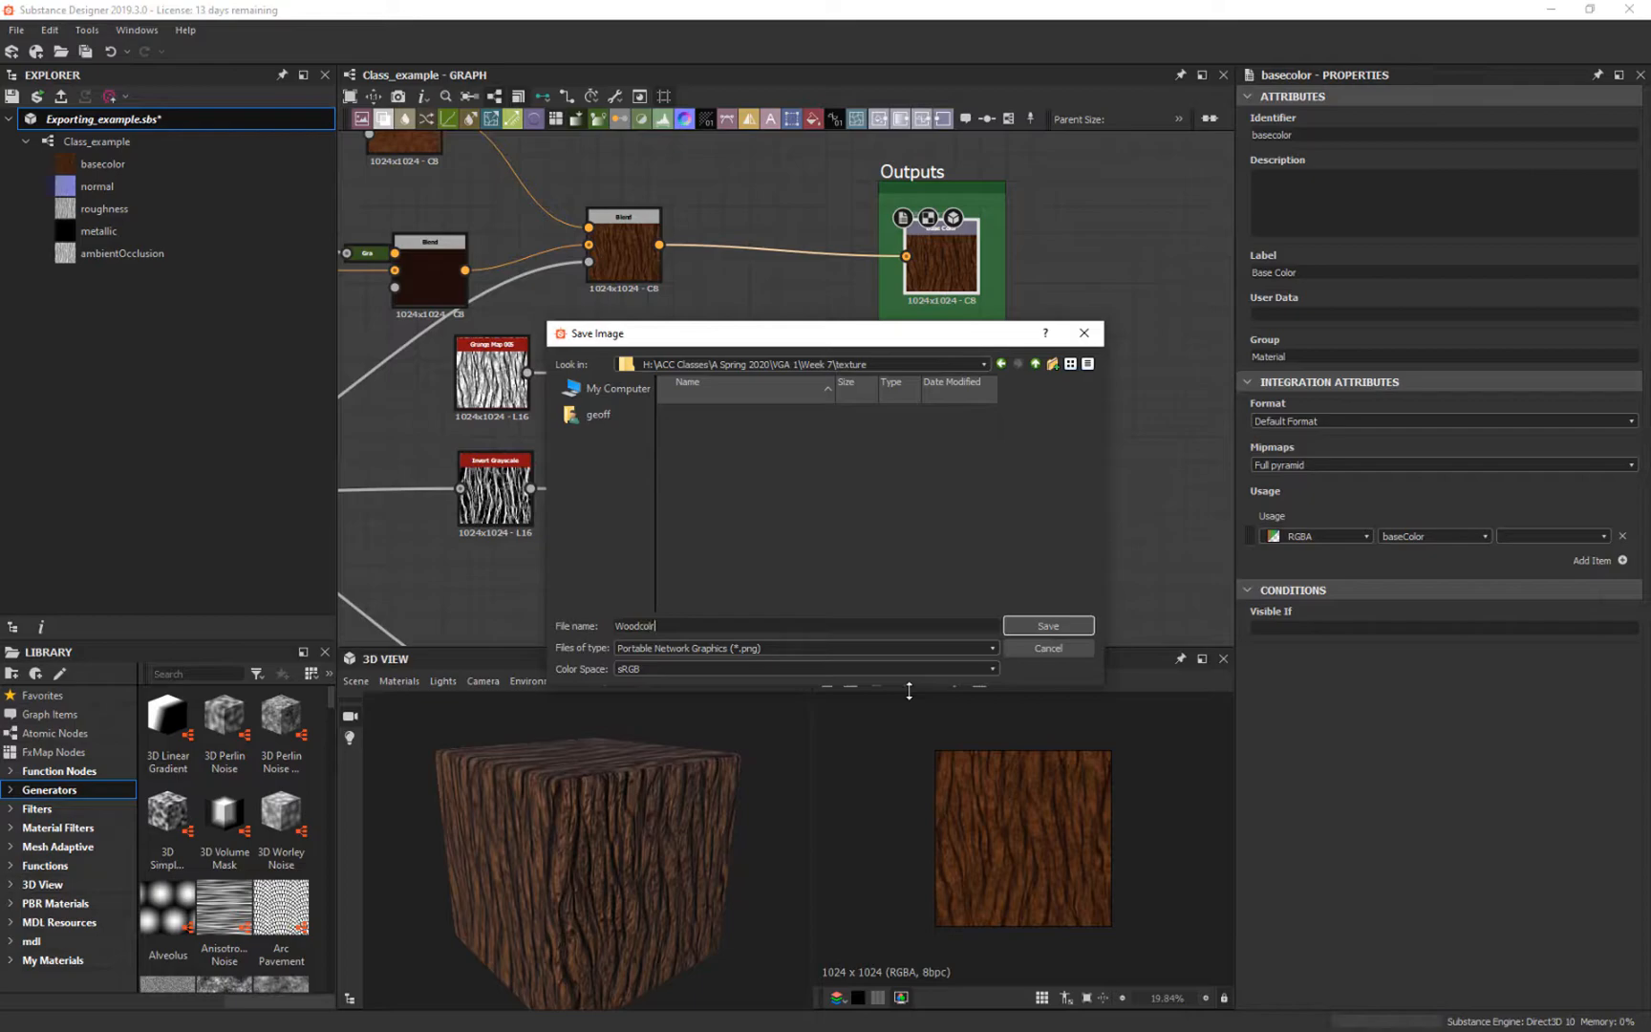
left_click(1046, 625)
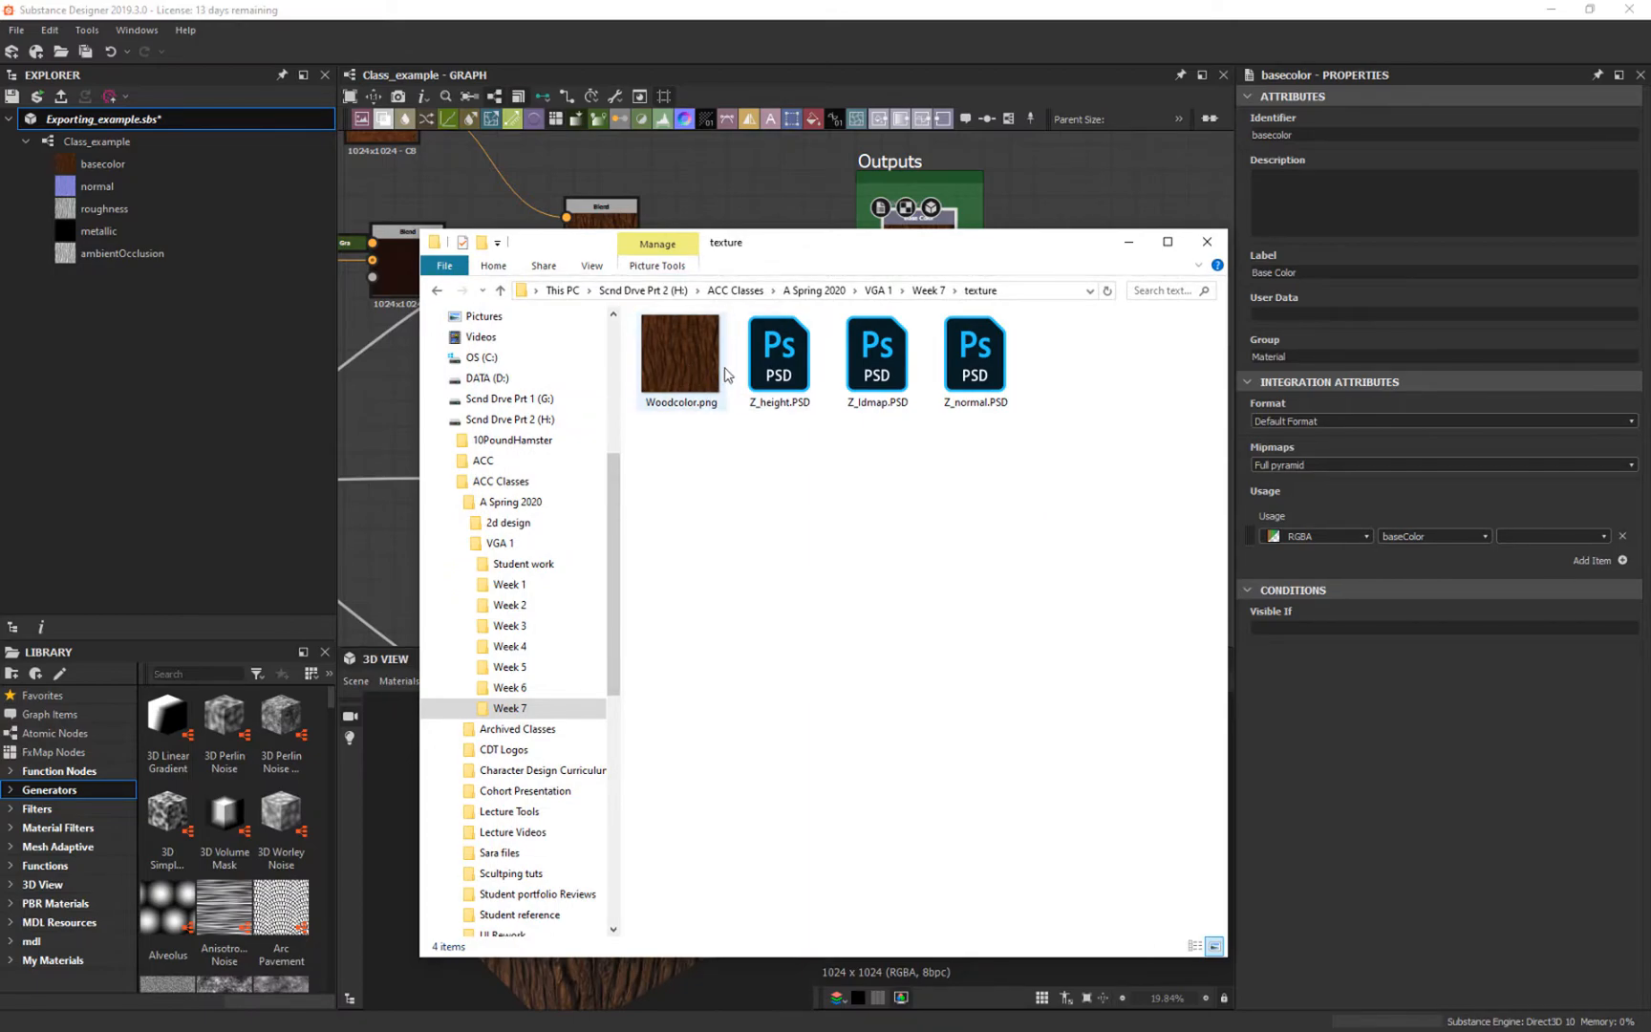
Step: Confirm Woodcolor.png is in the texture folder and close the File Explorer window
left_click(1206, 241)
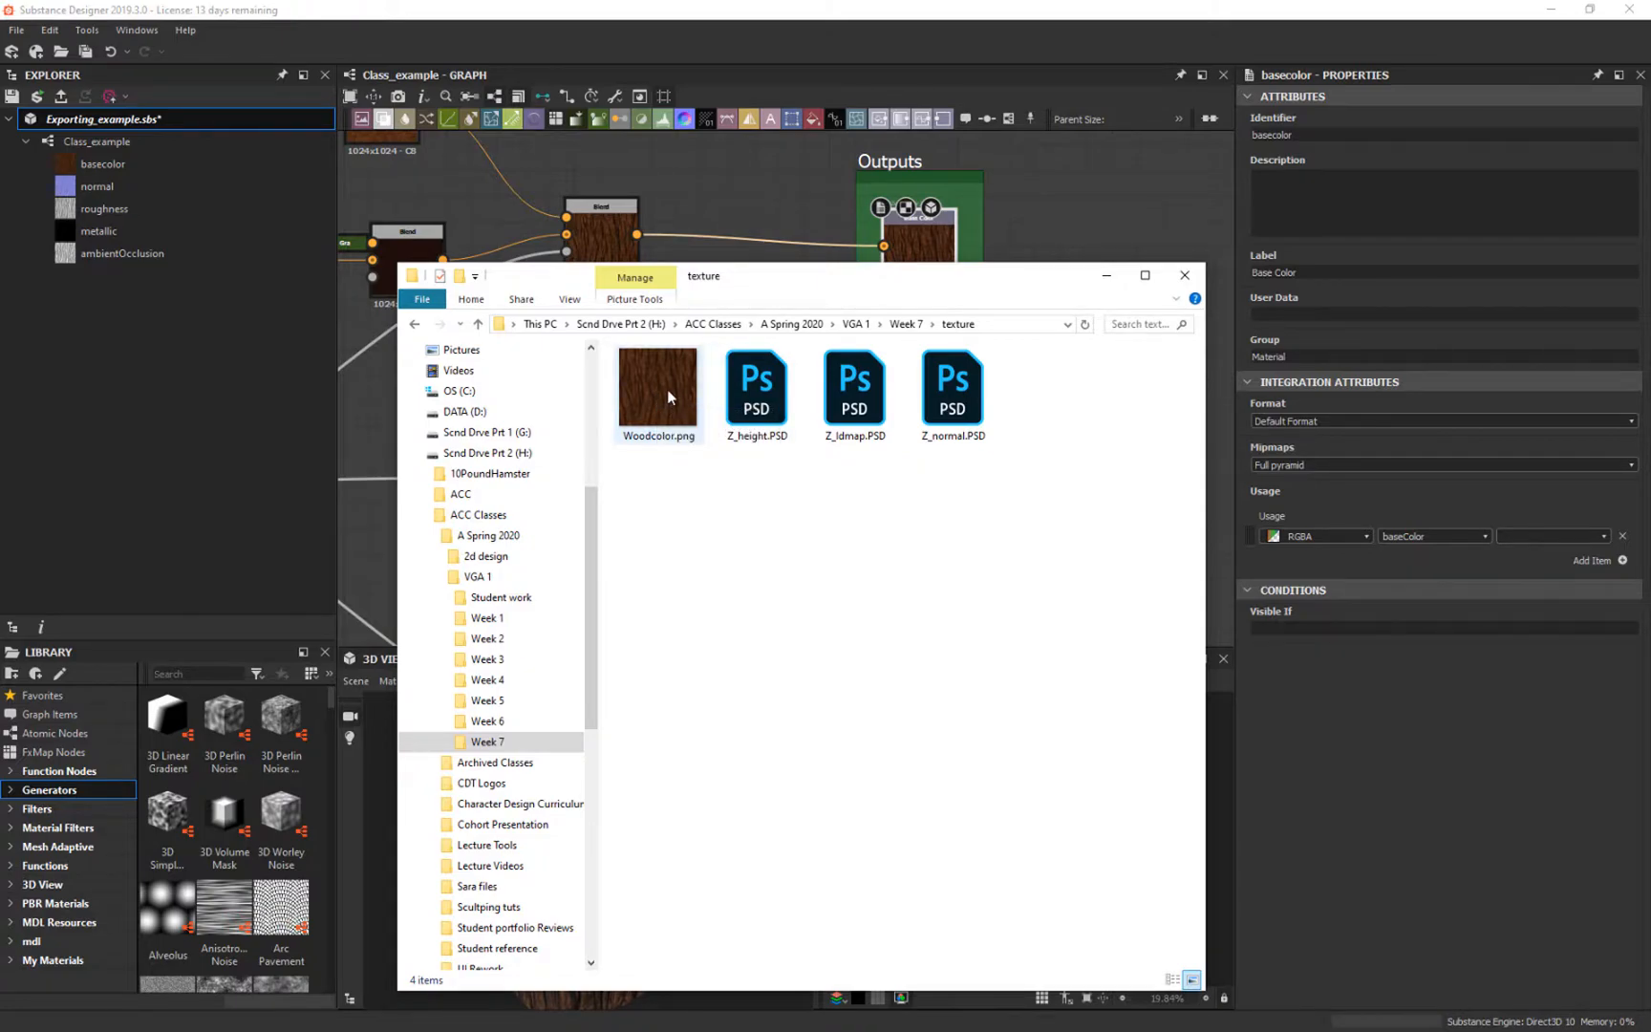
mouse_move(658, 390)
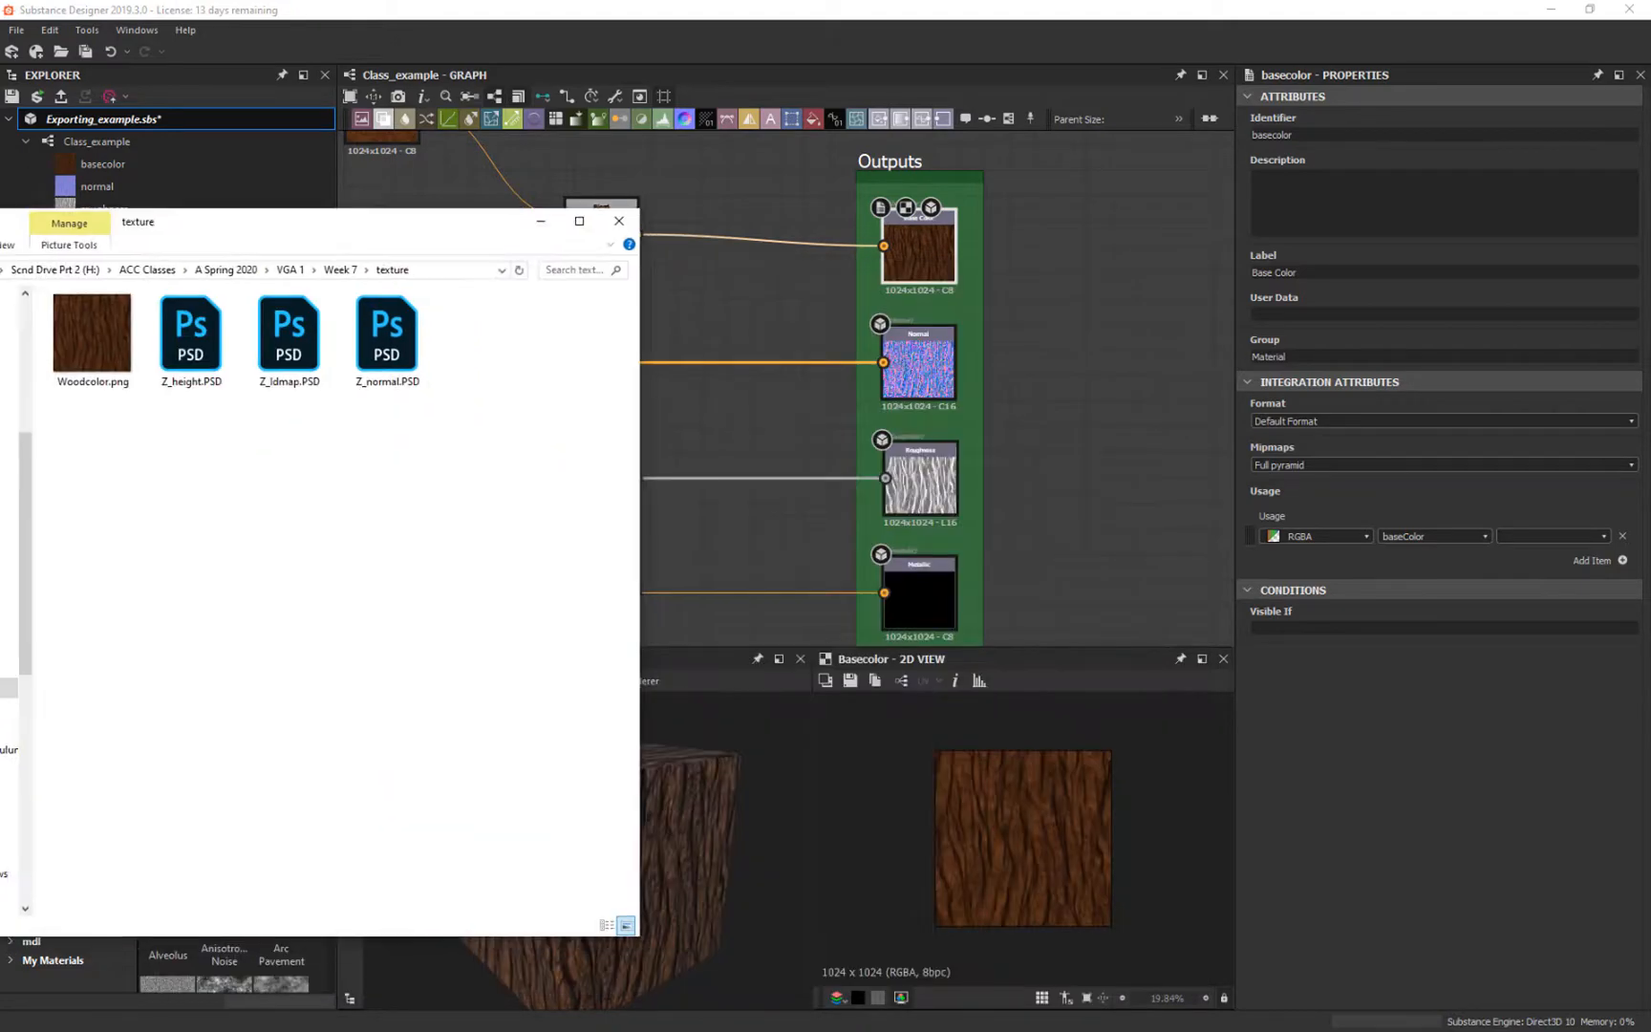
left_click(619, 222)
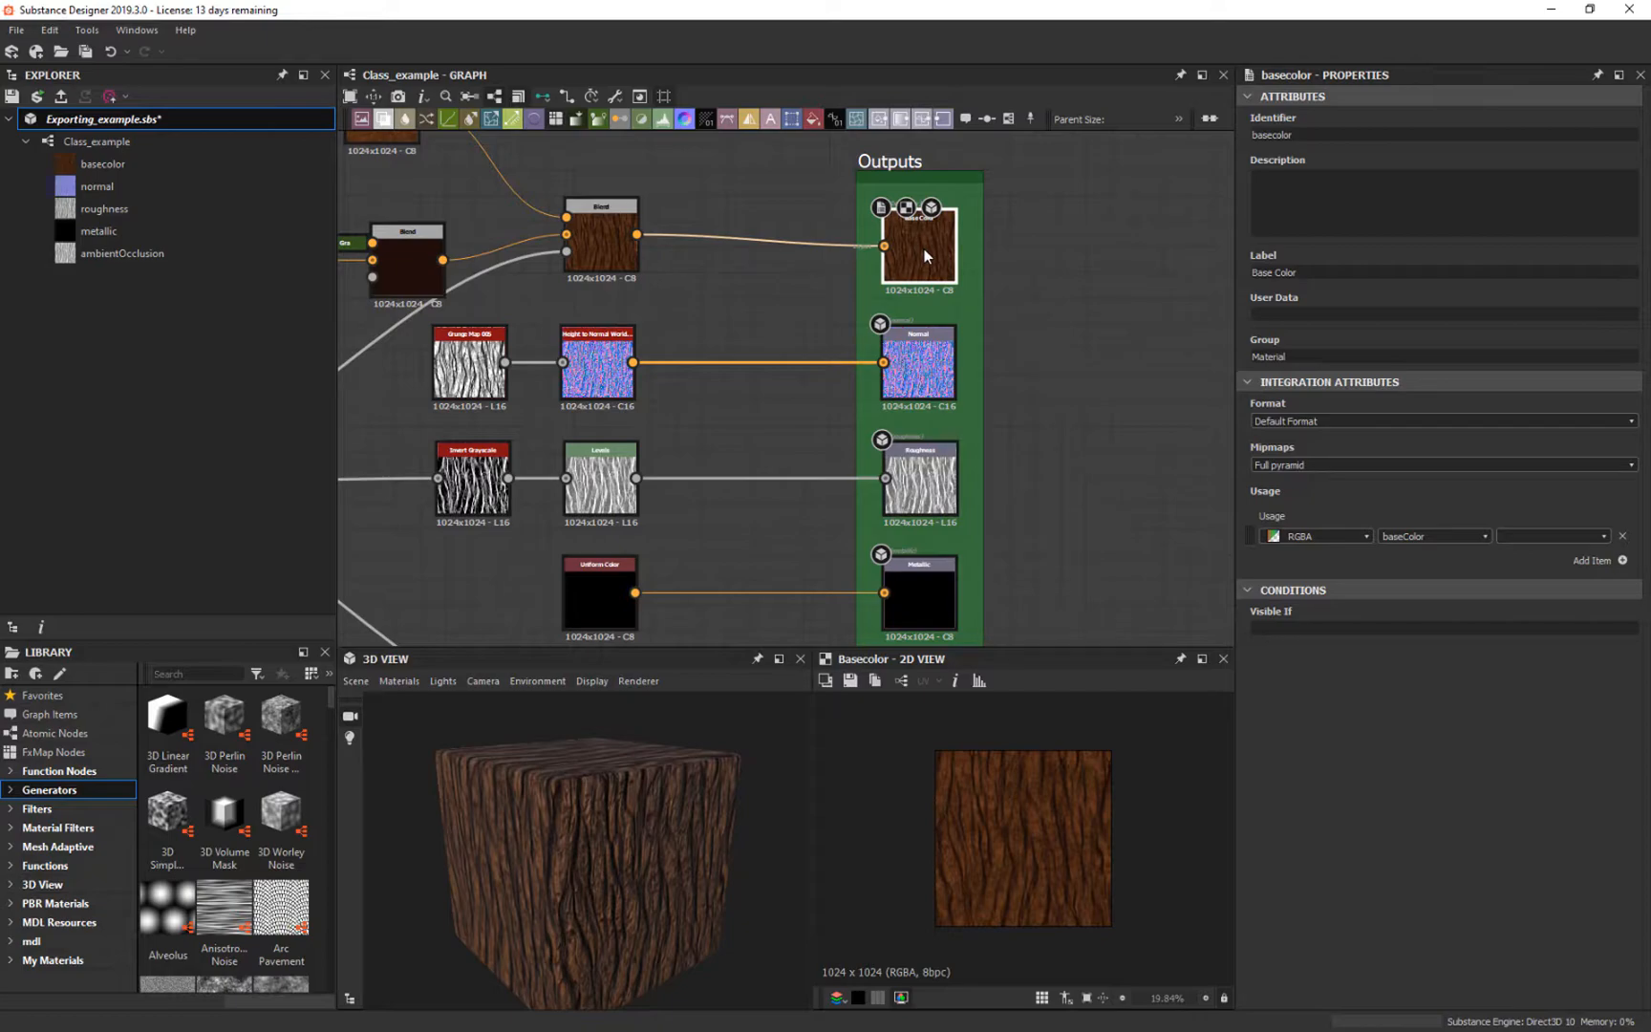
mouse_move(998, 224)
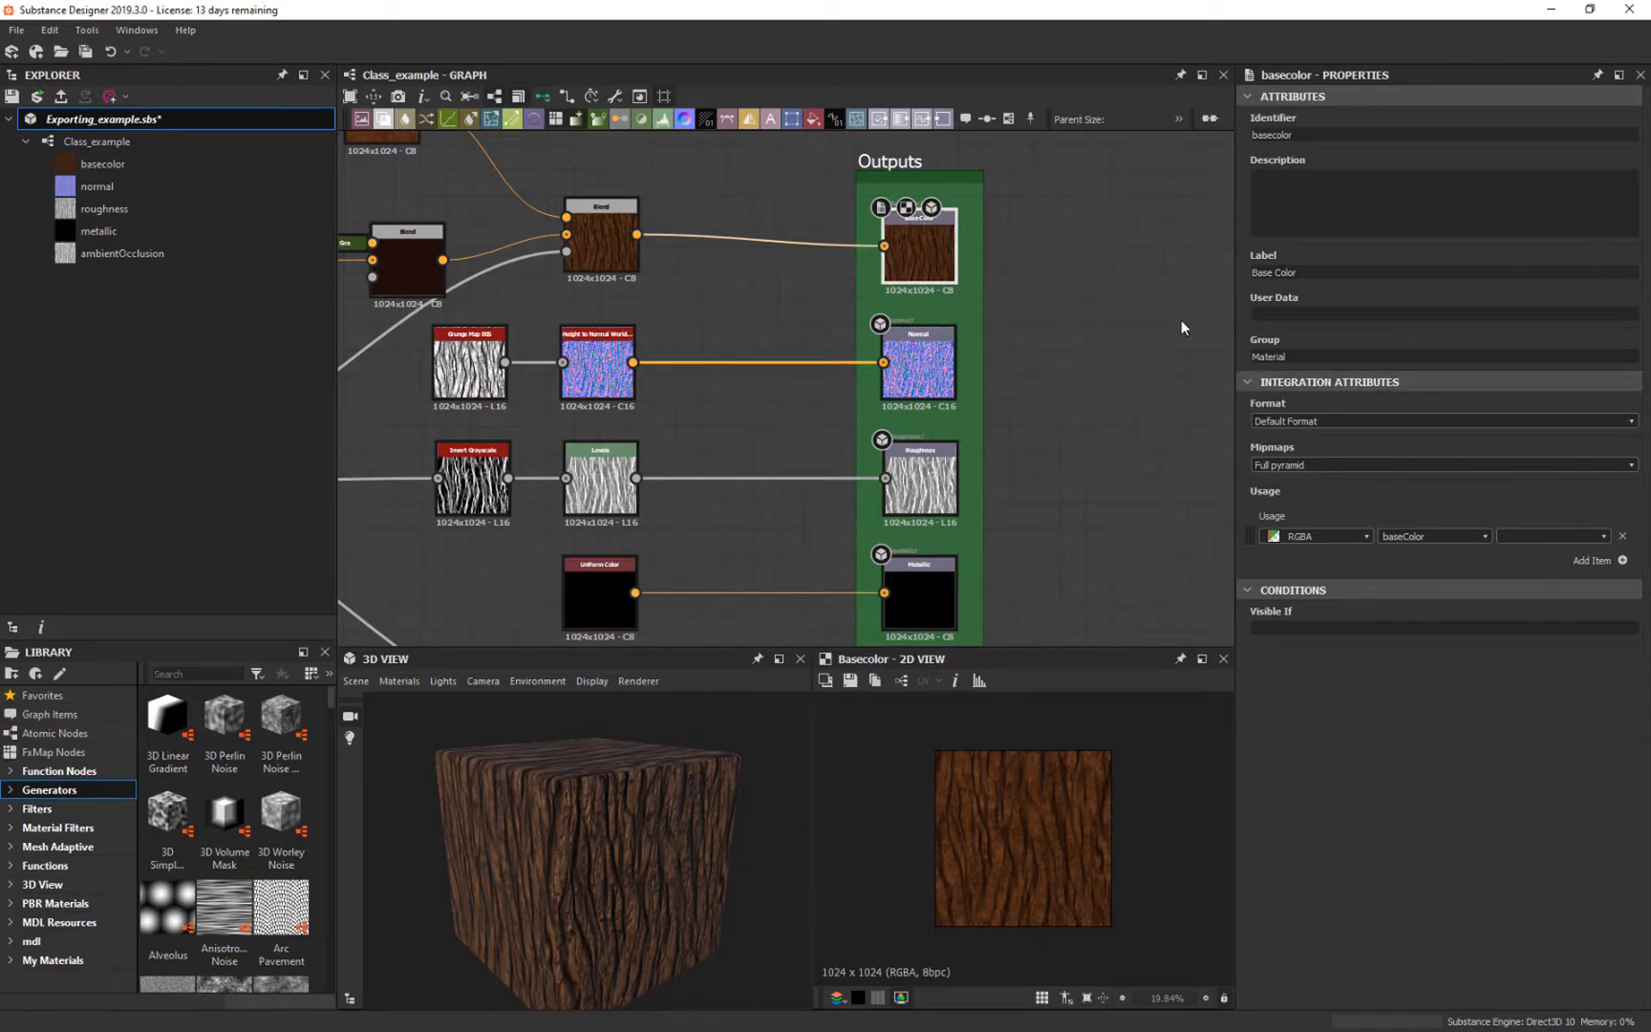
mouse_move(1156, 307)
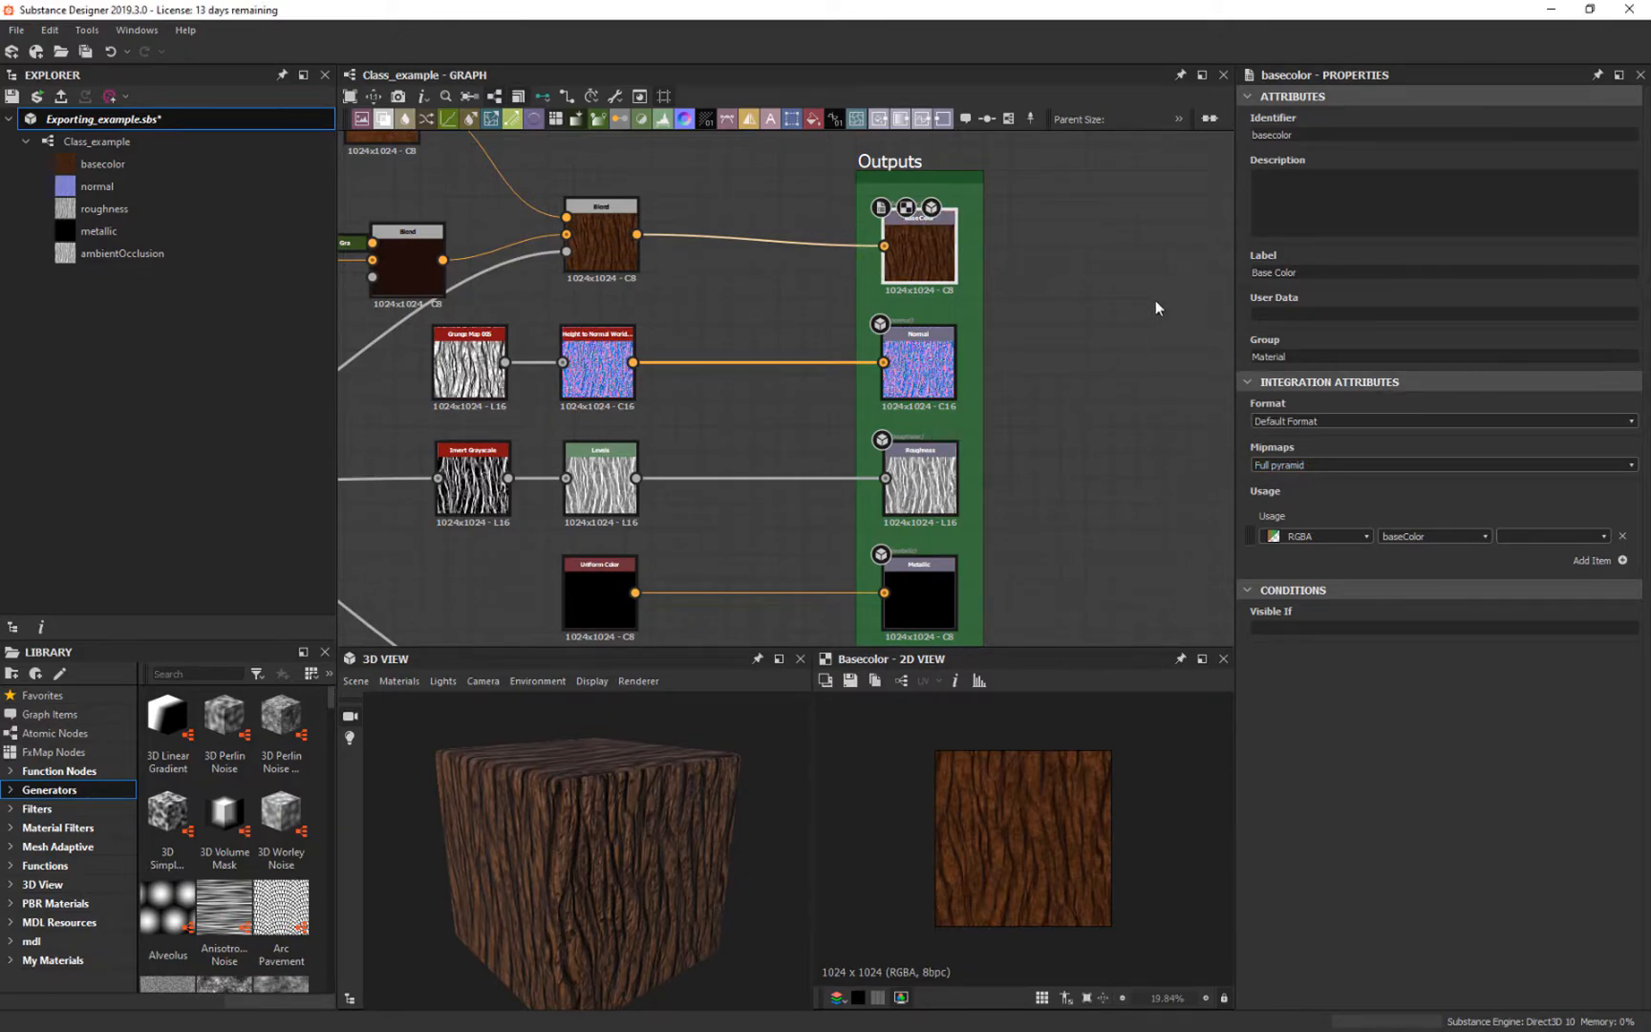
Step: Show the Class_example graph's own properties with its output size and five material outputs
left_click(600, 237)
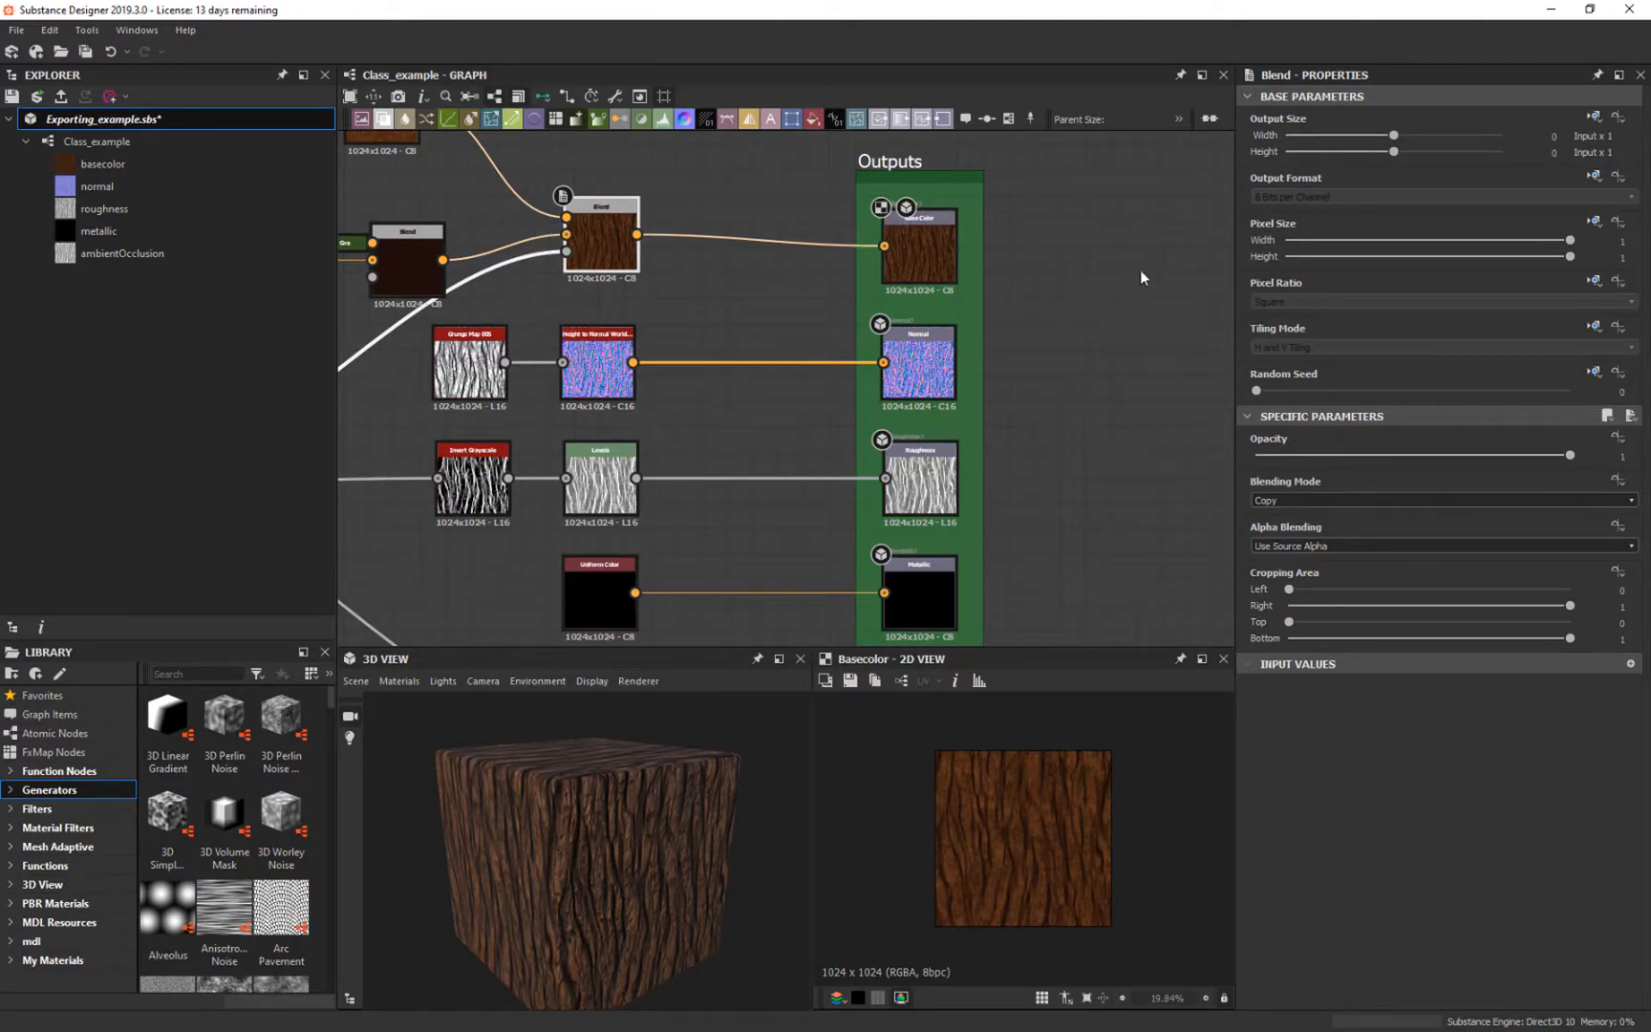
right_click(1143, 256)
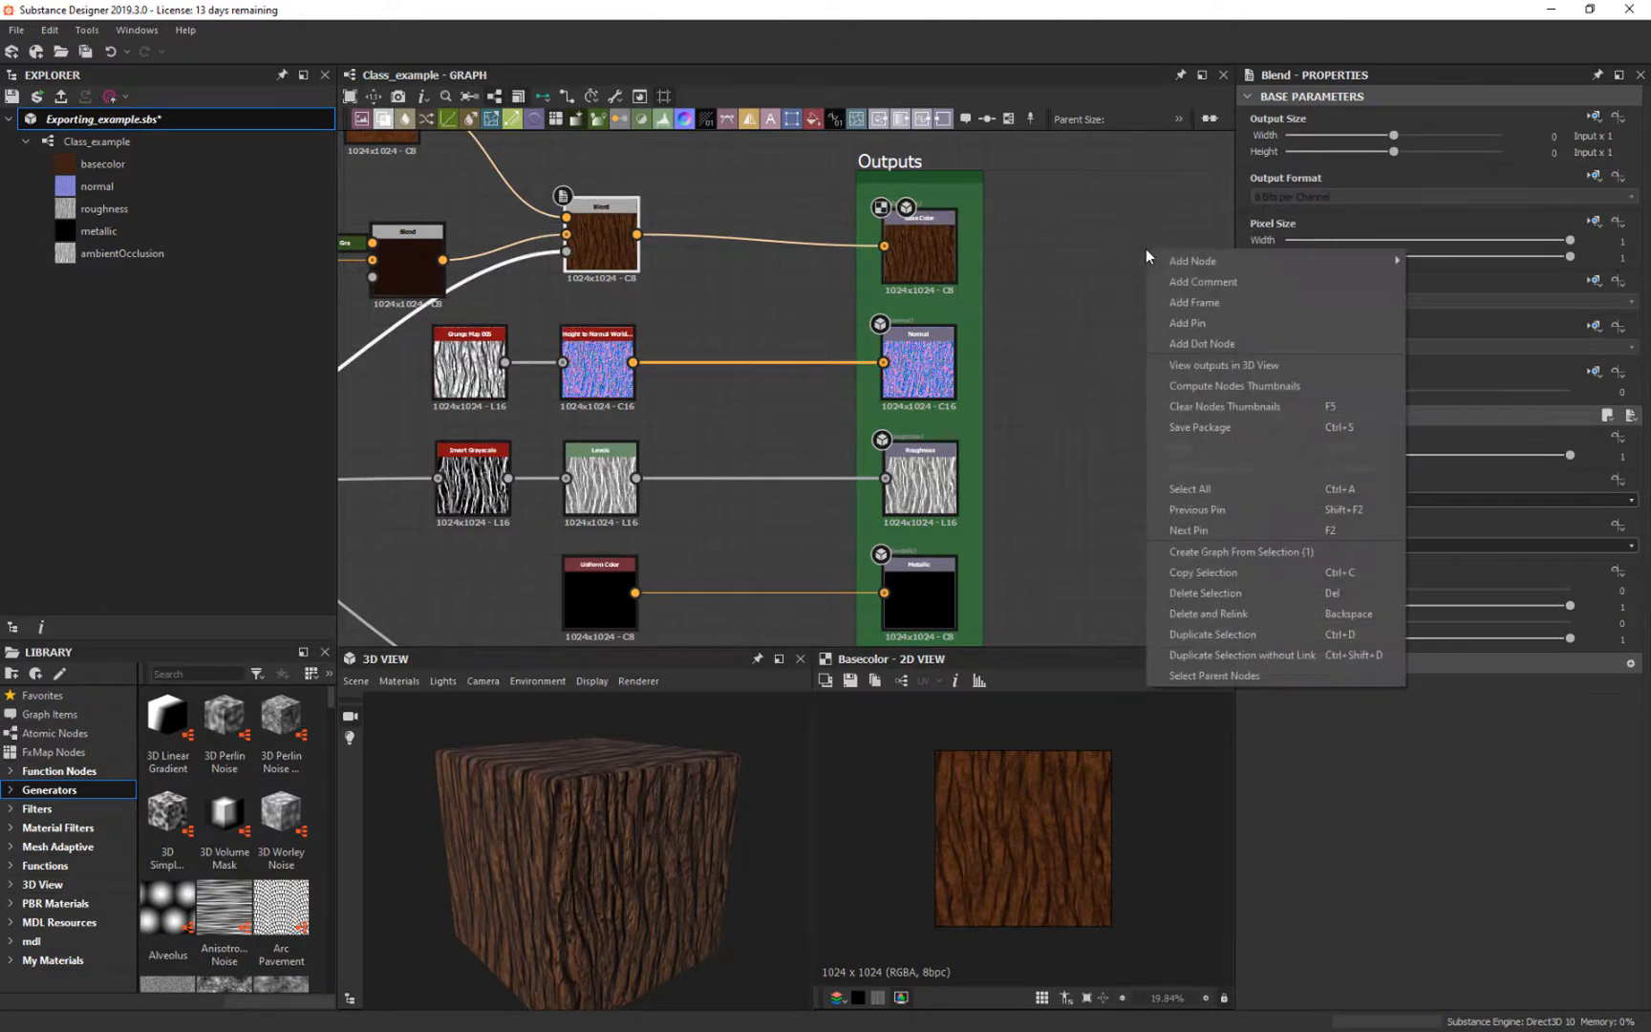
left_click(1153, 251)
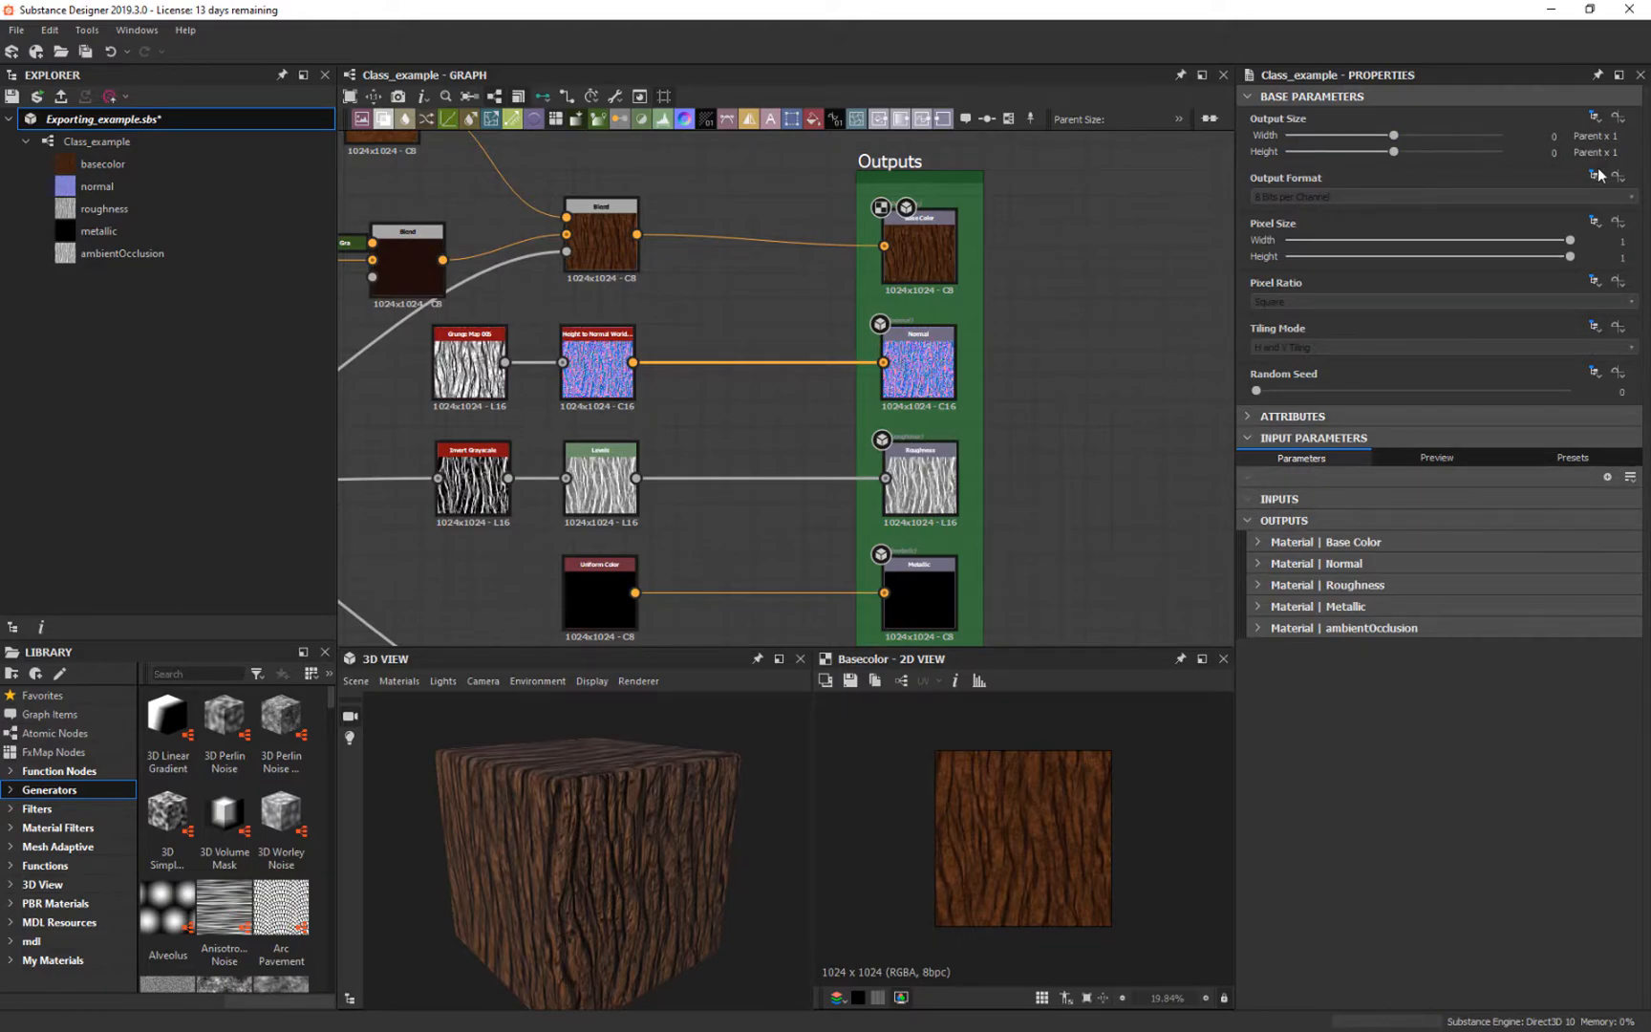
Step: Raise the graph output size to 2048×2048 and resave the base colour as Woodcolor.png in the texture folder
left_click(1594, 117)
type("11")
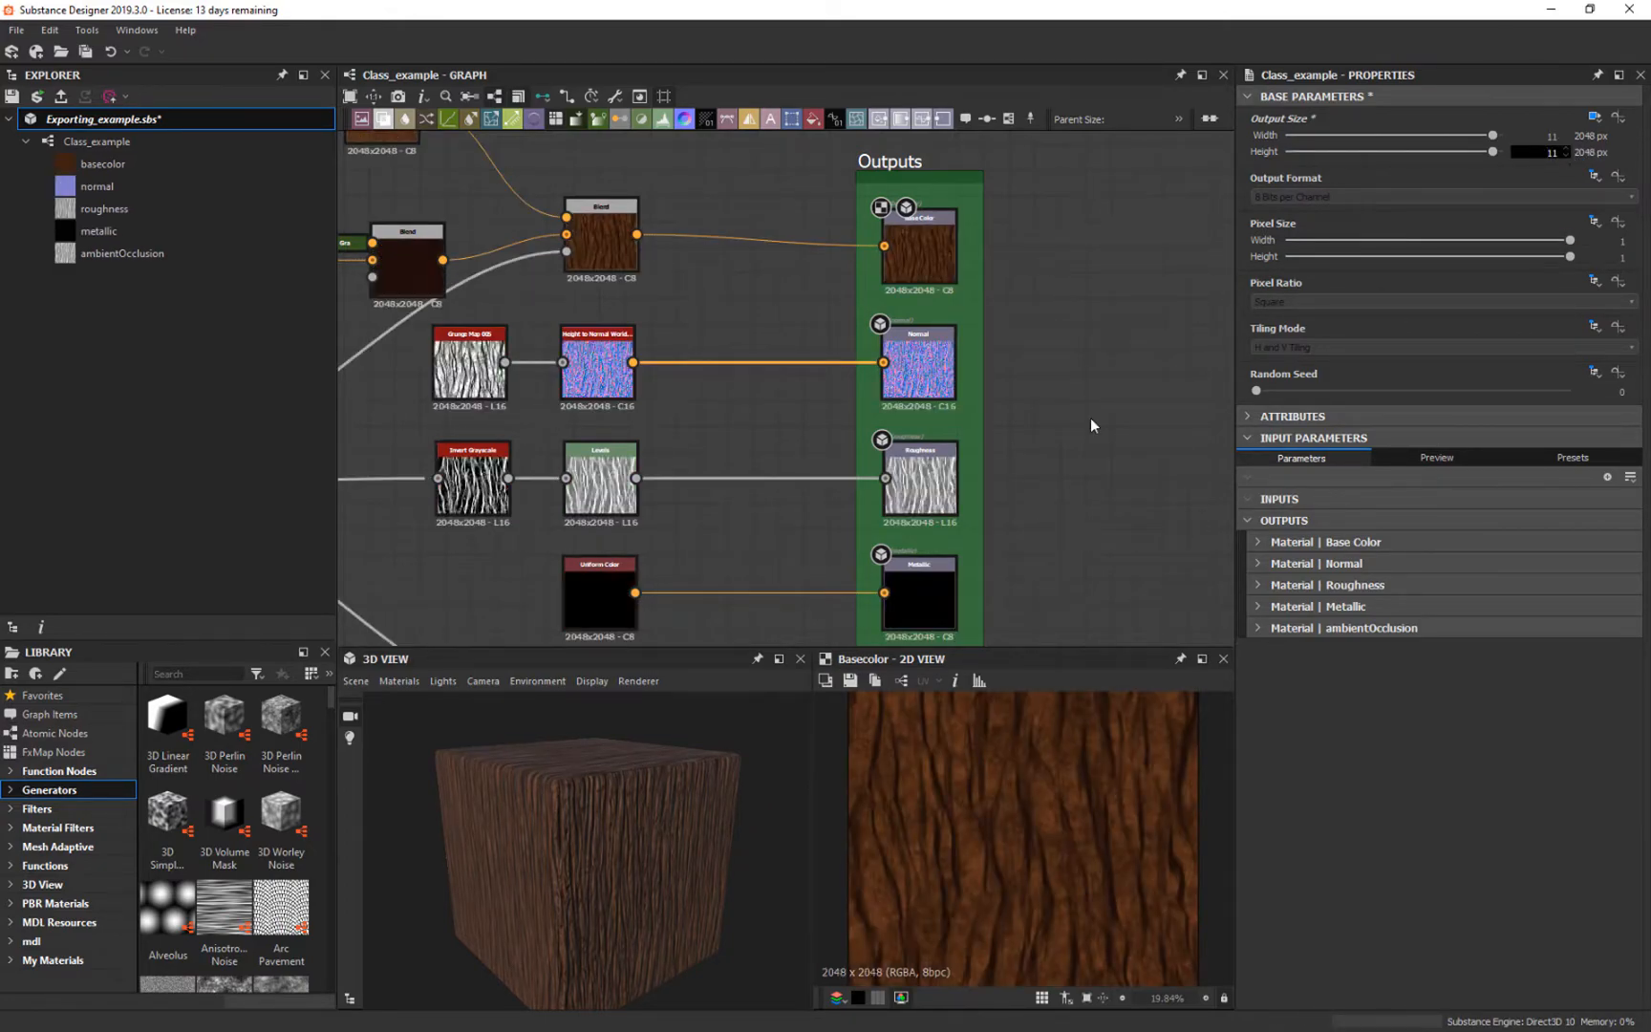
right_click(918, 246)
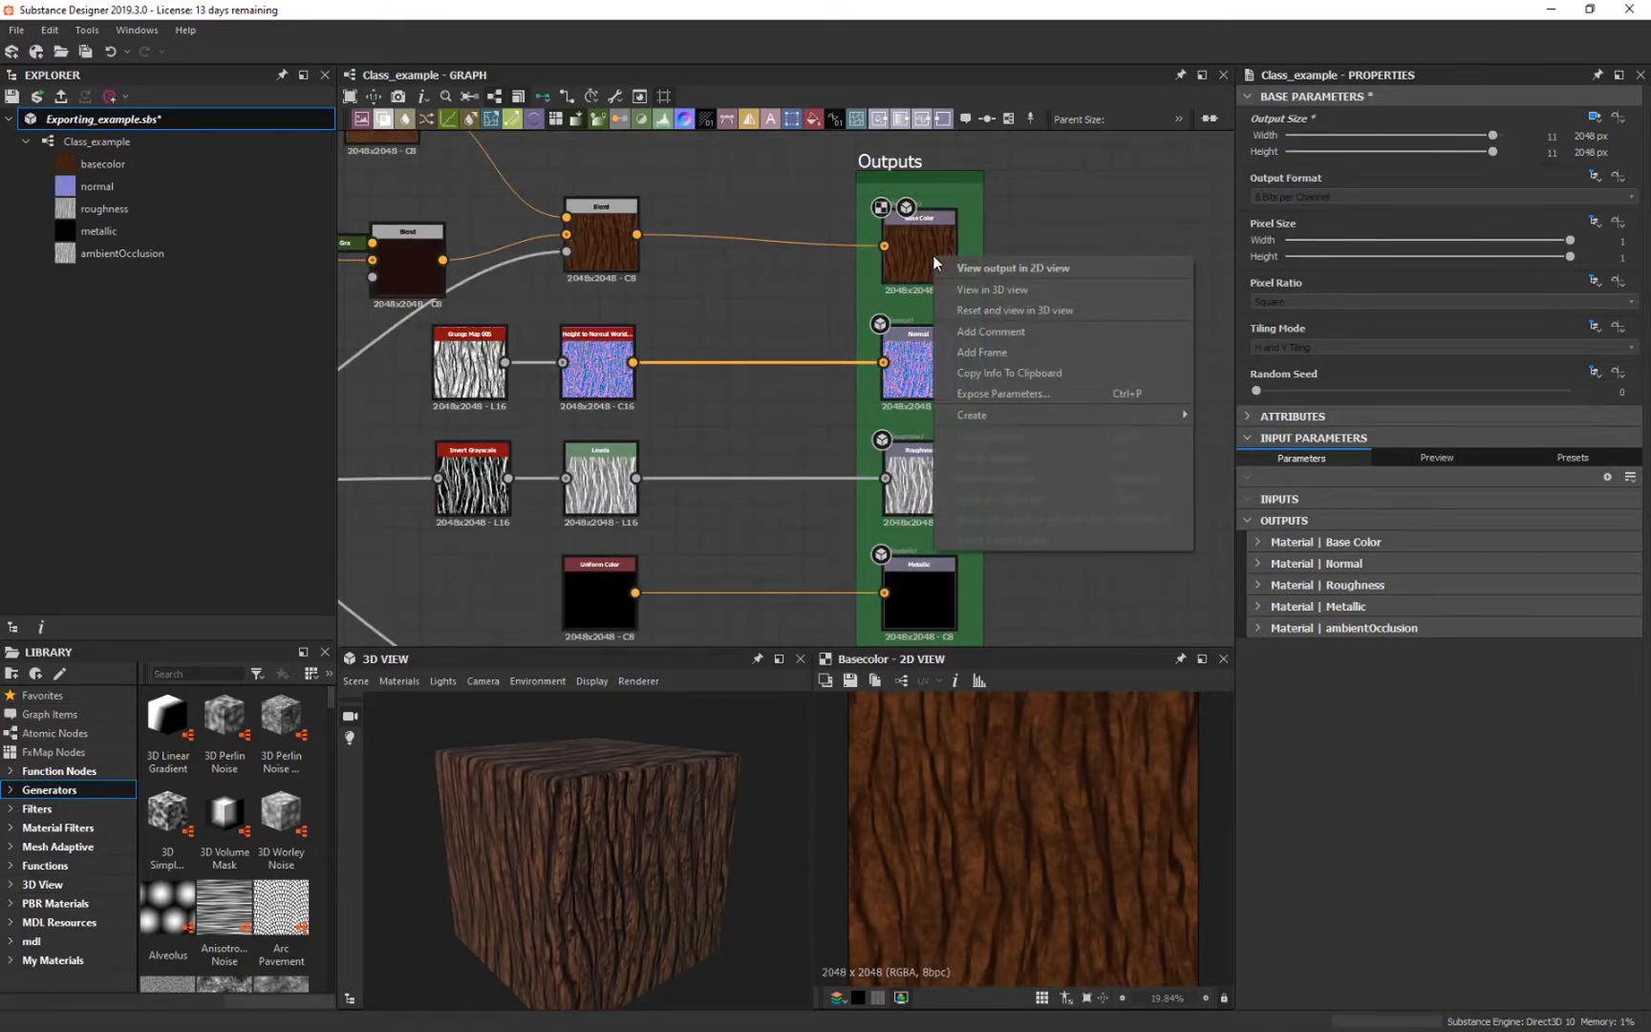
left_click(1011, 267)
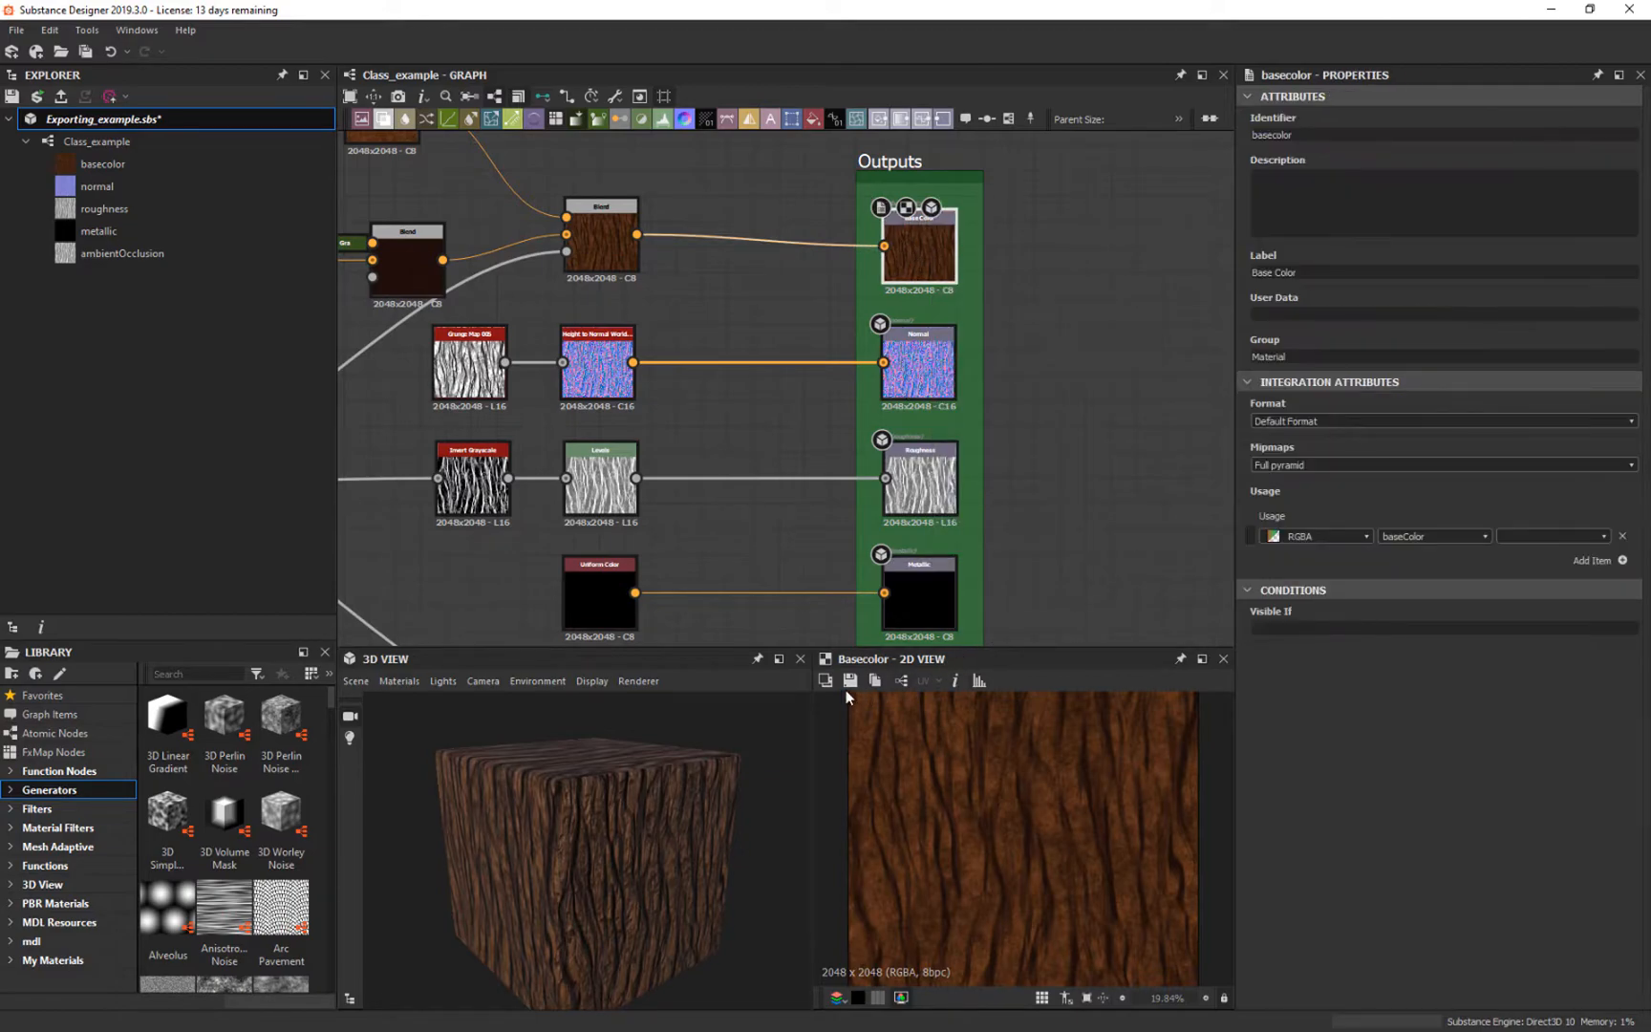
left_click(848, 681)
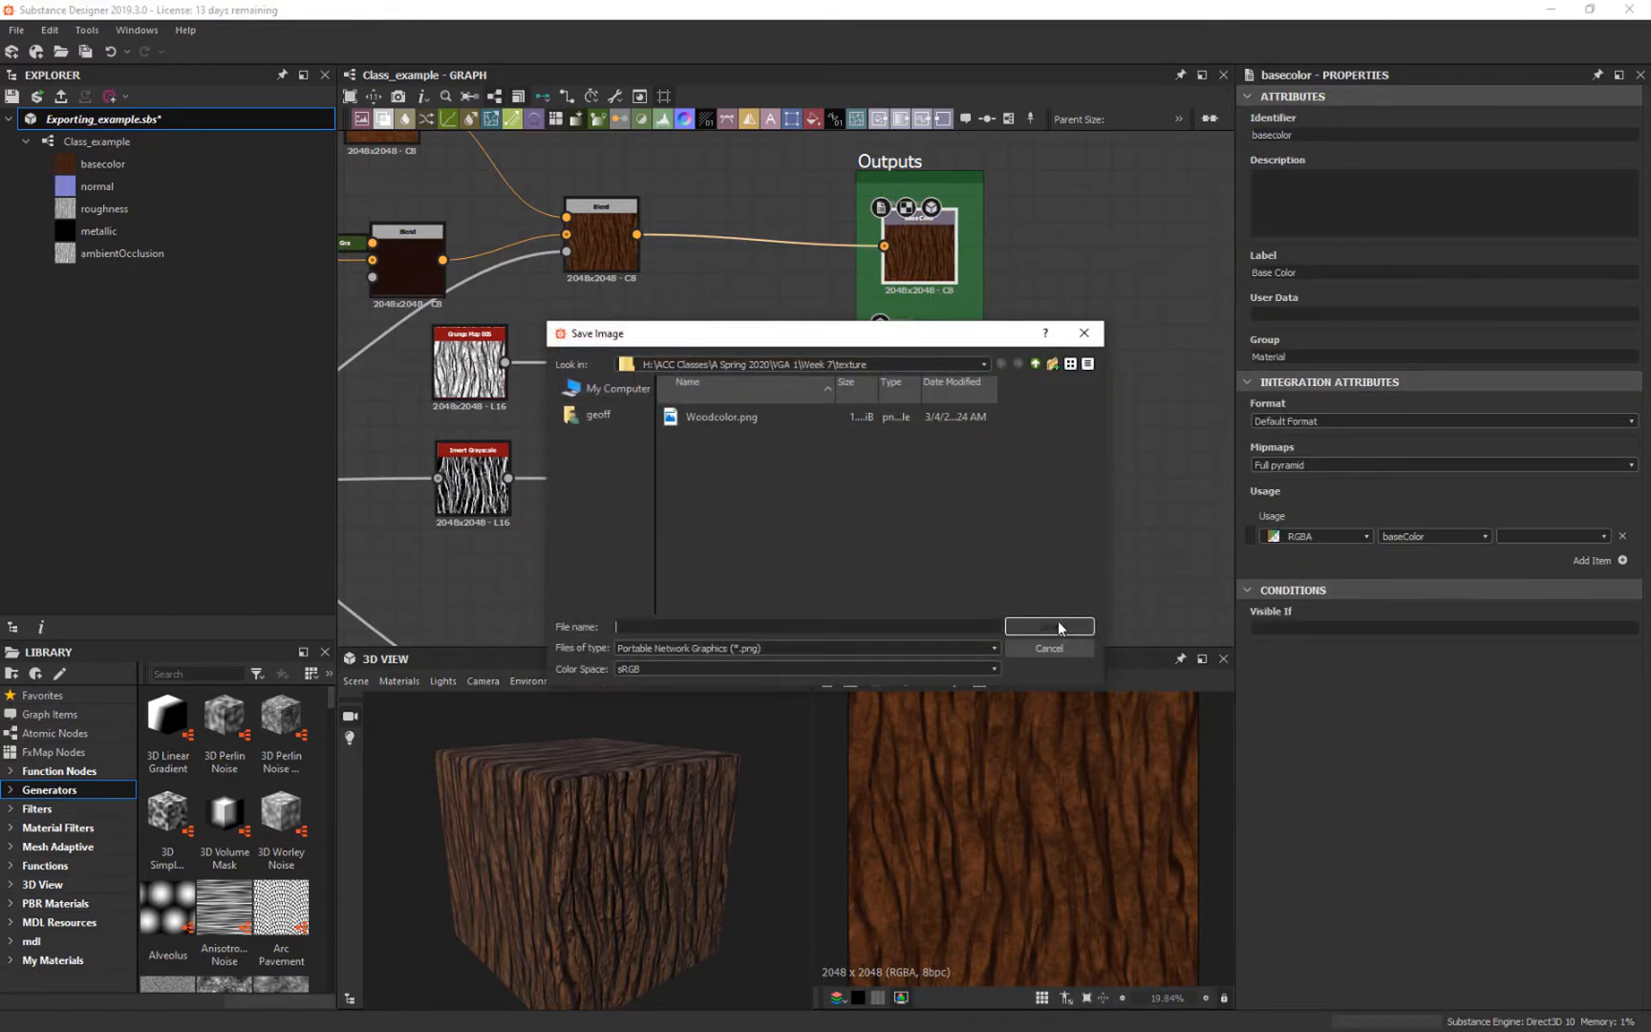
left_click(1048, 627)
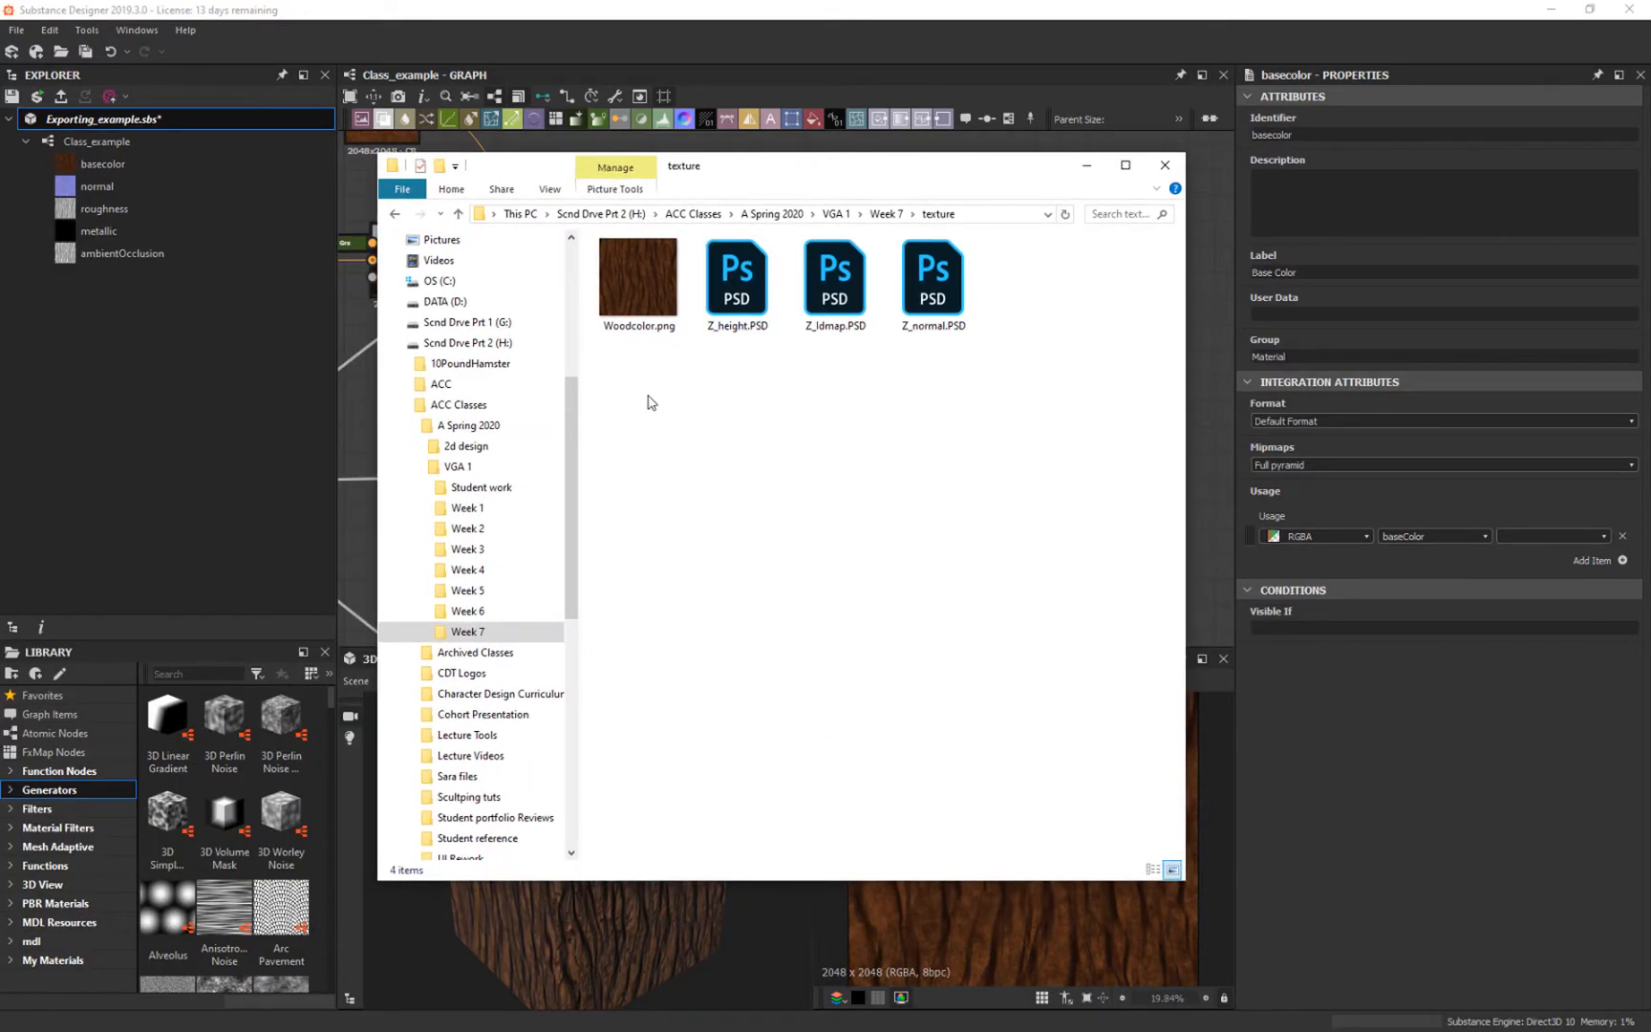
mouse_move(639, 275)
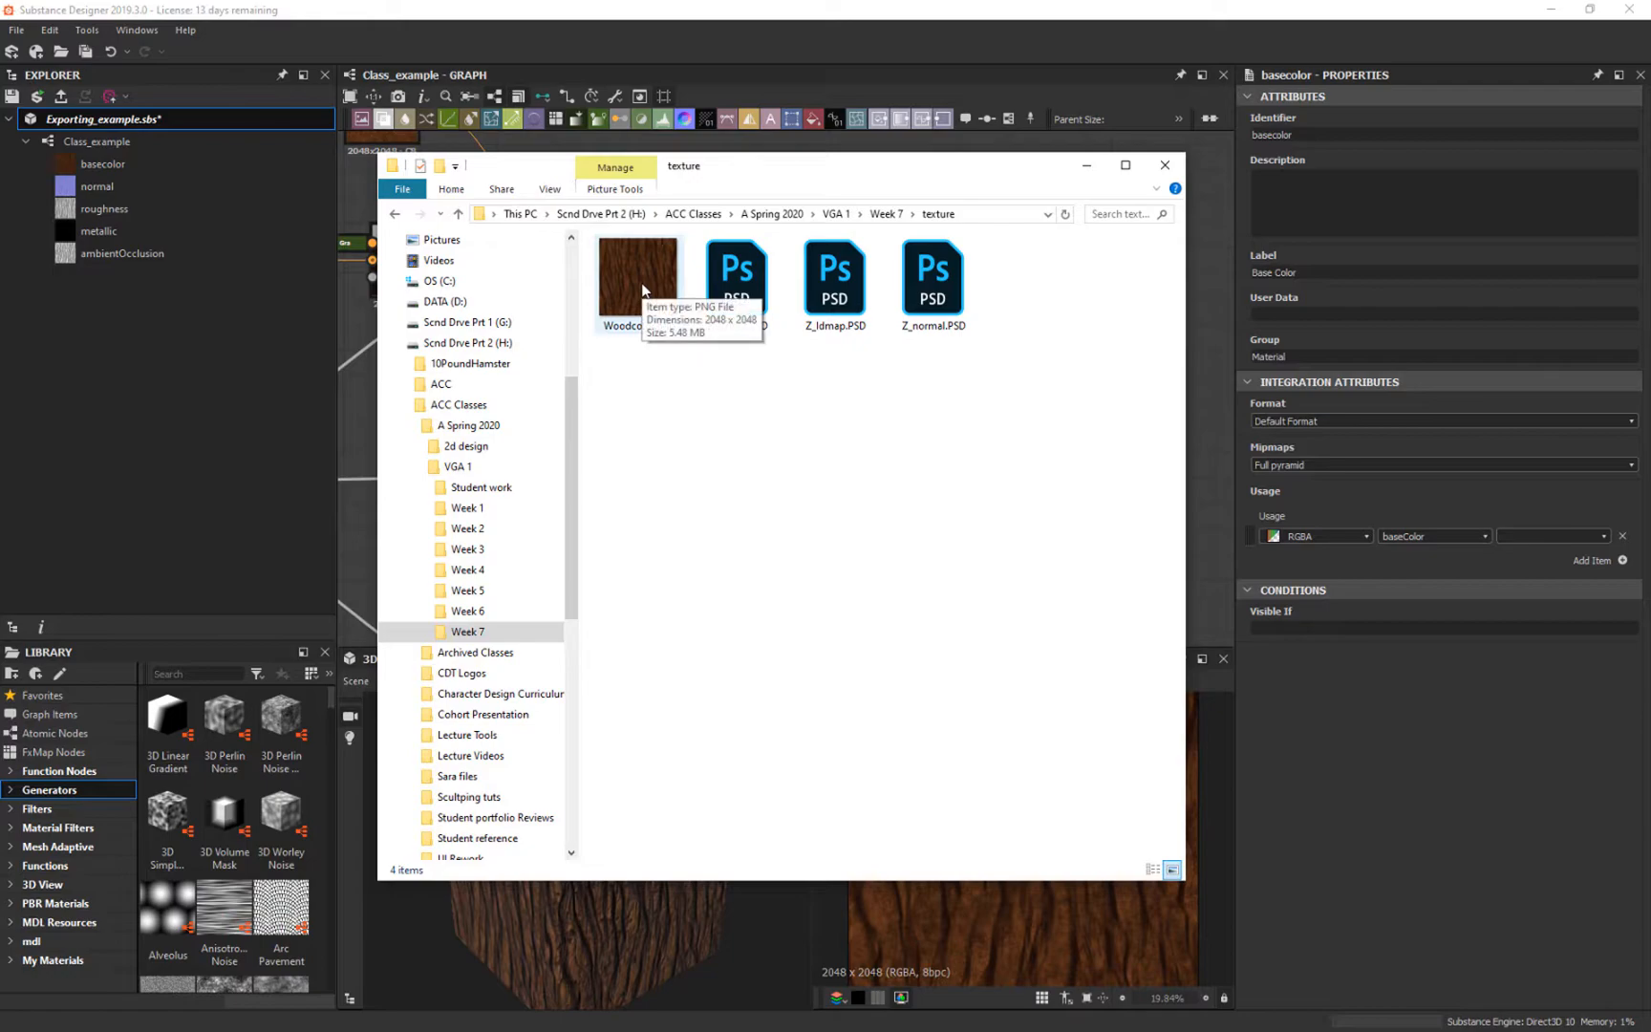
Step: Inspect Woodcolor.png in the texture folder to confirm it is a 2048×2048 PNG
left_click(1164, 166)
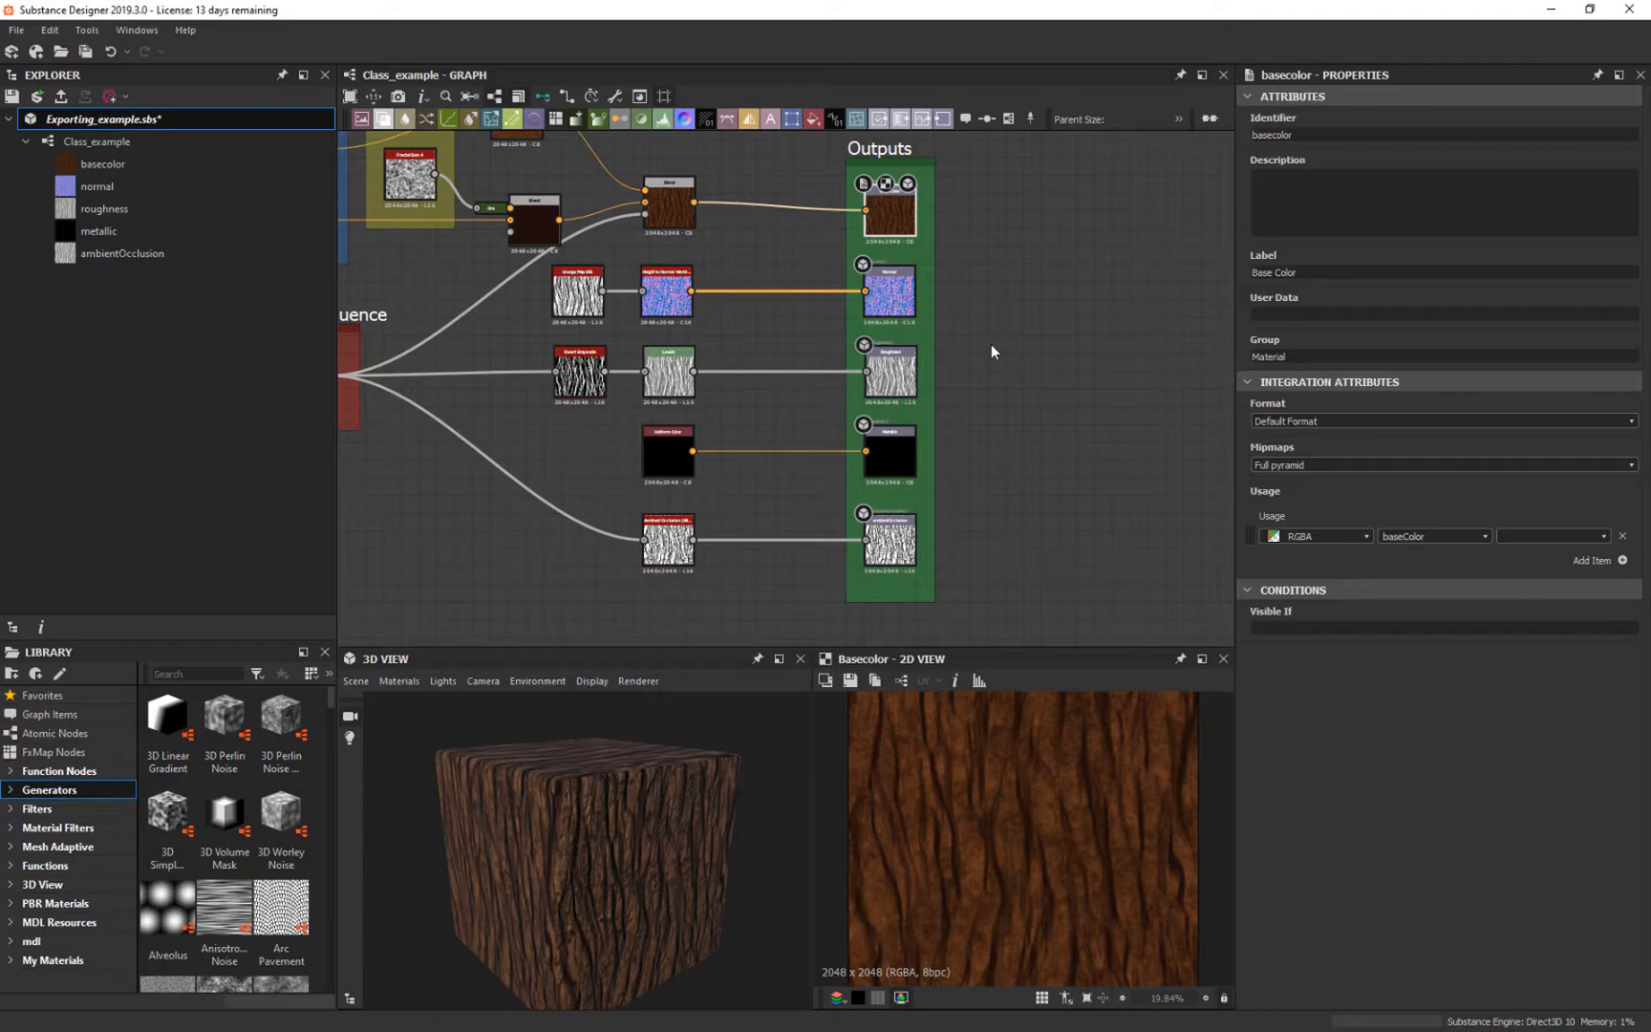
mouse_move(1001, 325)
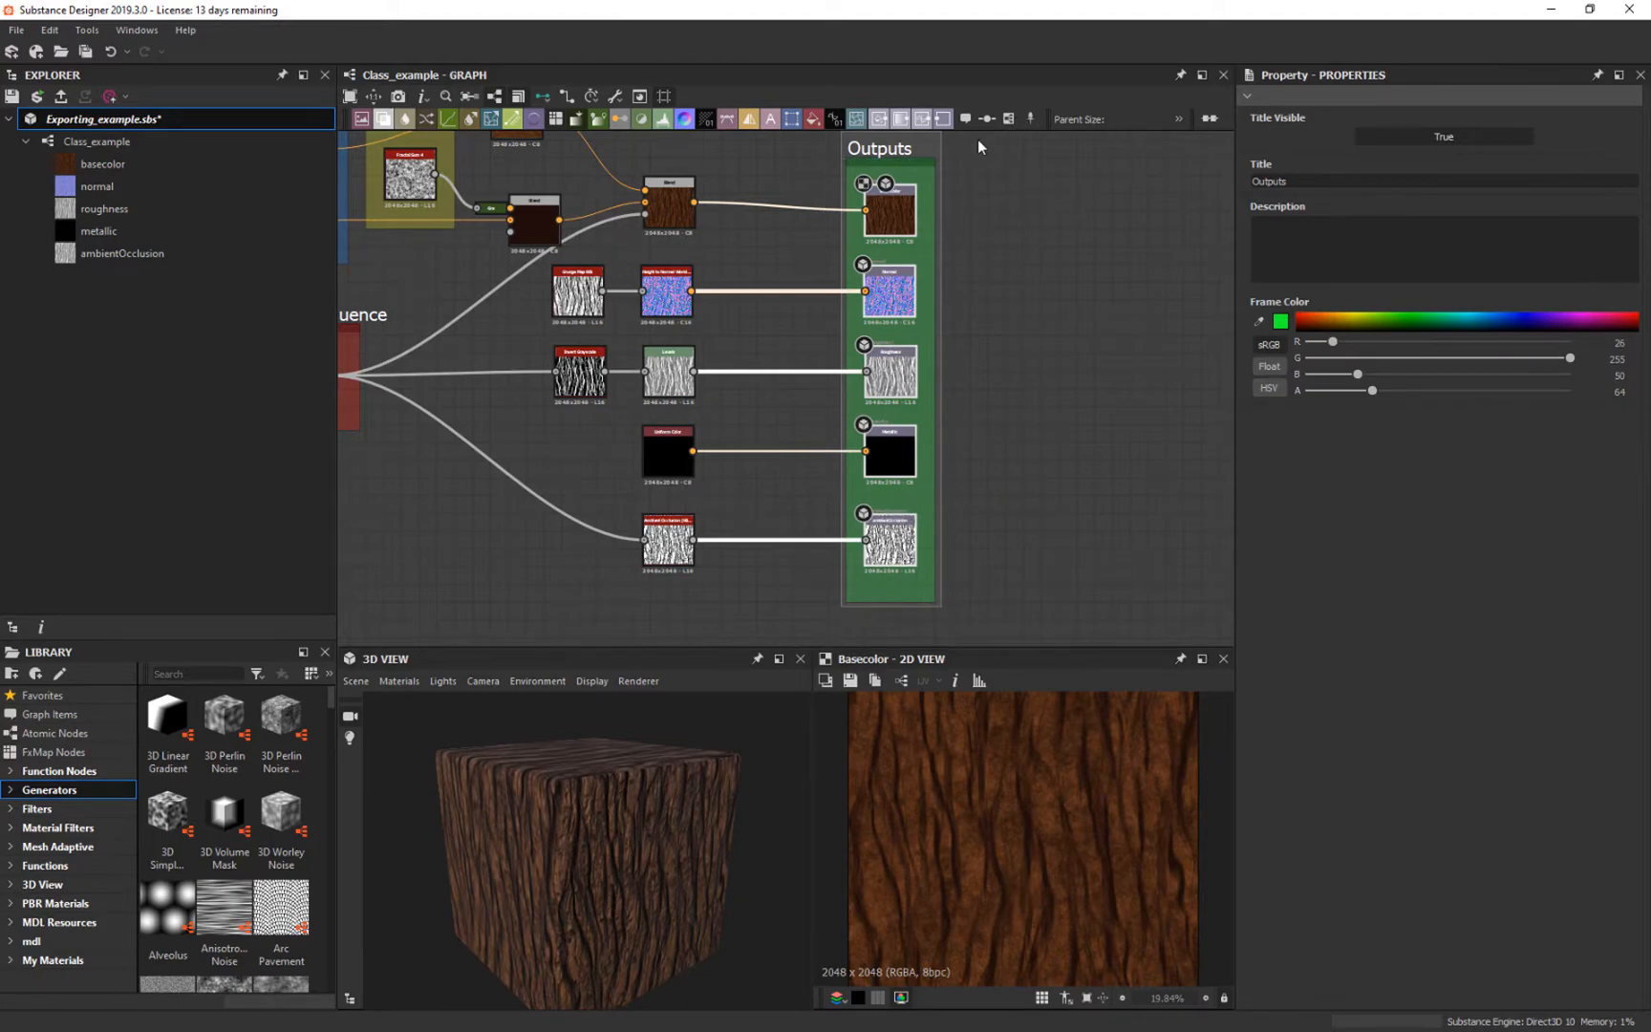
mouse_move(1237, 63)
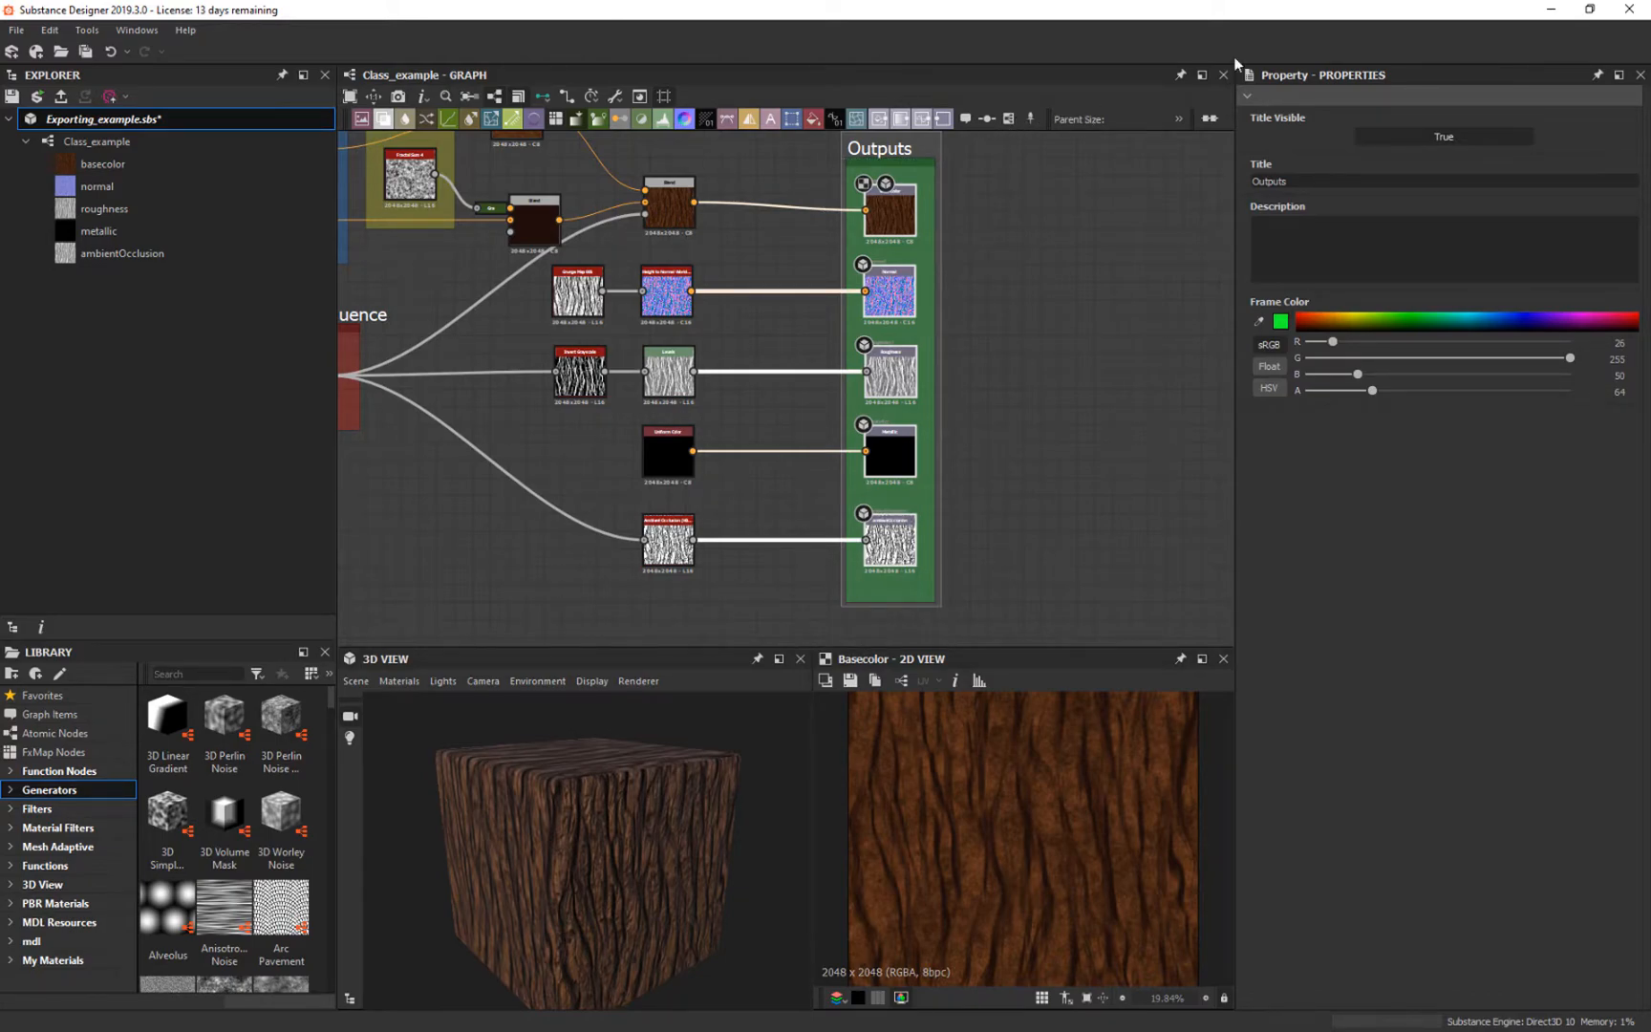
mouse_move(975, 162)
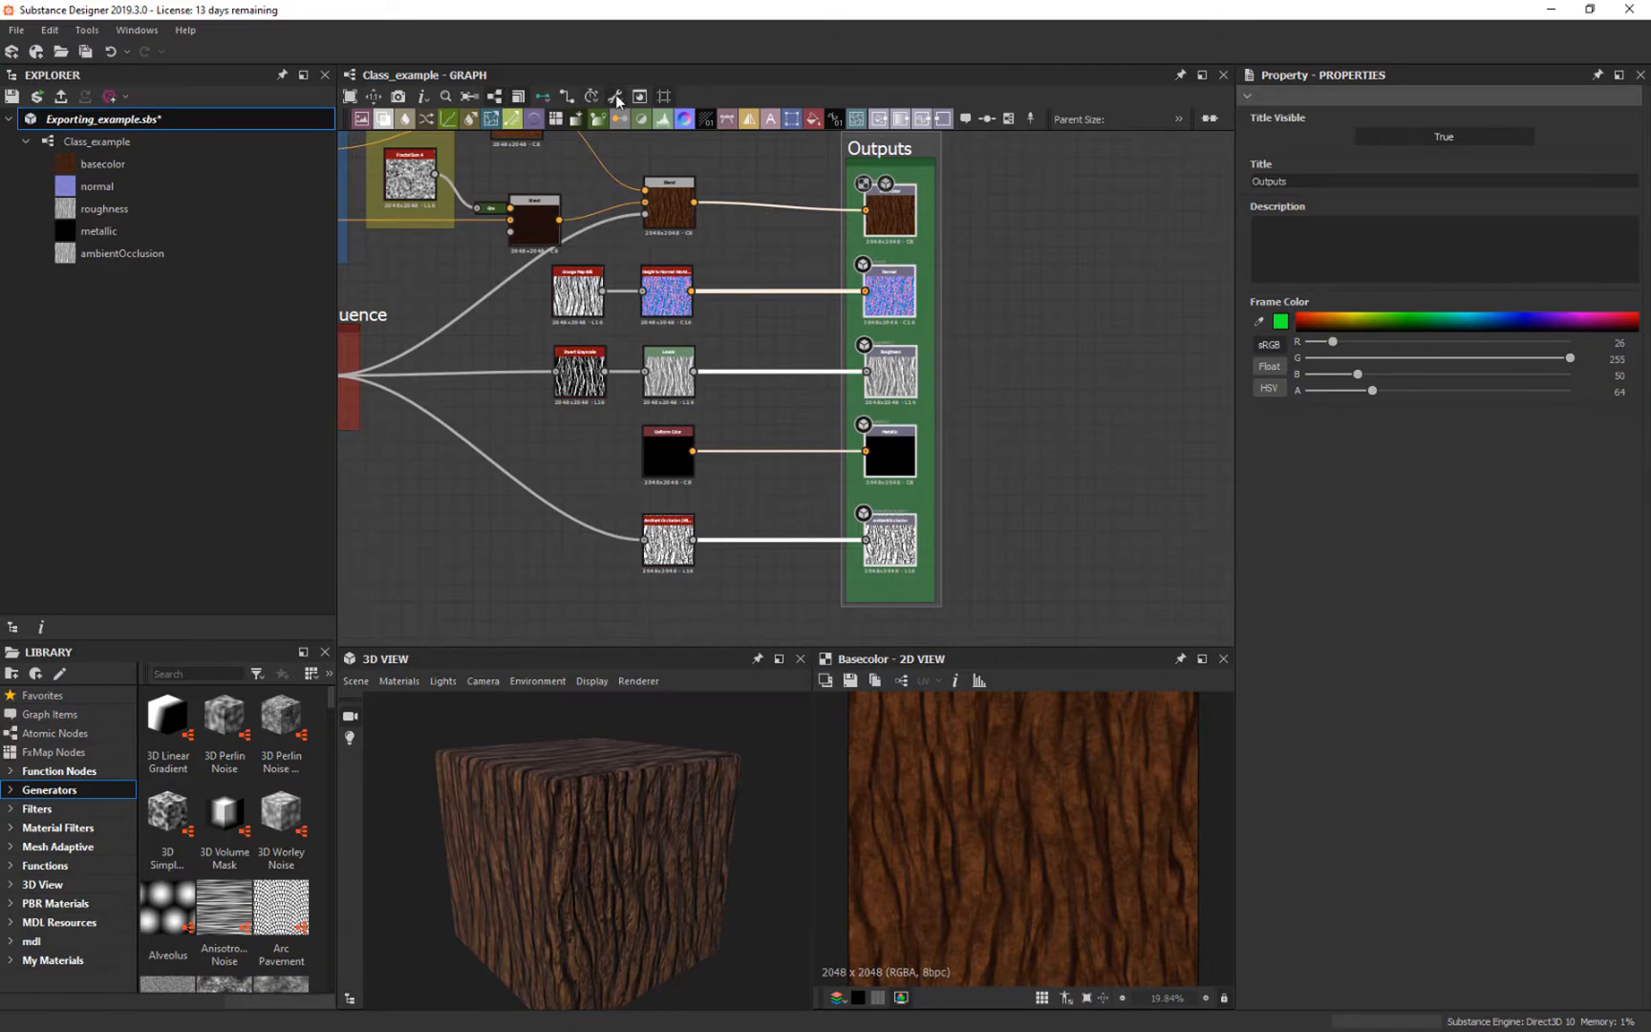
Step: Bring up the Export Outputs settings listing all five material outputs as PNGs
left_click(615, 96)
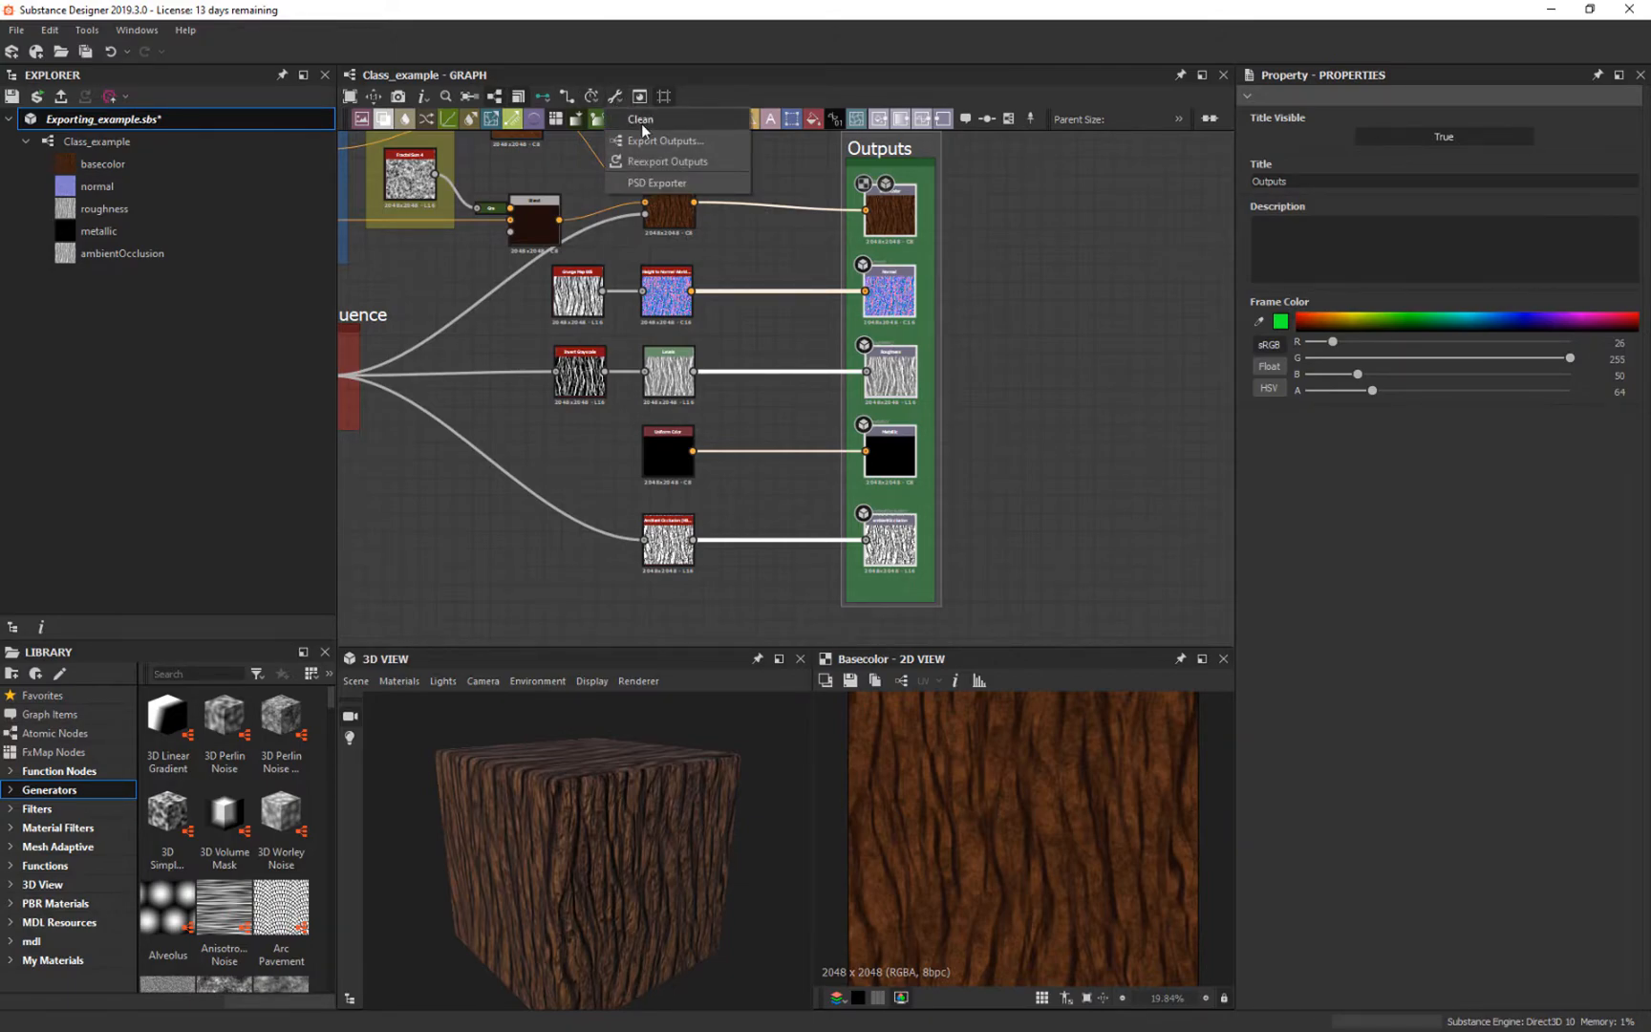
left_click(664, 139)
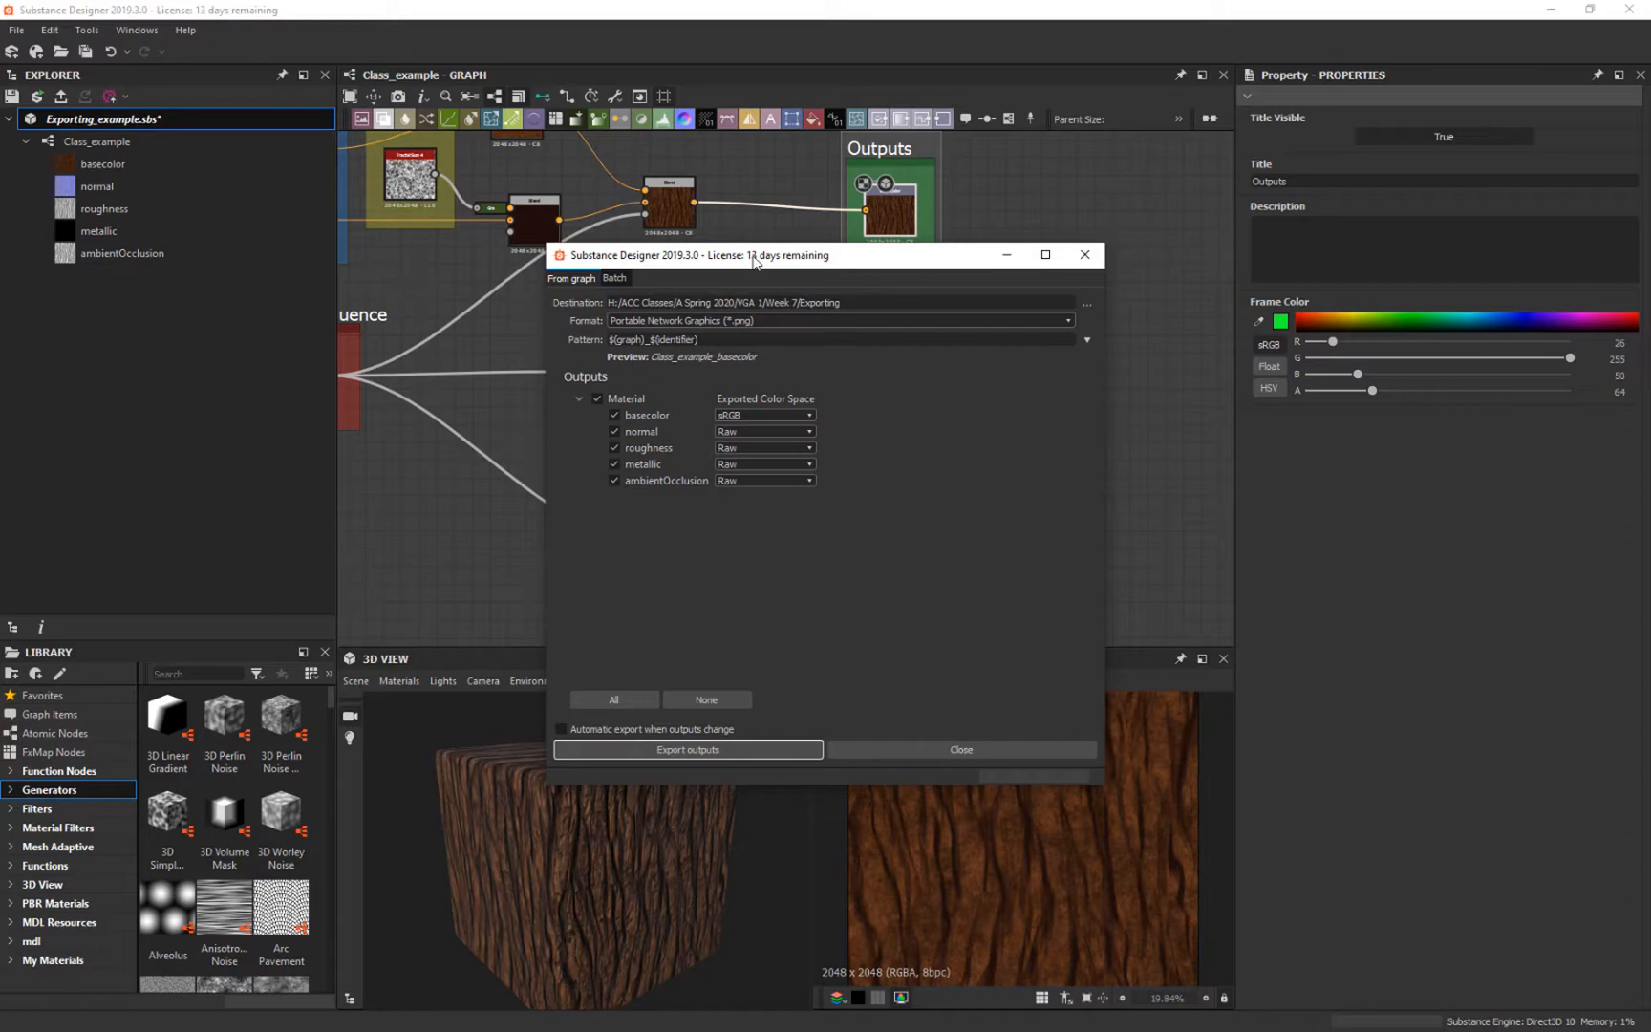
Step: Point the export destination to the Week 7 texture folder instead of Exporting
left_click_drag(697, 254, 398, 222)
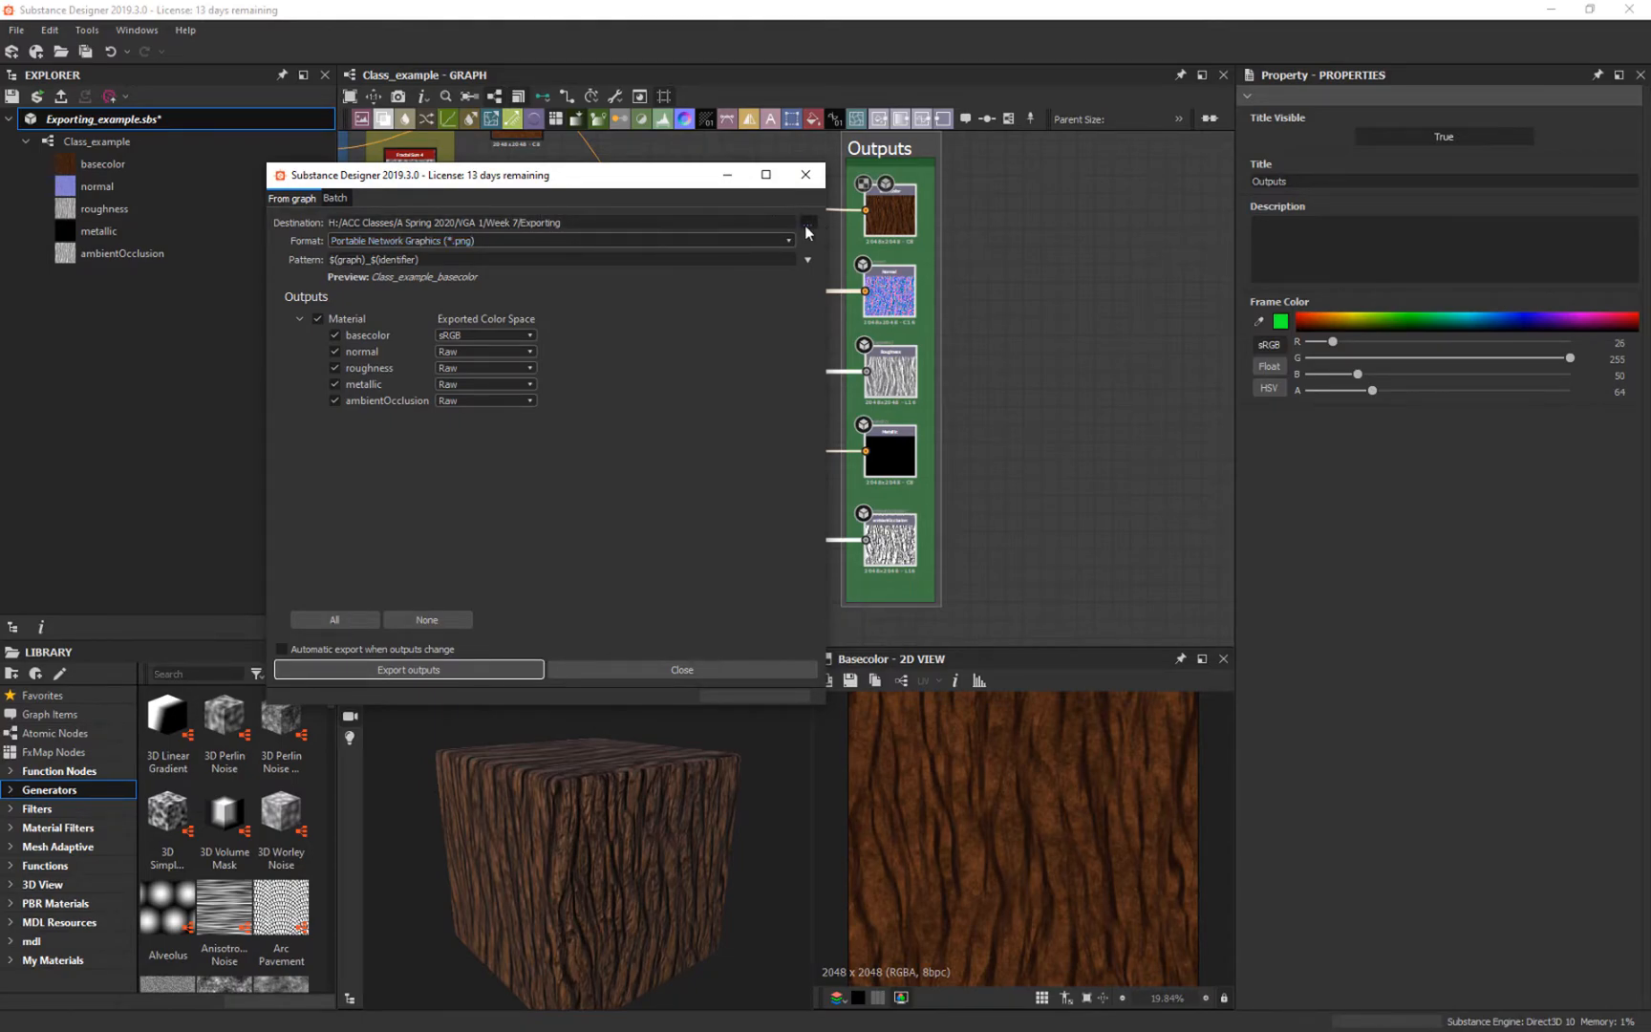
left_click(806, 222)
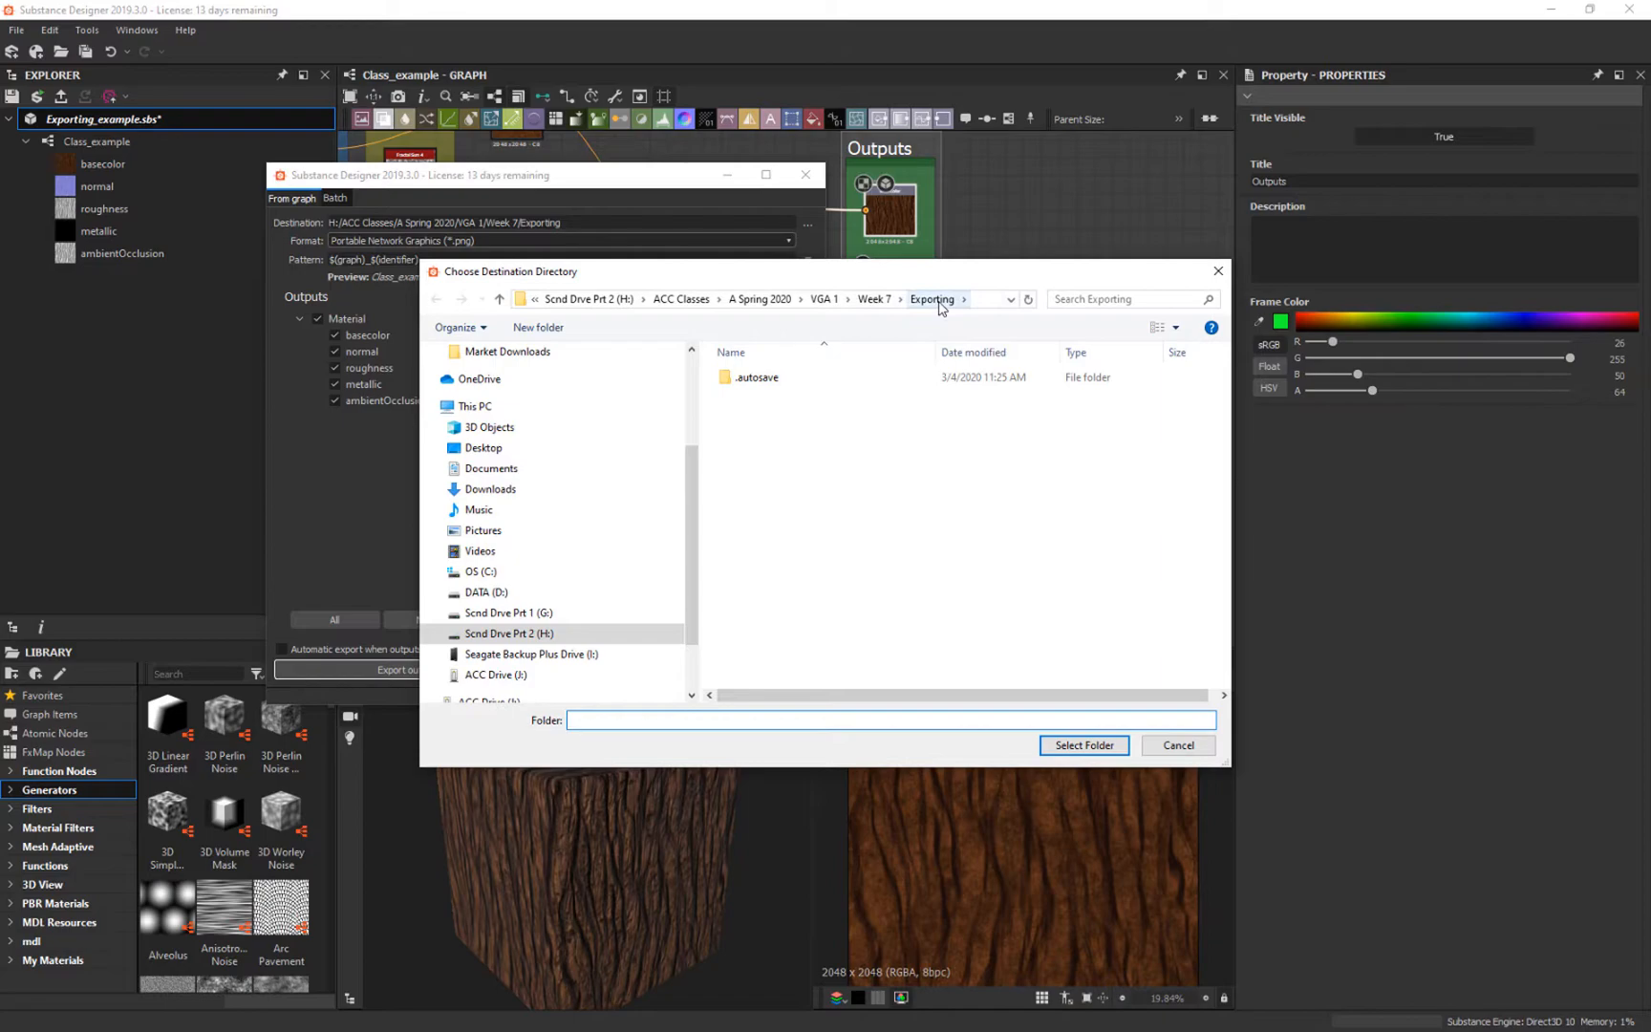
left_click(876, 298)
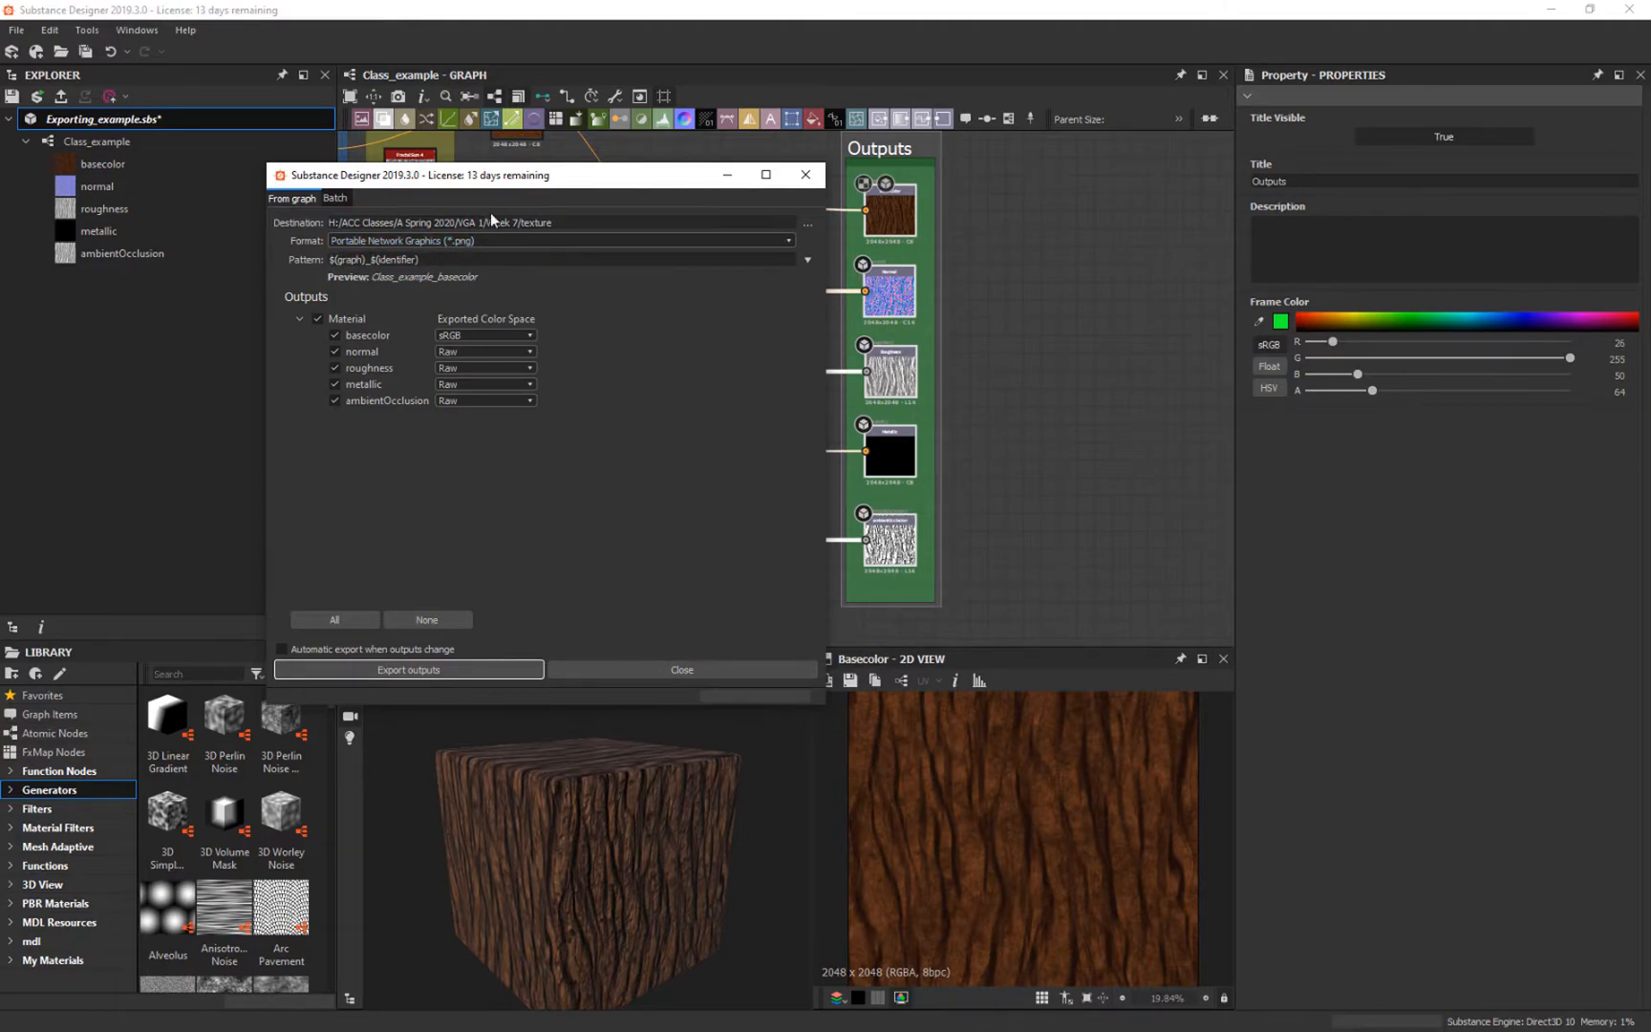
mouse_move(375, 278)
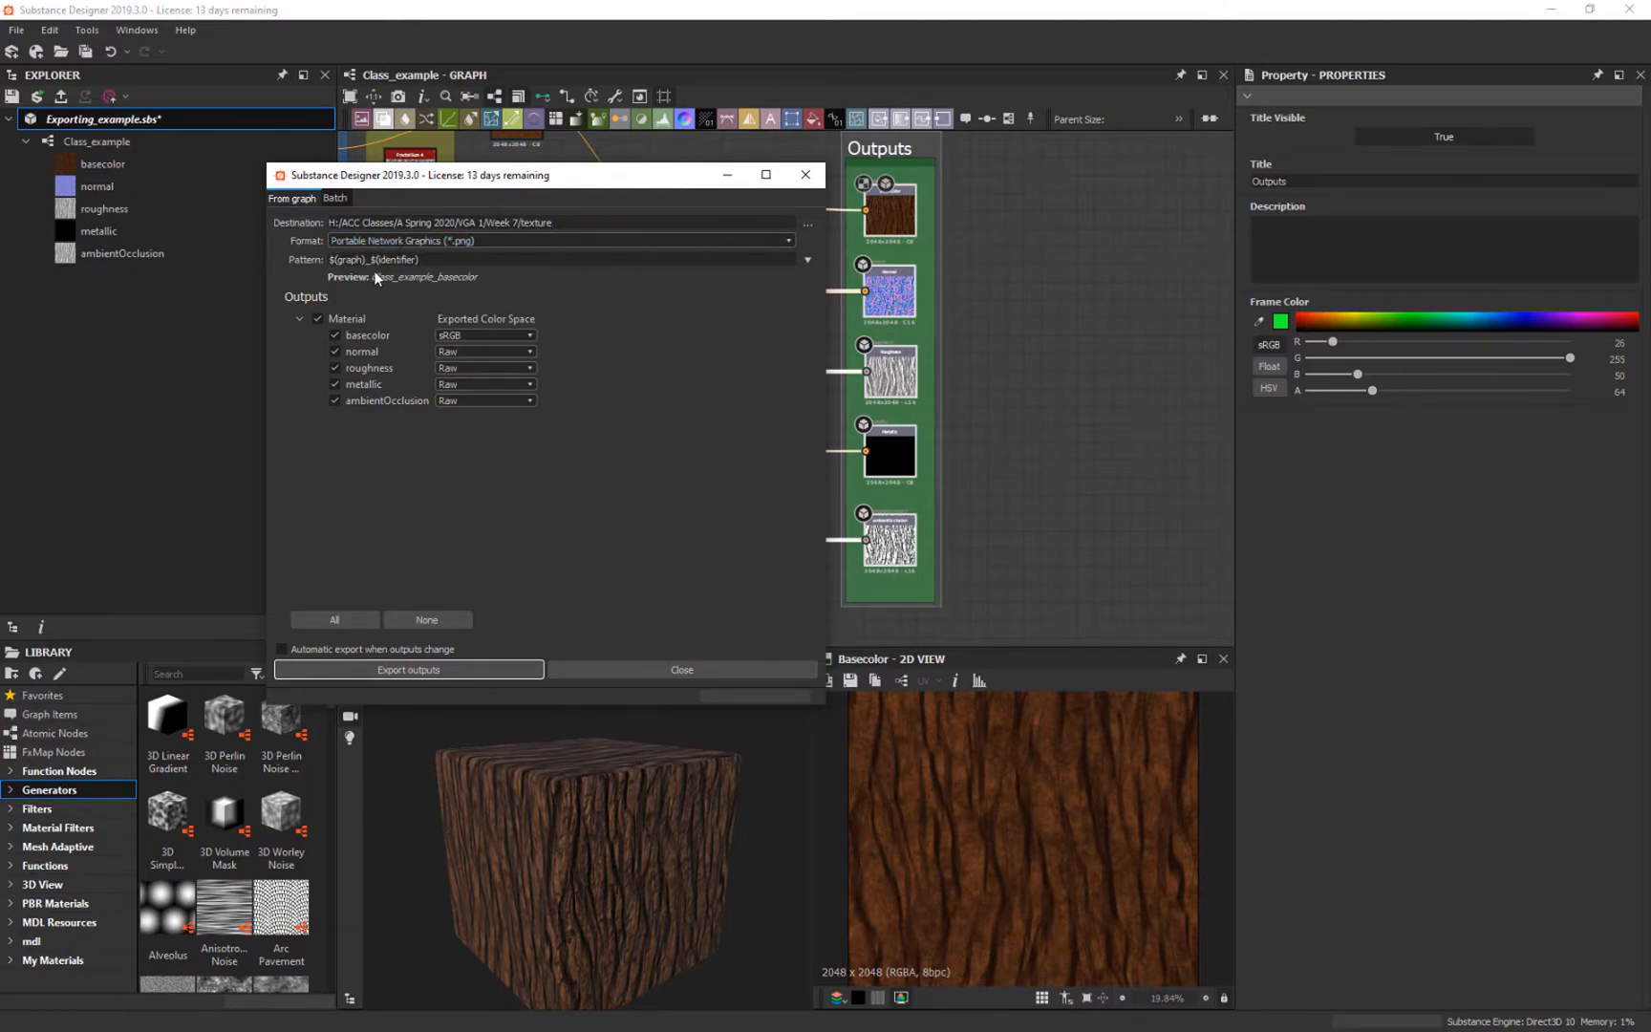
mouse_move(524, 201)
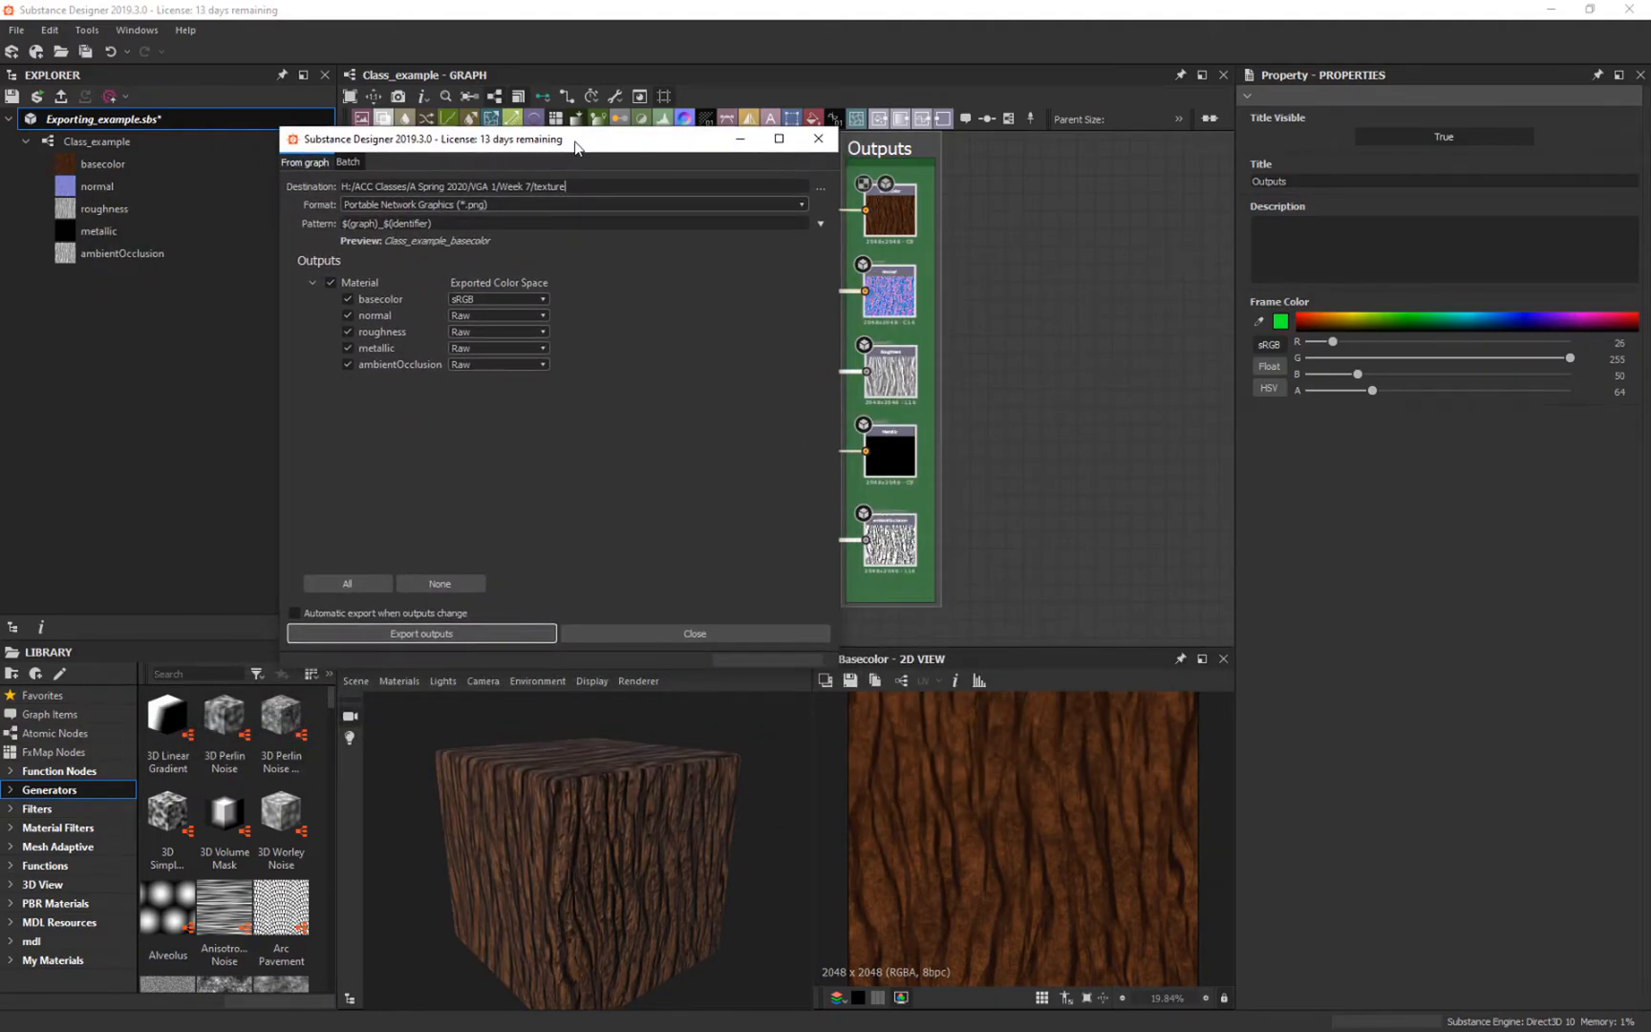
mouse_move(435, 253)
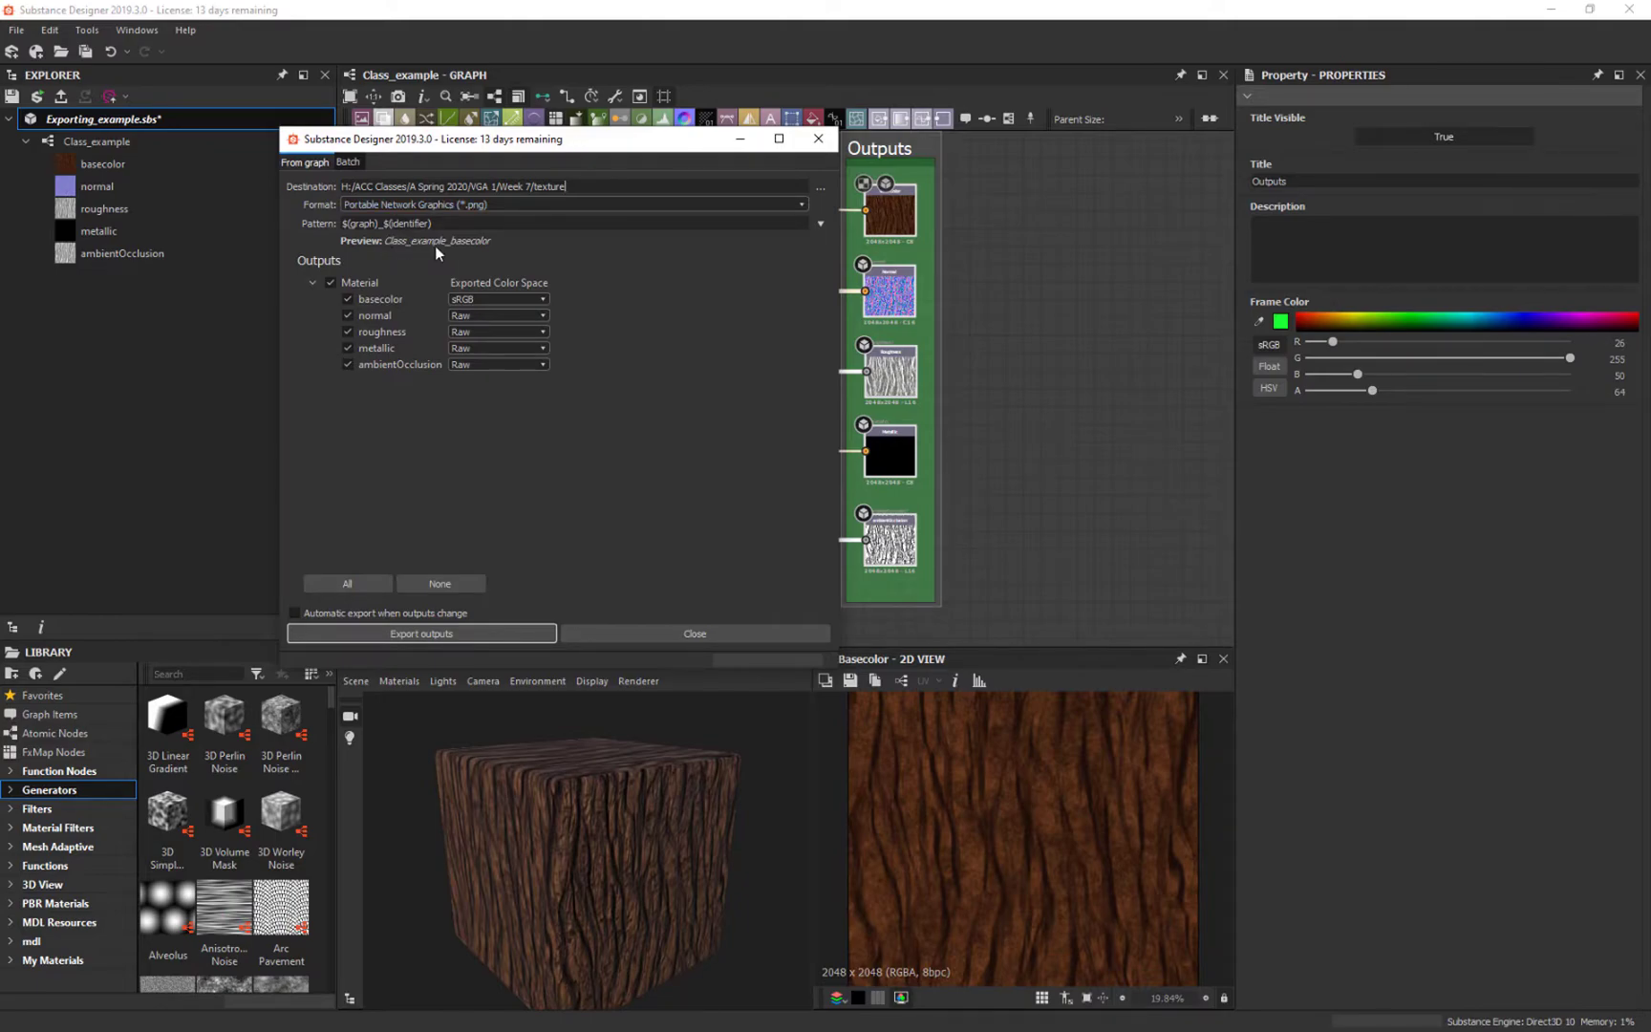
mouse_move(466, 251)
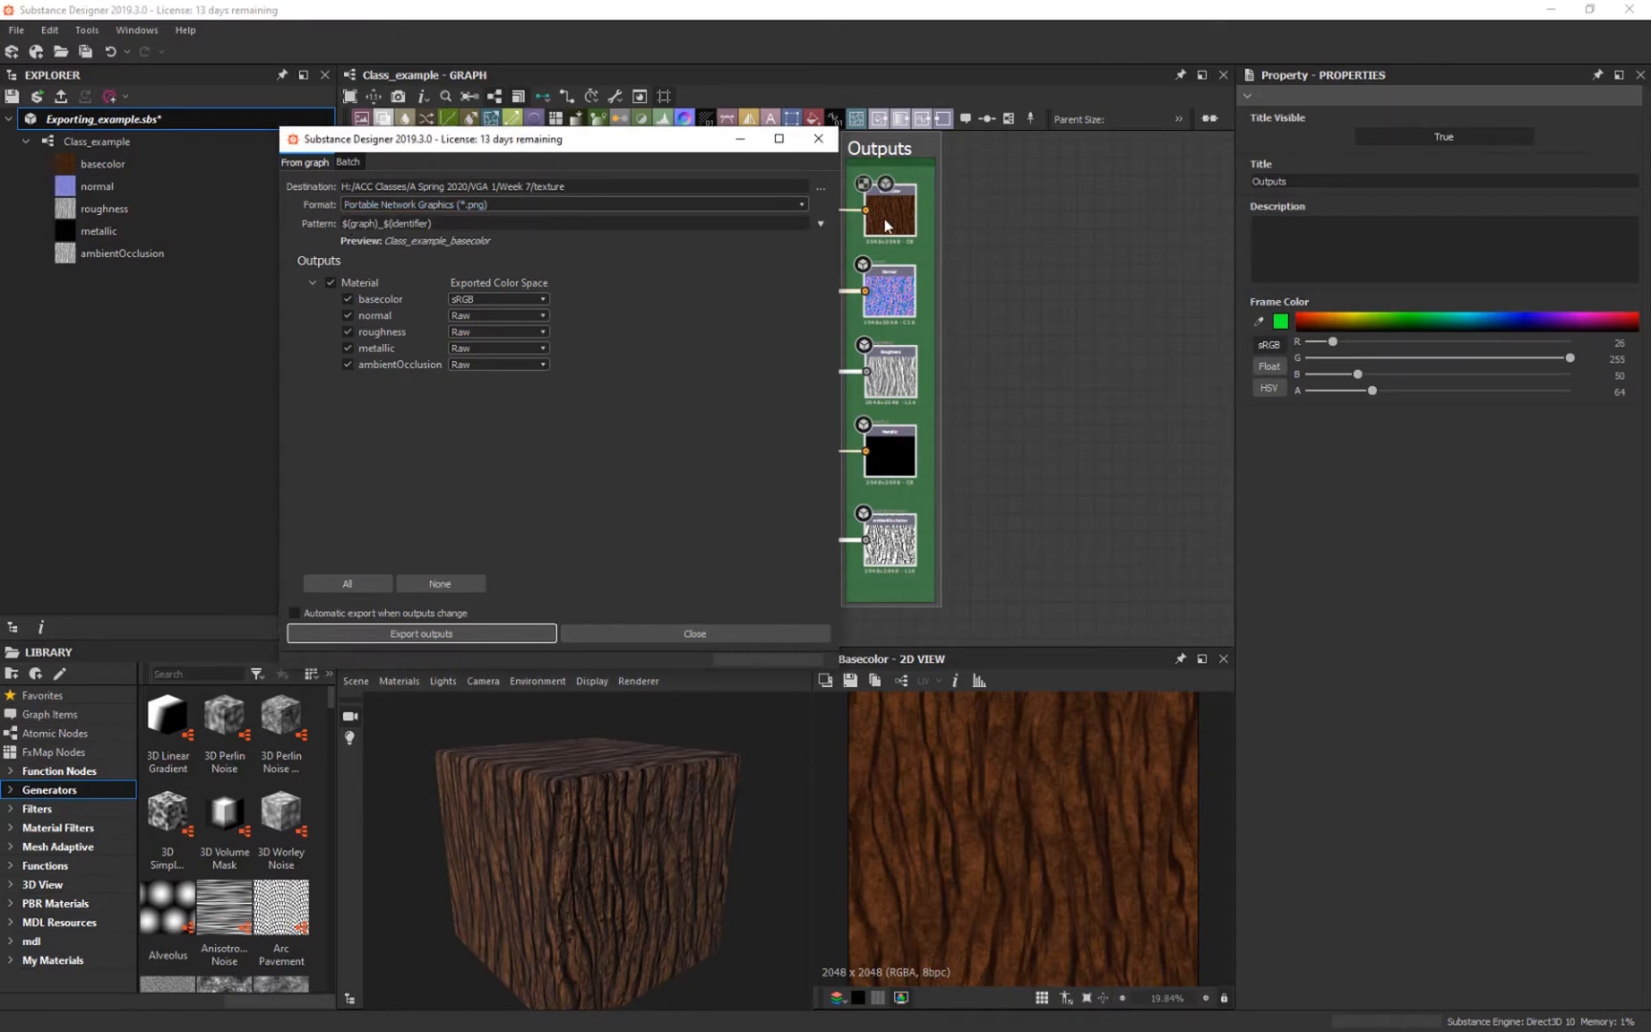
left_click(570, 187)
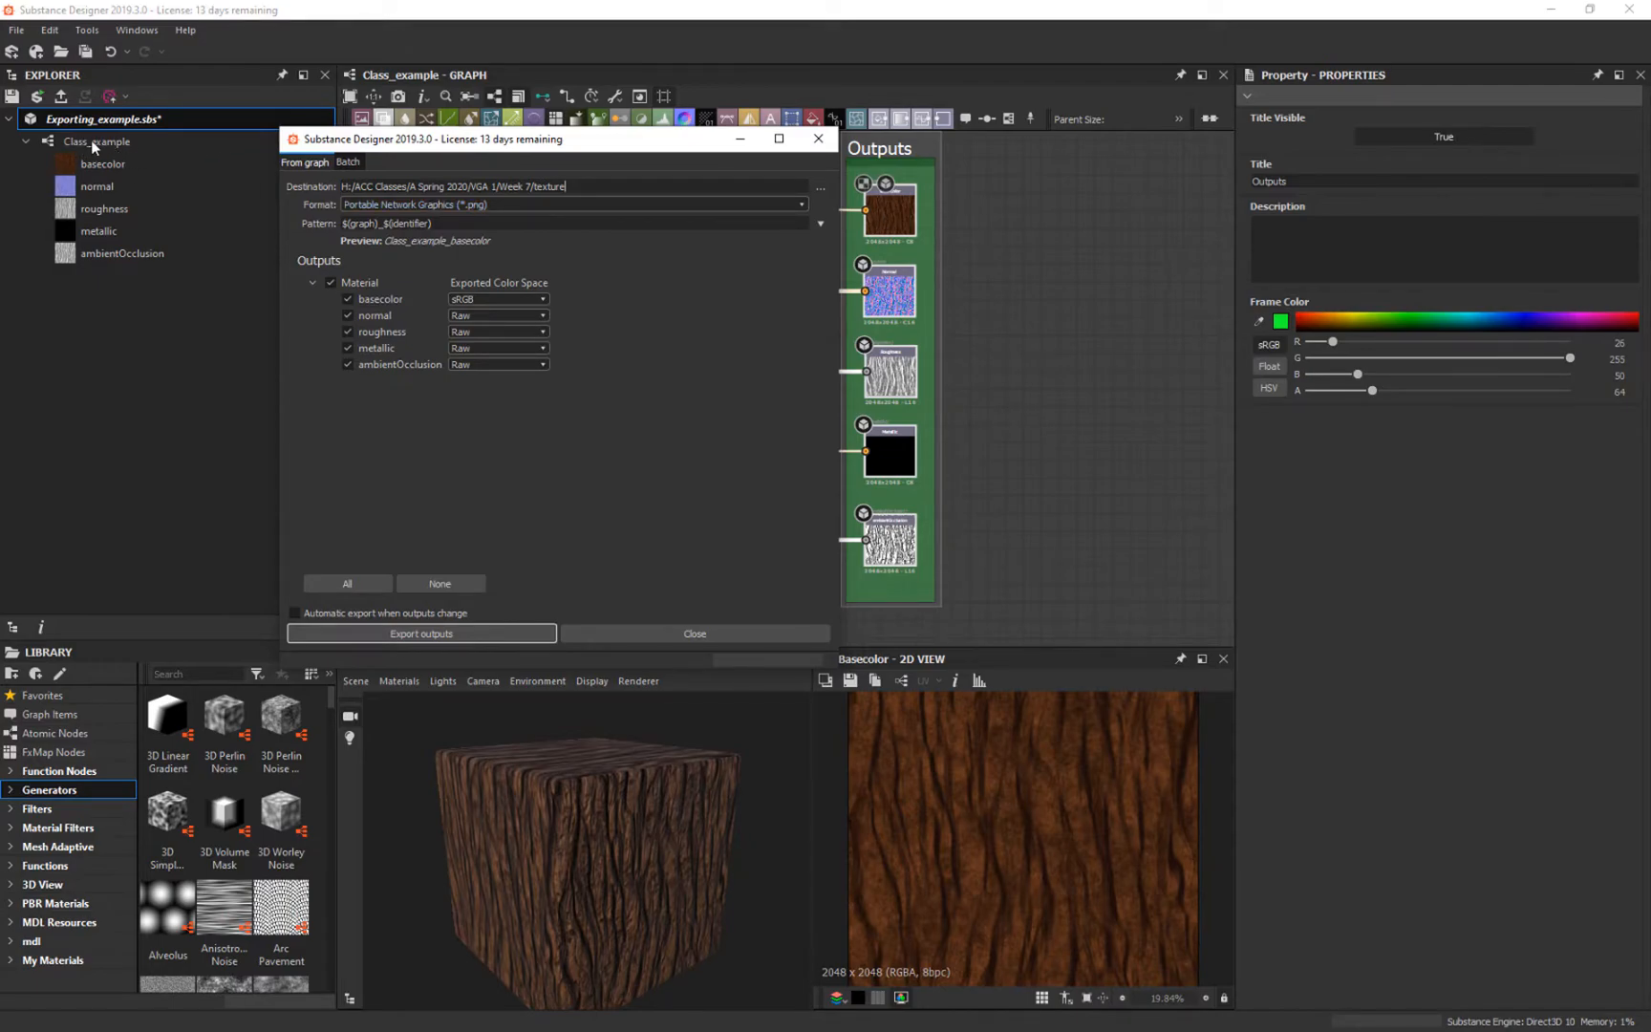
mouse_move(390, 245)
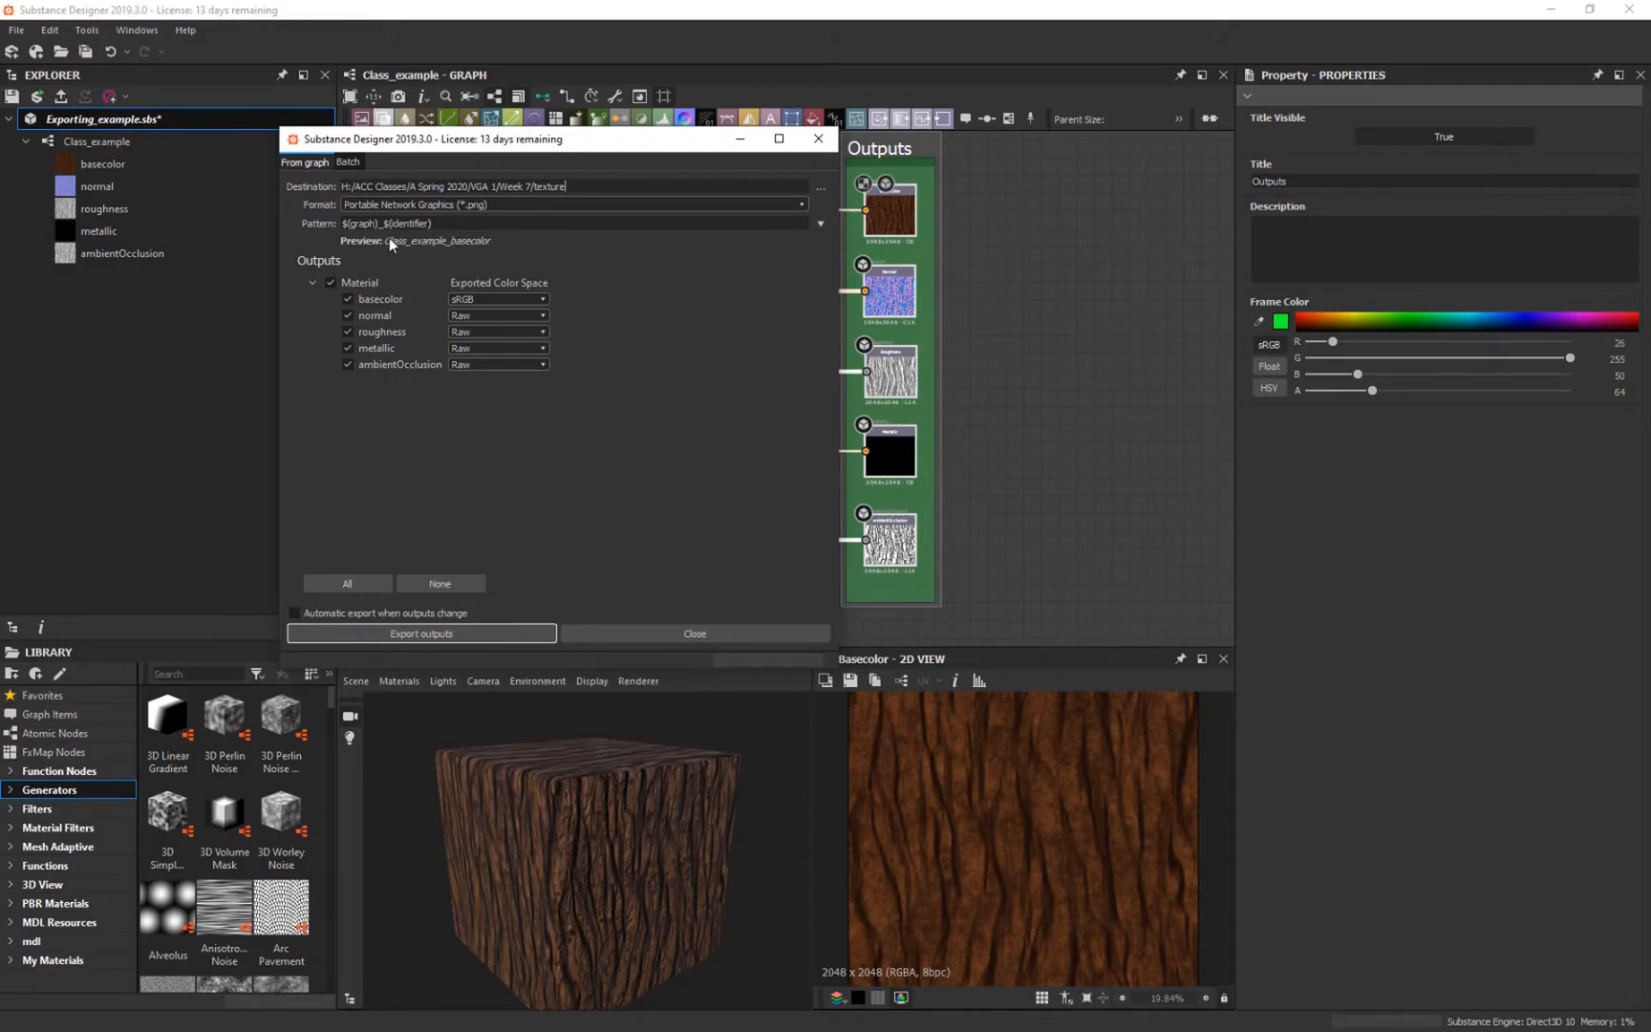
mouse_move(916, 226)
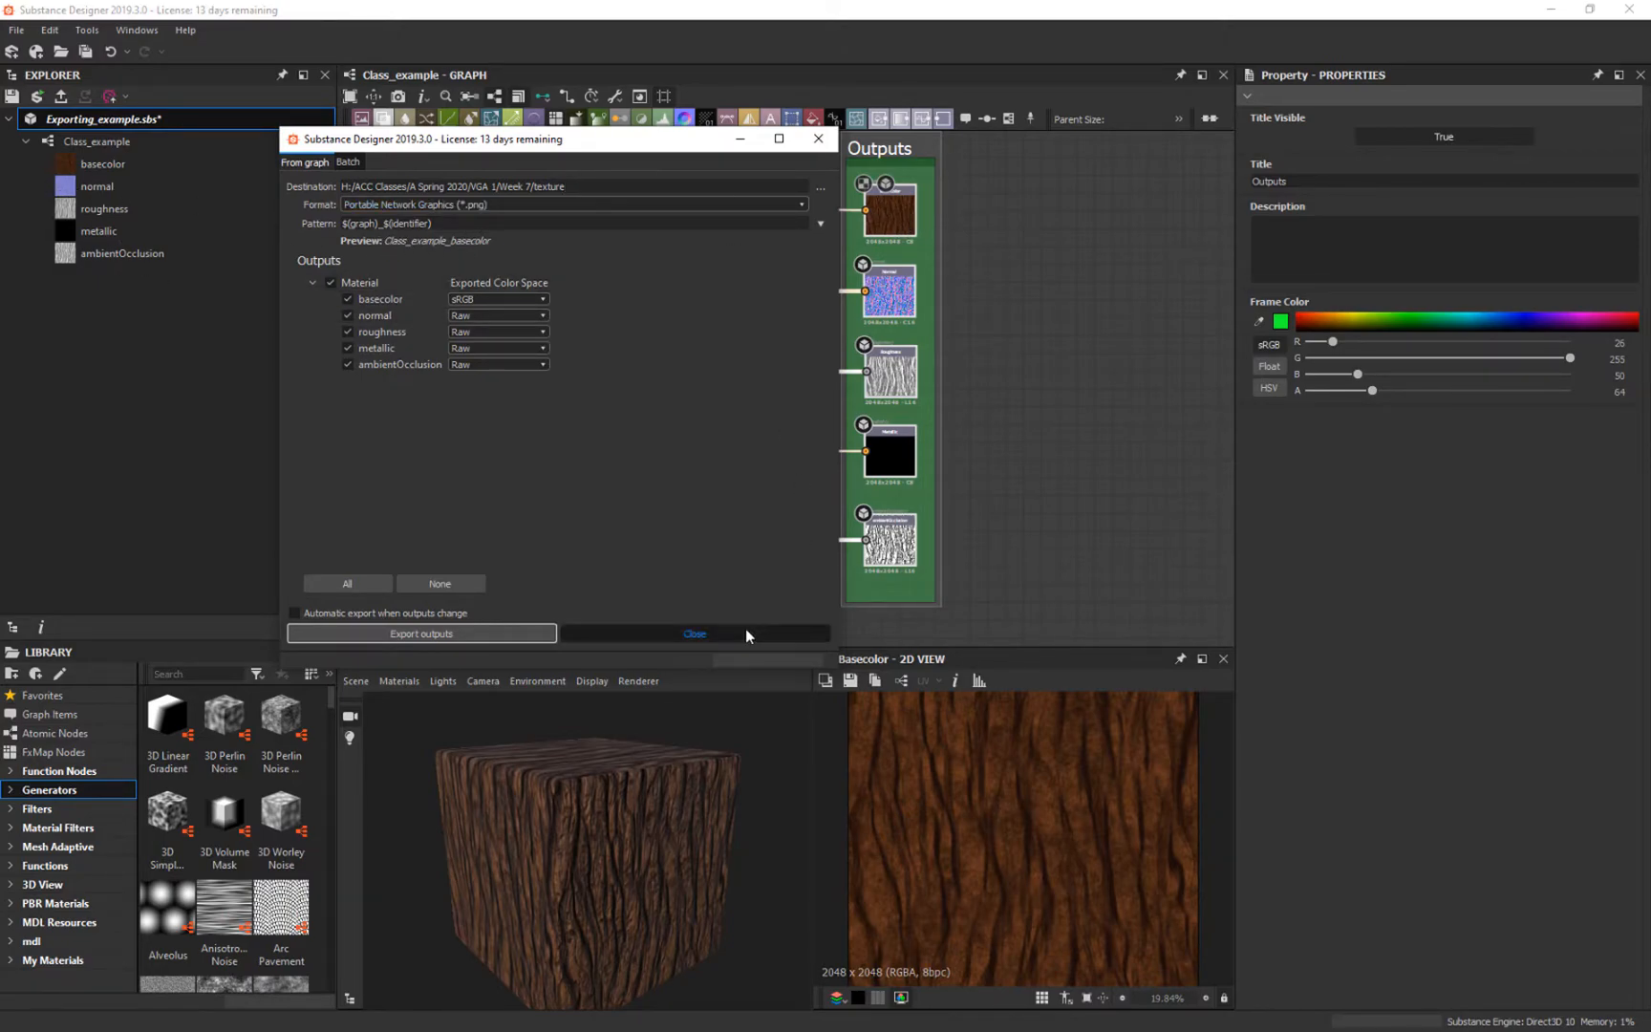
Step: Close the export settings and rename the Class_example graph to Wood
left_click(694, 632)
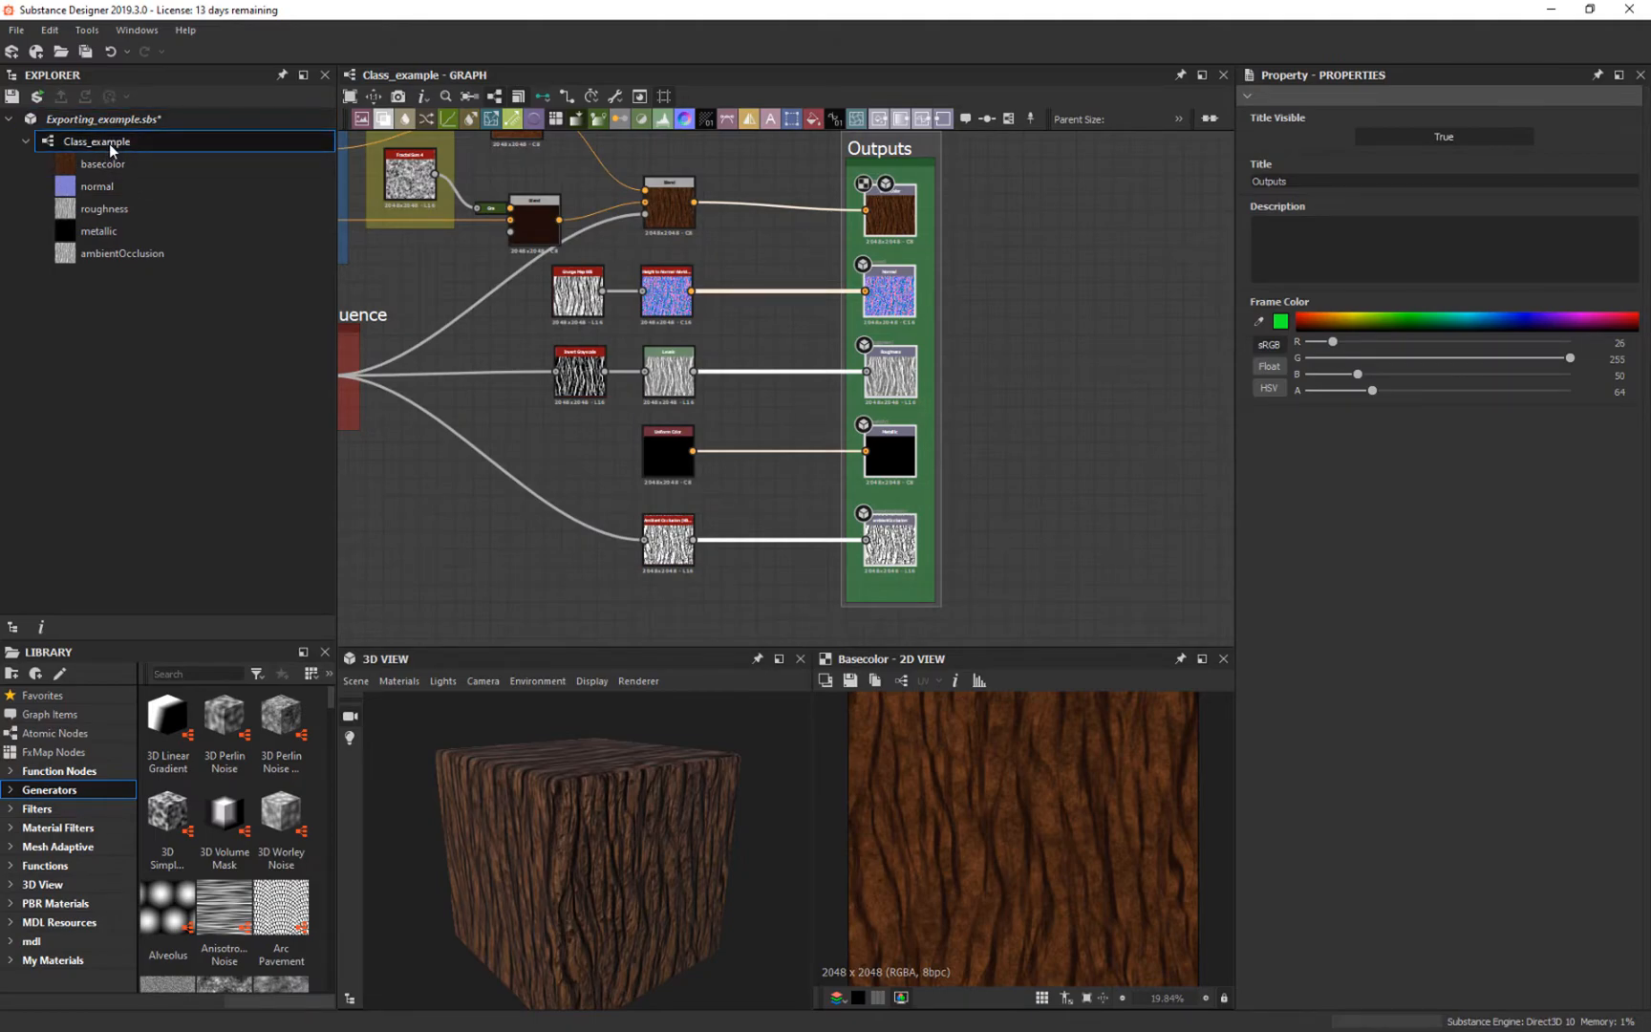
right_click(95, 141)
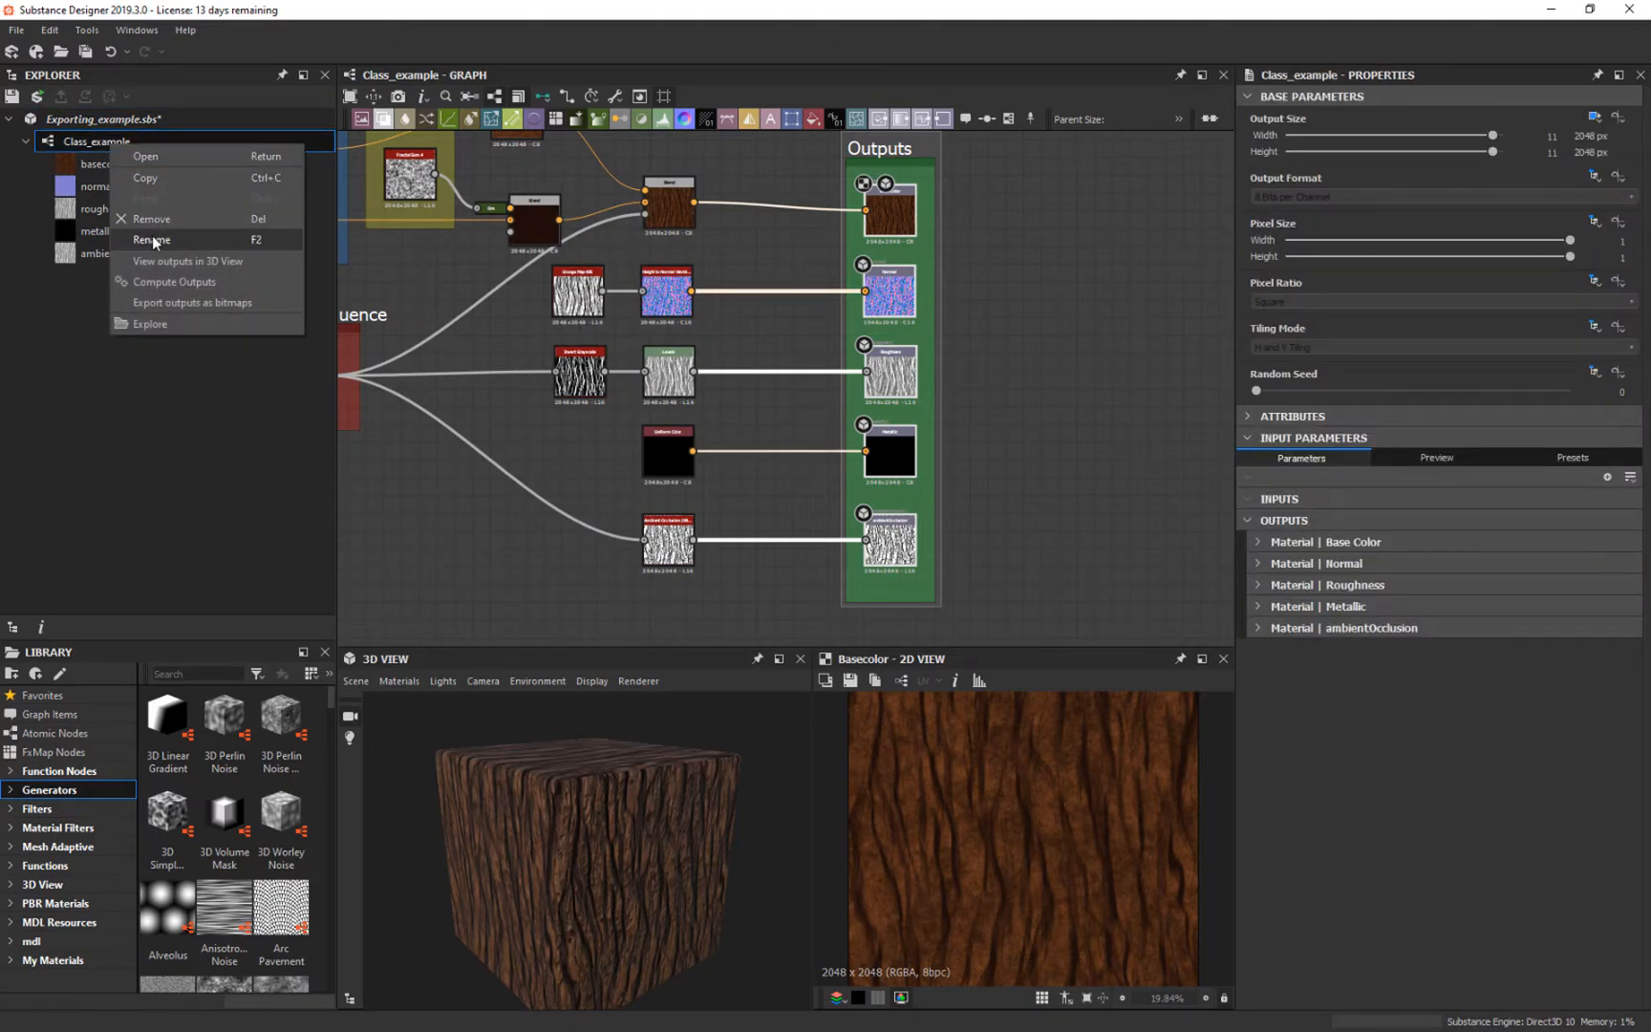
left_click(151, 239)
type("Wood")
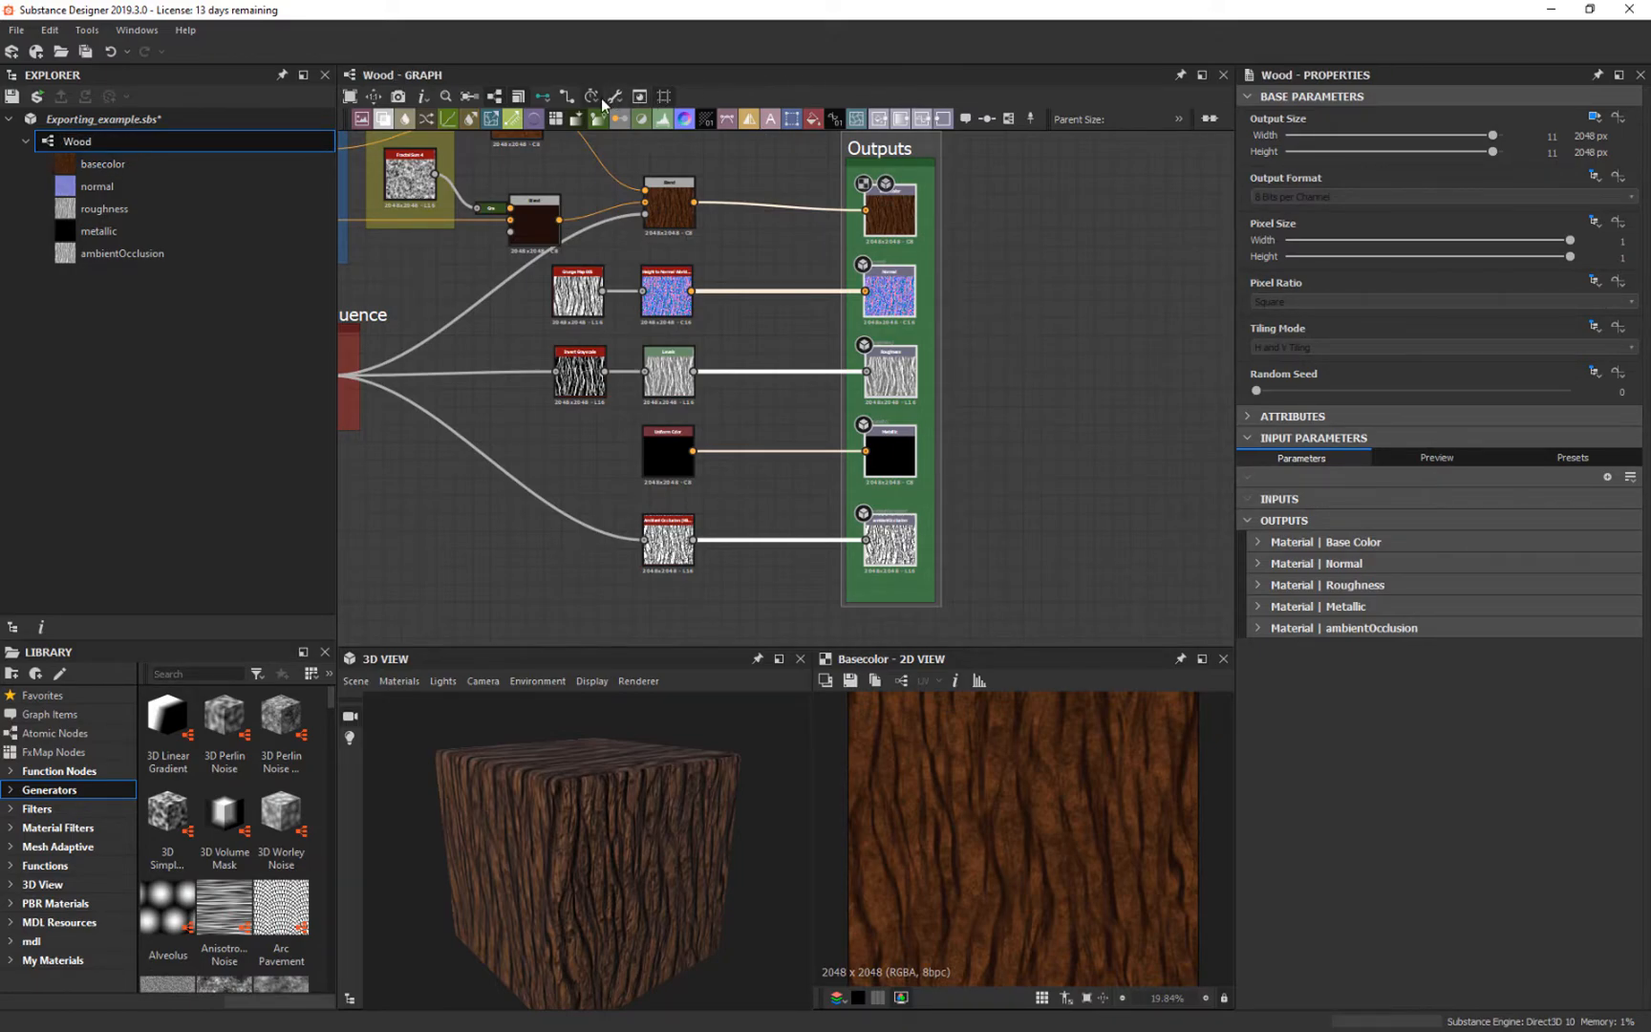
Step: Export the wood maps as PNGs into the Unity project's Environment/Mesh/Wood folder, leaving metallic out
left_click(602, 95)
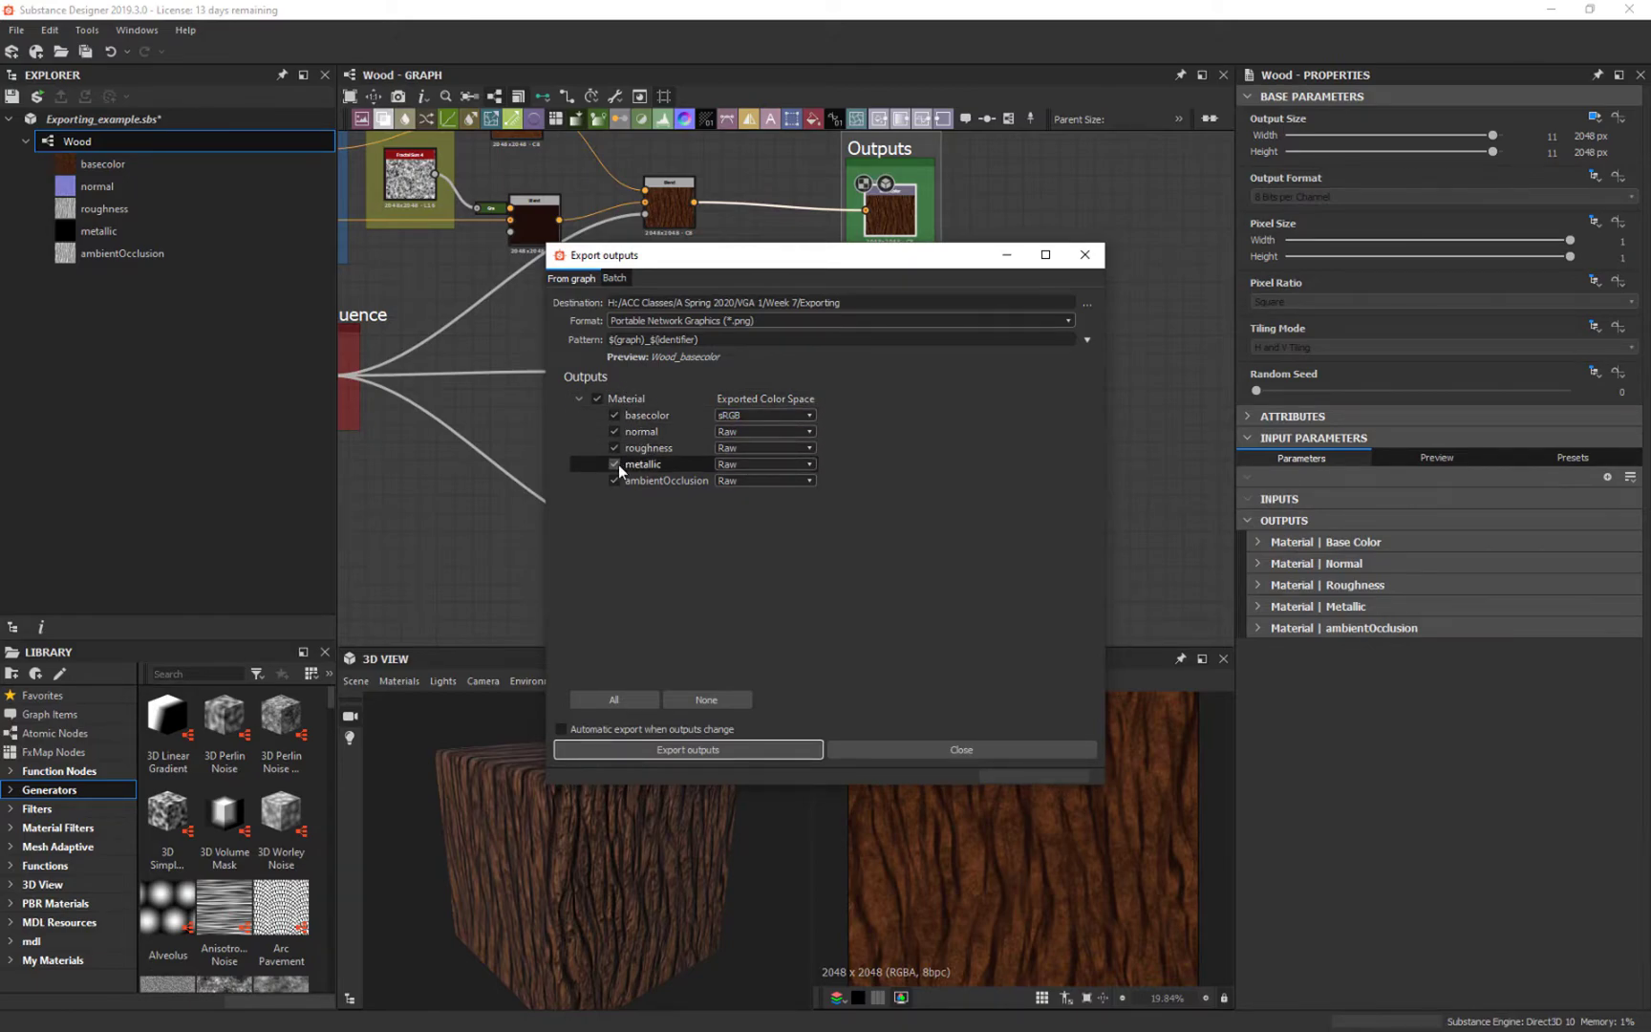
left_click(644, 465)
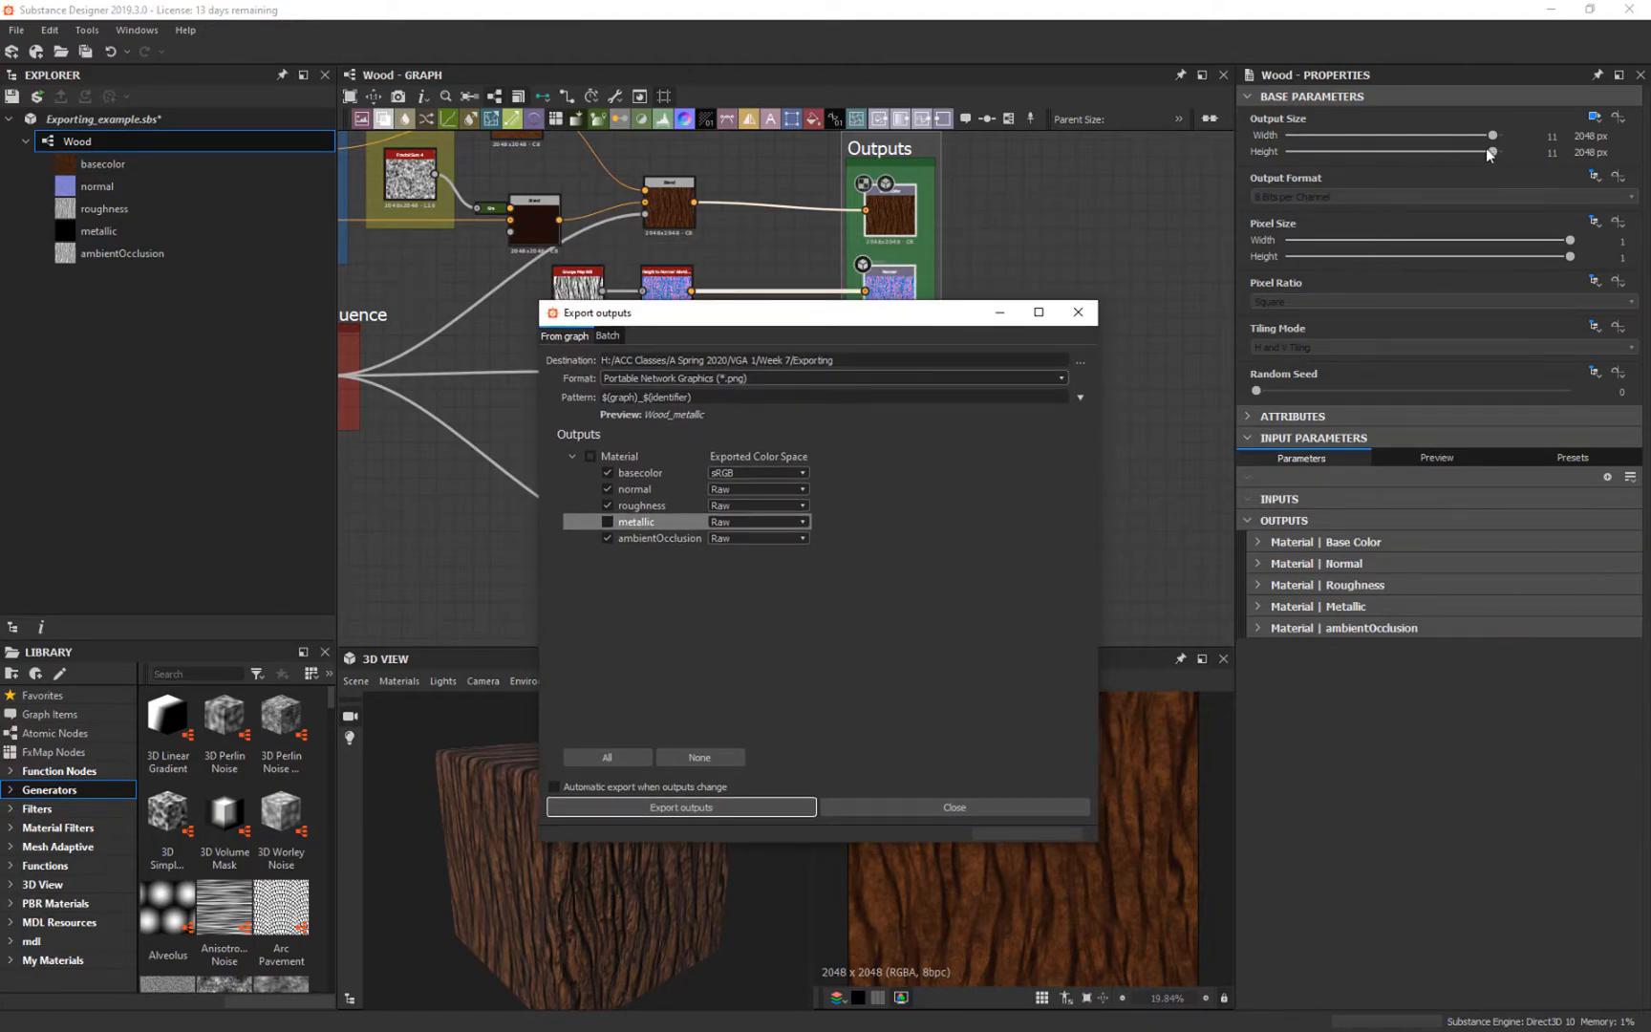
mouse_move(766, 650)
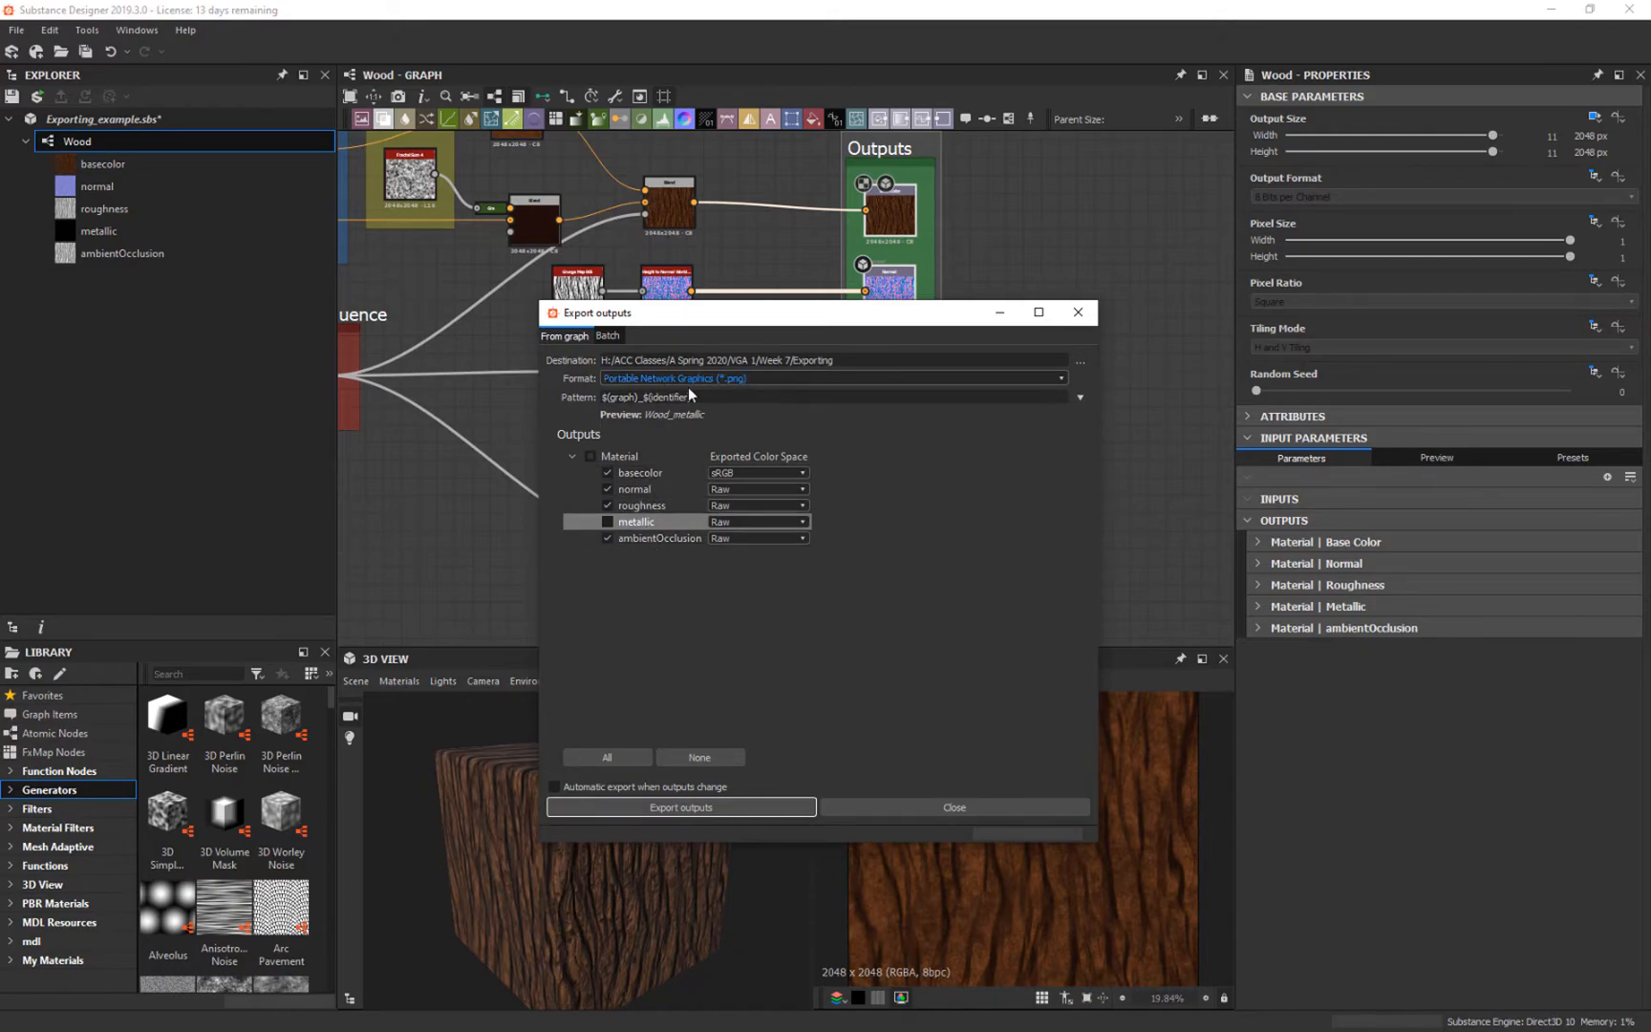
mouse_move(803, 575)
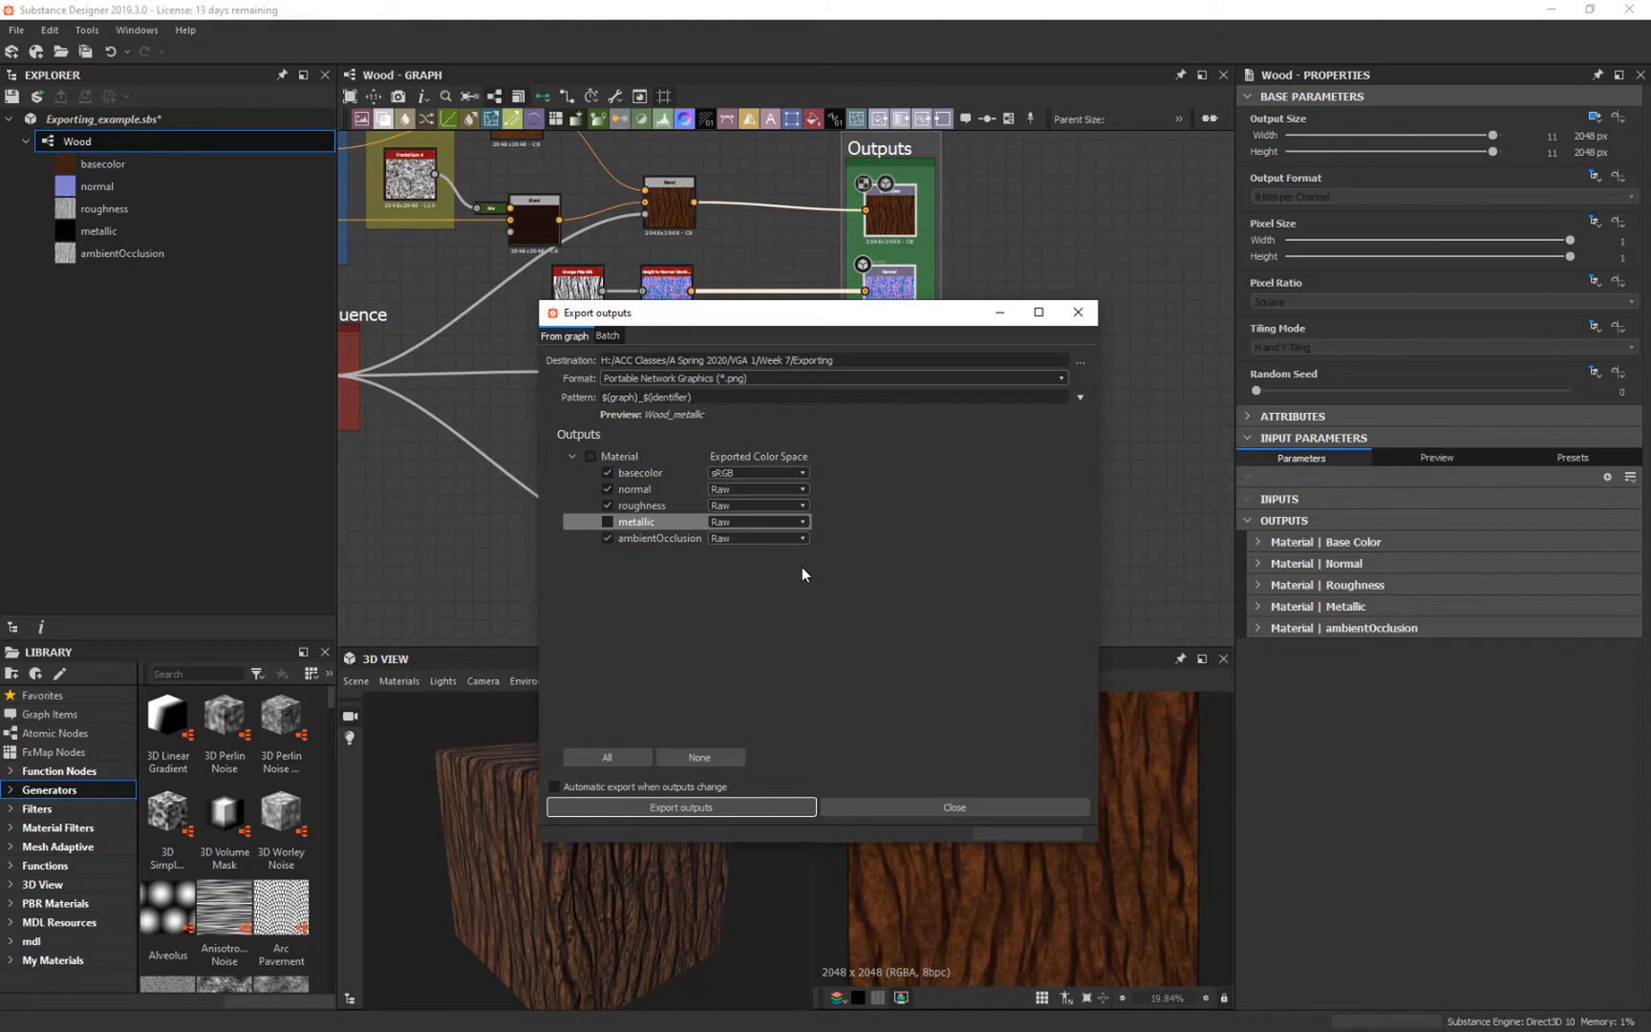
mouse_move(772, 516)
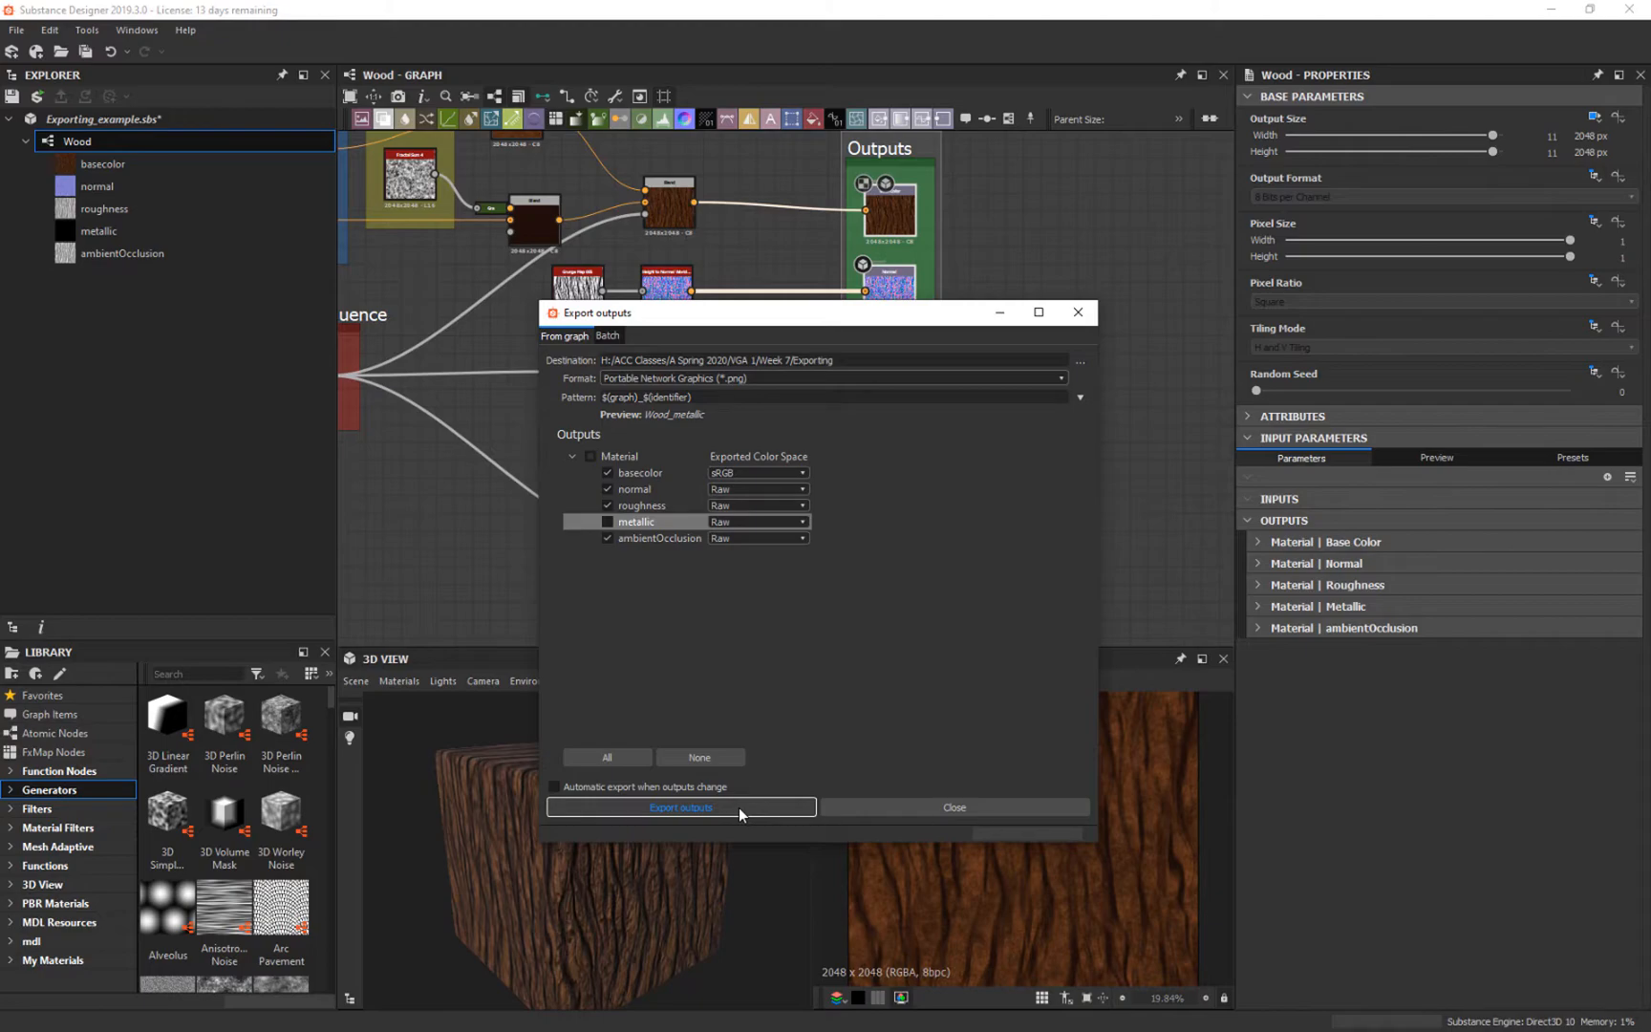
mouse_move(627, 785)
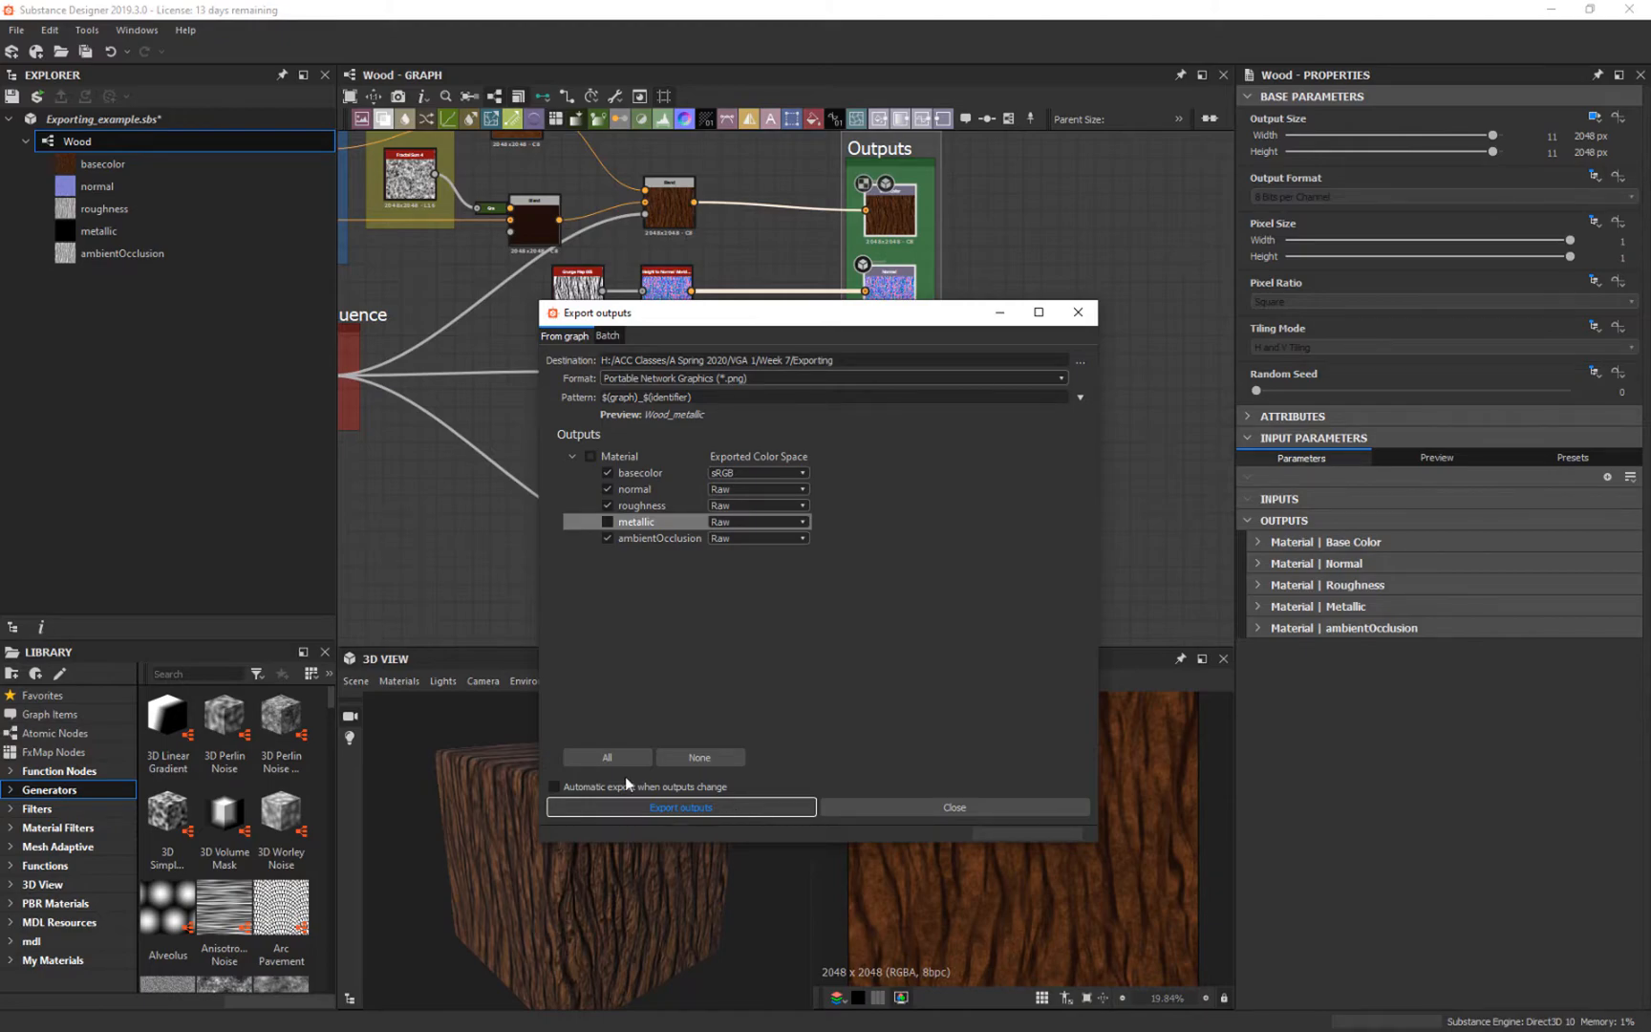
left_click(554, 788)
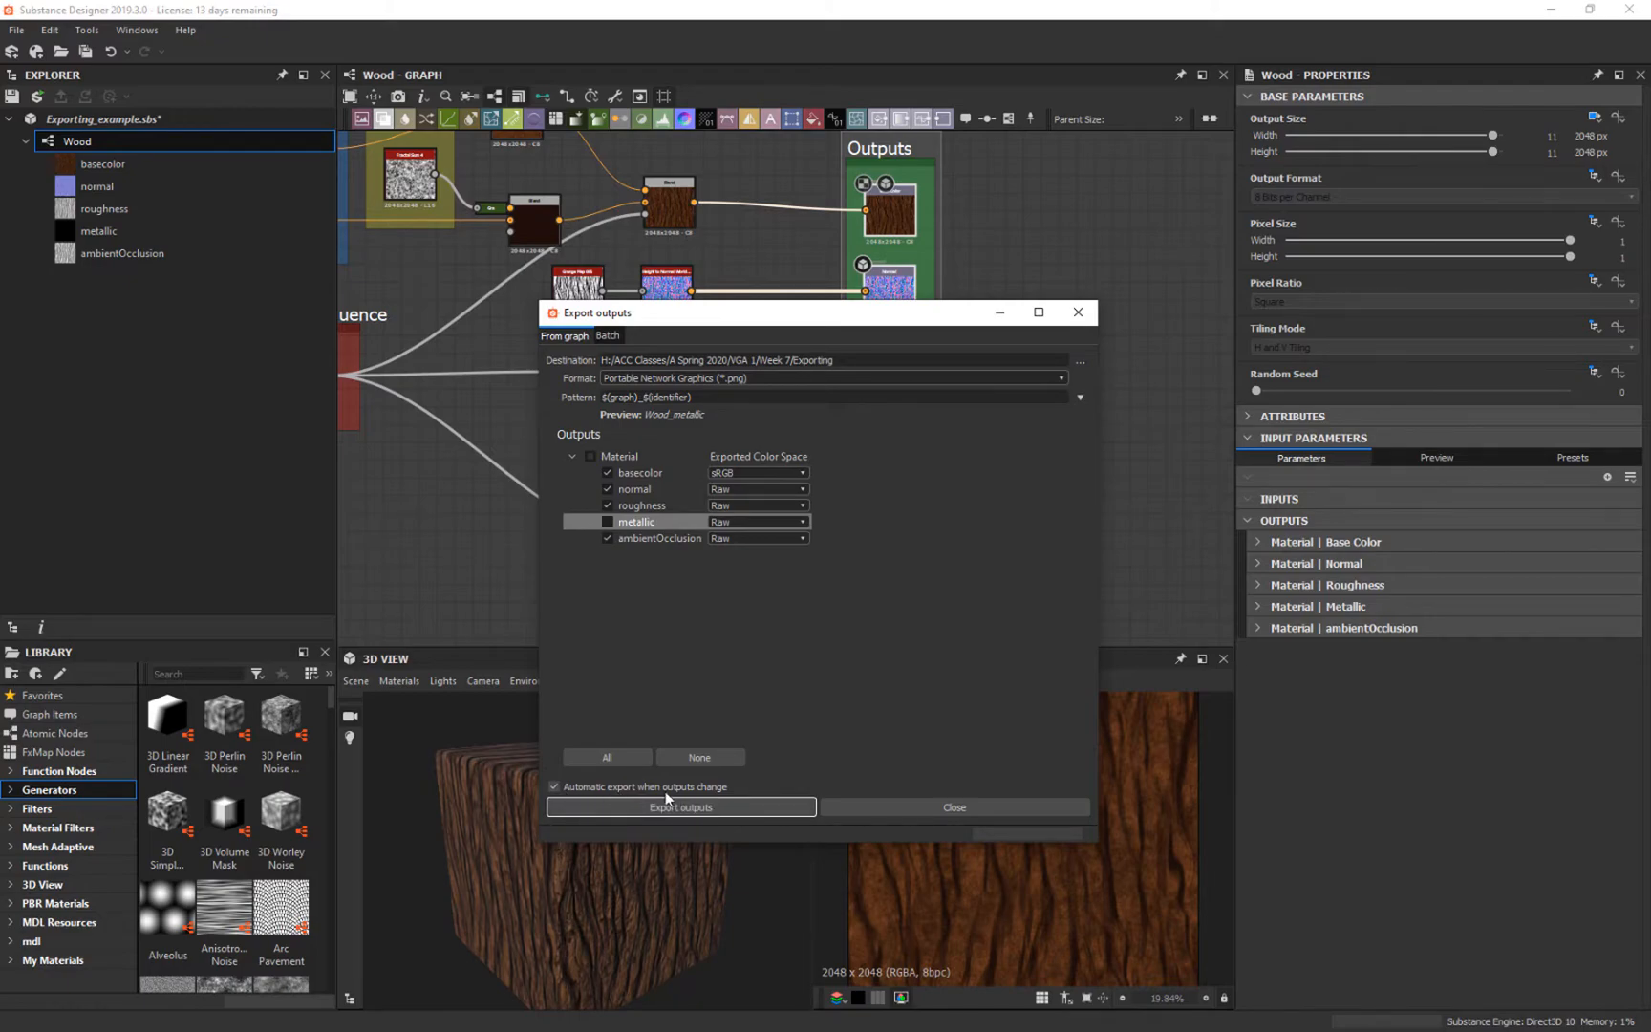
mouse_move(901, 262)
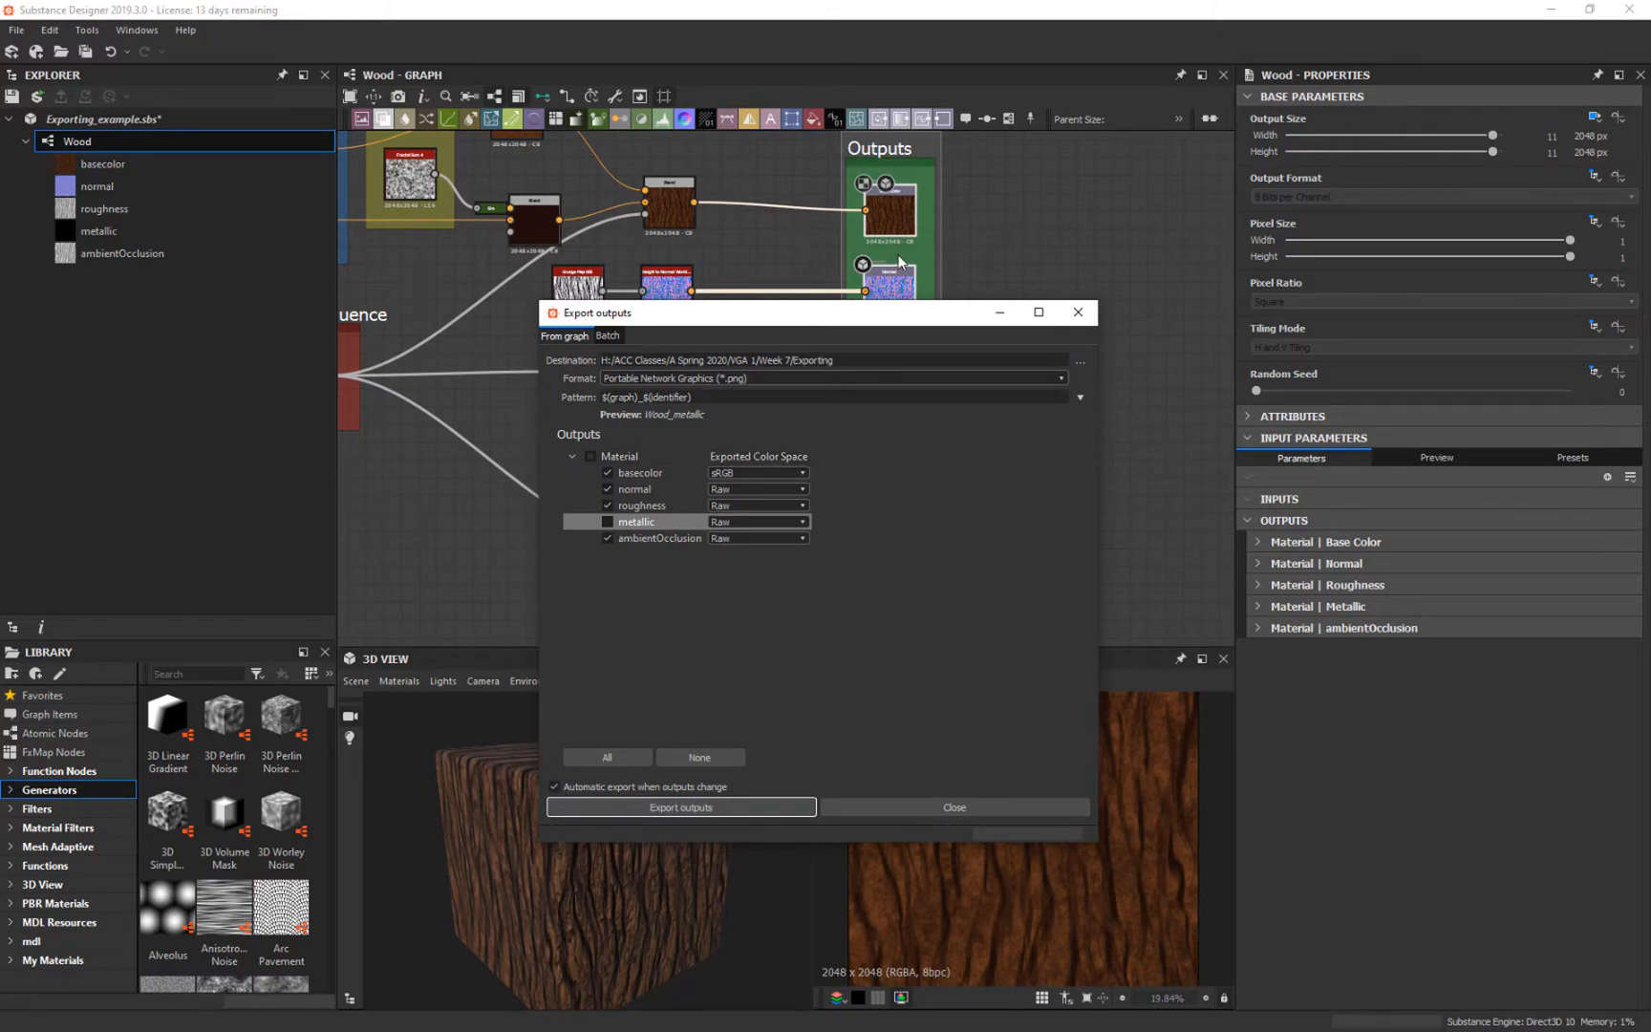
mouse_move(831, 773)
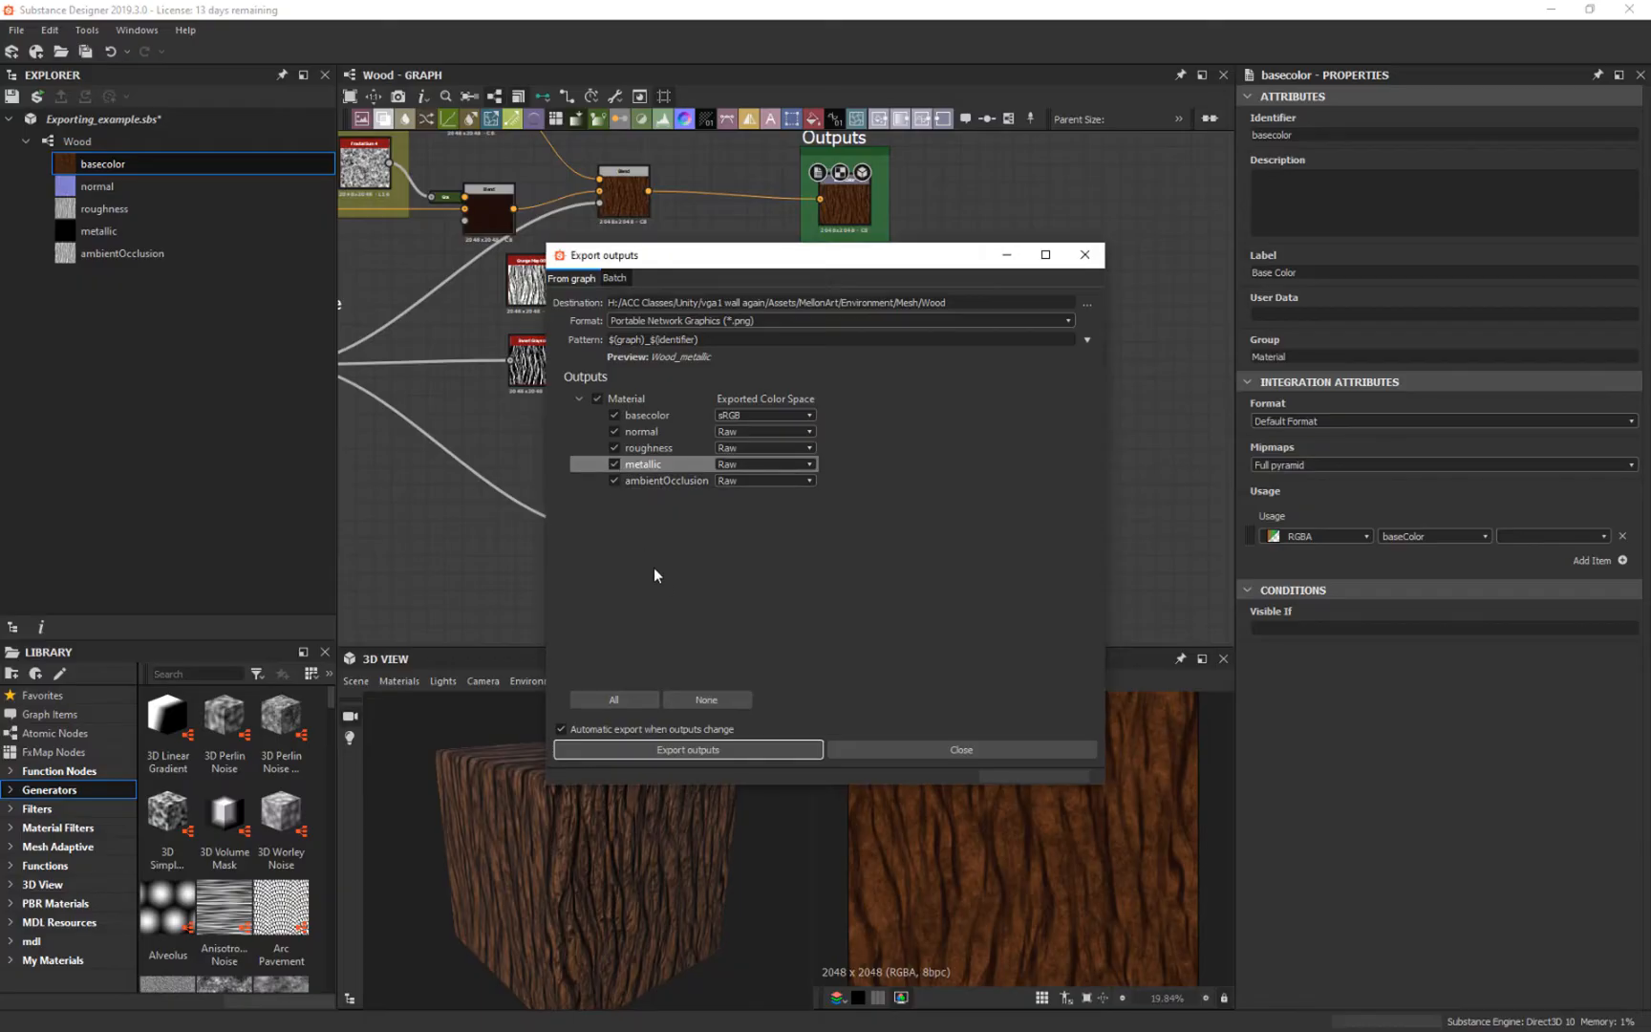
left_click(686, 749)
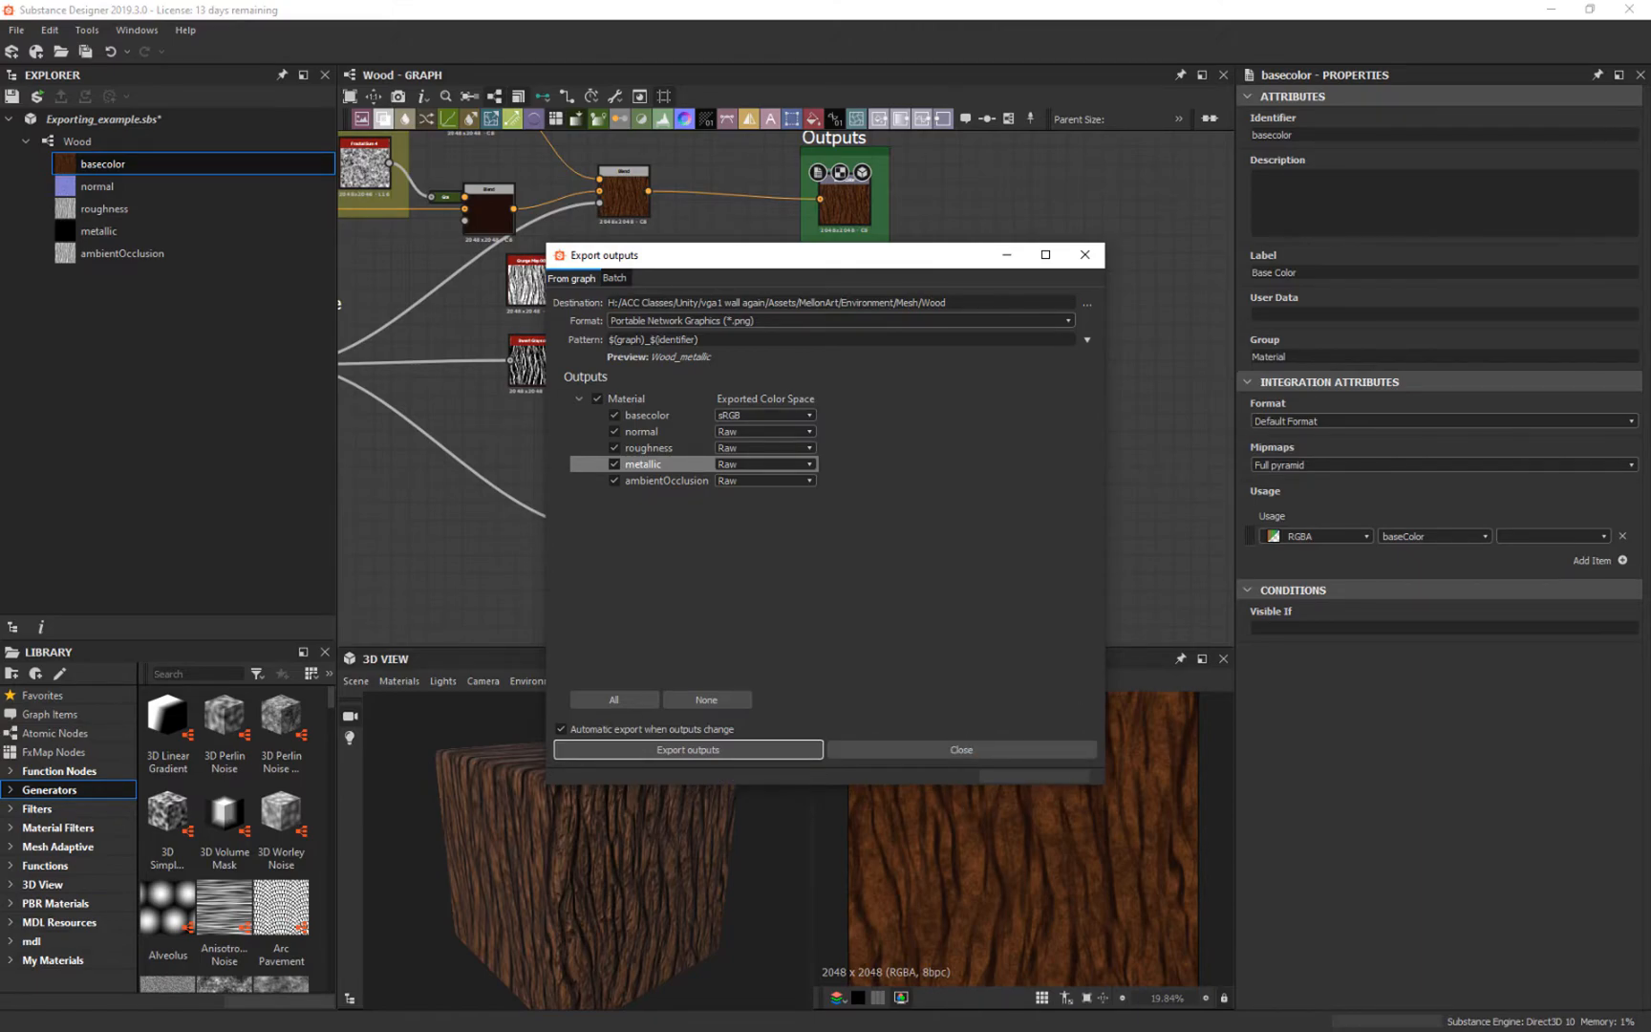
Step: Assign Wood_basecolor and Wood_normal to the wood material and flag the normal texture as a normal map via Fix Now
left_click(686, 750)
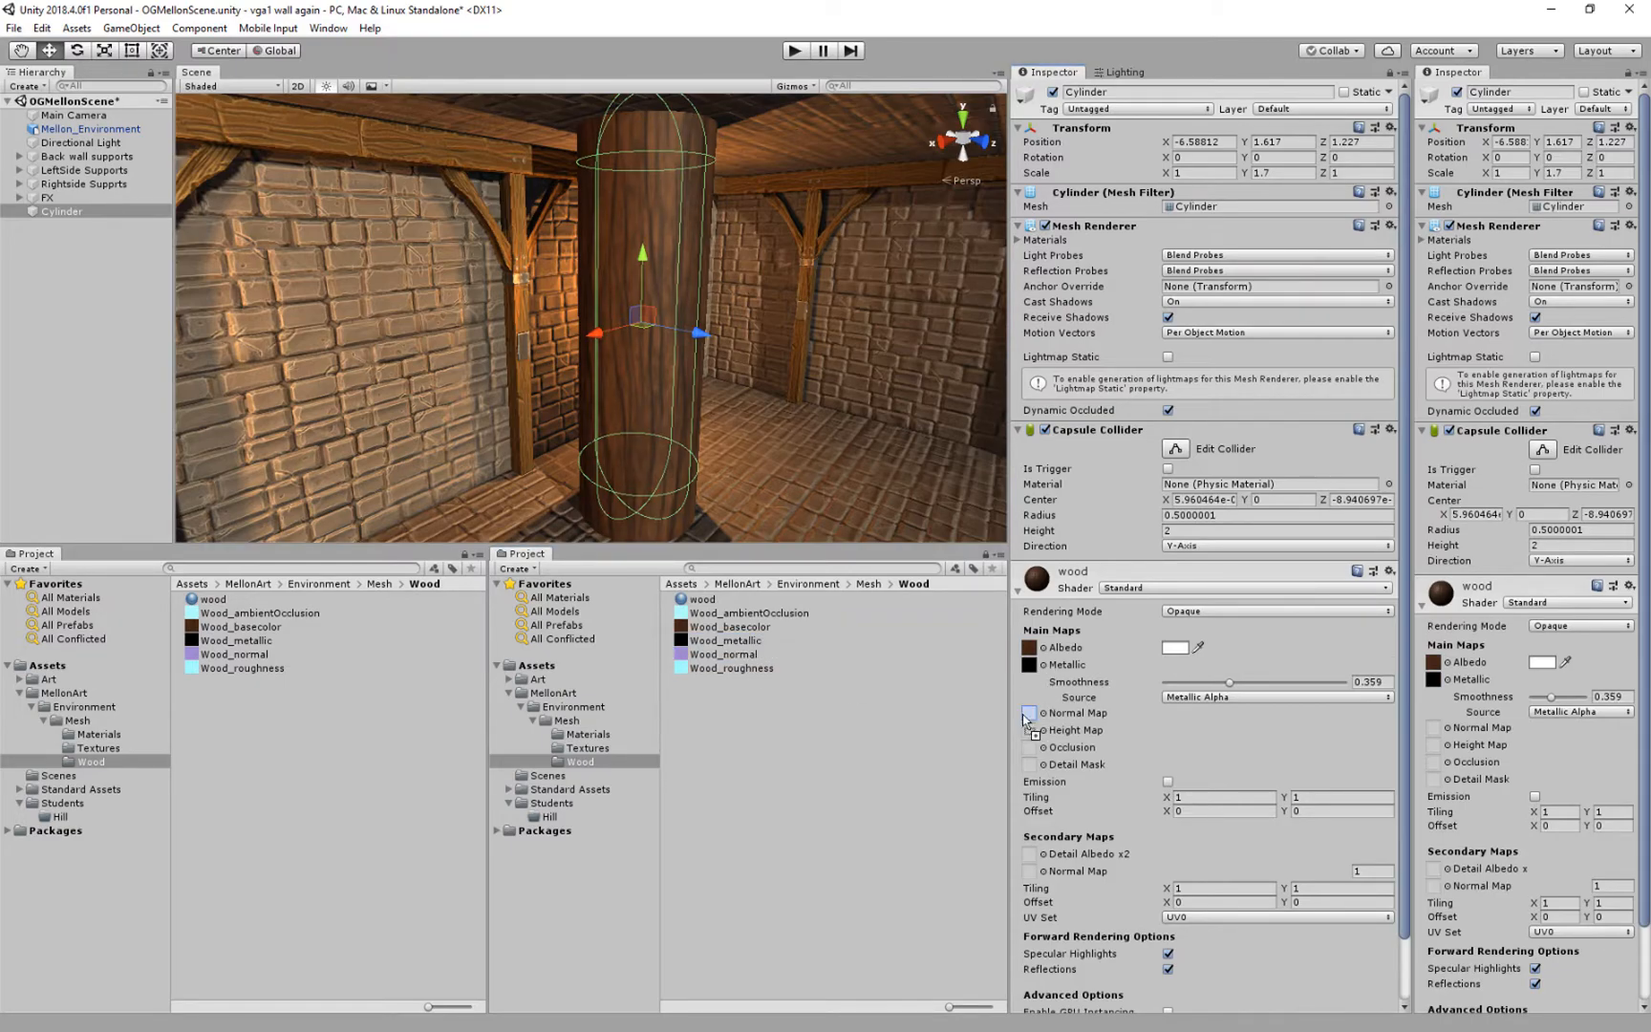
left_click(734, 667)
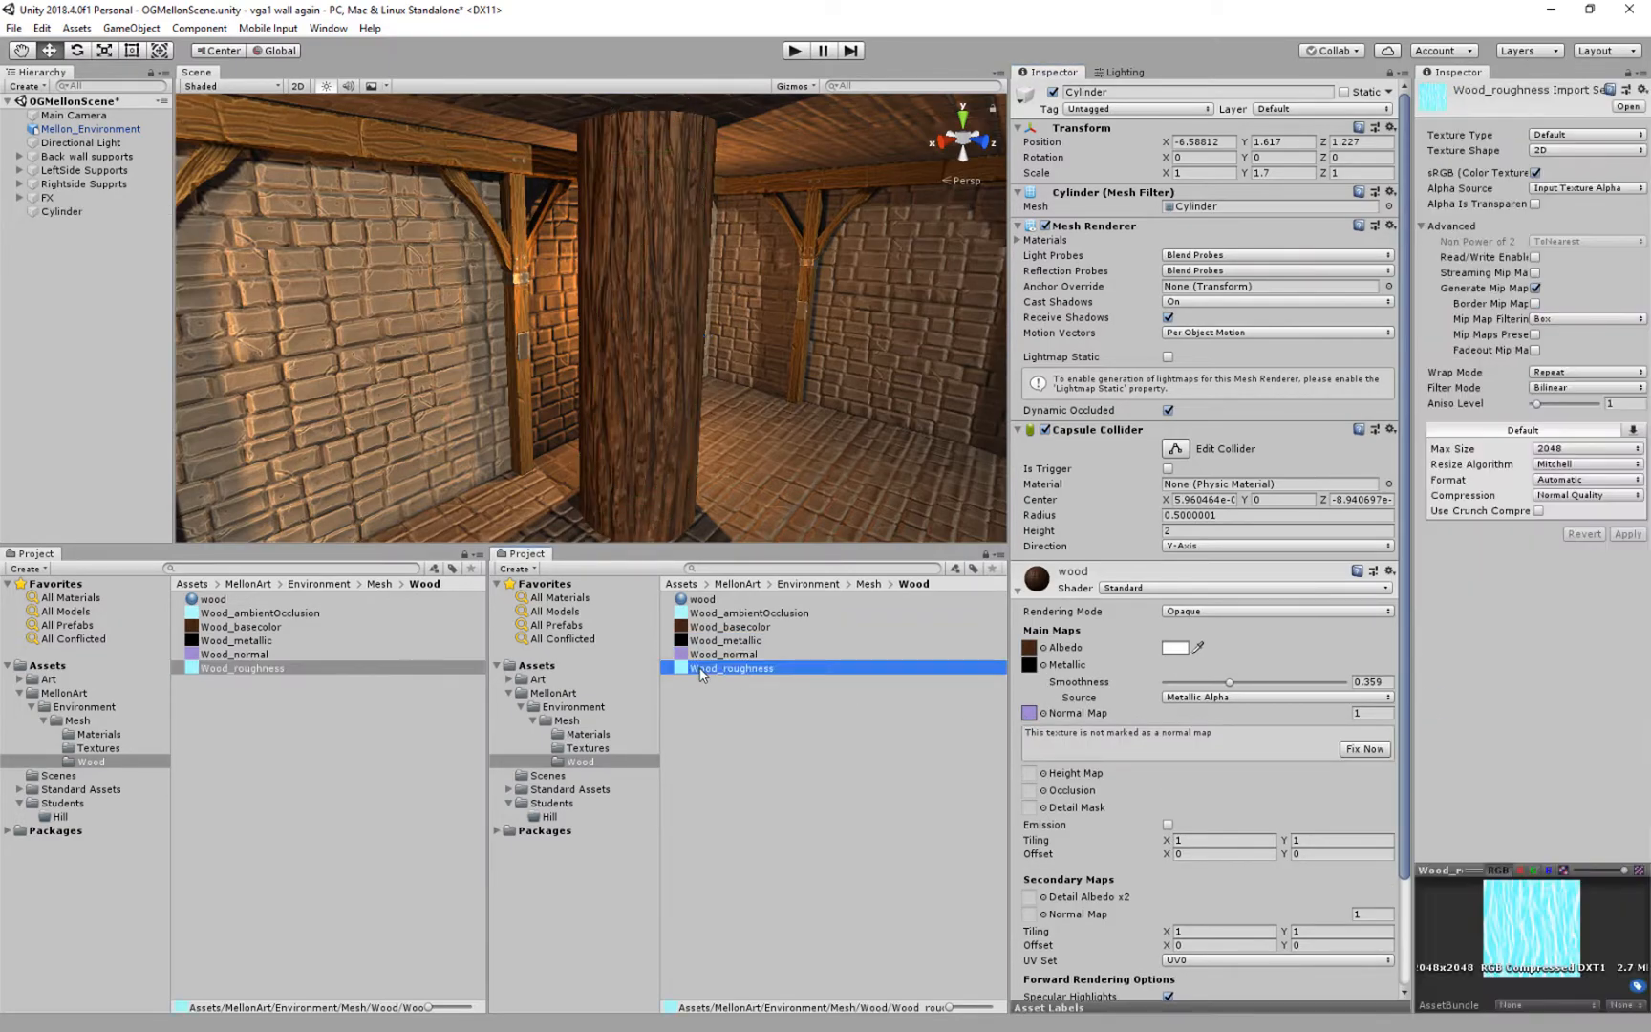
left_click(724, 654)
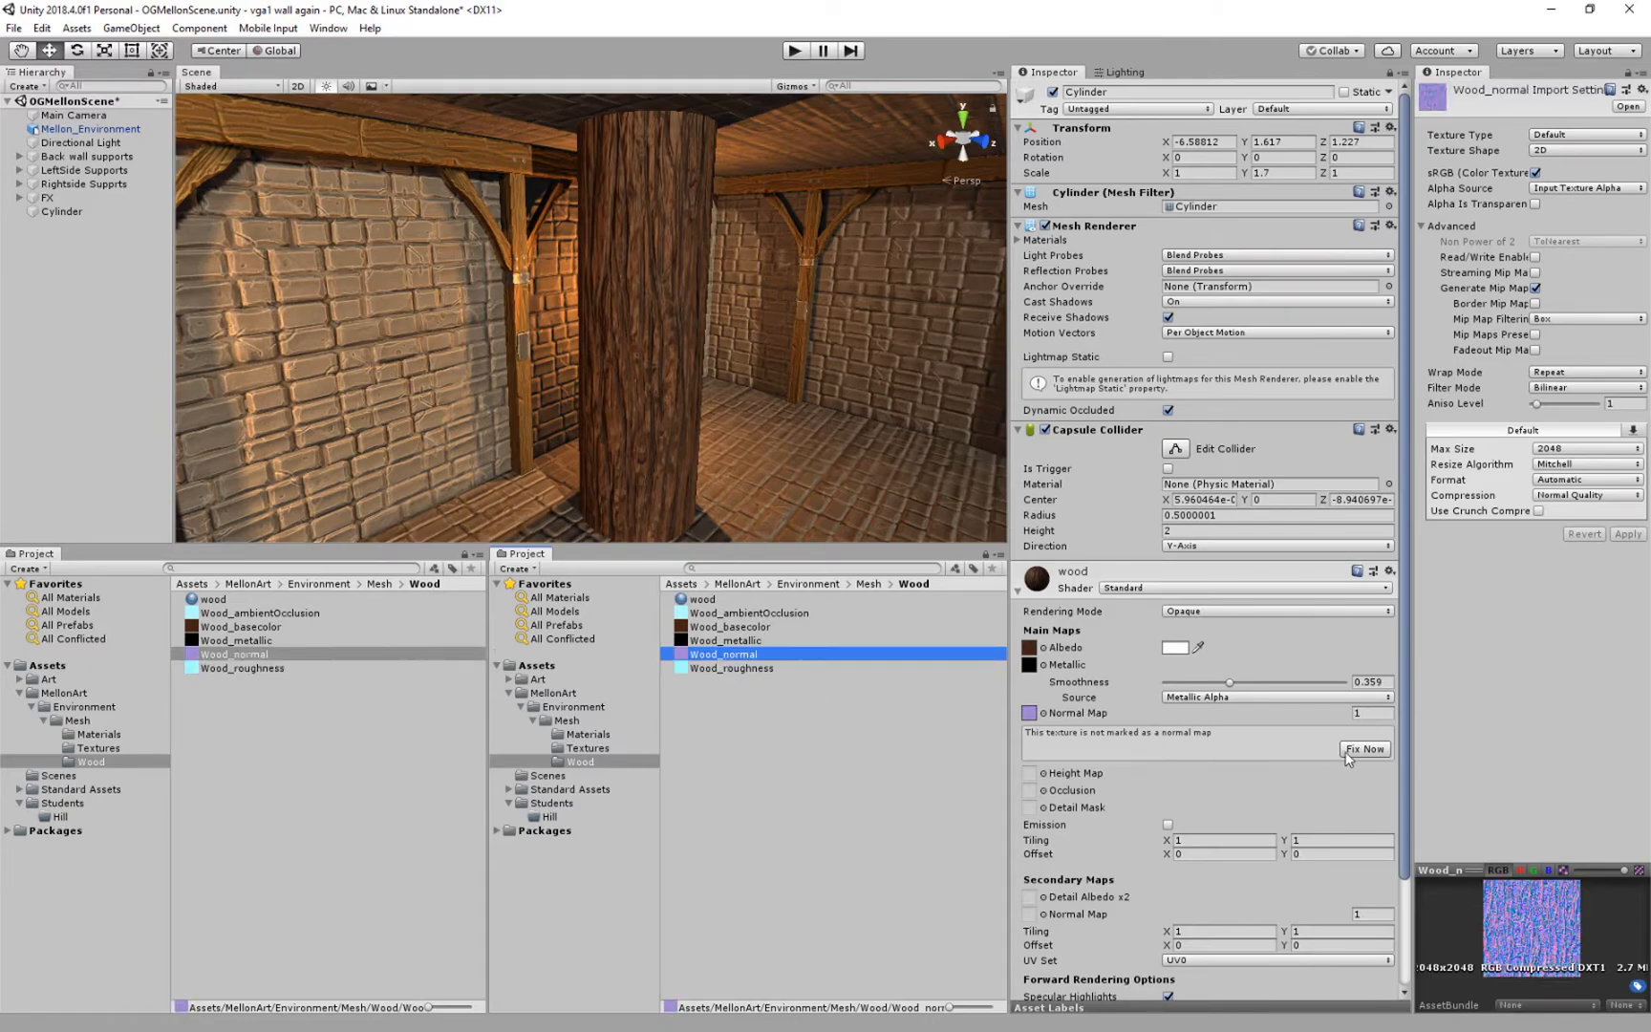
left_click(1363, 748)
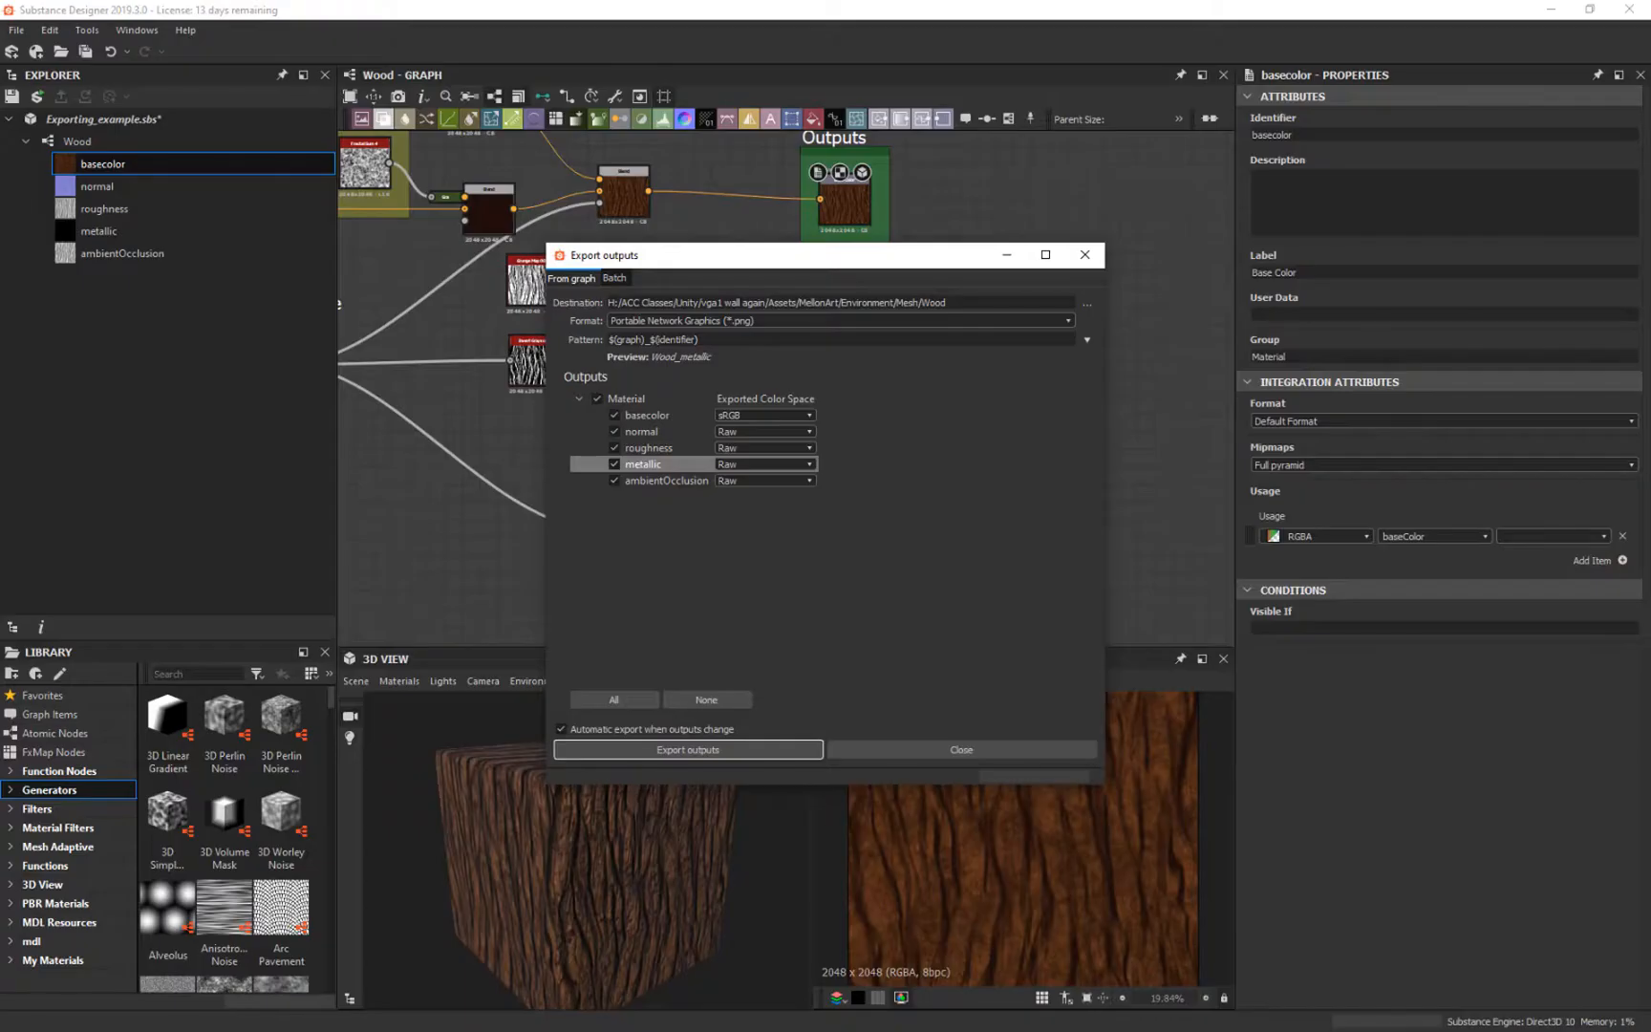
Step: Dismiss the Export outputs window so the purple recolour can auto-export to Unity
left_click(959, 749)
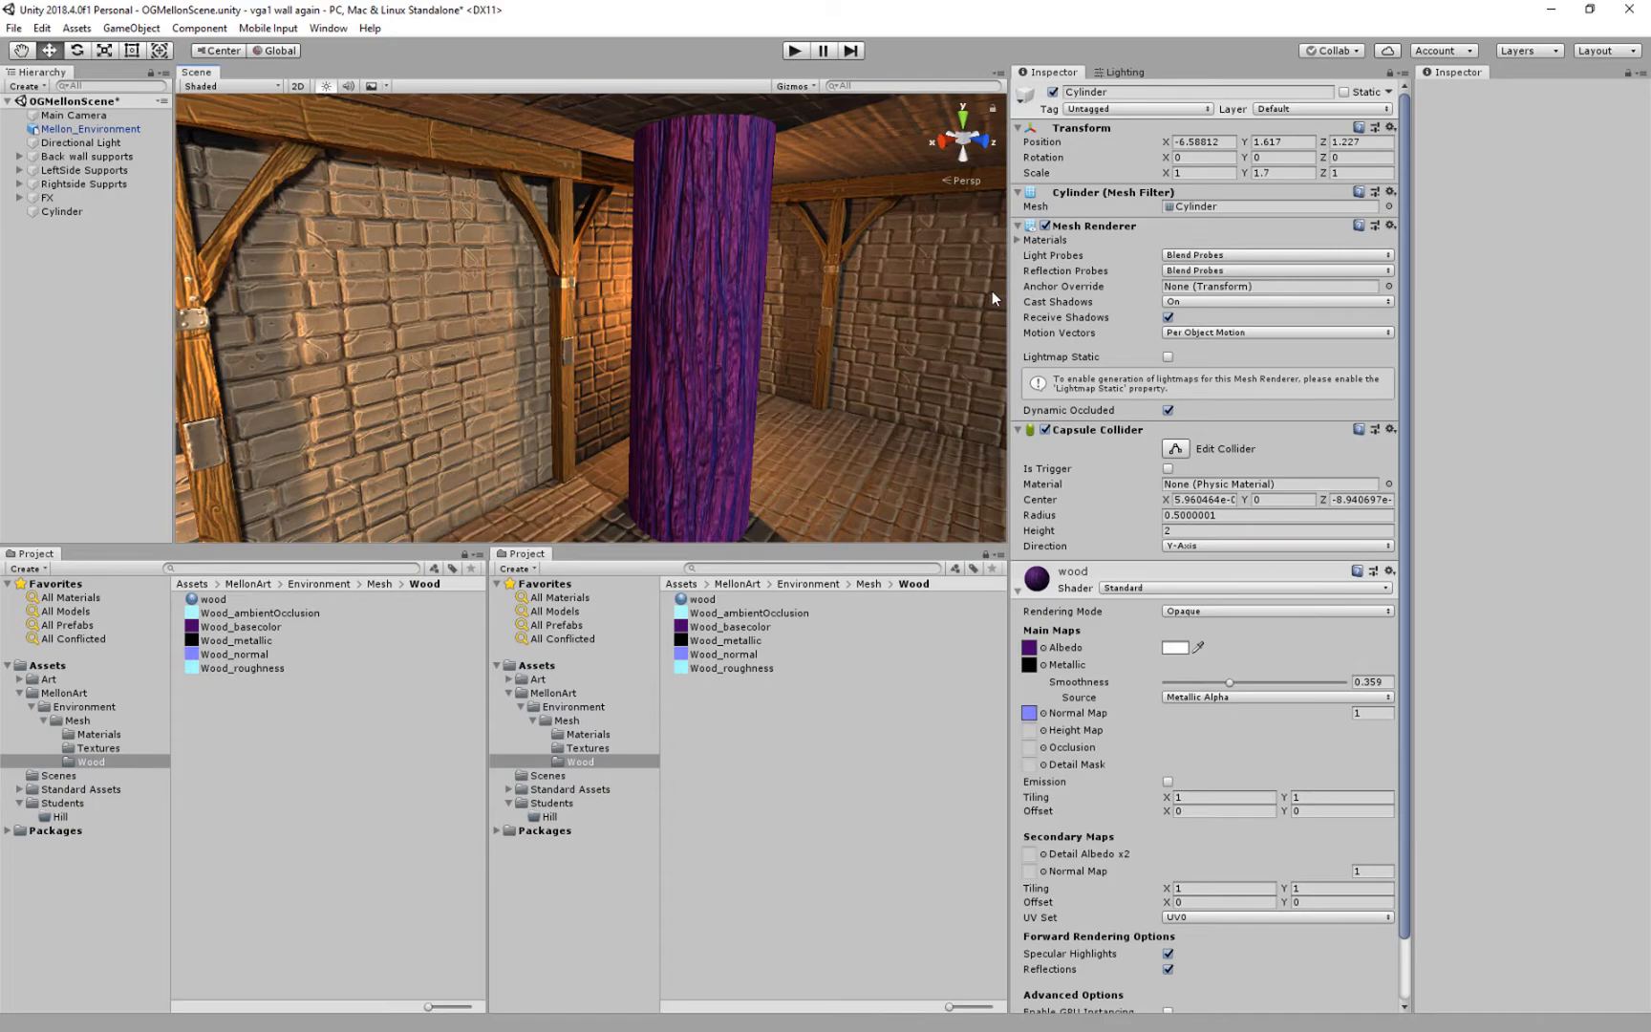
Step: Open Wood_ambientOcclusion from the Unity Wood folder in Photoshop for editing
left_click(749, 611)
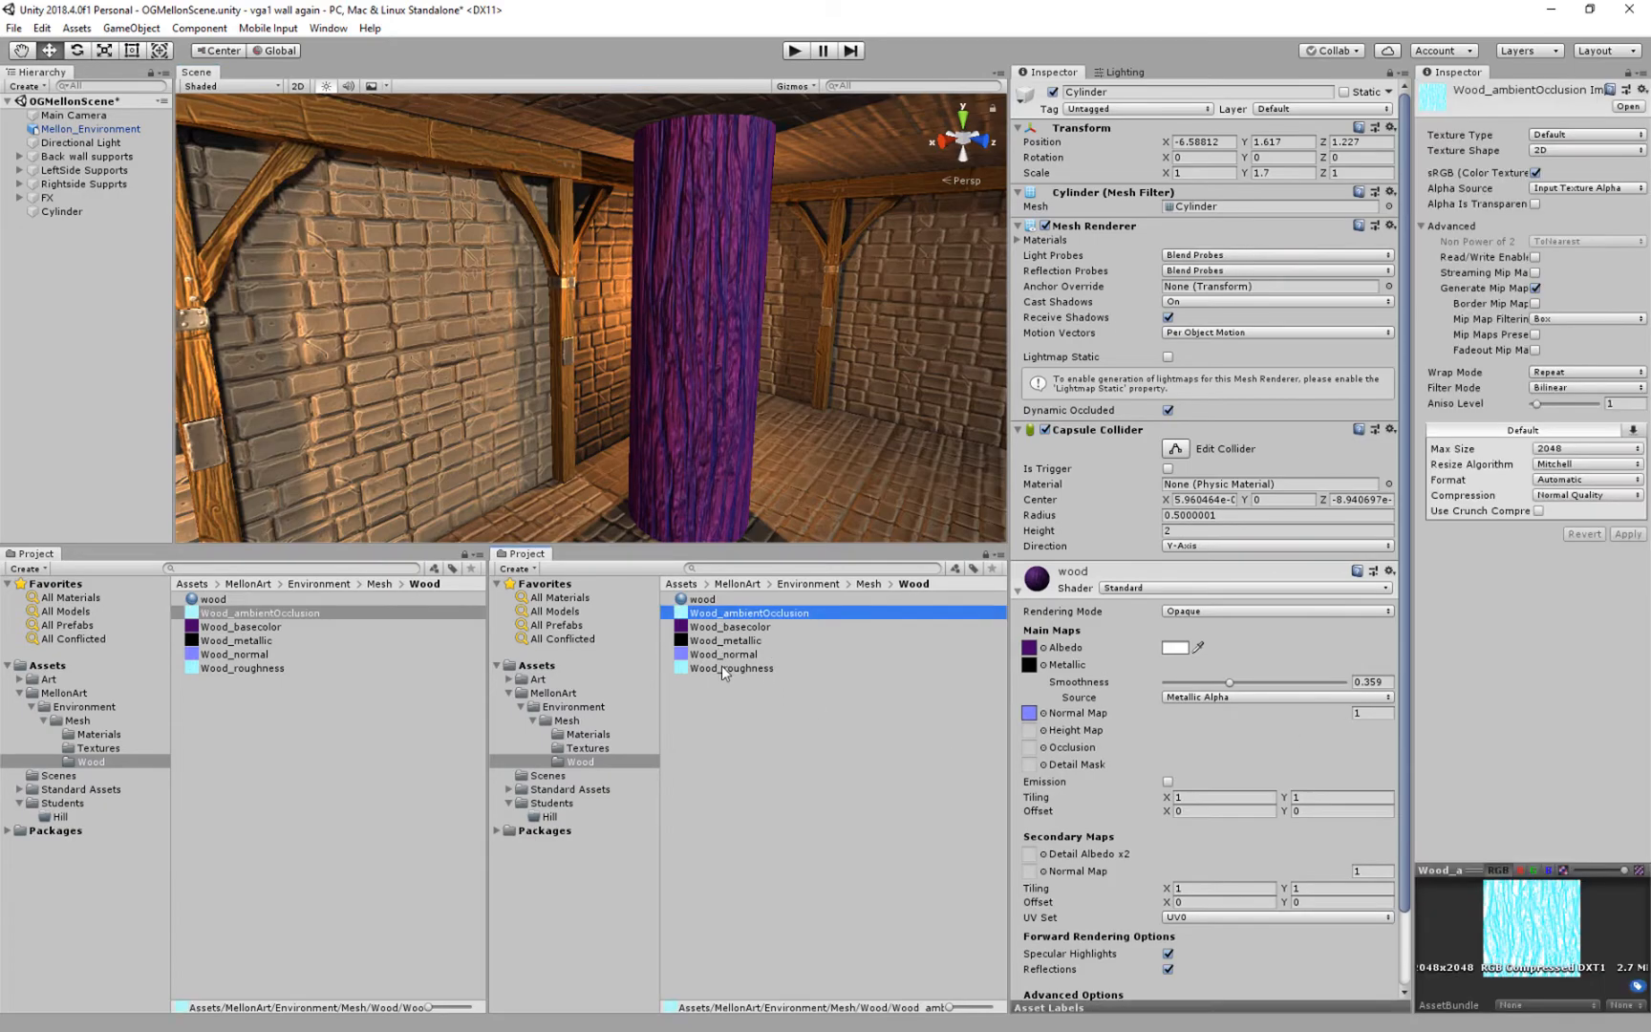
left_click(730, 667)
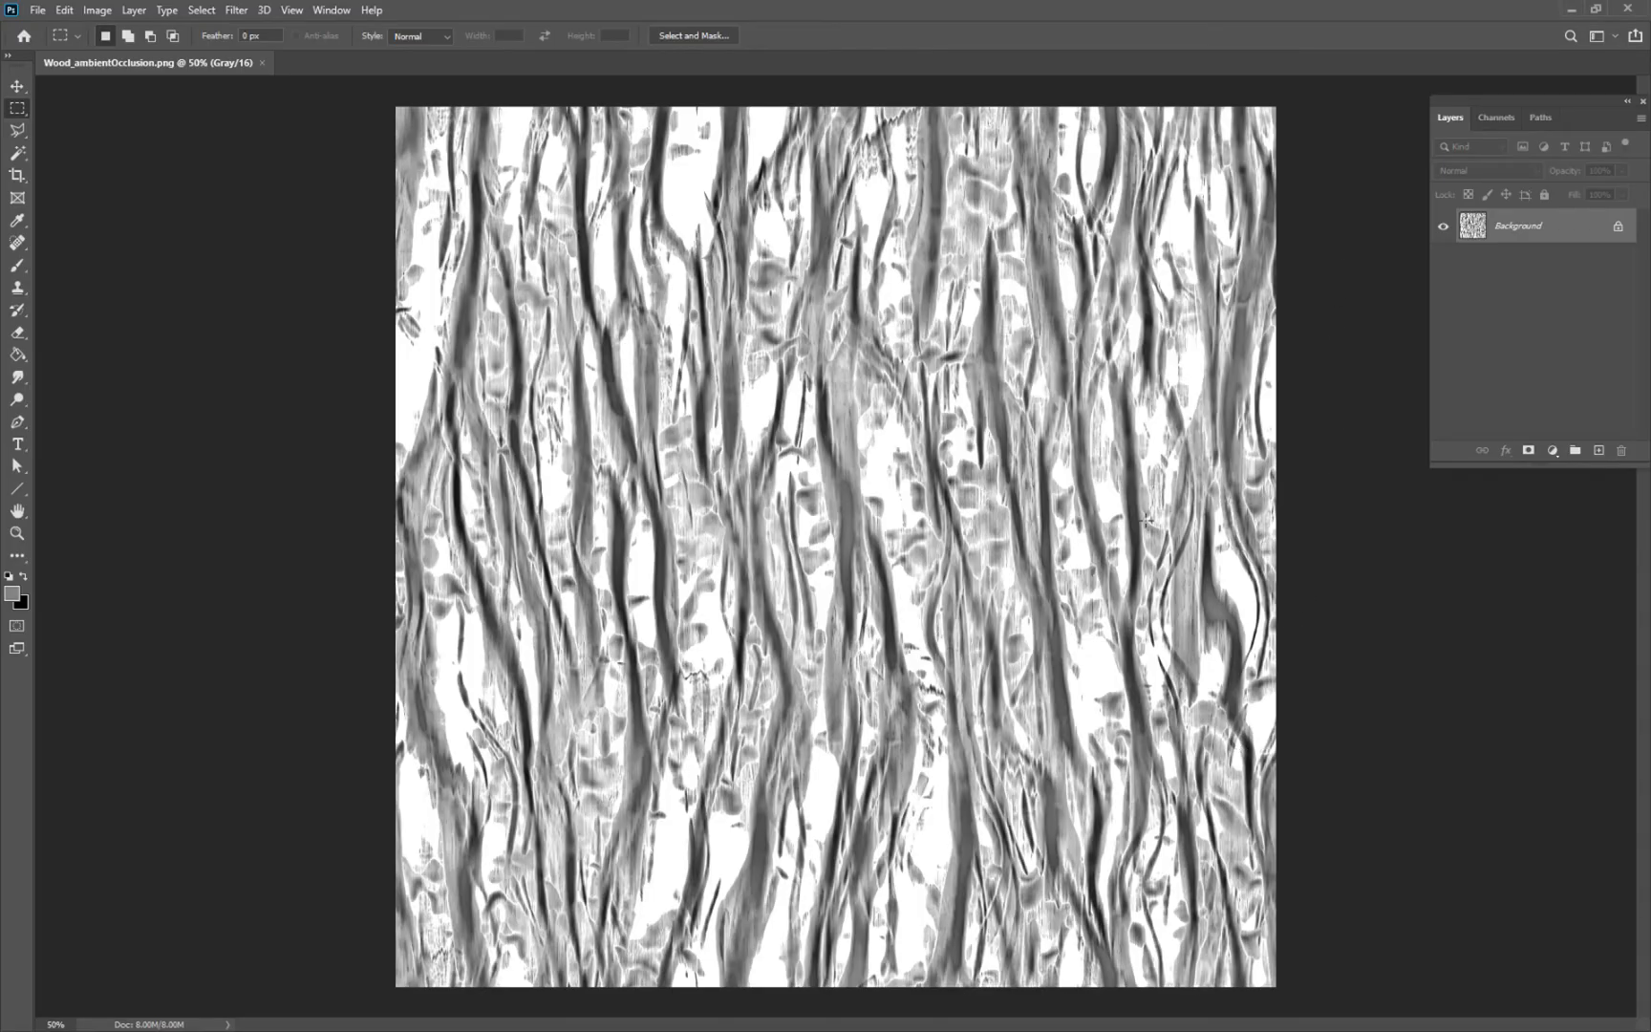
mouse_move(90, 88)
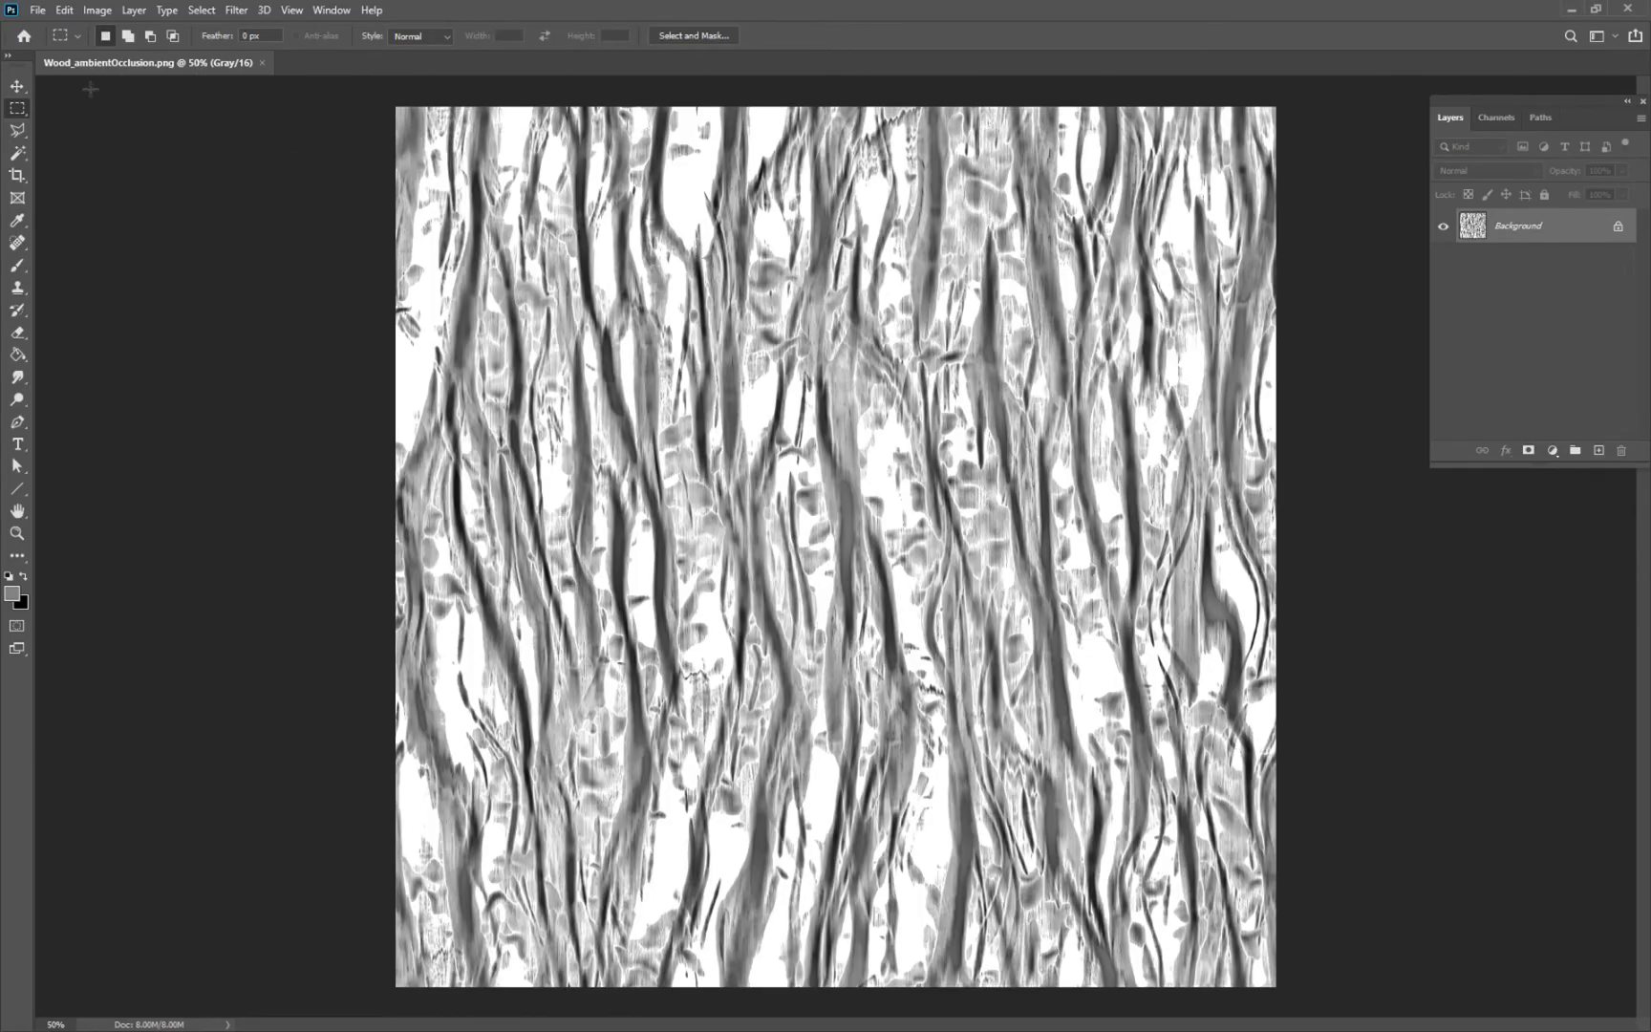
mouse_move(96, 9)
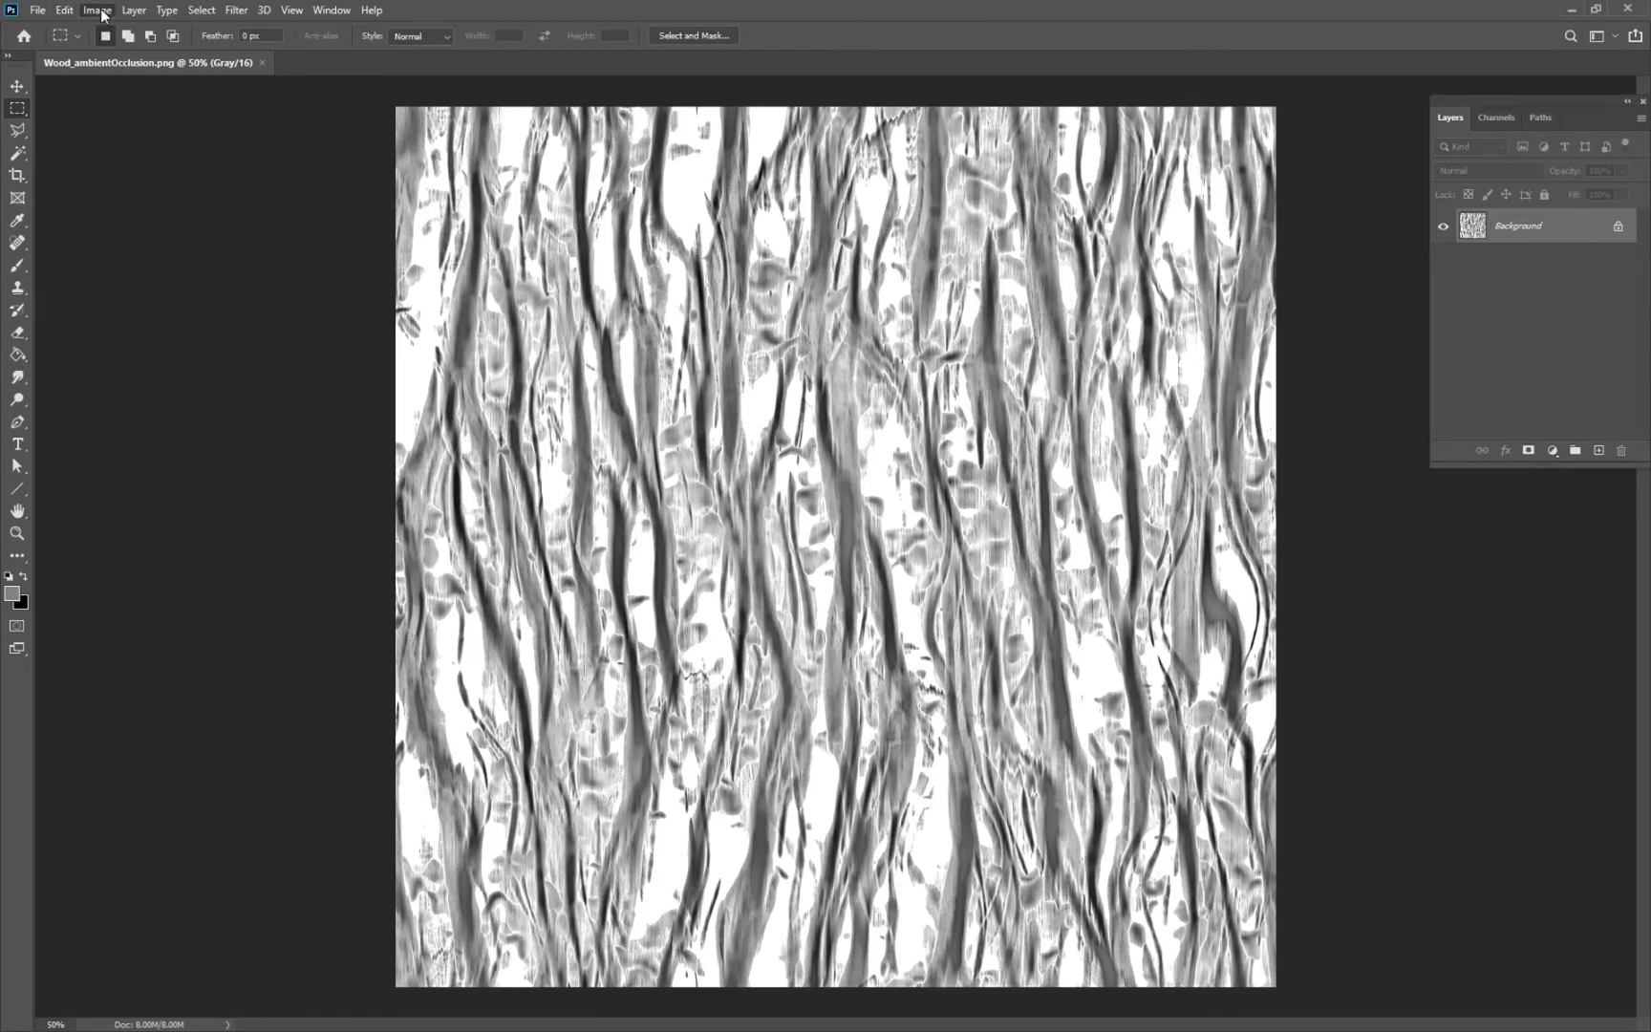
Step: Convert the ambient occlusion map to 8 Bits/Channel via Image > Mode
left_click(95, 10)
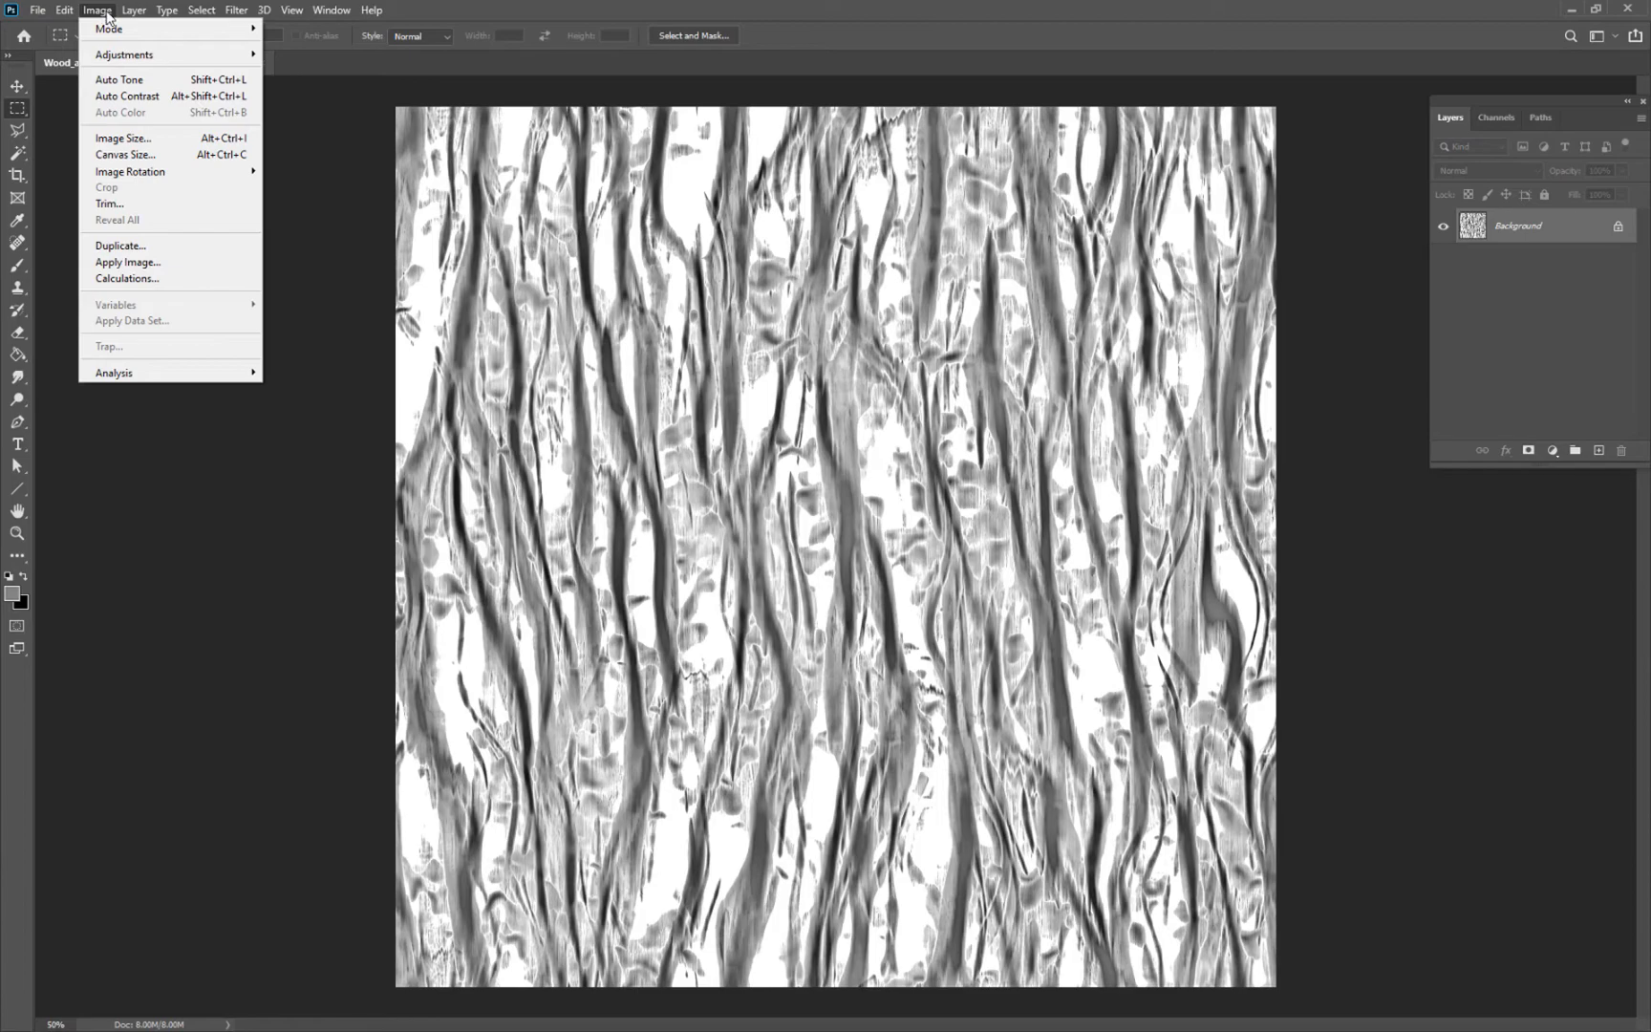
left_click(109, 29)
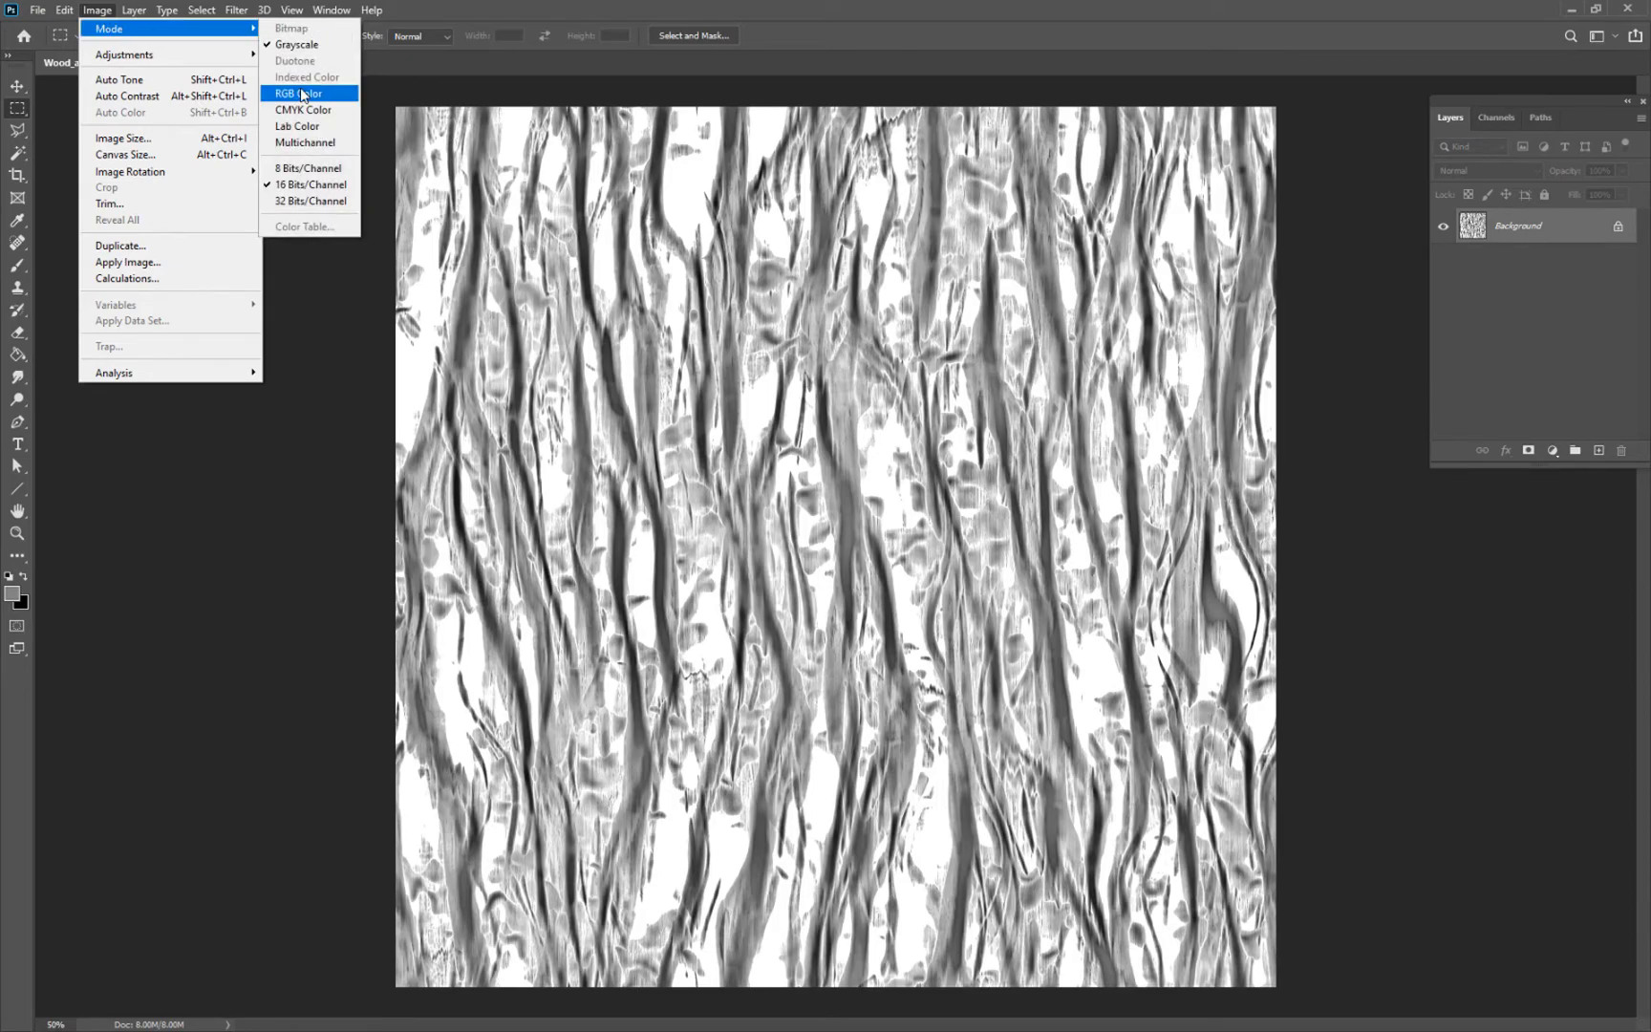
mouse_move(307, 168)
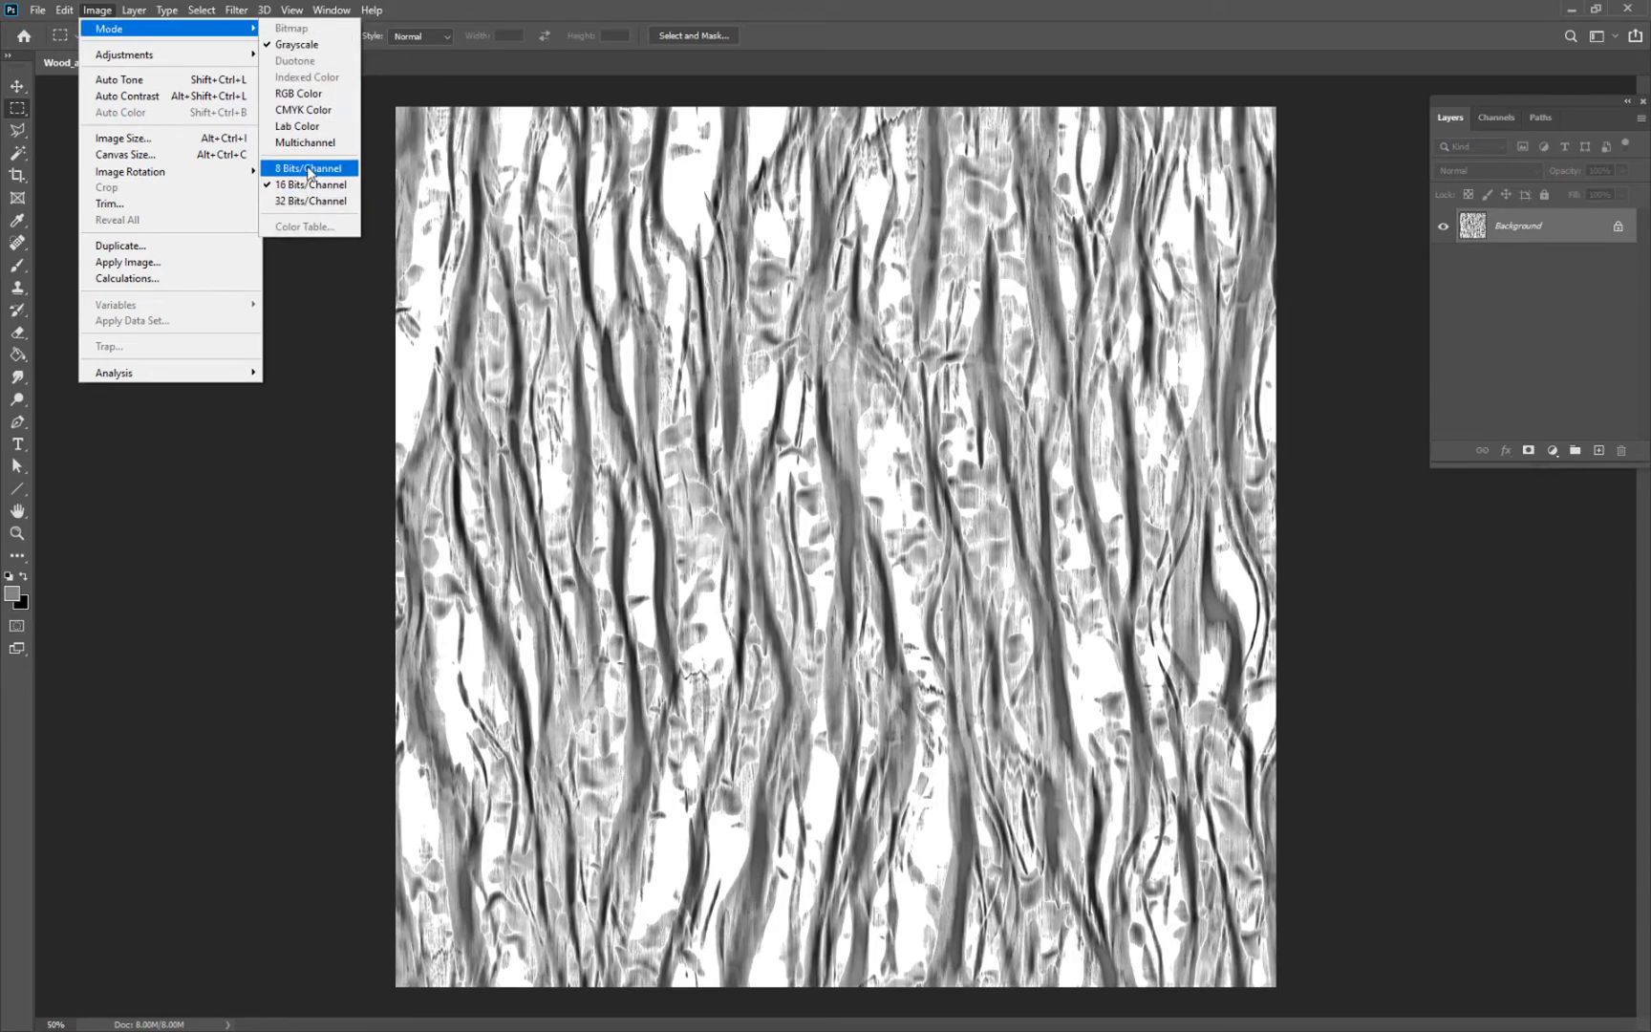
left_click(306, 168)
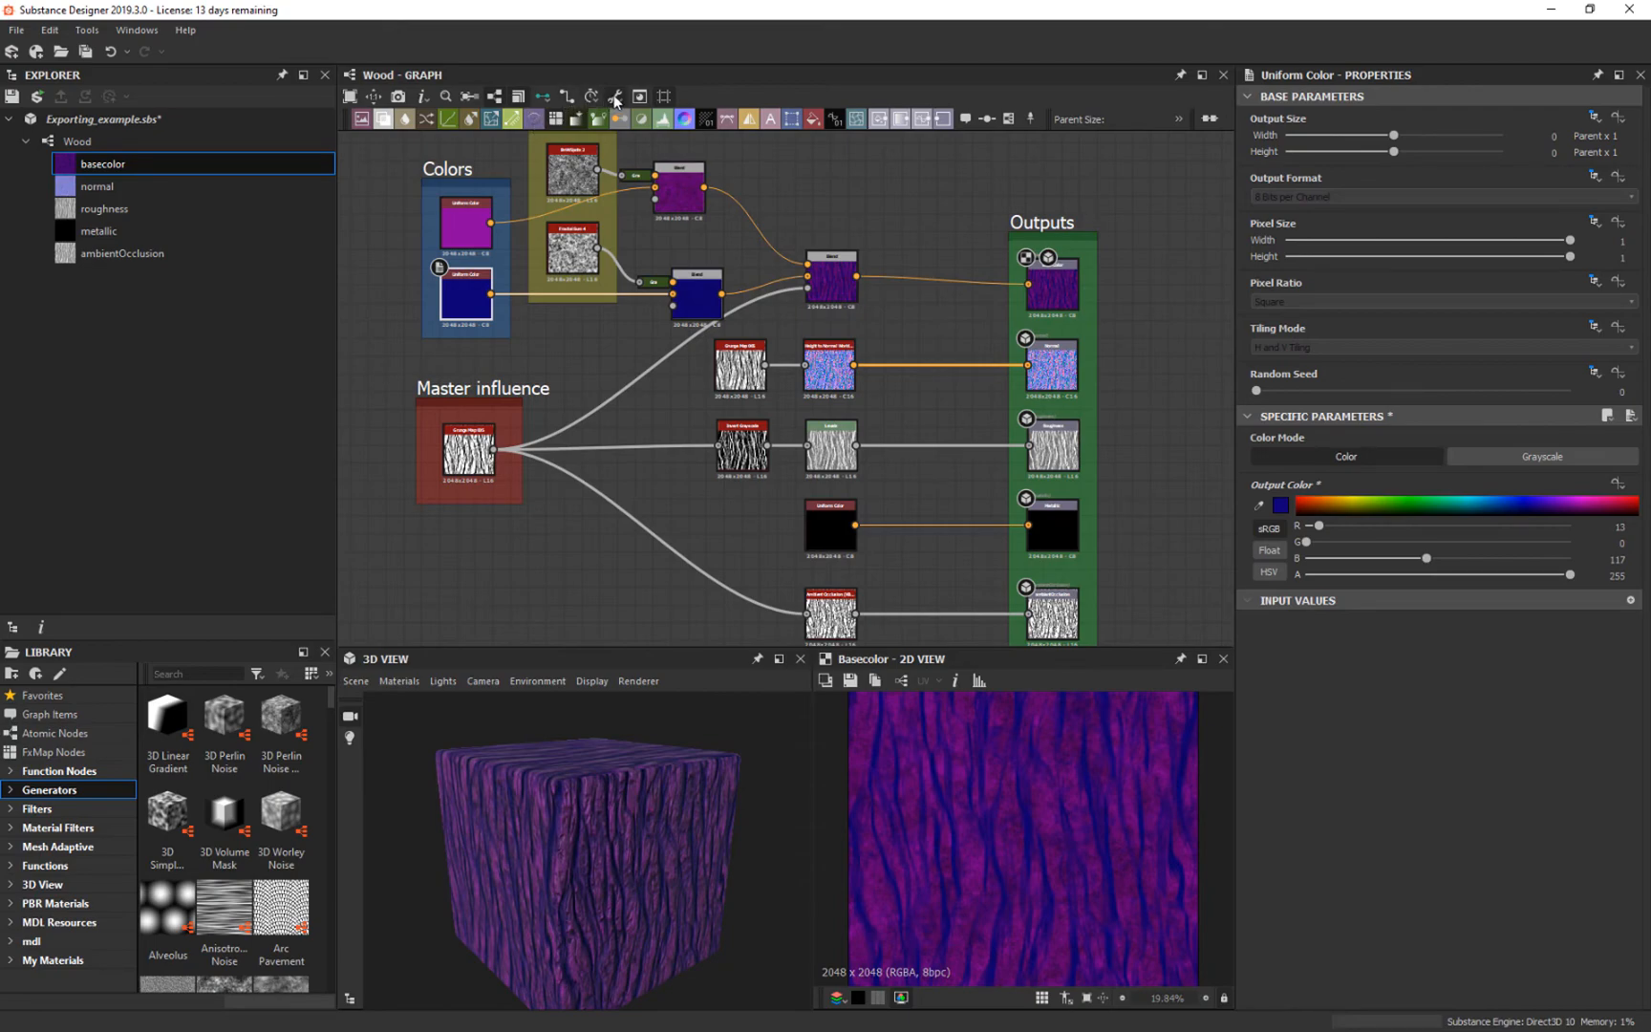
Step: Export only roughness and ambientOcclusion as Truevision Targa files to the Unity Wood folder
left_click(615, 96)
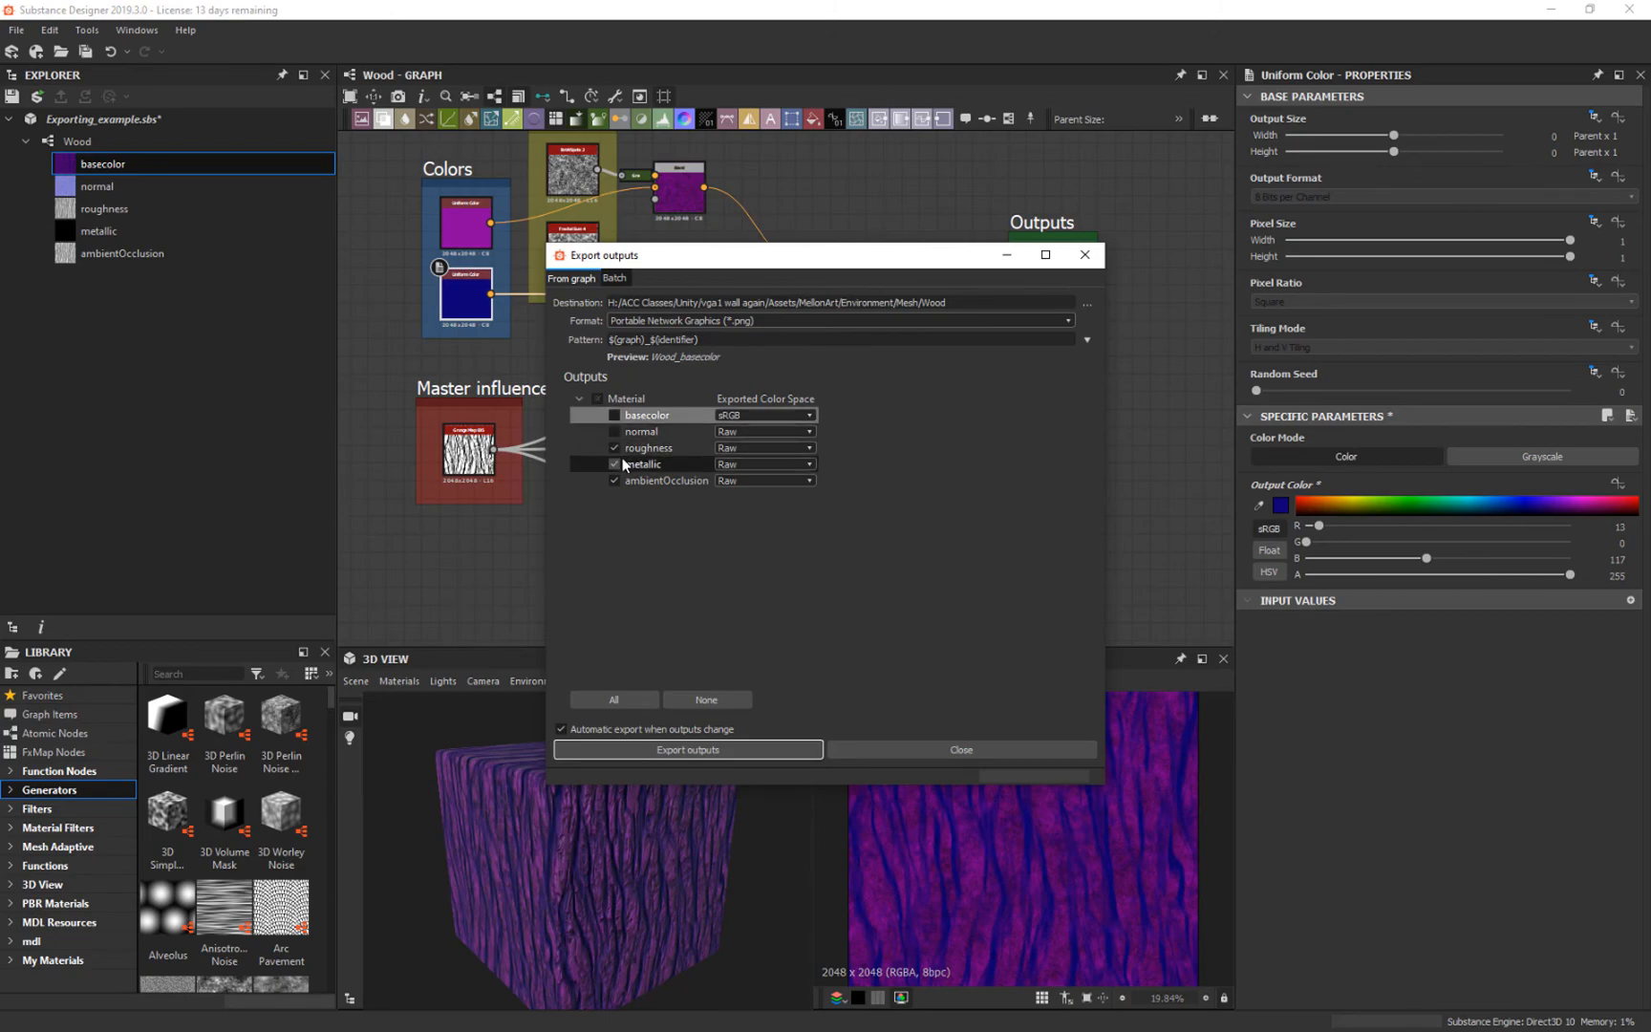
left_click(615, 464)
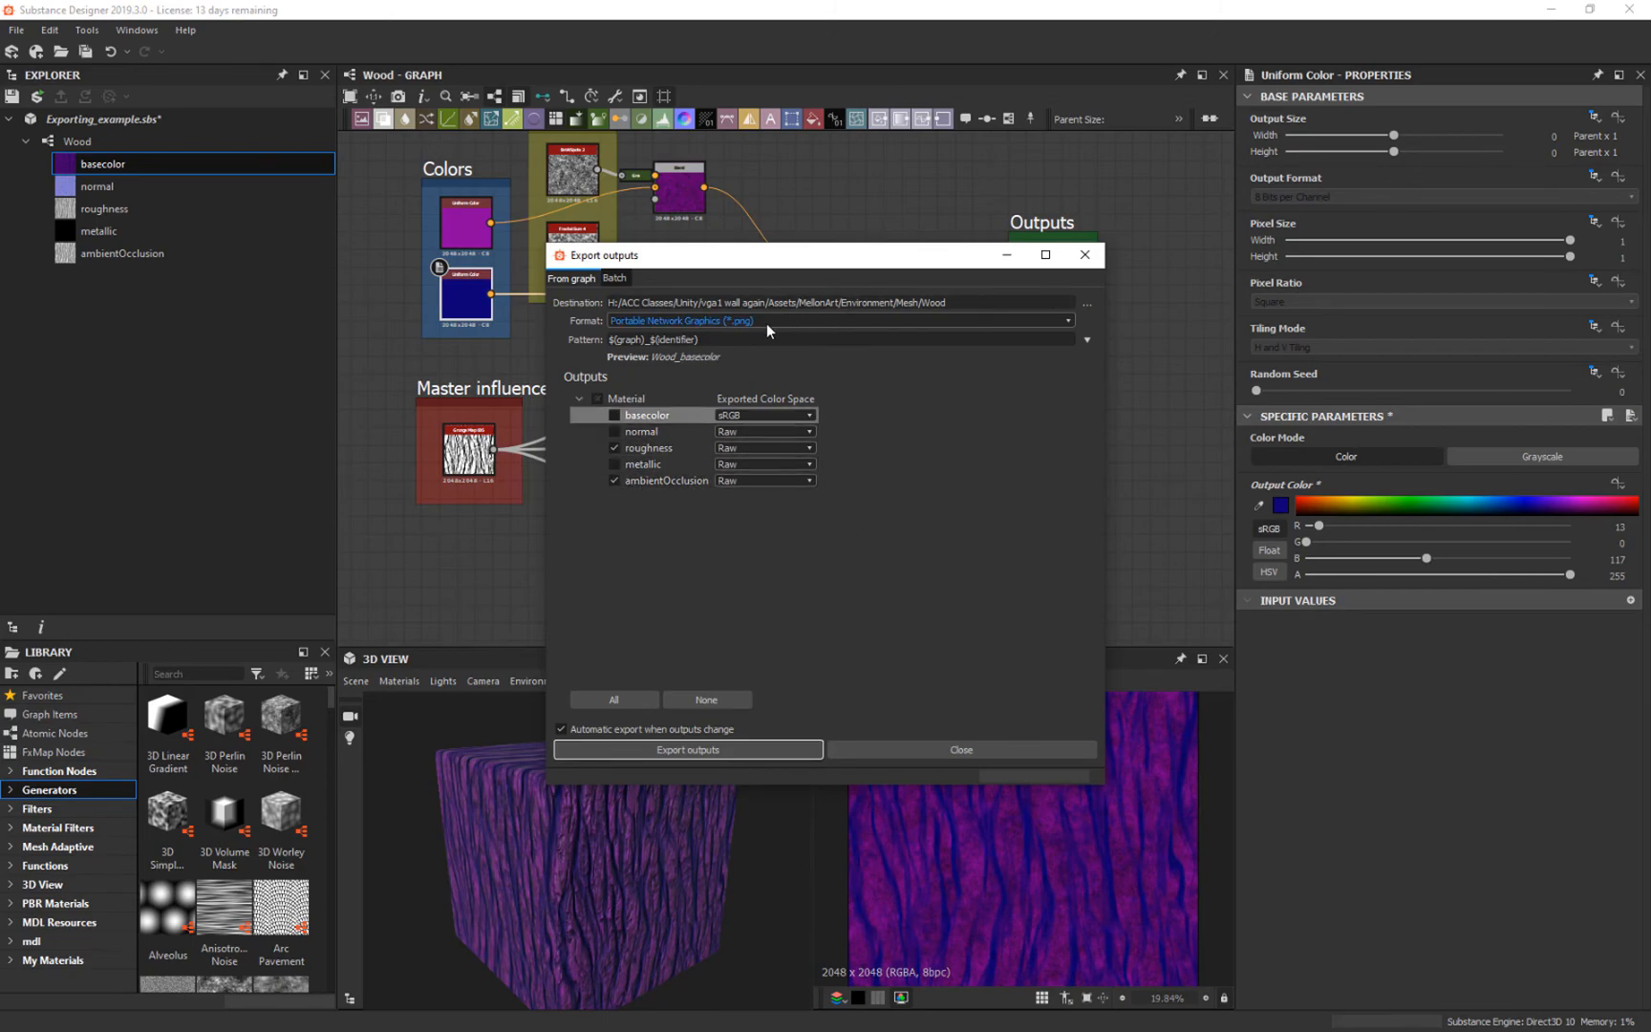
left_click(838, 321)
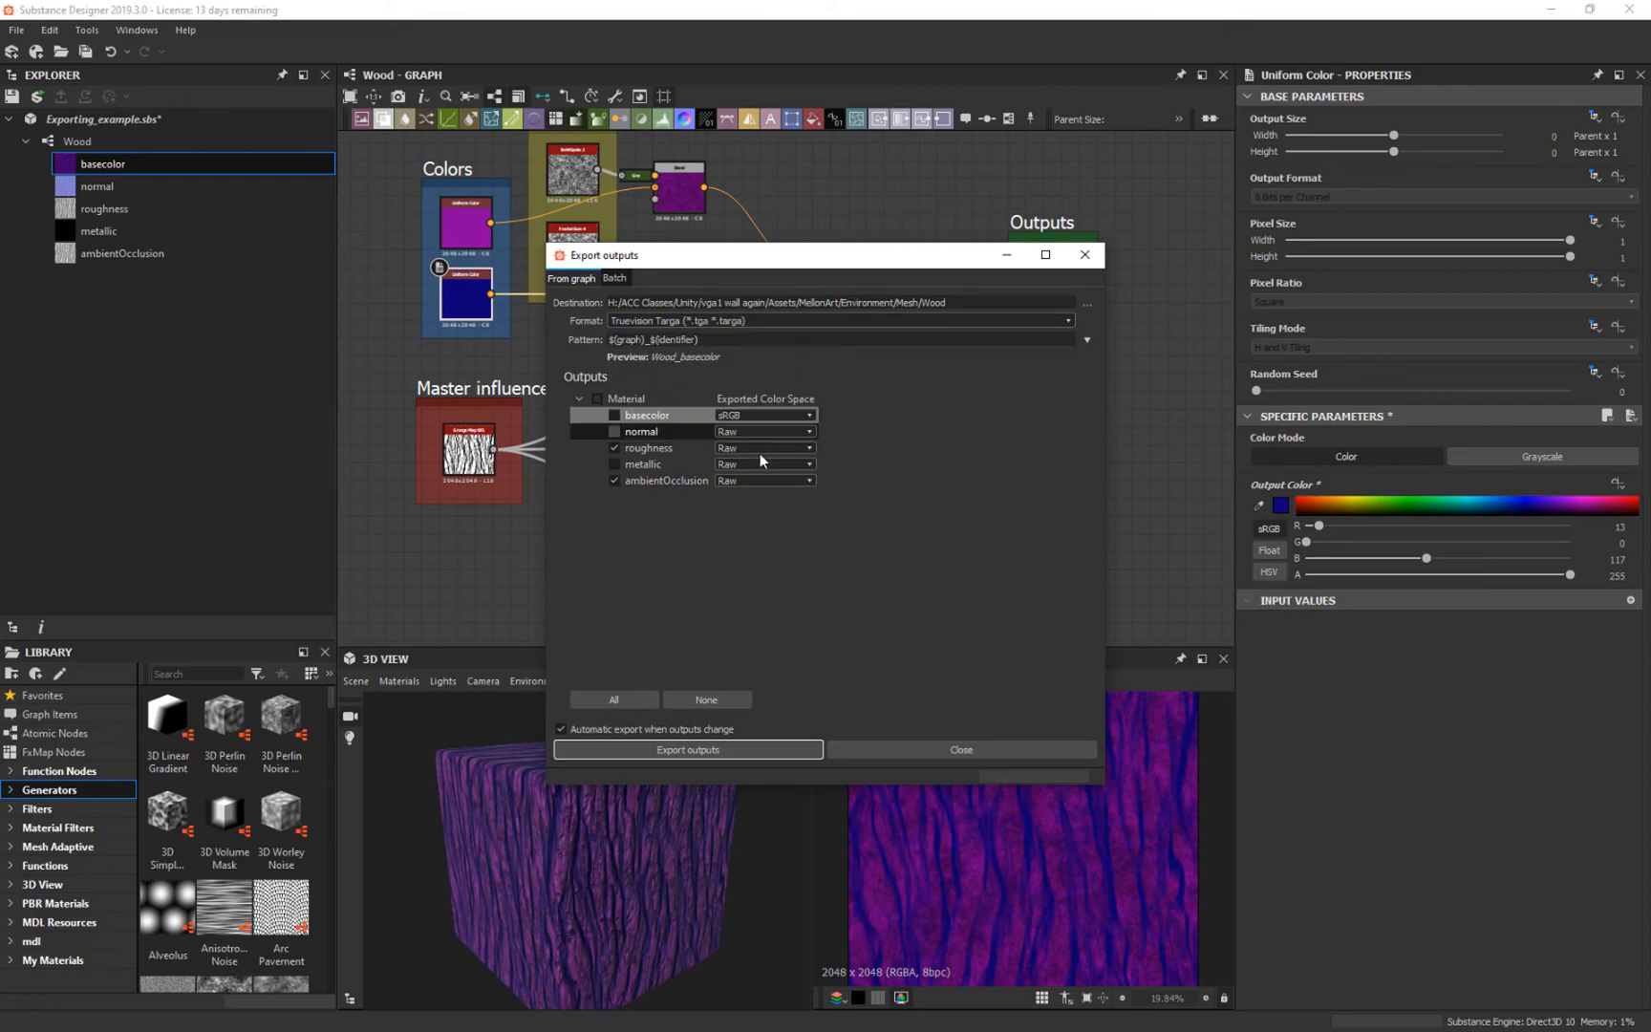
left_click(686, 749)
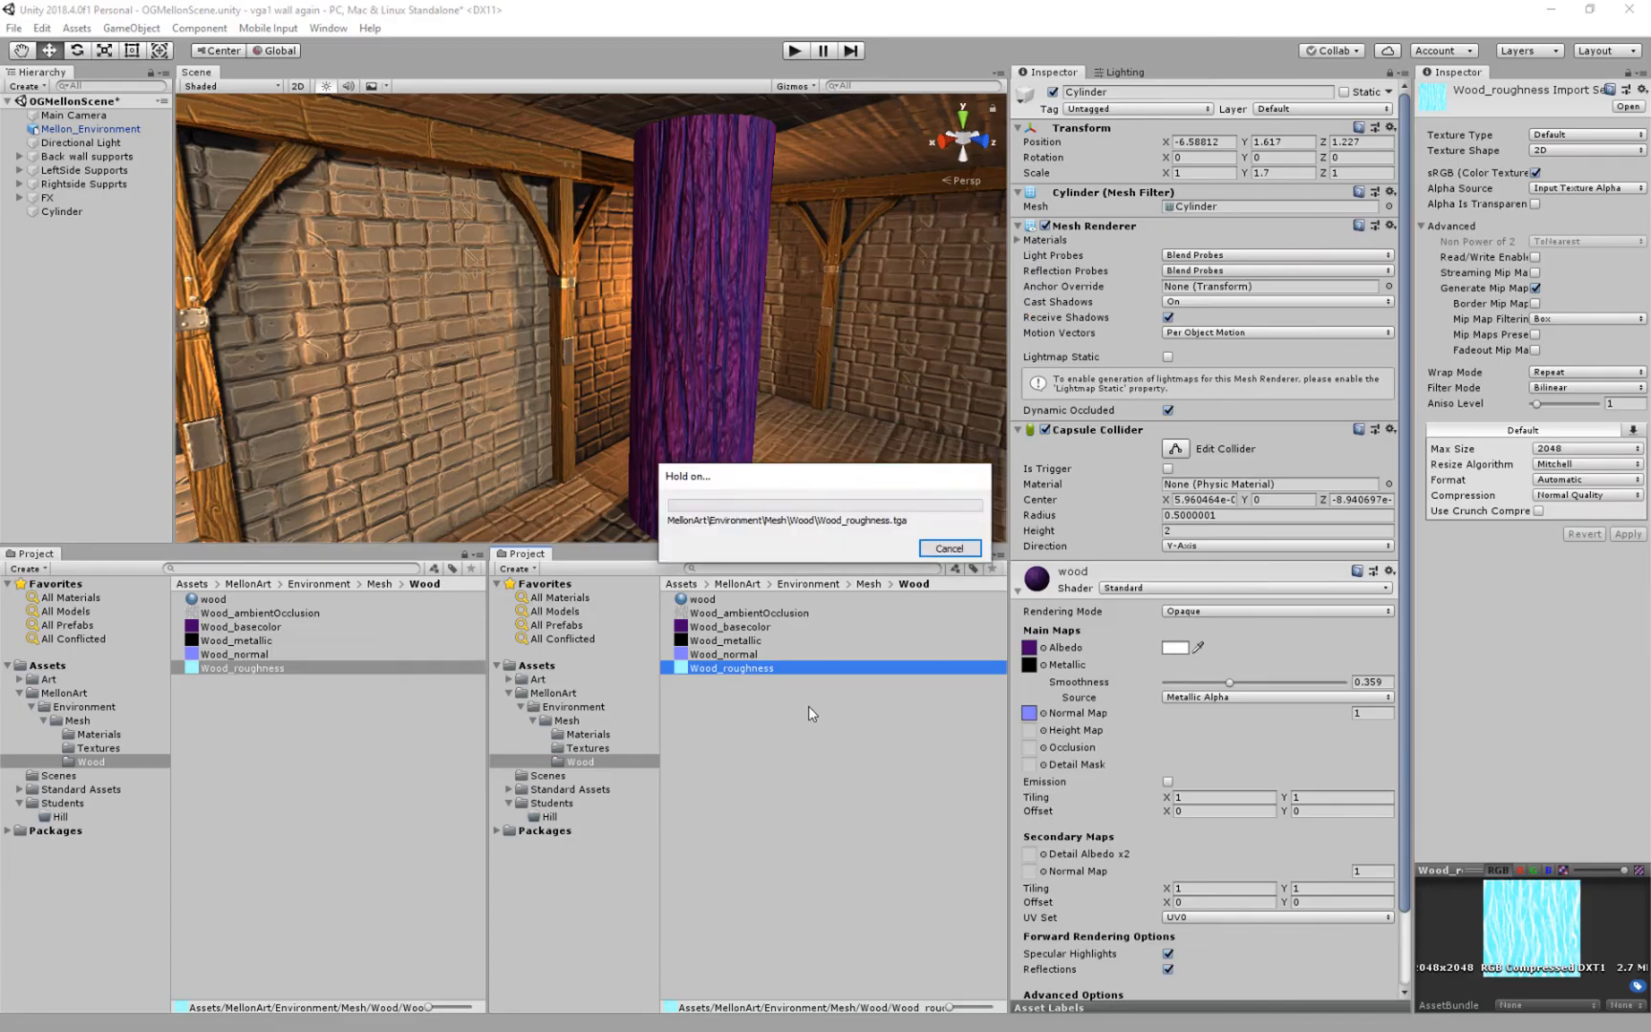
Step: Assign the Targa Wood_ambientOcclusion texture to the wood material's Occlusion slot
left_click(749, 614)
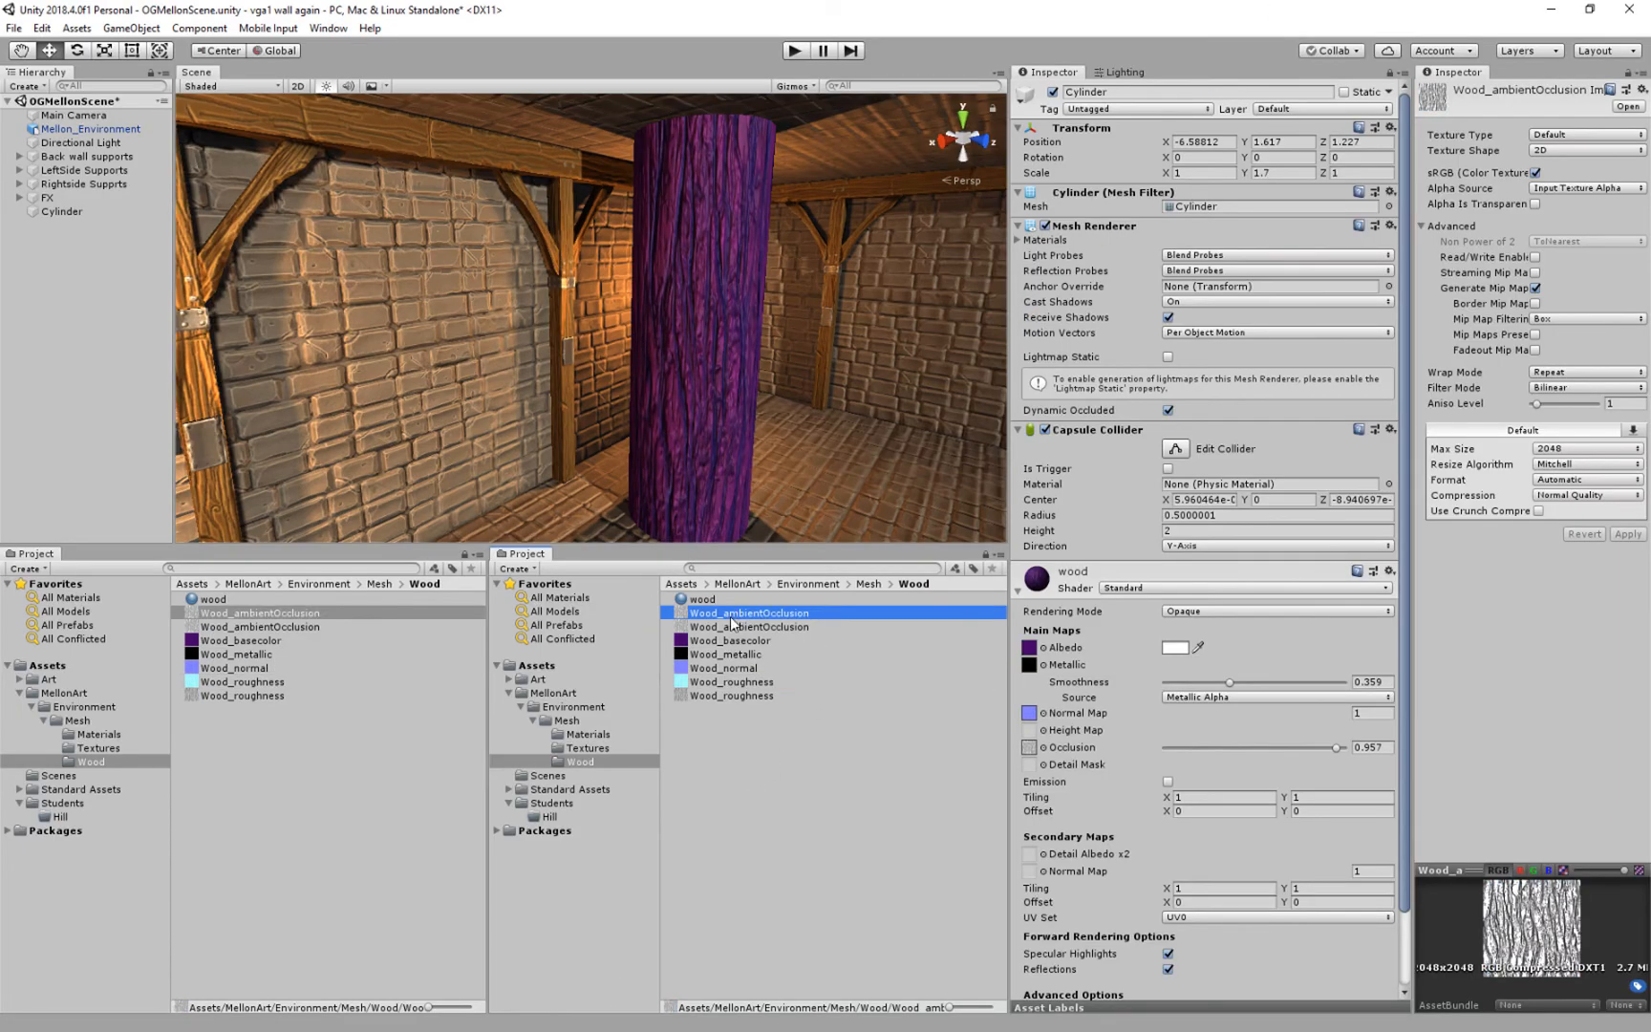
left_click(732, 695)
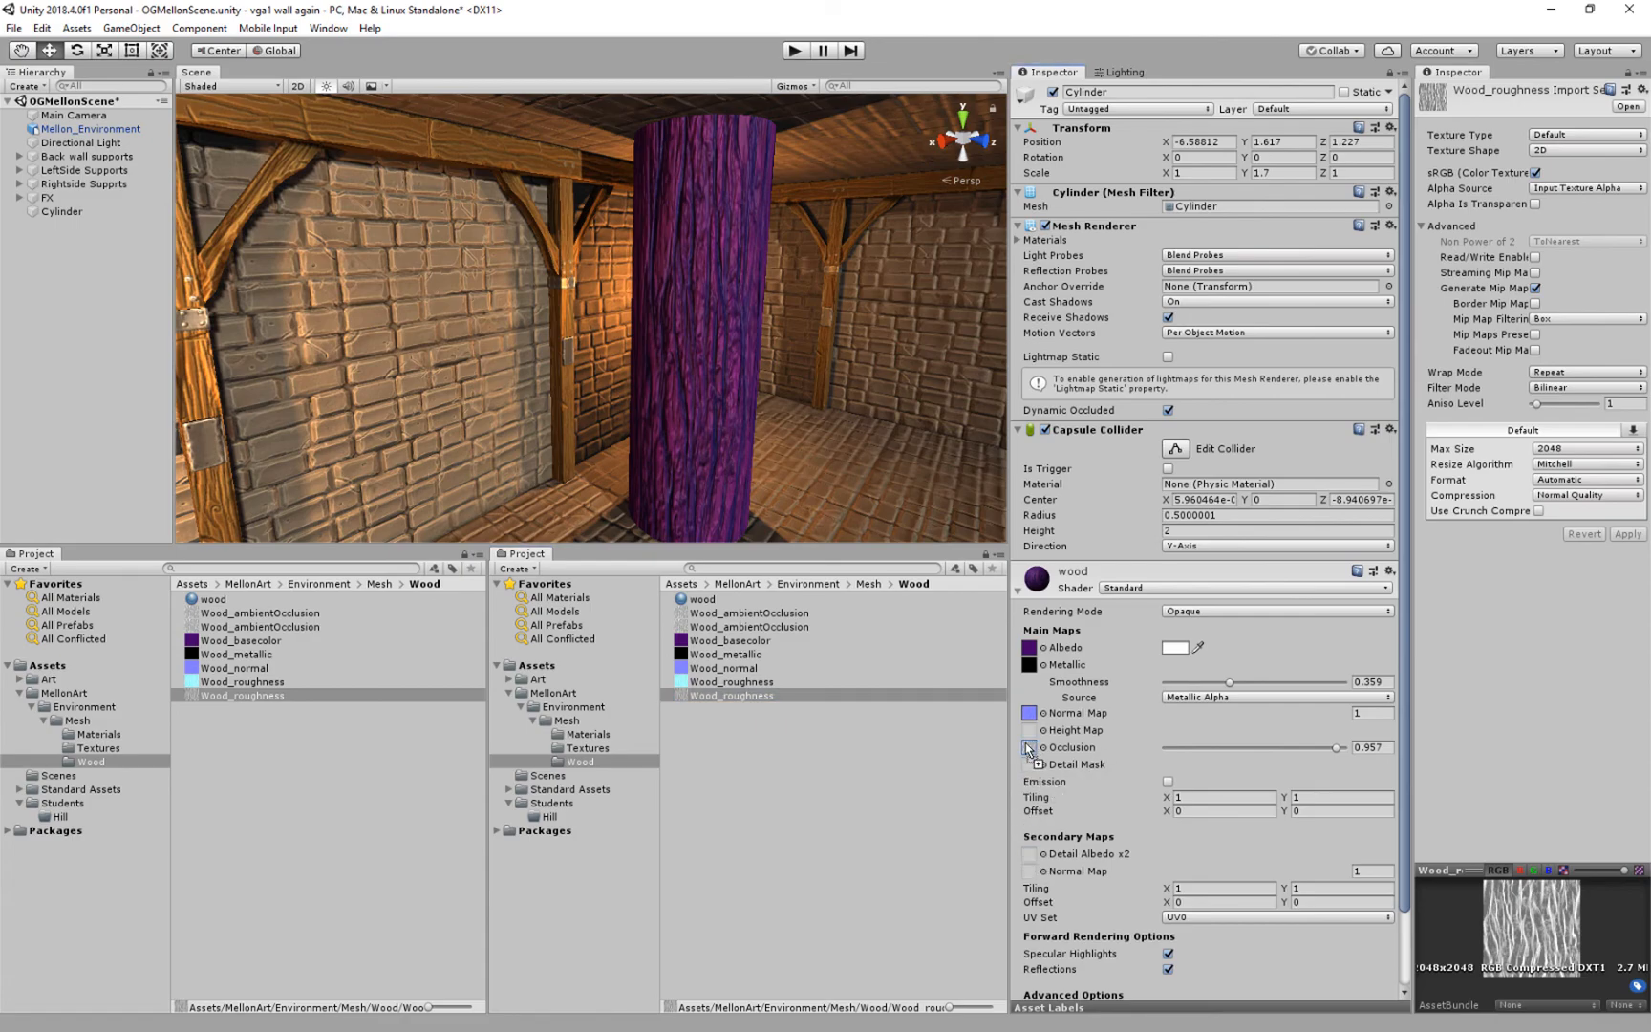
left_click(1028, 747)
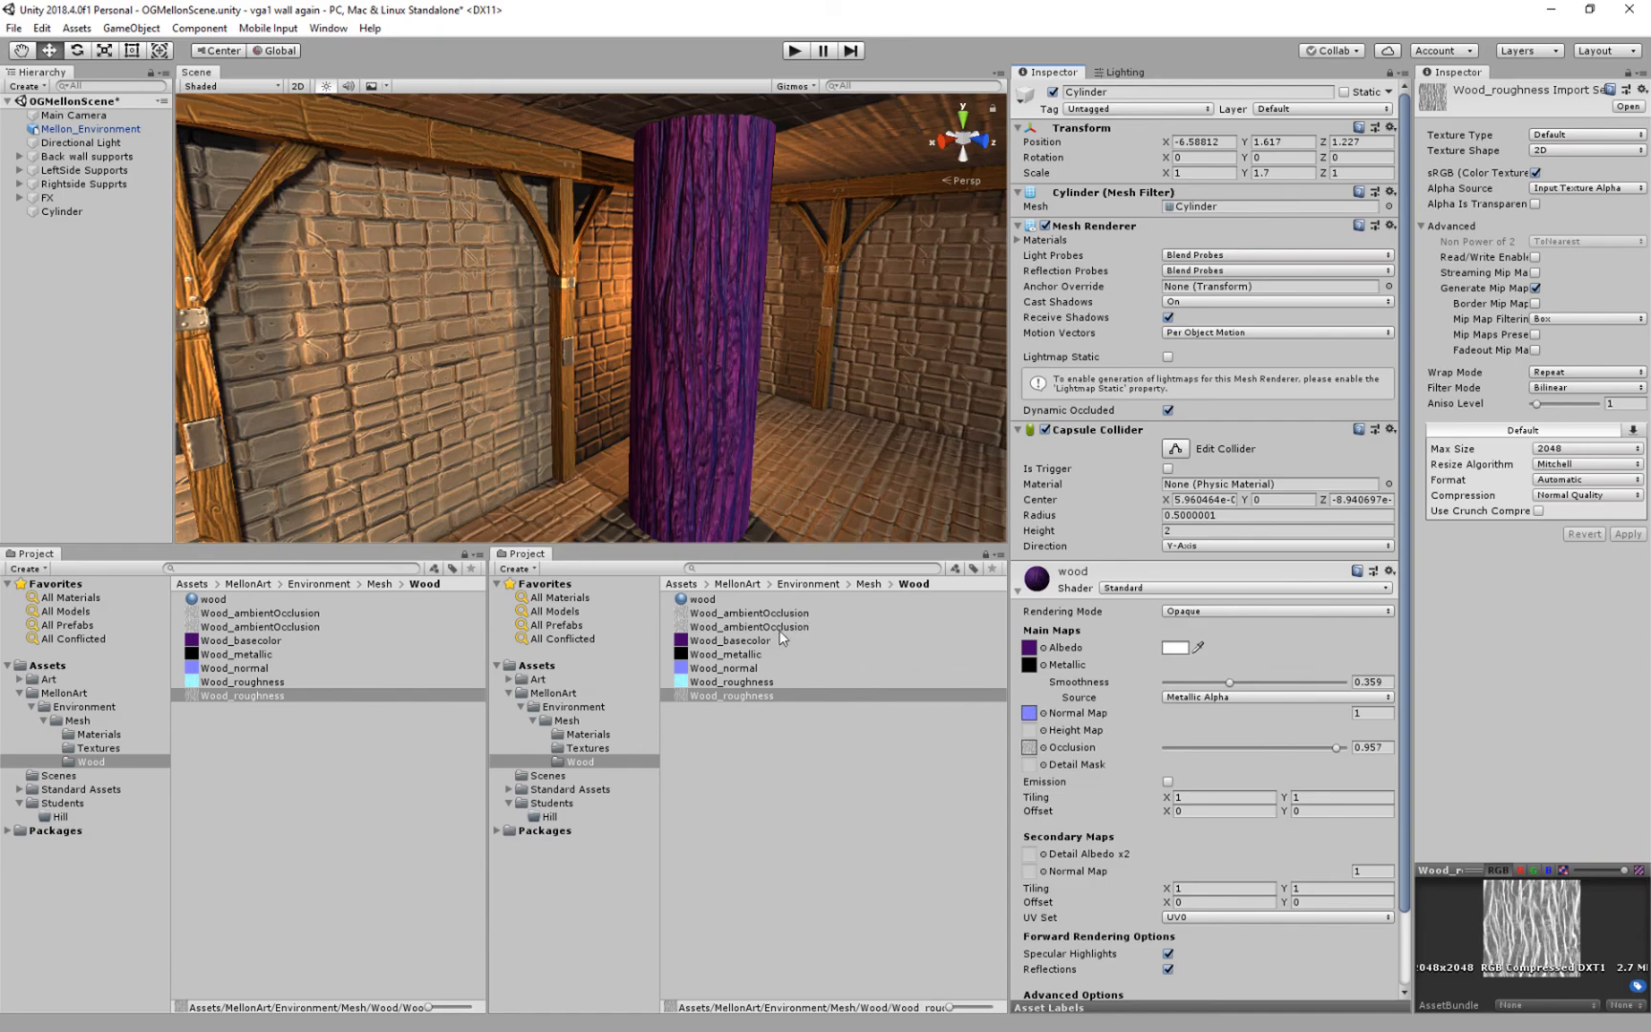
mouse_move(797, 669)
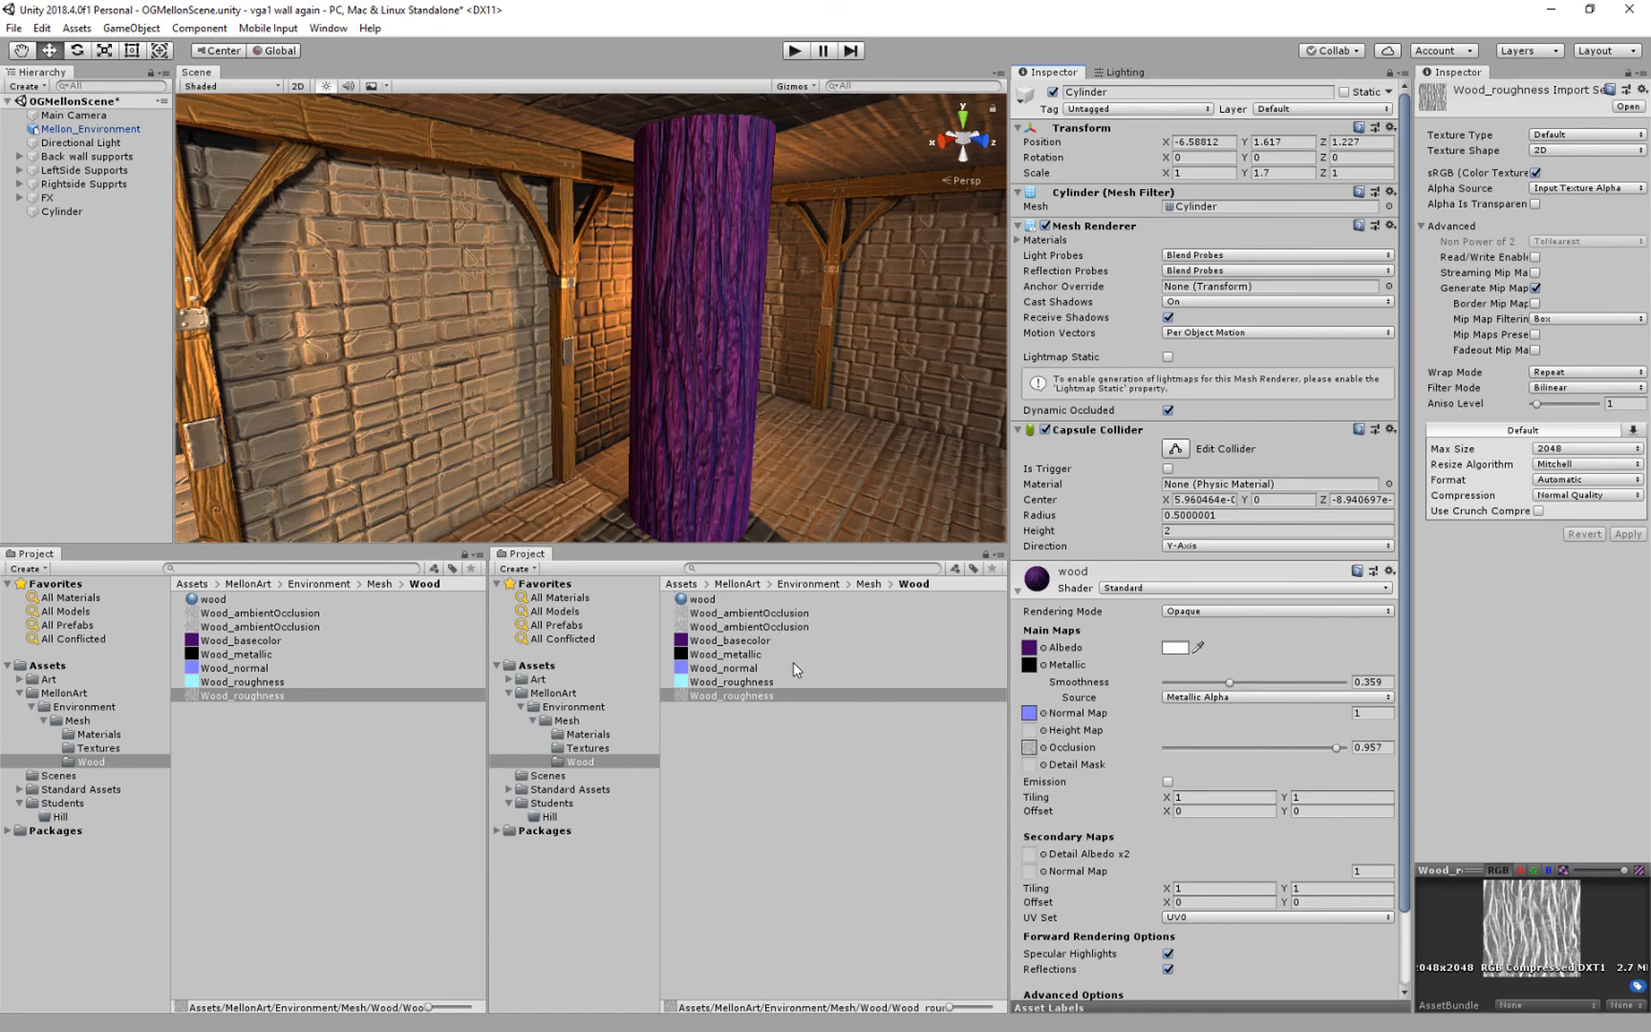
mouse_move(790, 675)
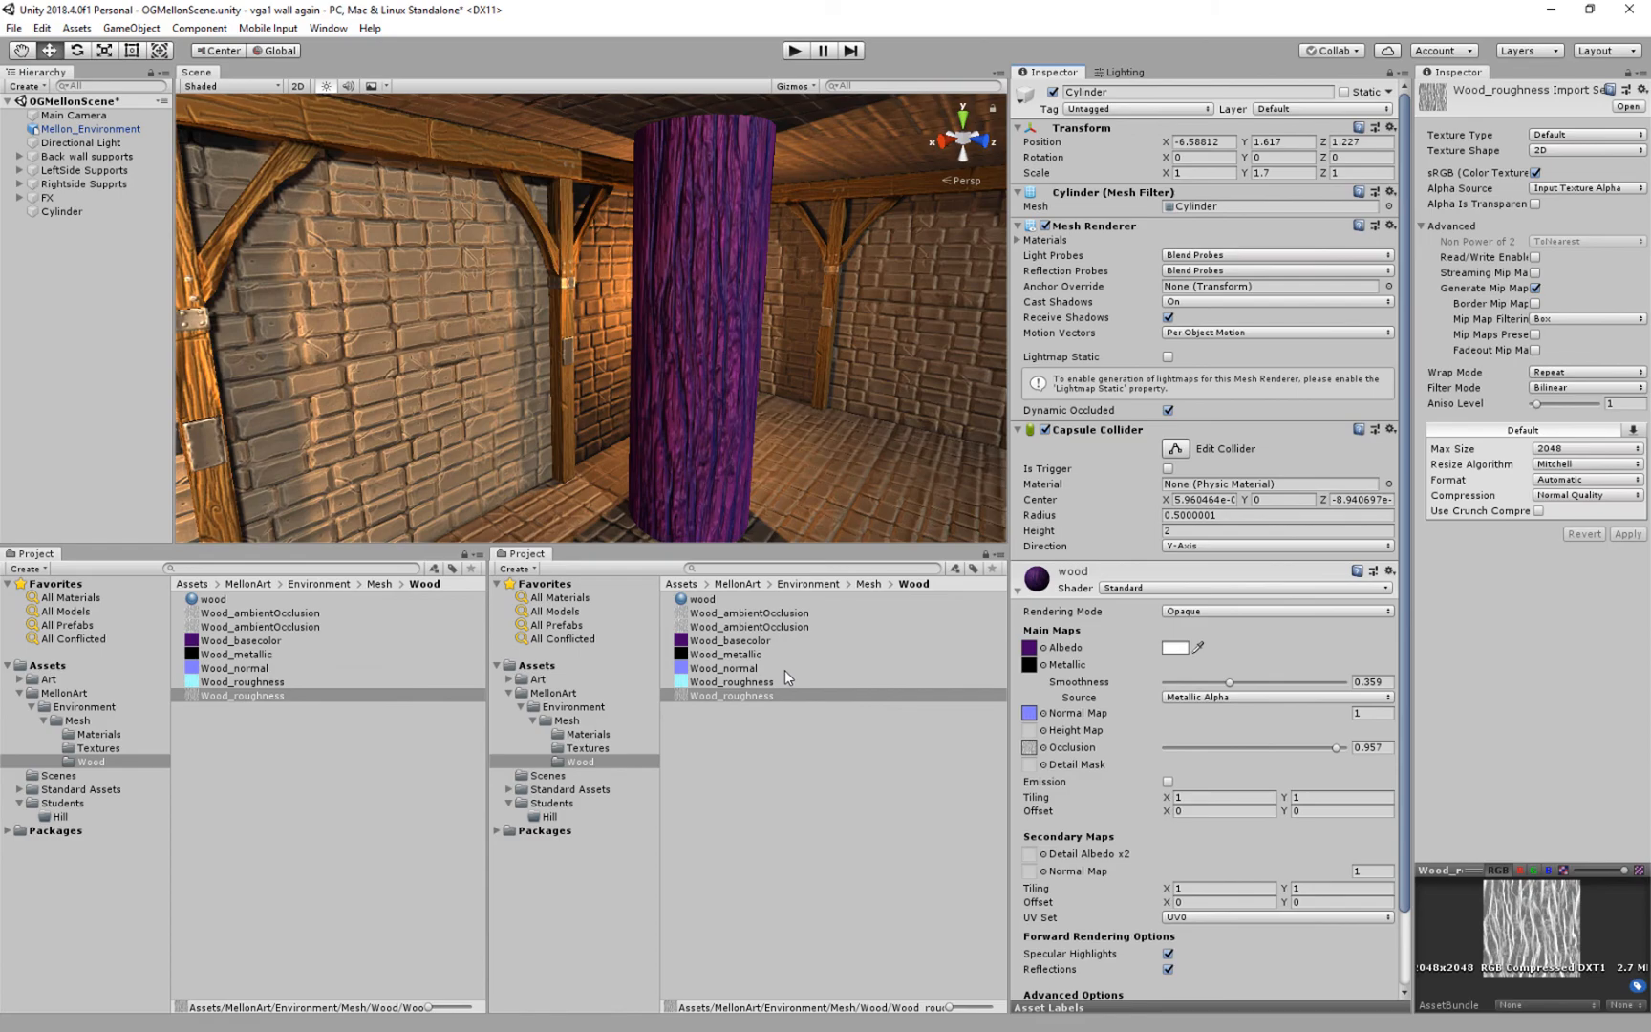
mouse_move(728, 323)
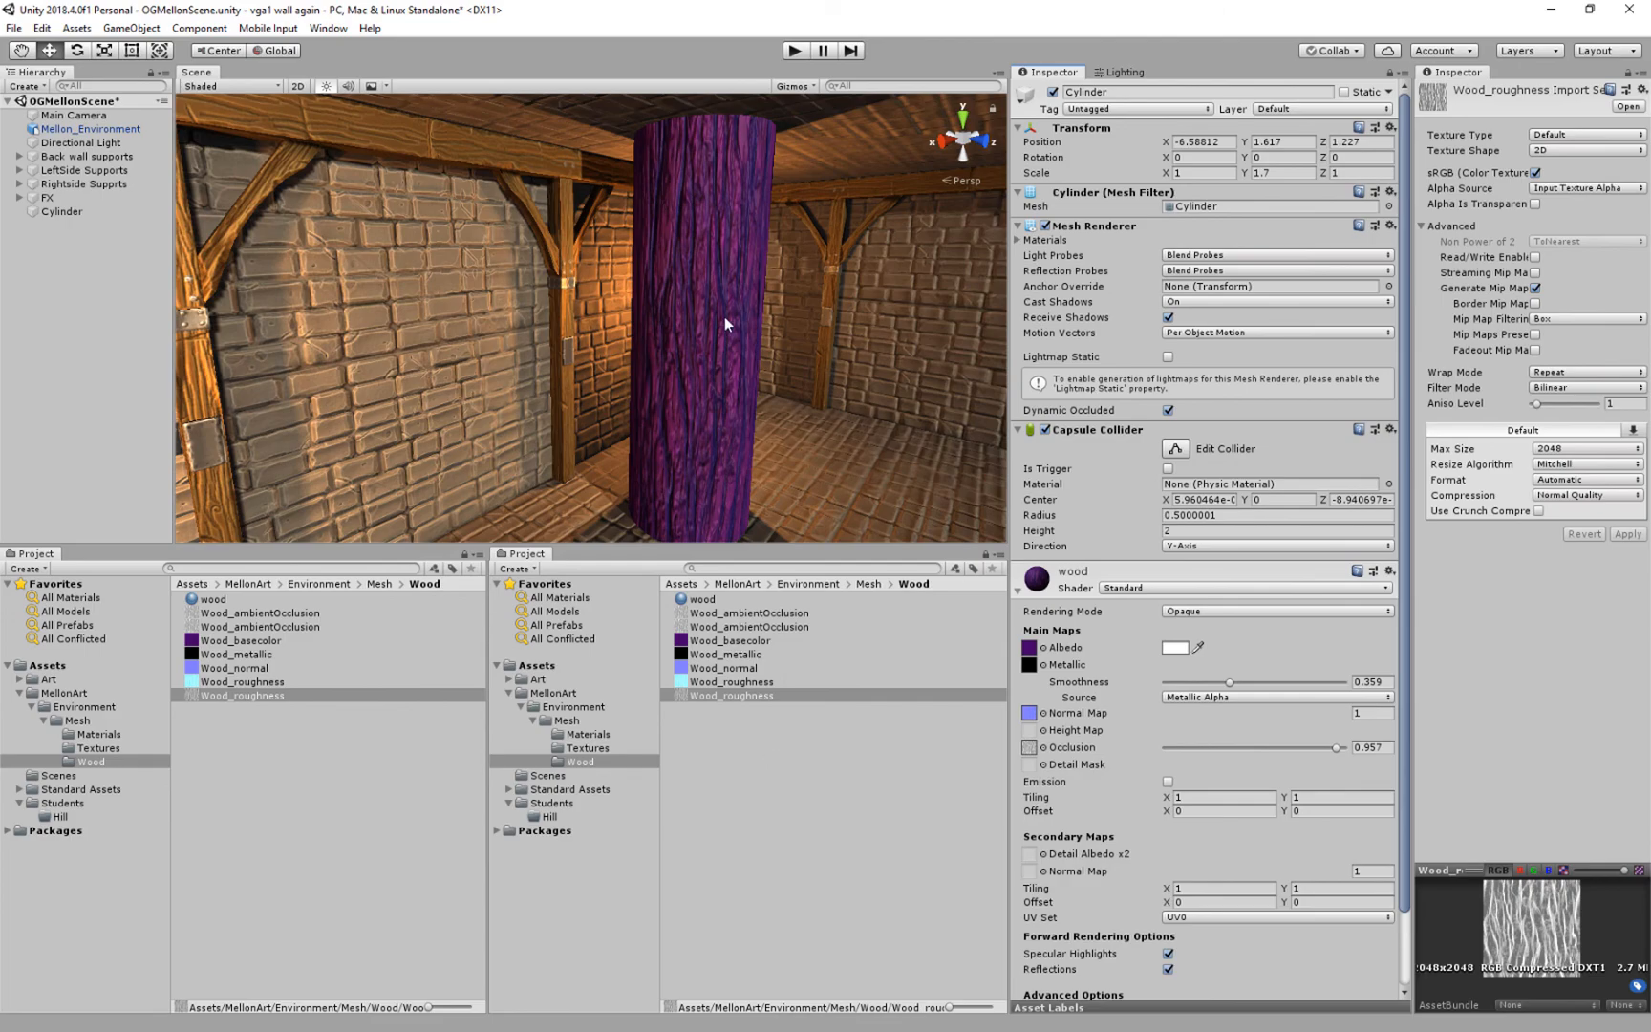